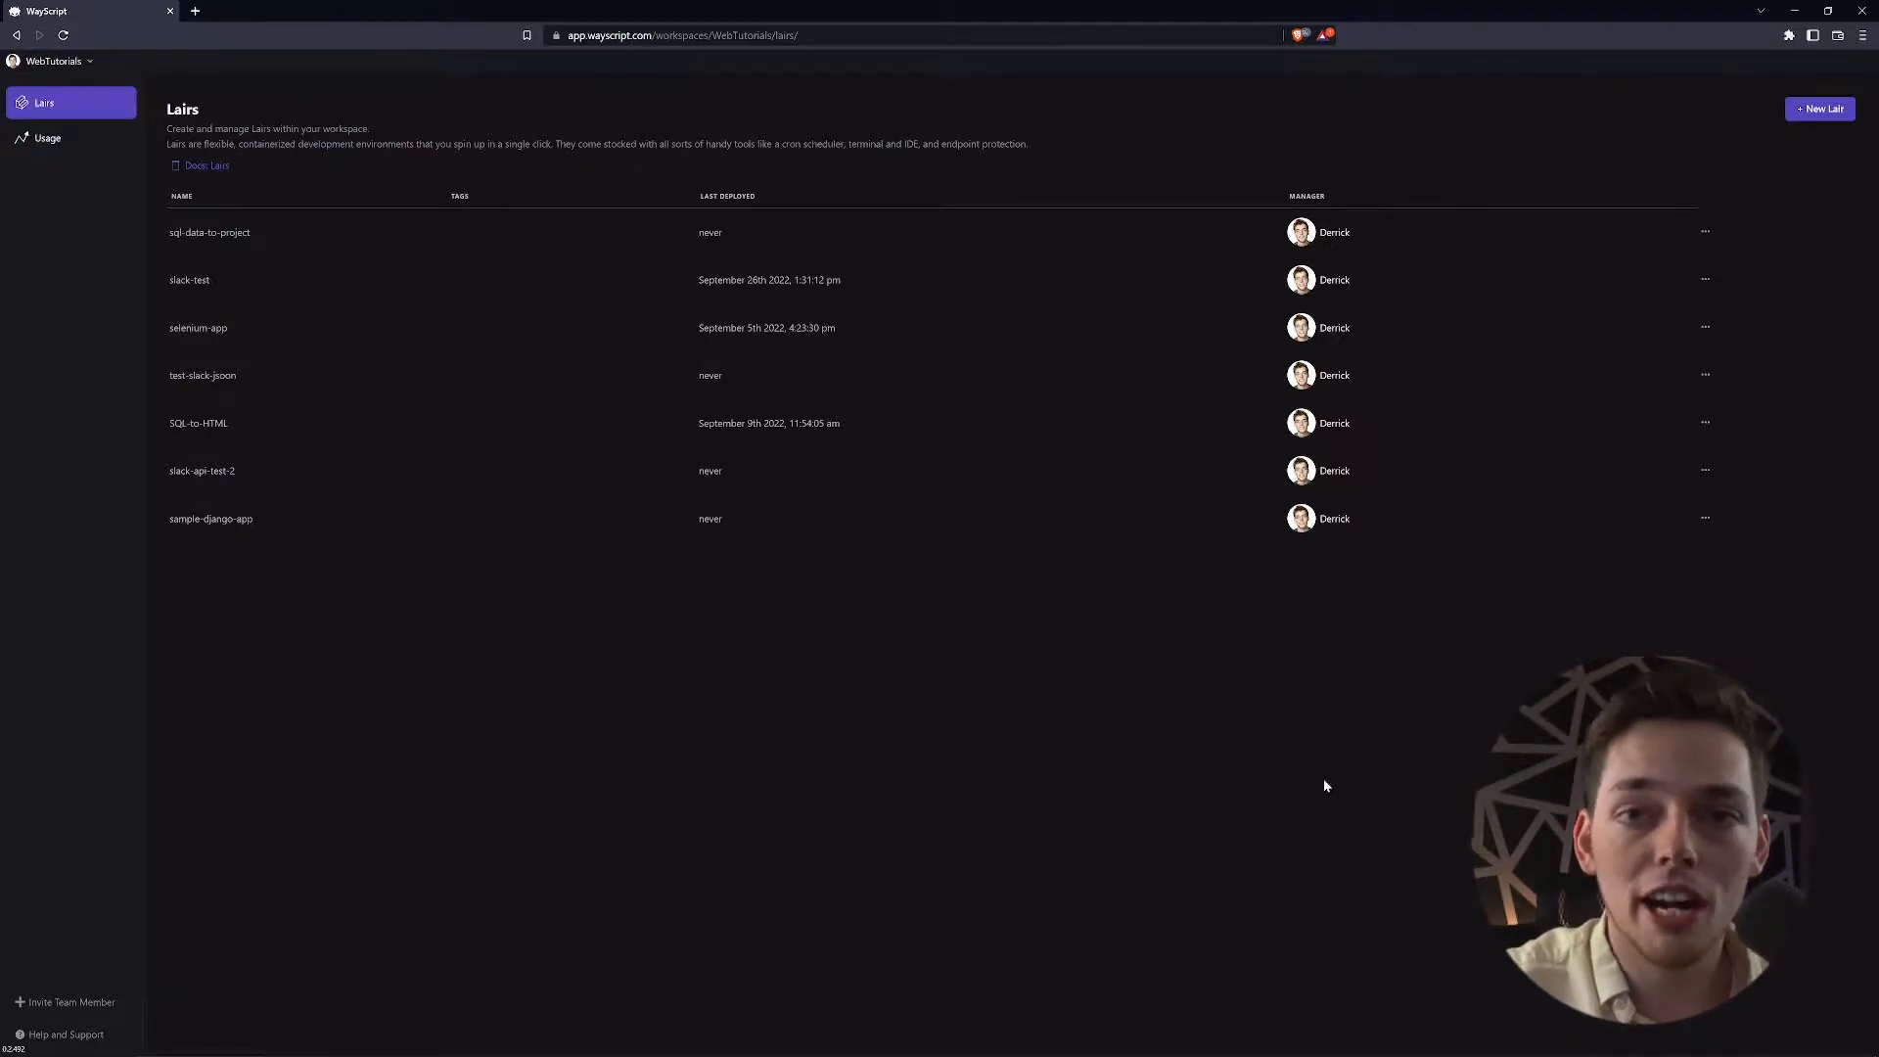
{"action": "mouse_move", "coordinate": [440, 814]}
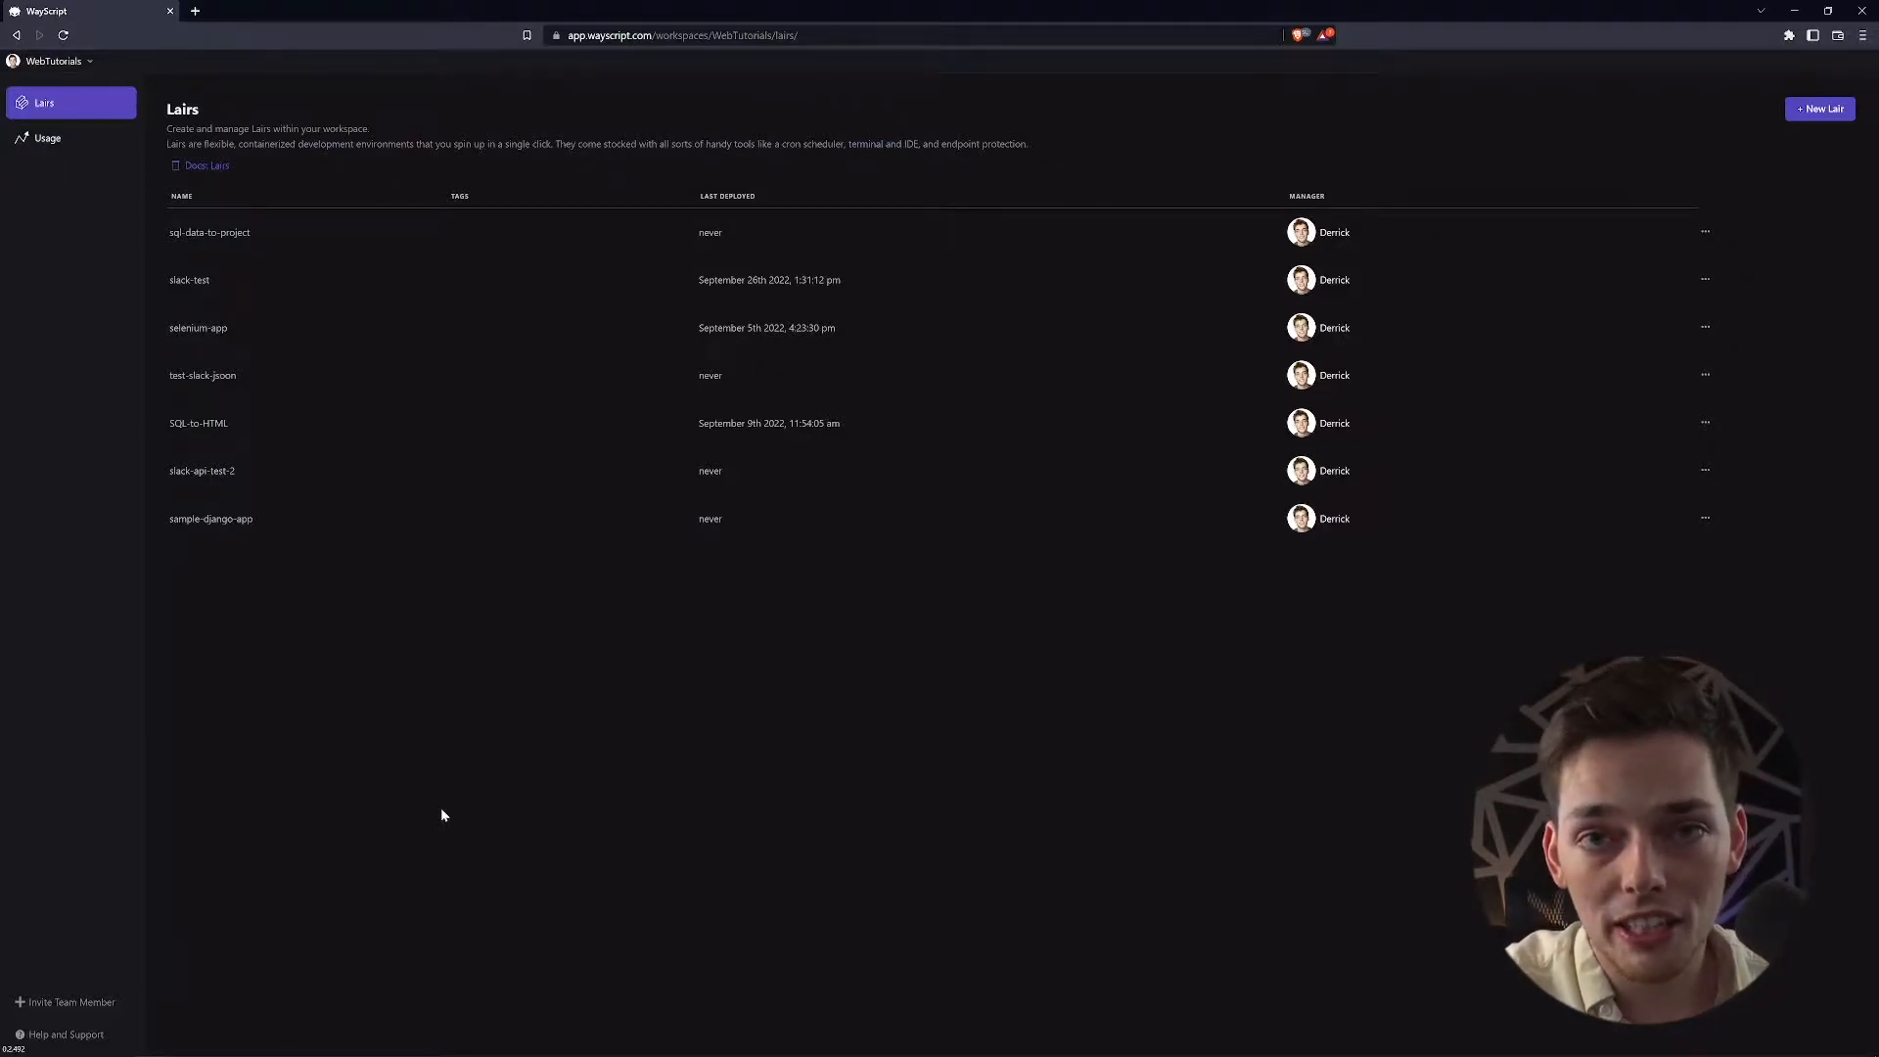
Create a new blank Lair named flask-app-sample-1 and land in its workspace
{"action": "left_click", "coordinate": [1818, 108]}
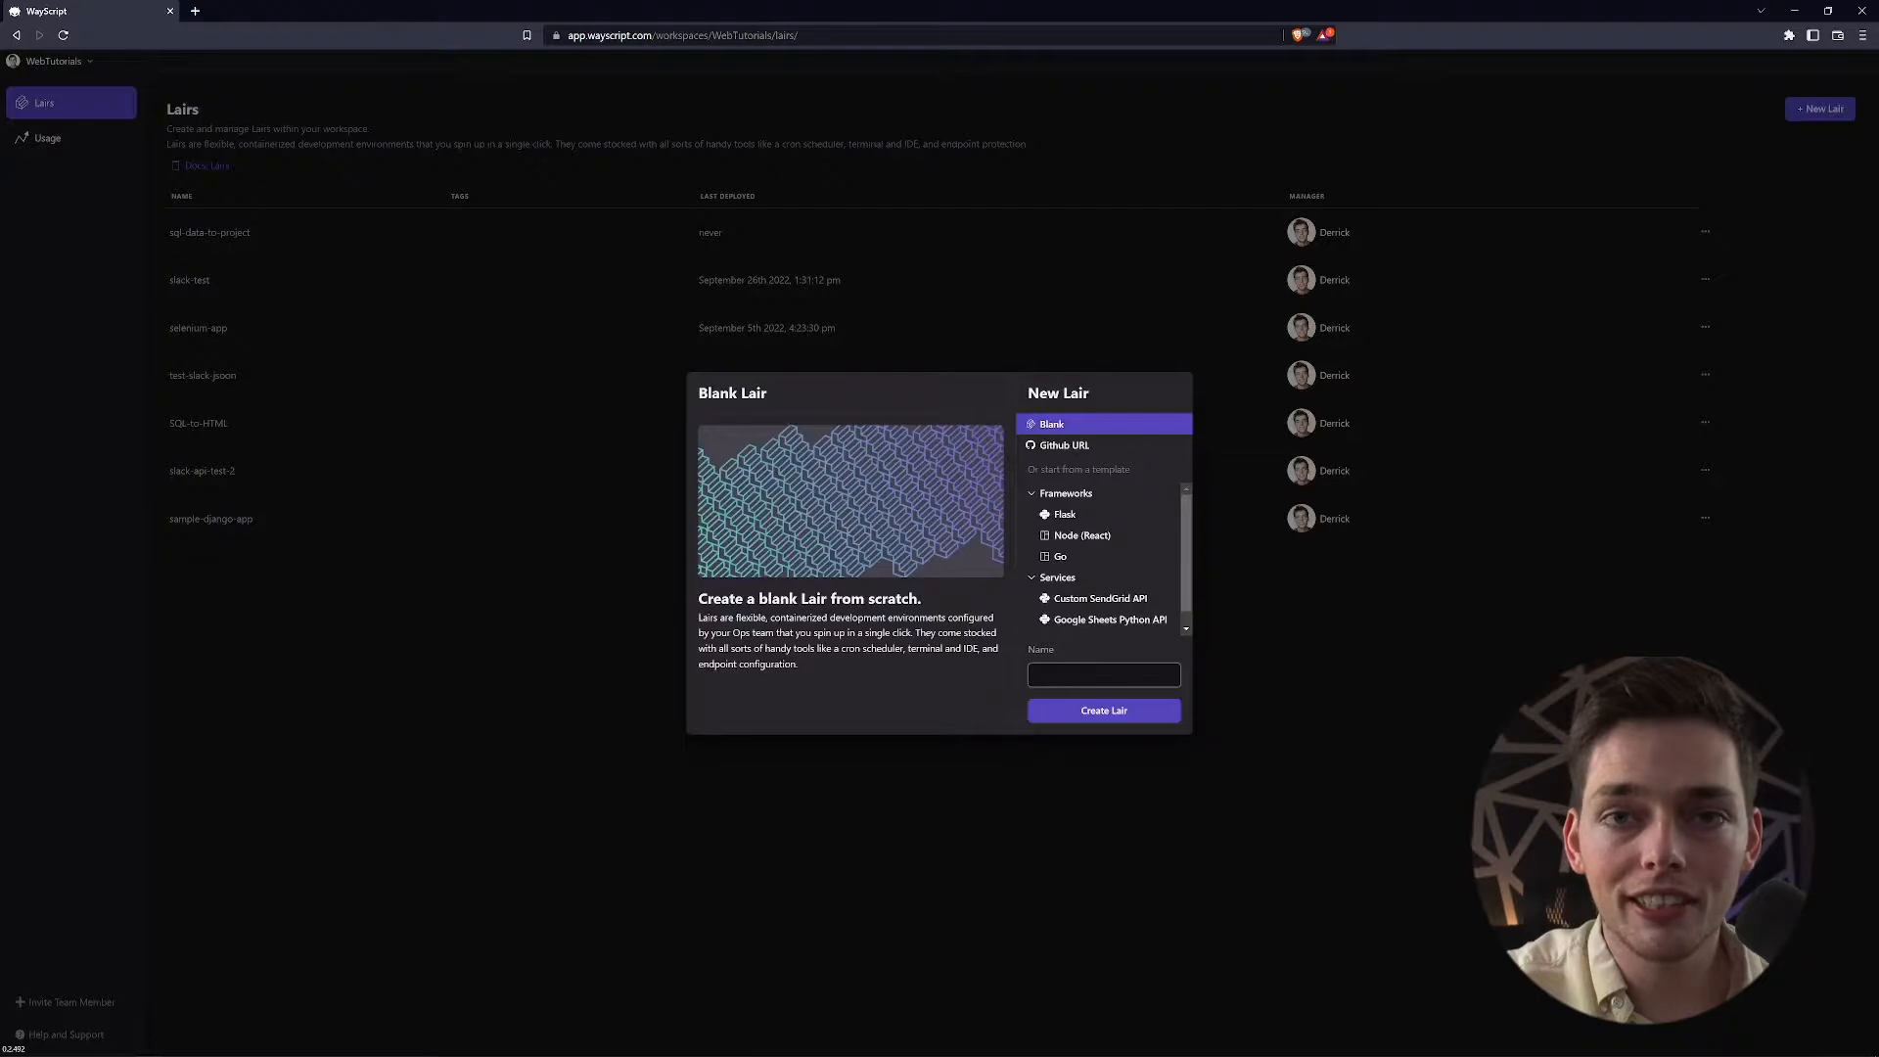
{"action": "left_click", "coordinate": [1102, 673]}
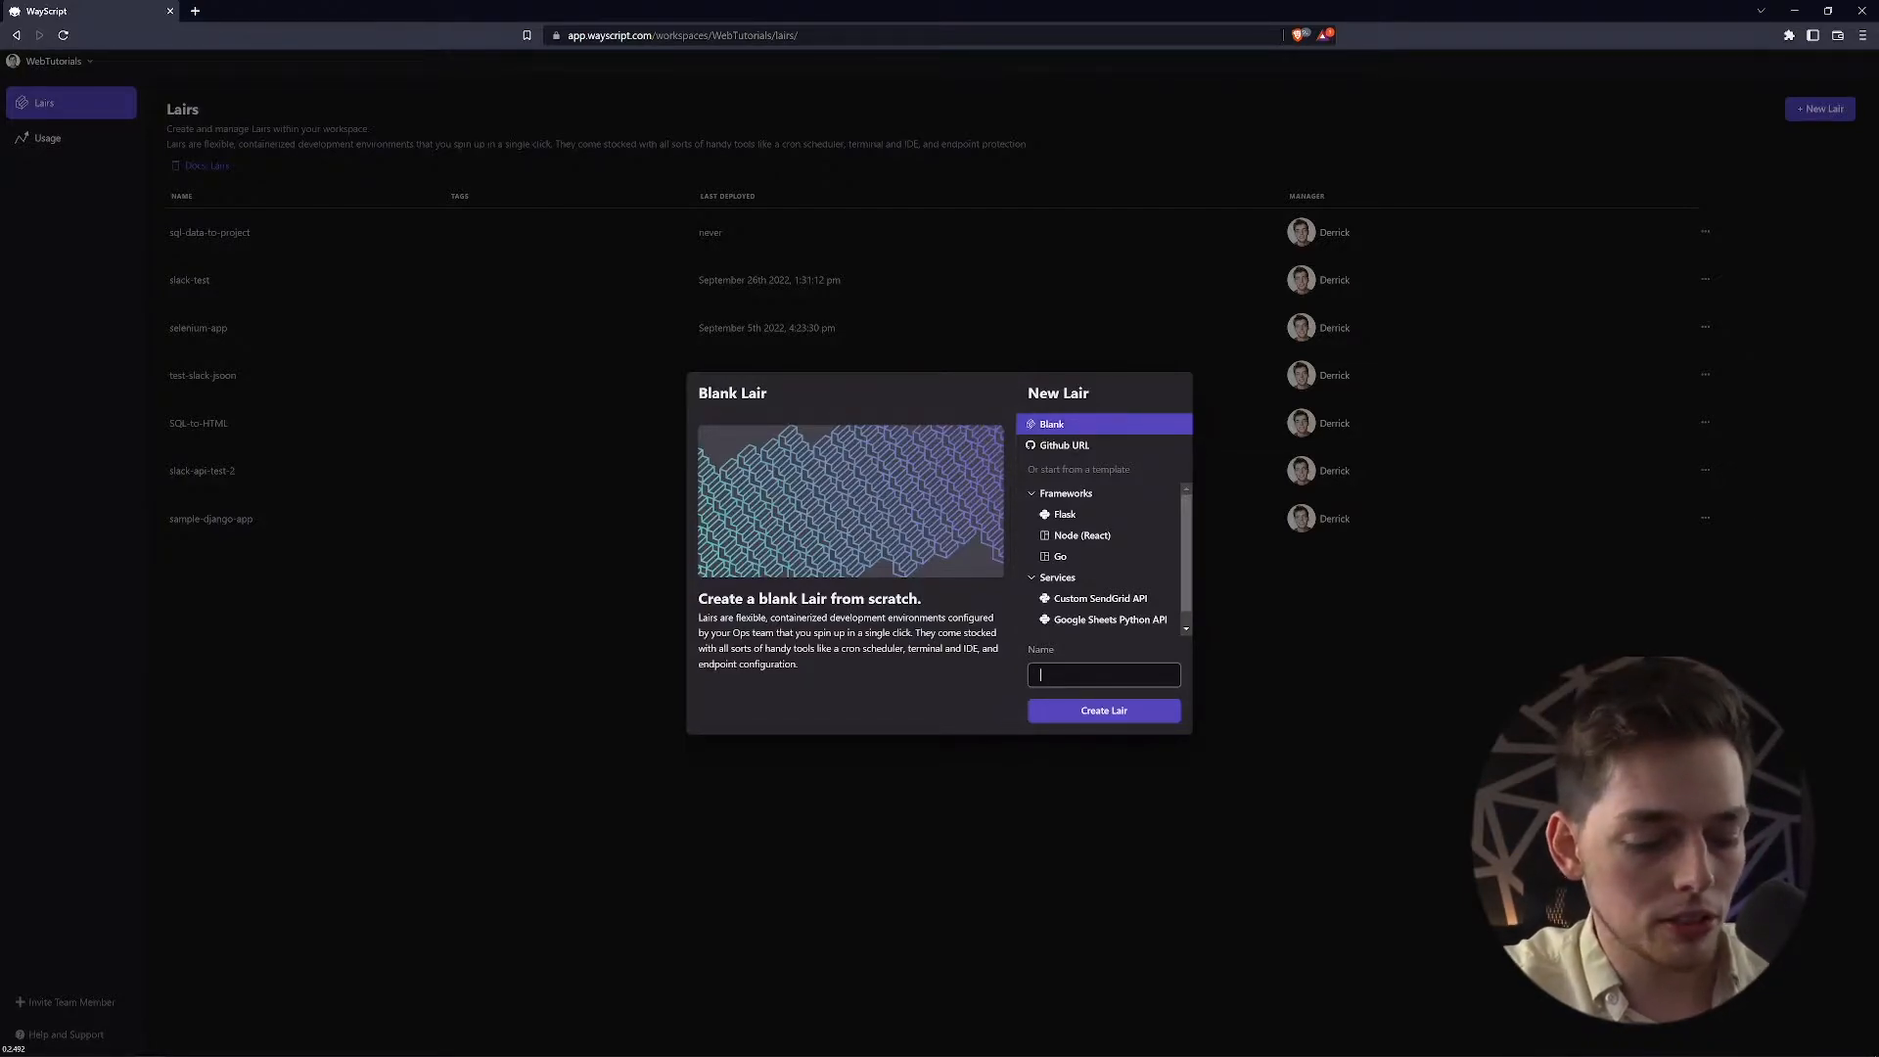
{"action": "left_click", "coordinate": [1102, 708]}
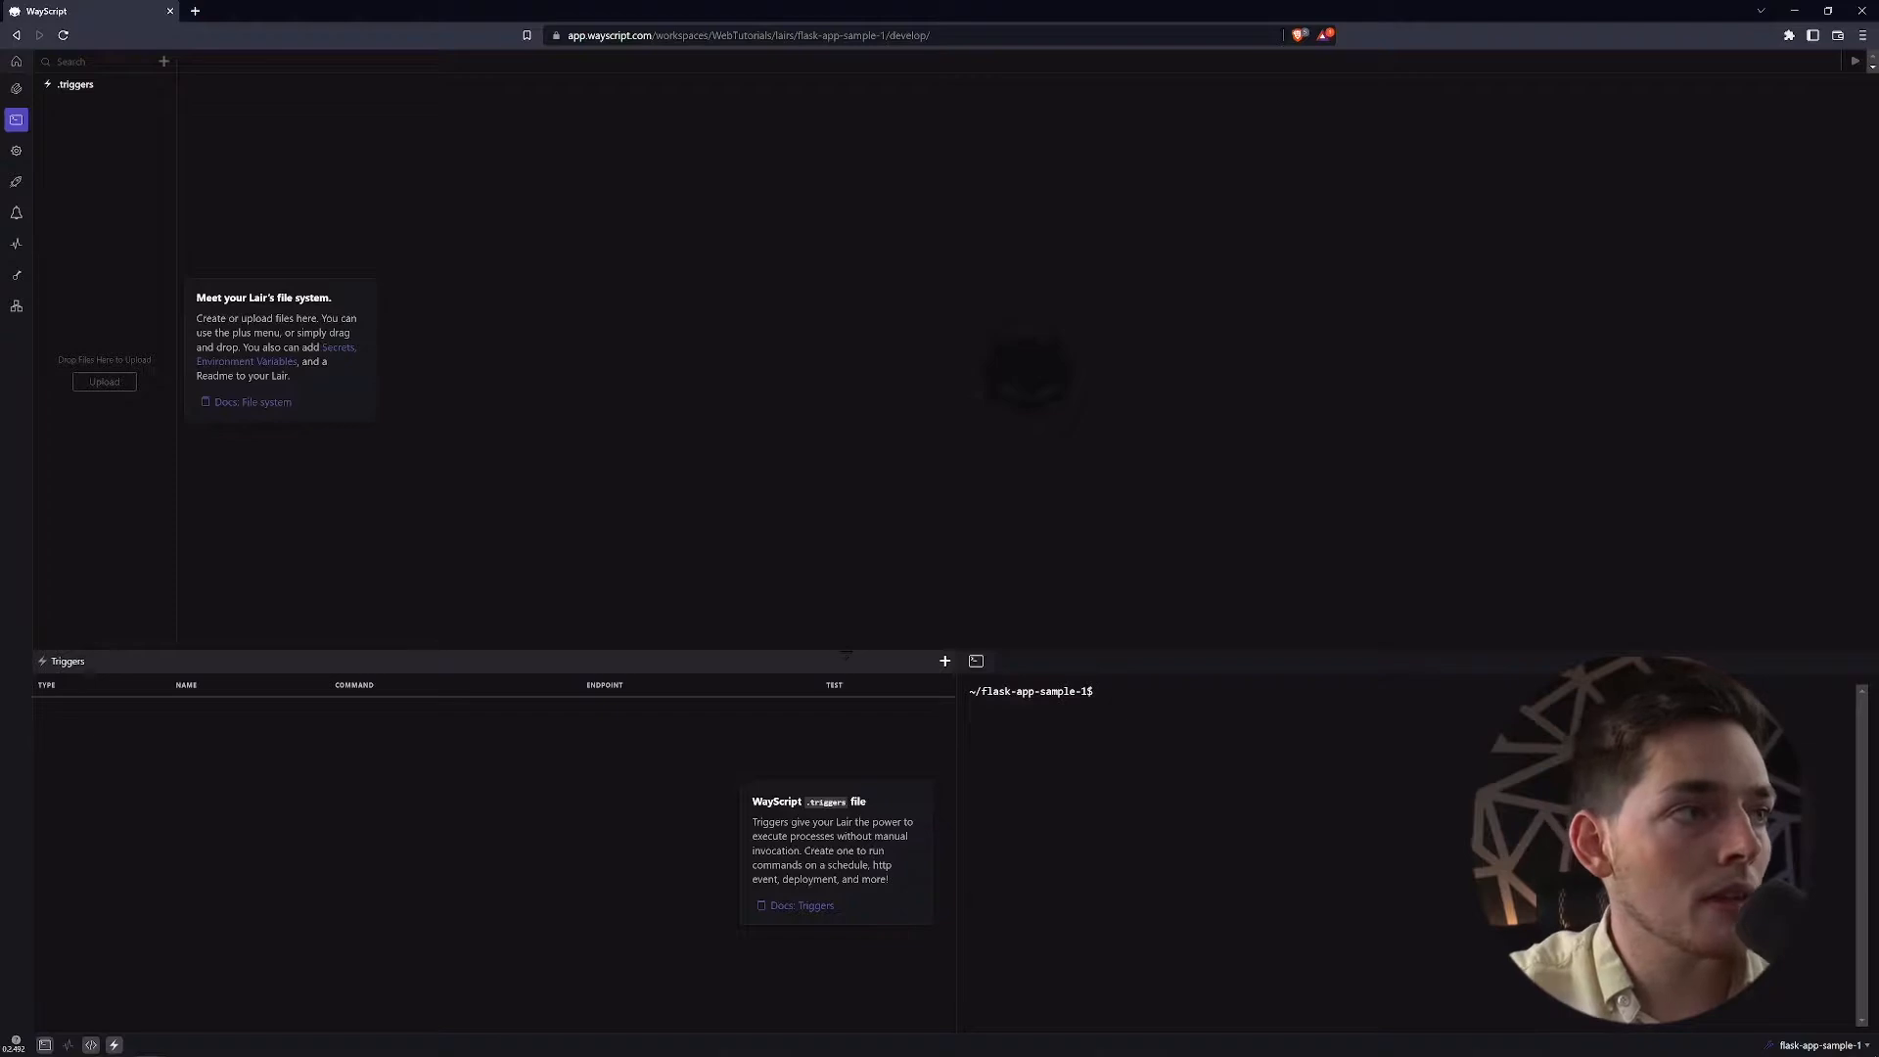
Add an app.py file to the Lair containing a minimal Flask Hello World app
{"action": "left_click", "coordinate": [162, 61]}
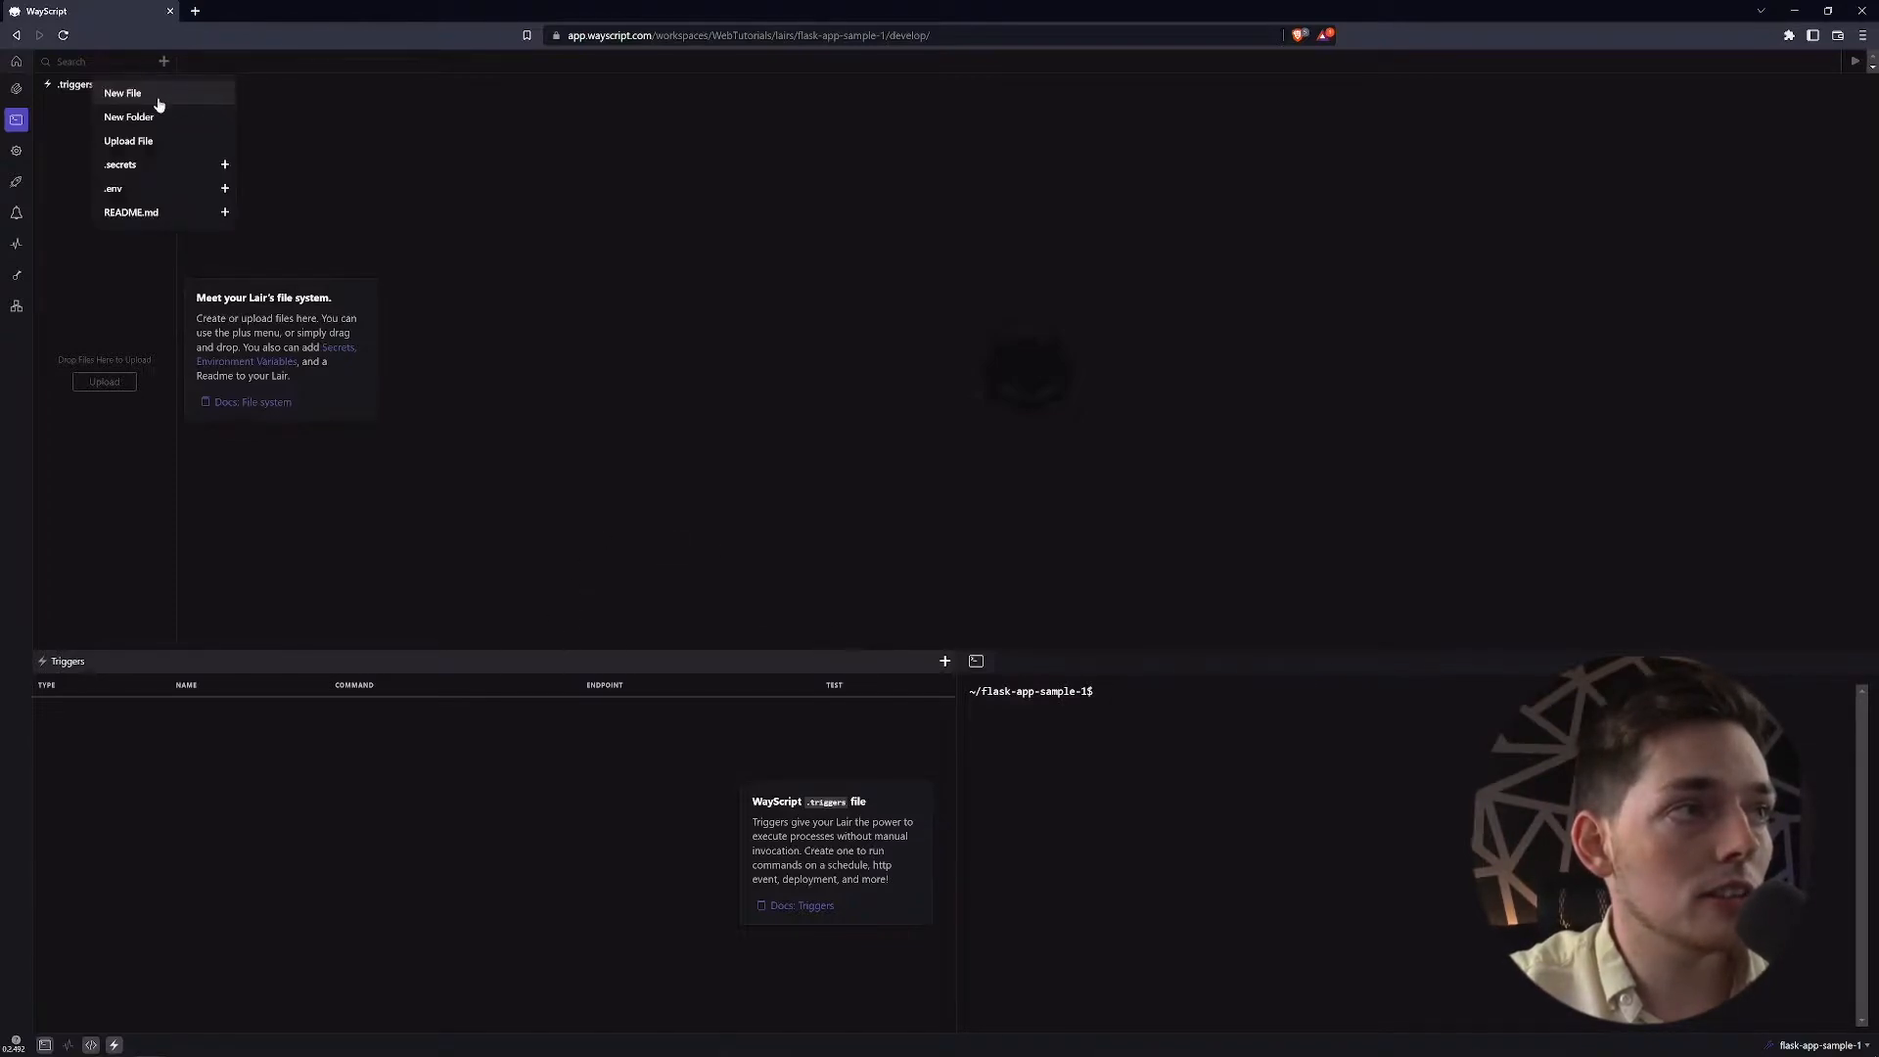
{"action": "left_click", "coordinate": [121, 94]}
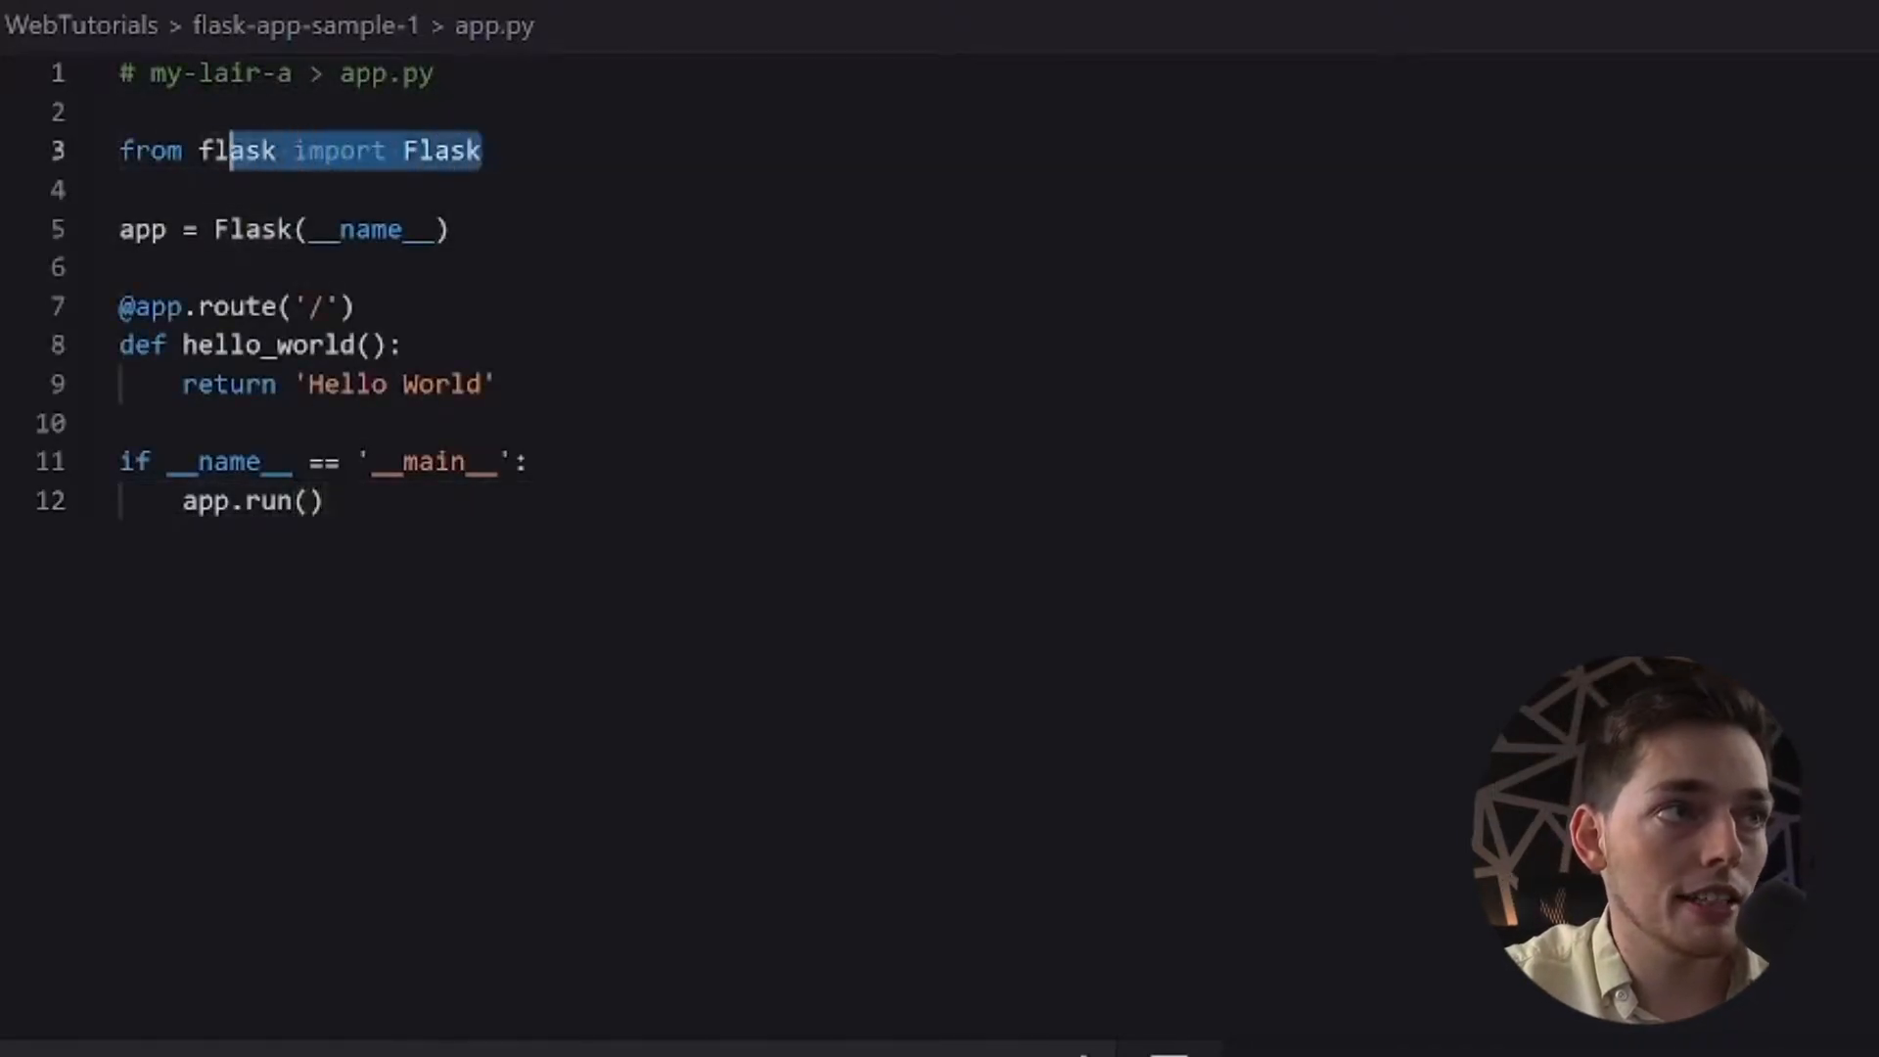
{"action": "left_click", "coordinate": [119, 190]}
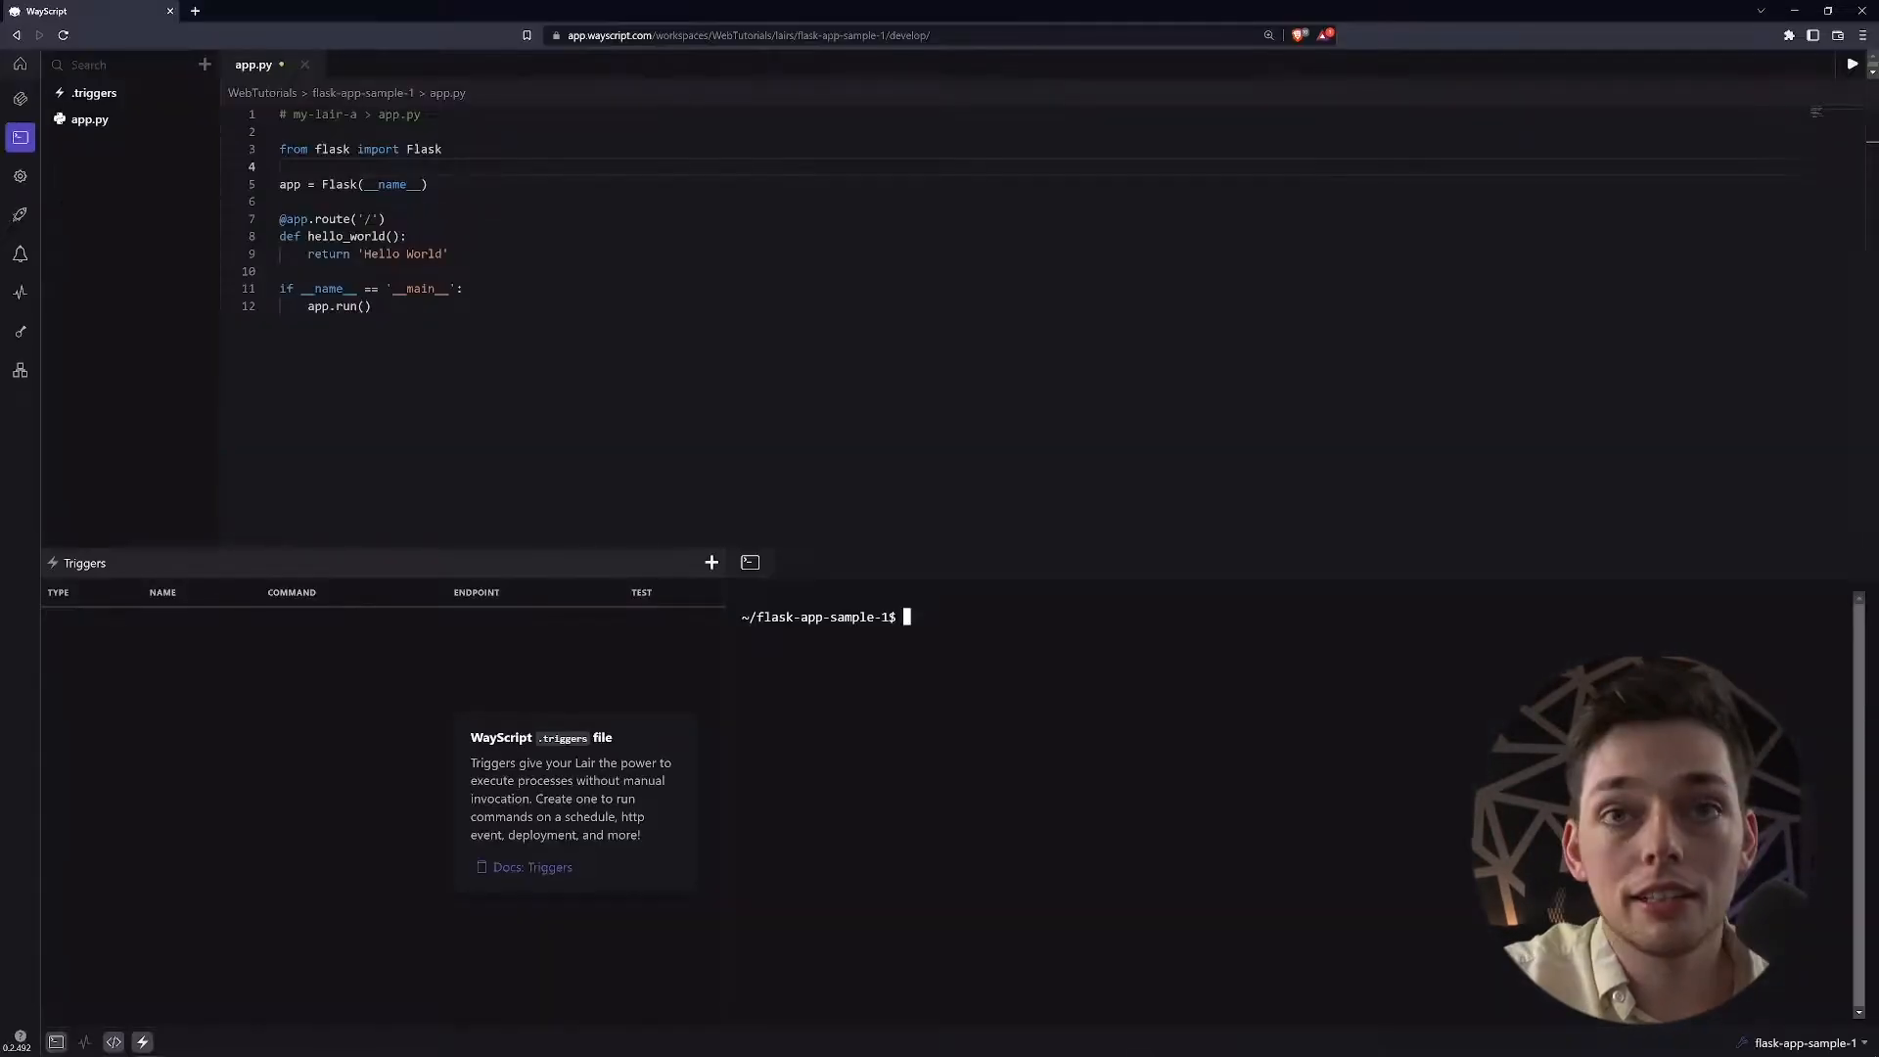
Run pip install flask in the Lair's terminal
{"action": "type", "text": "pip in"}
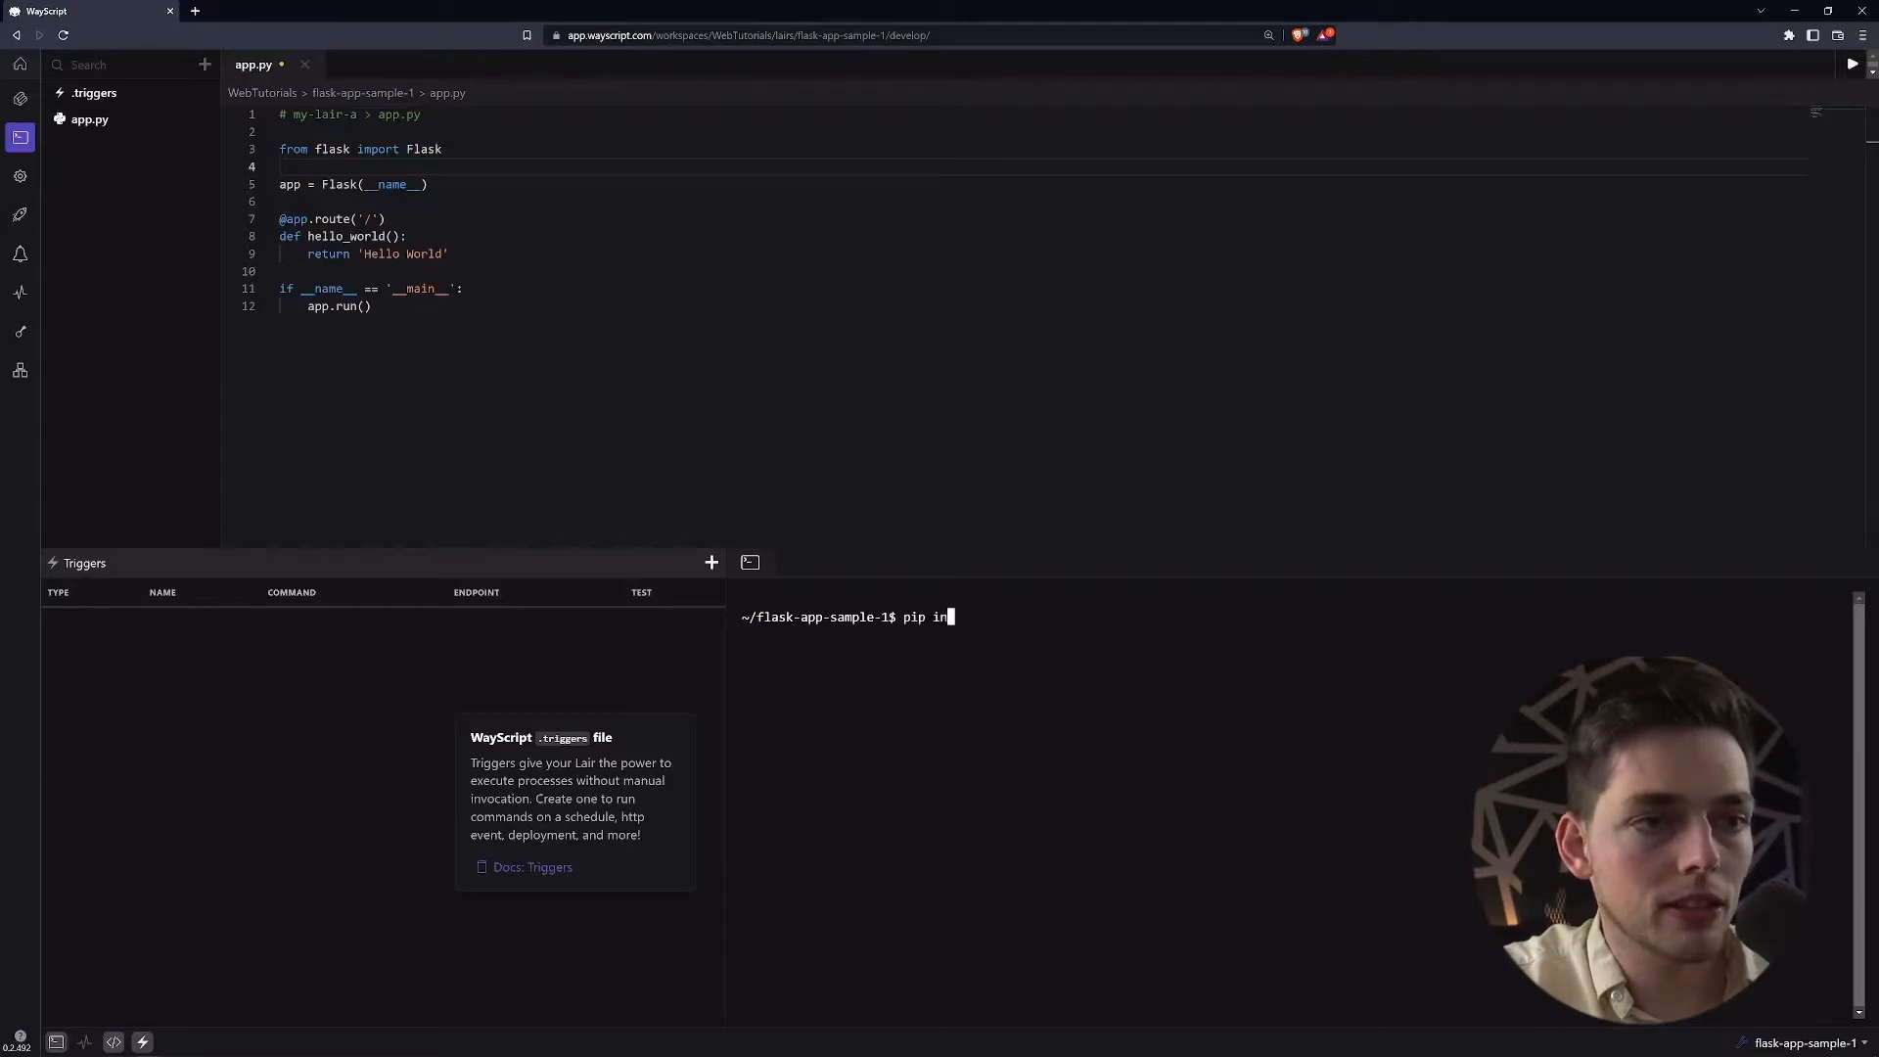
{"action": "type", "text": "stall flask"}
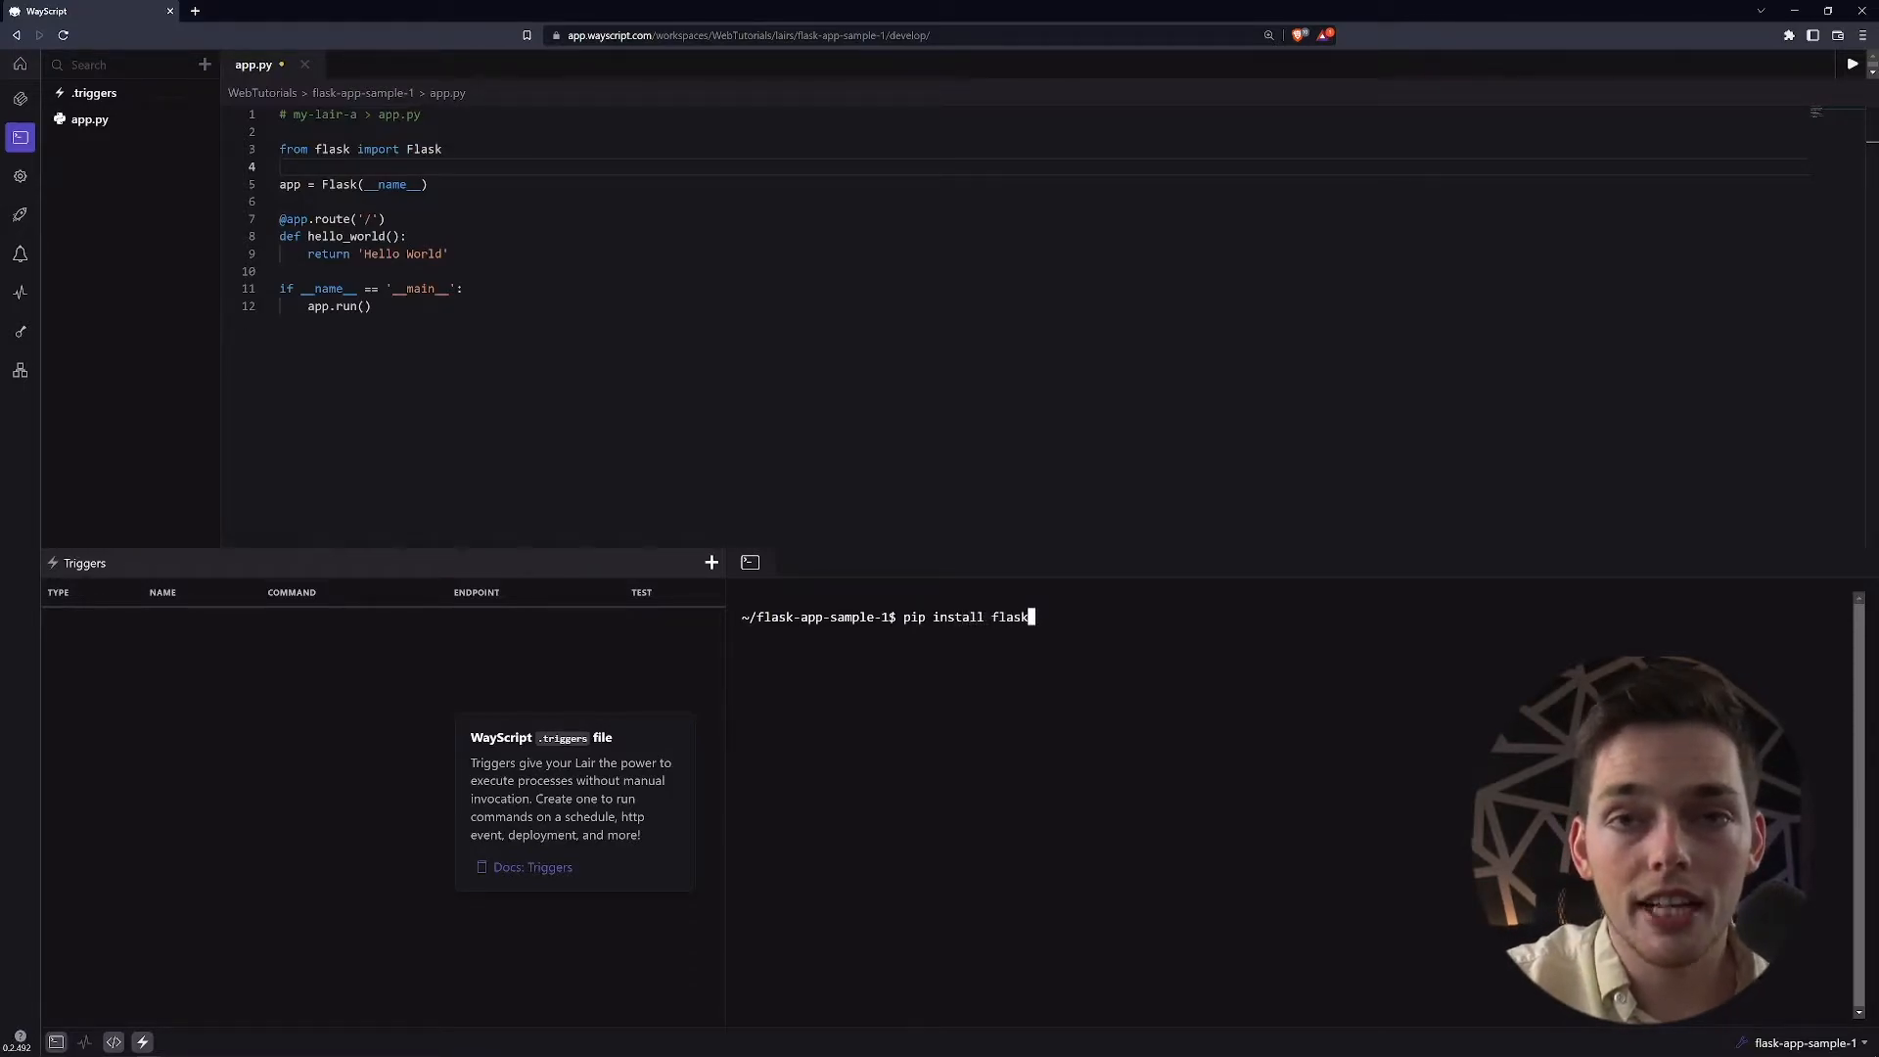
{"action": "key", "text": "Backspace"}
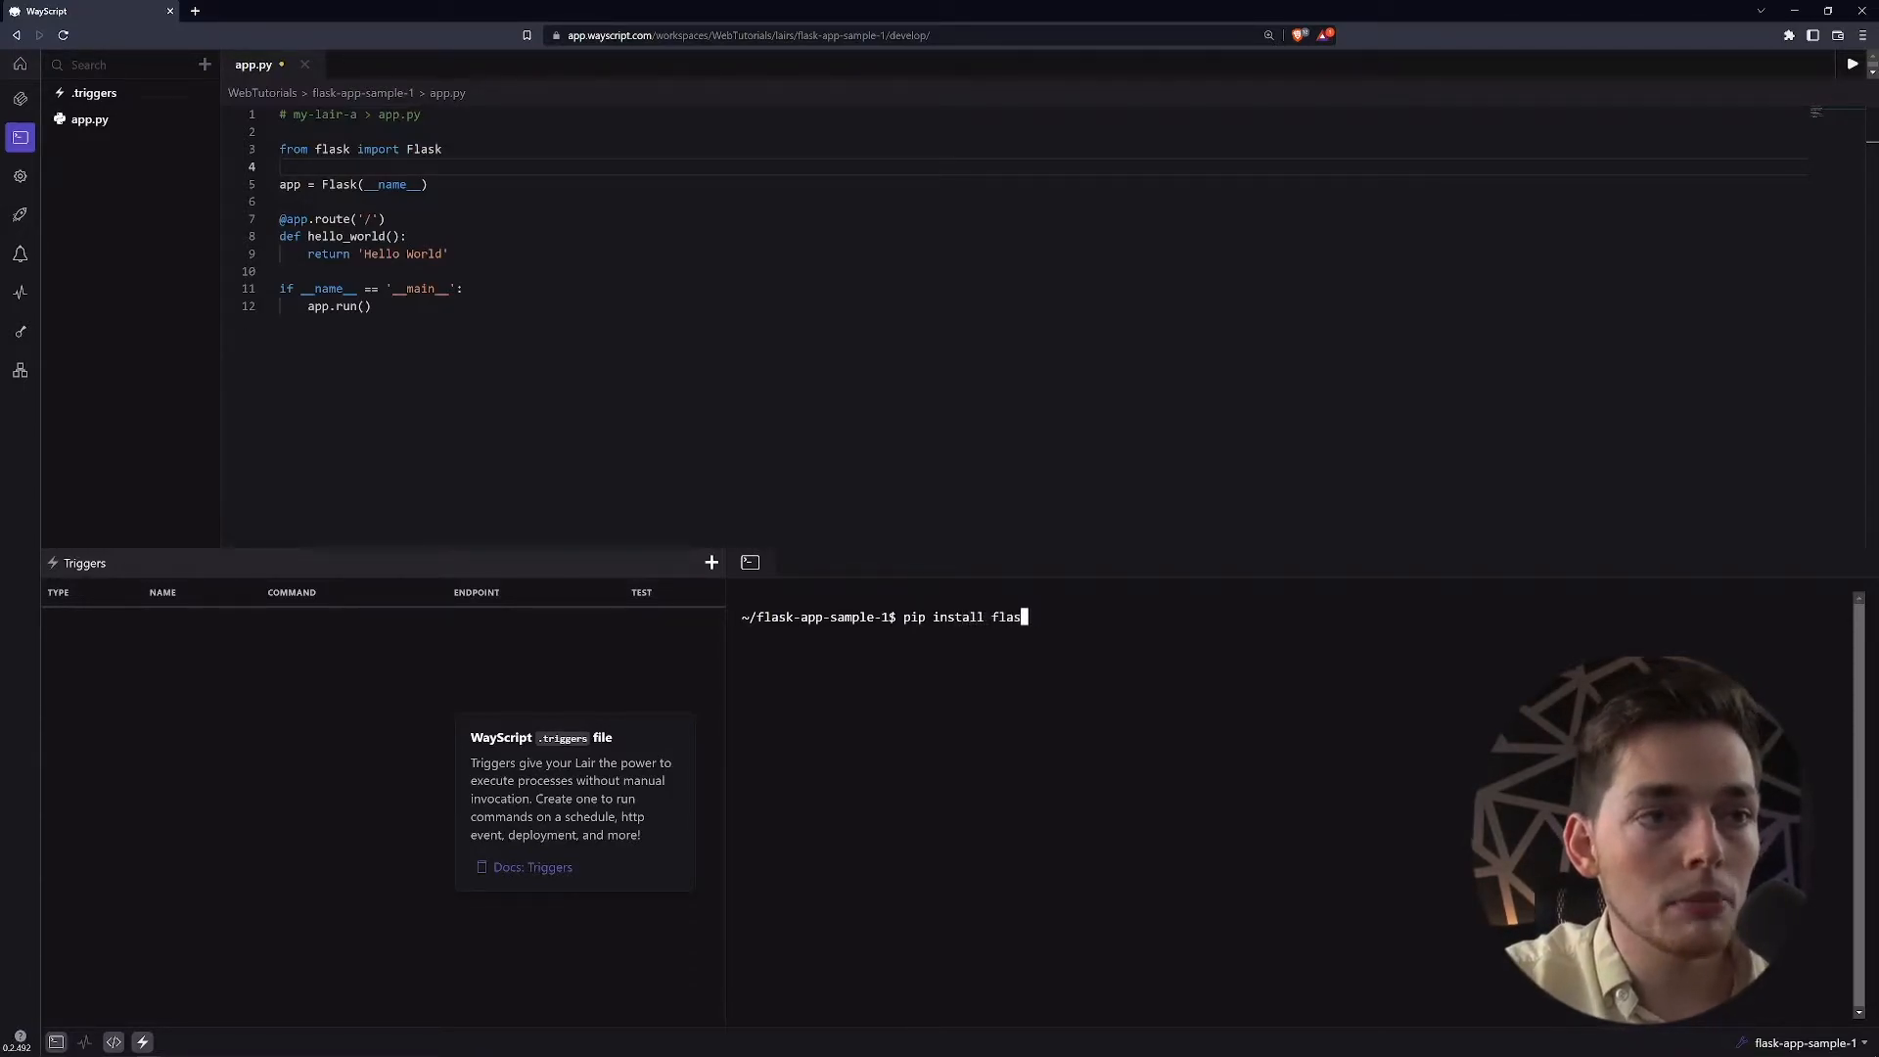
{"action": "key", "text": "Ctrl+c"}
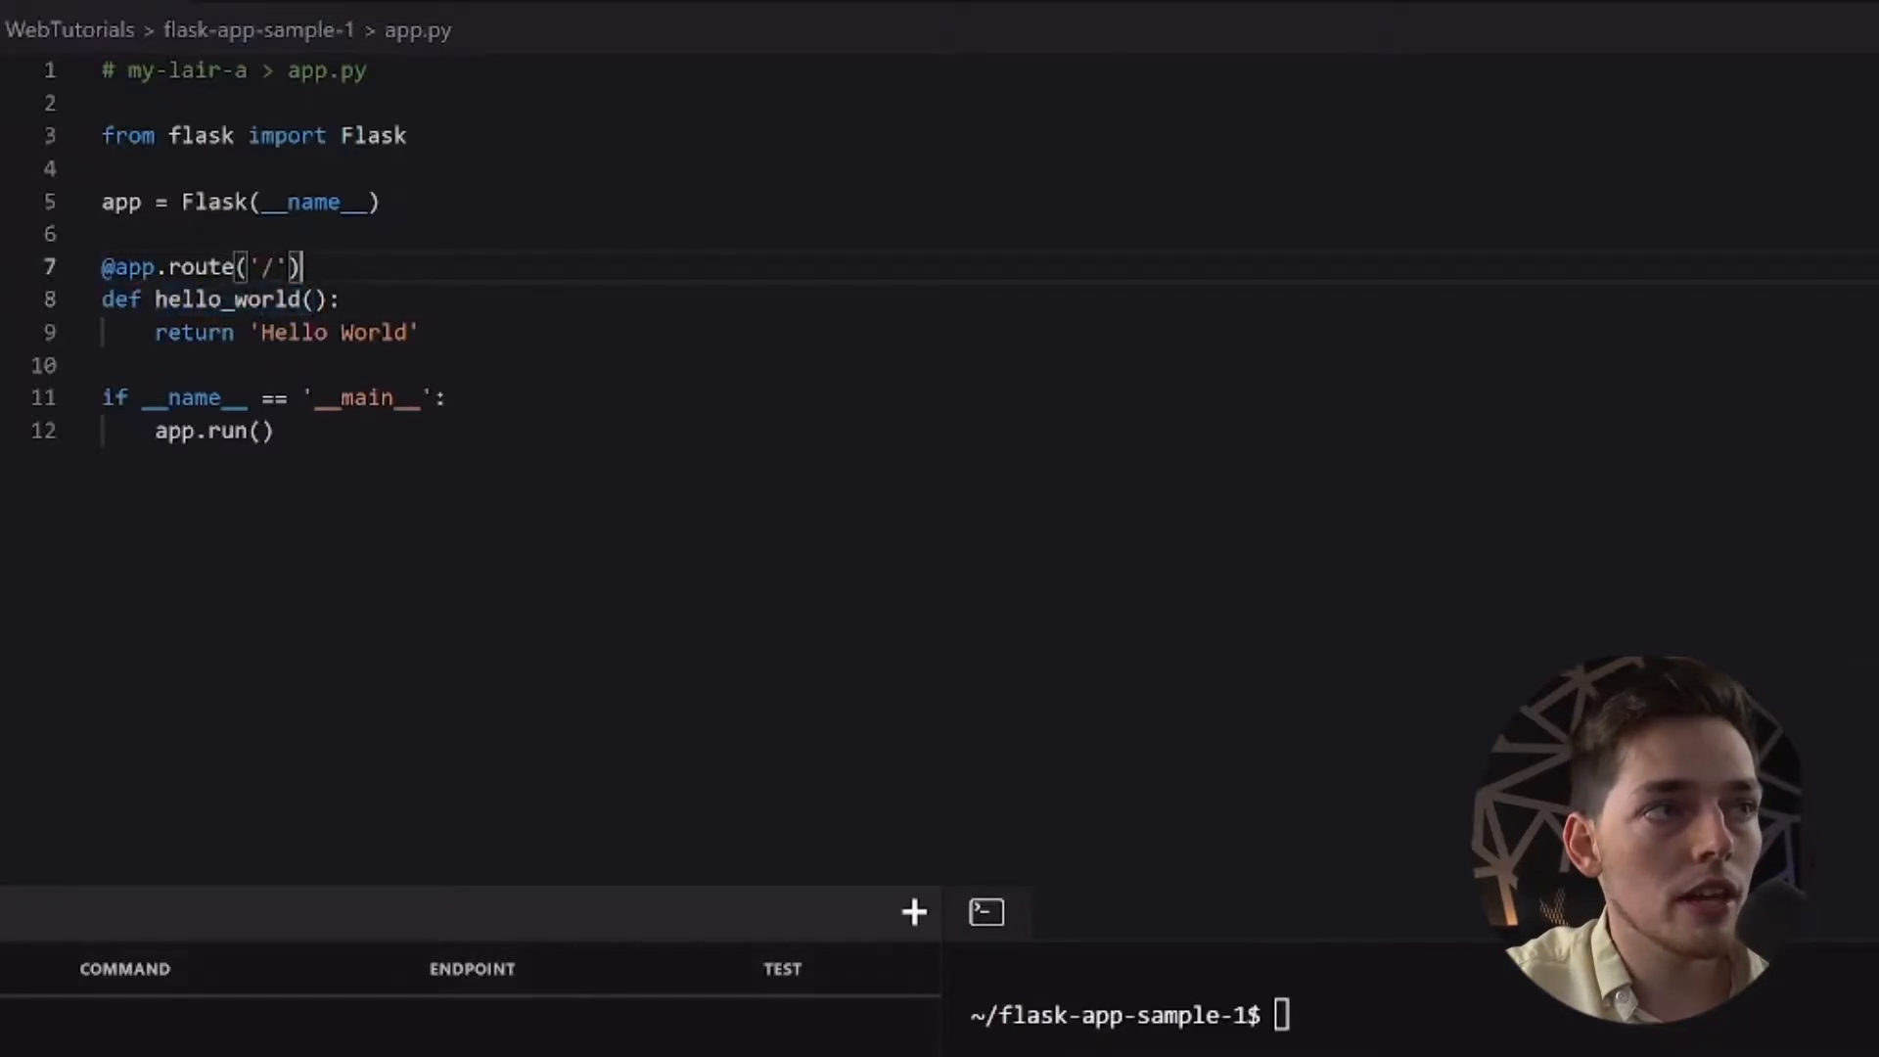
Review the Hello World route in app.py and bring up the Add Trigger choices
{"action": "triple_click", "coordinate": [286, 332]}
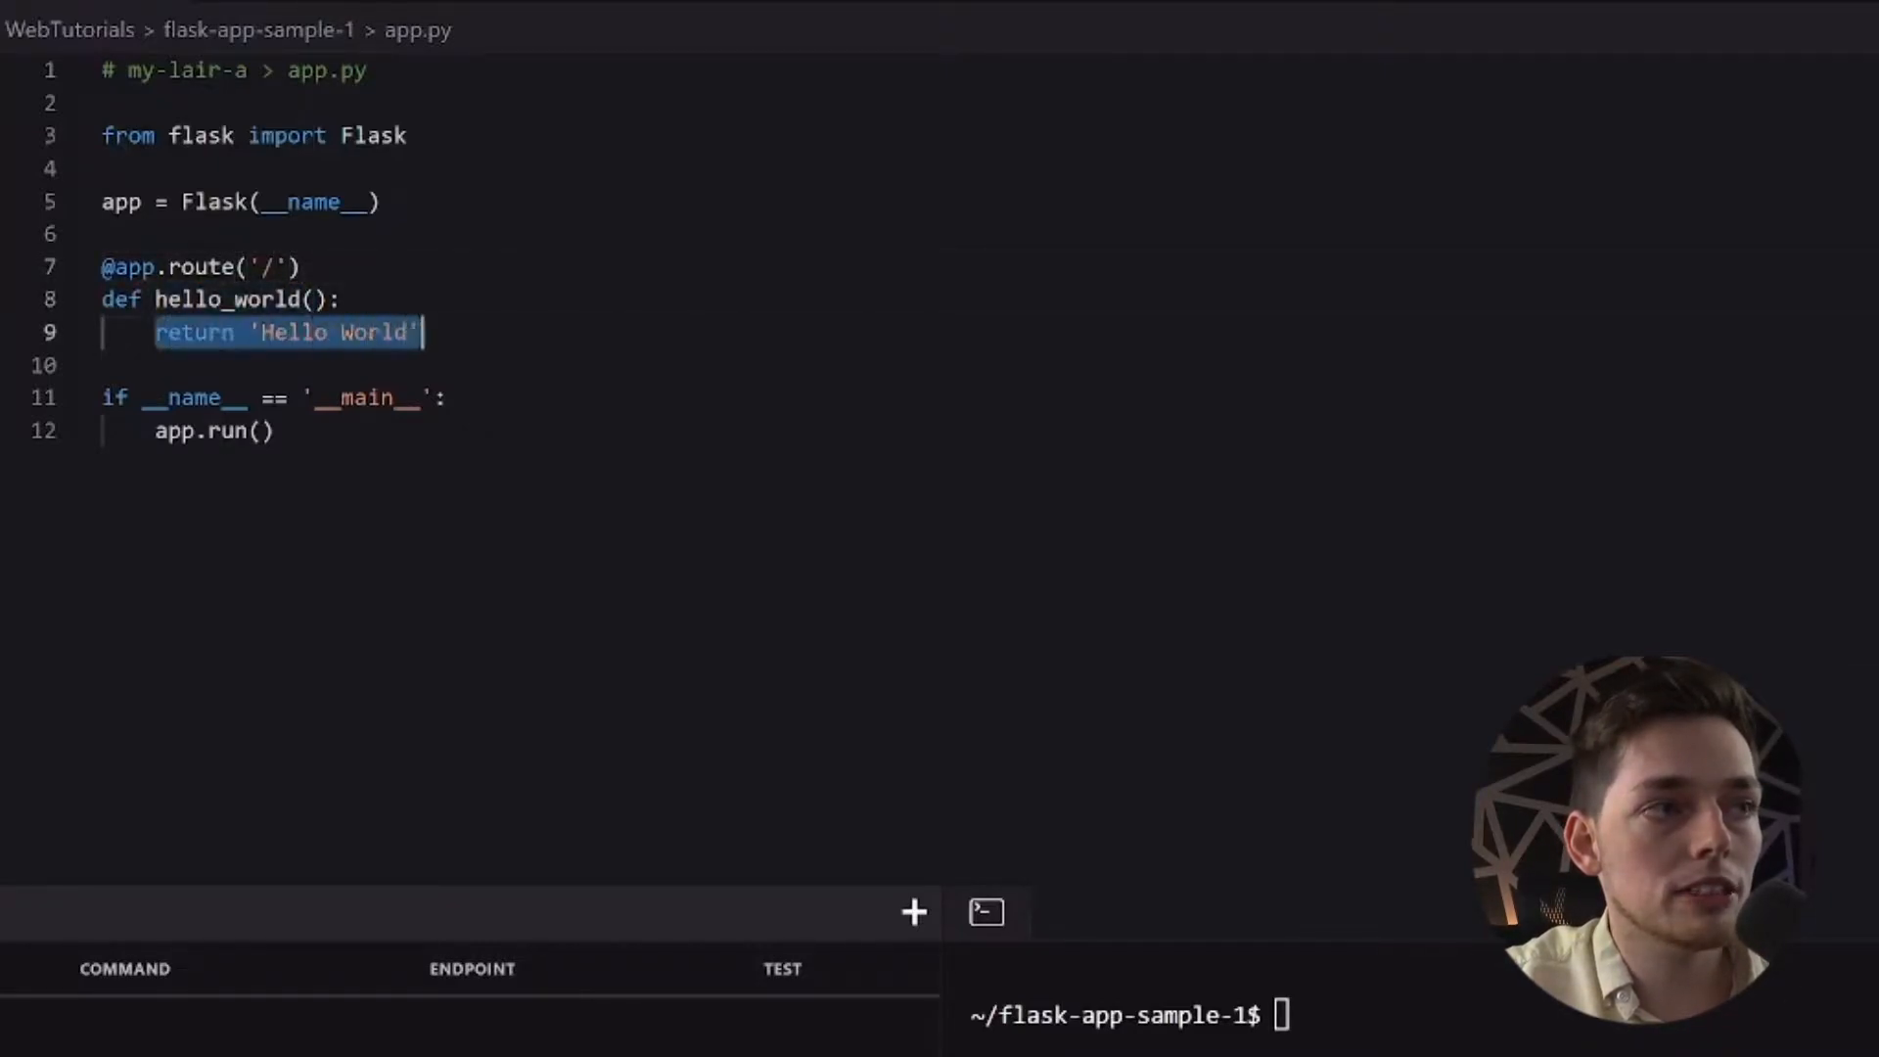
{"action": "left_click", "coordinate": [383, 333]}
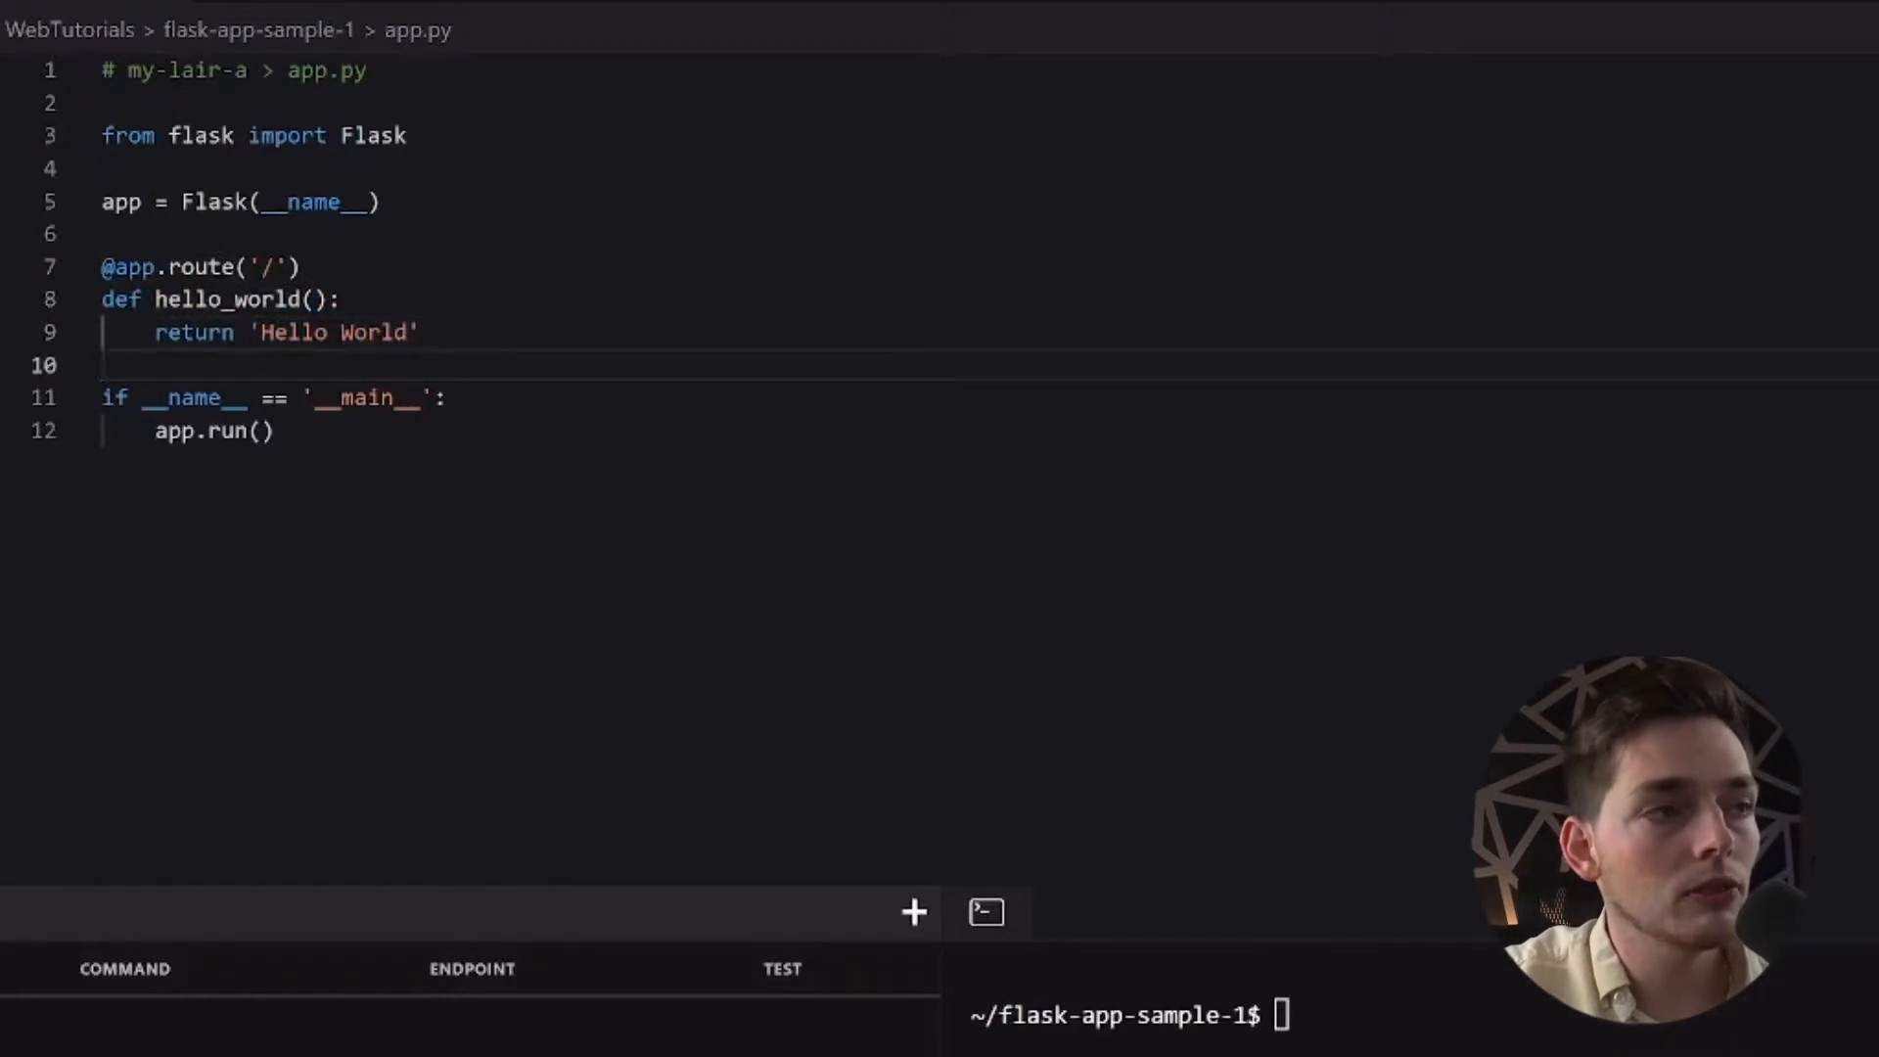
{"action": "double_click", "coordinate": [212, 431]}
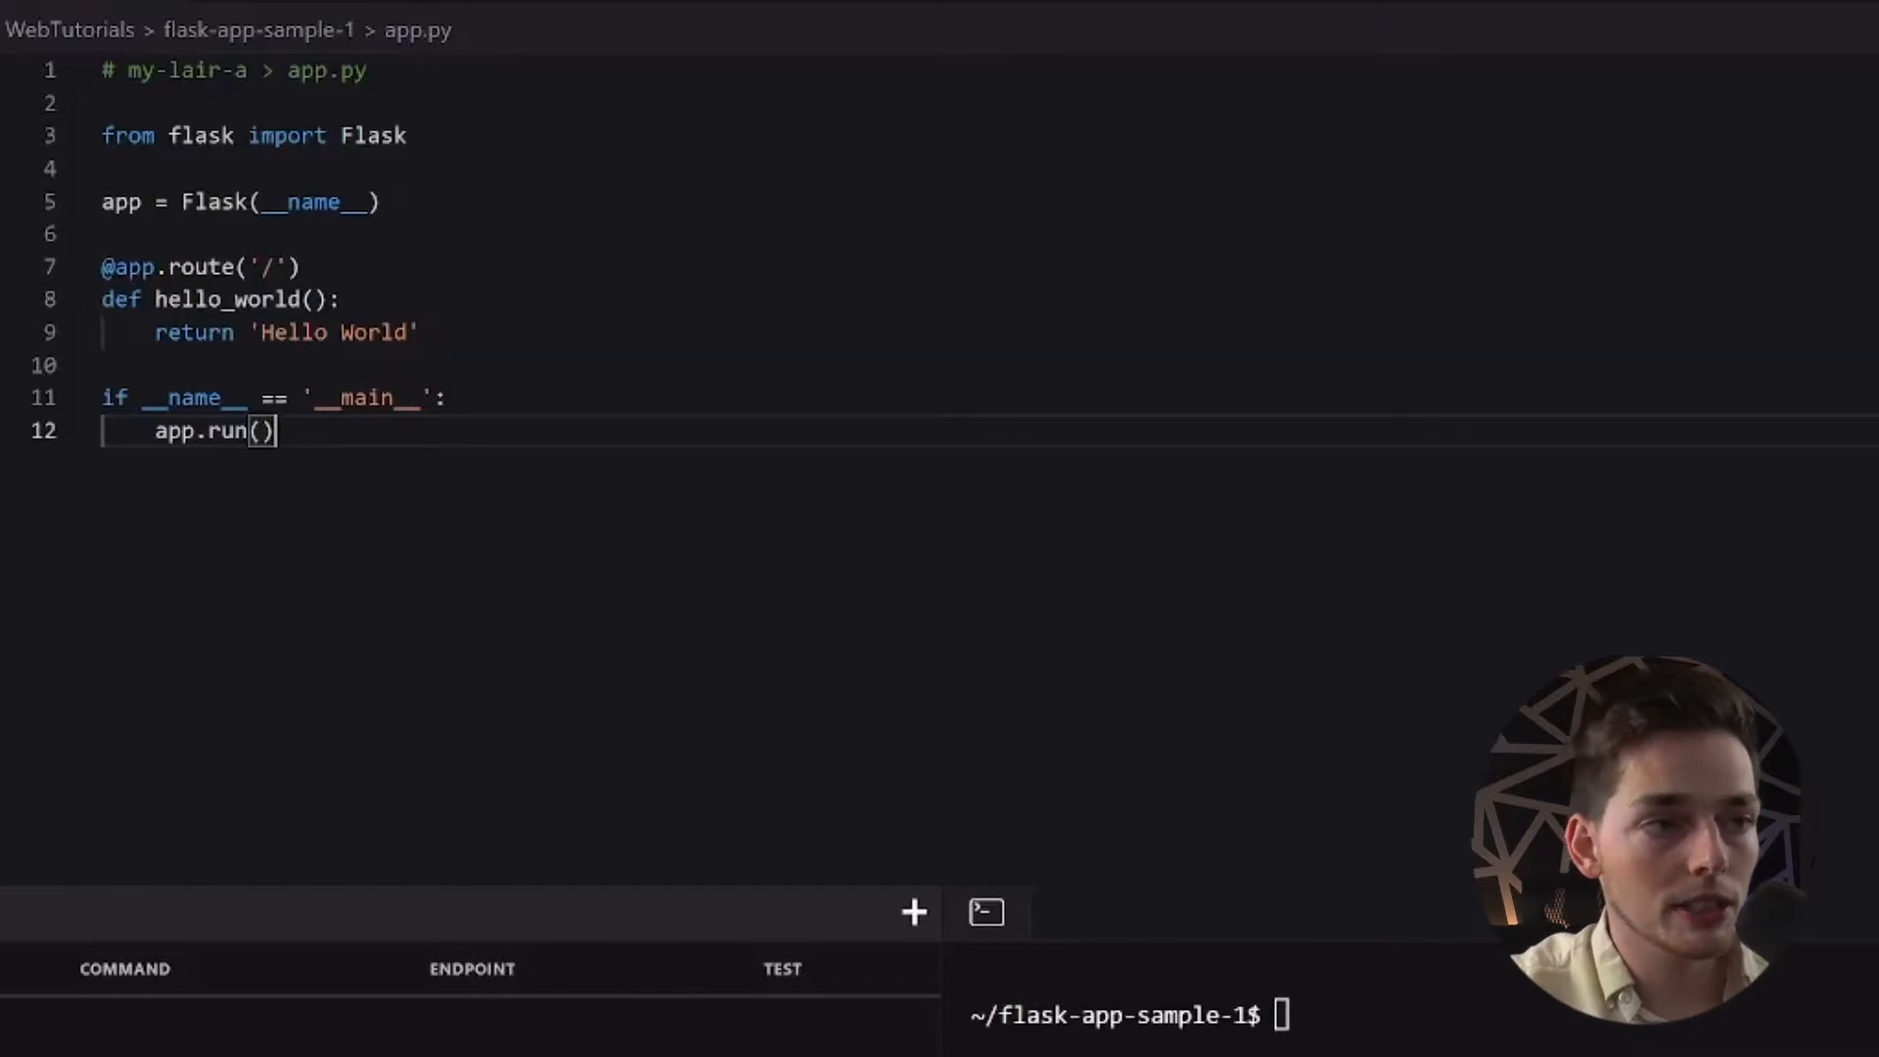
{"action": "left_click", "coordinate": [913, 912]}
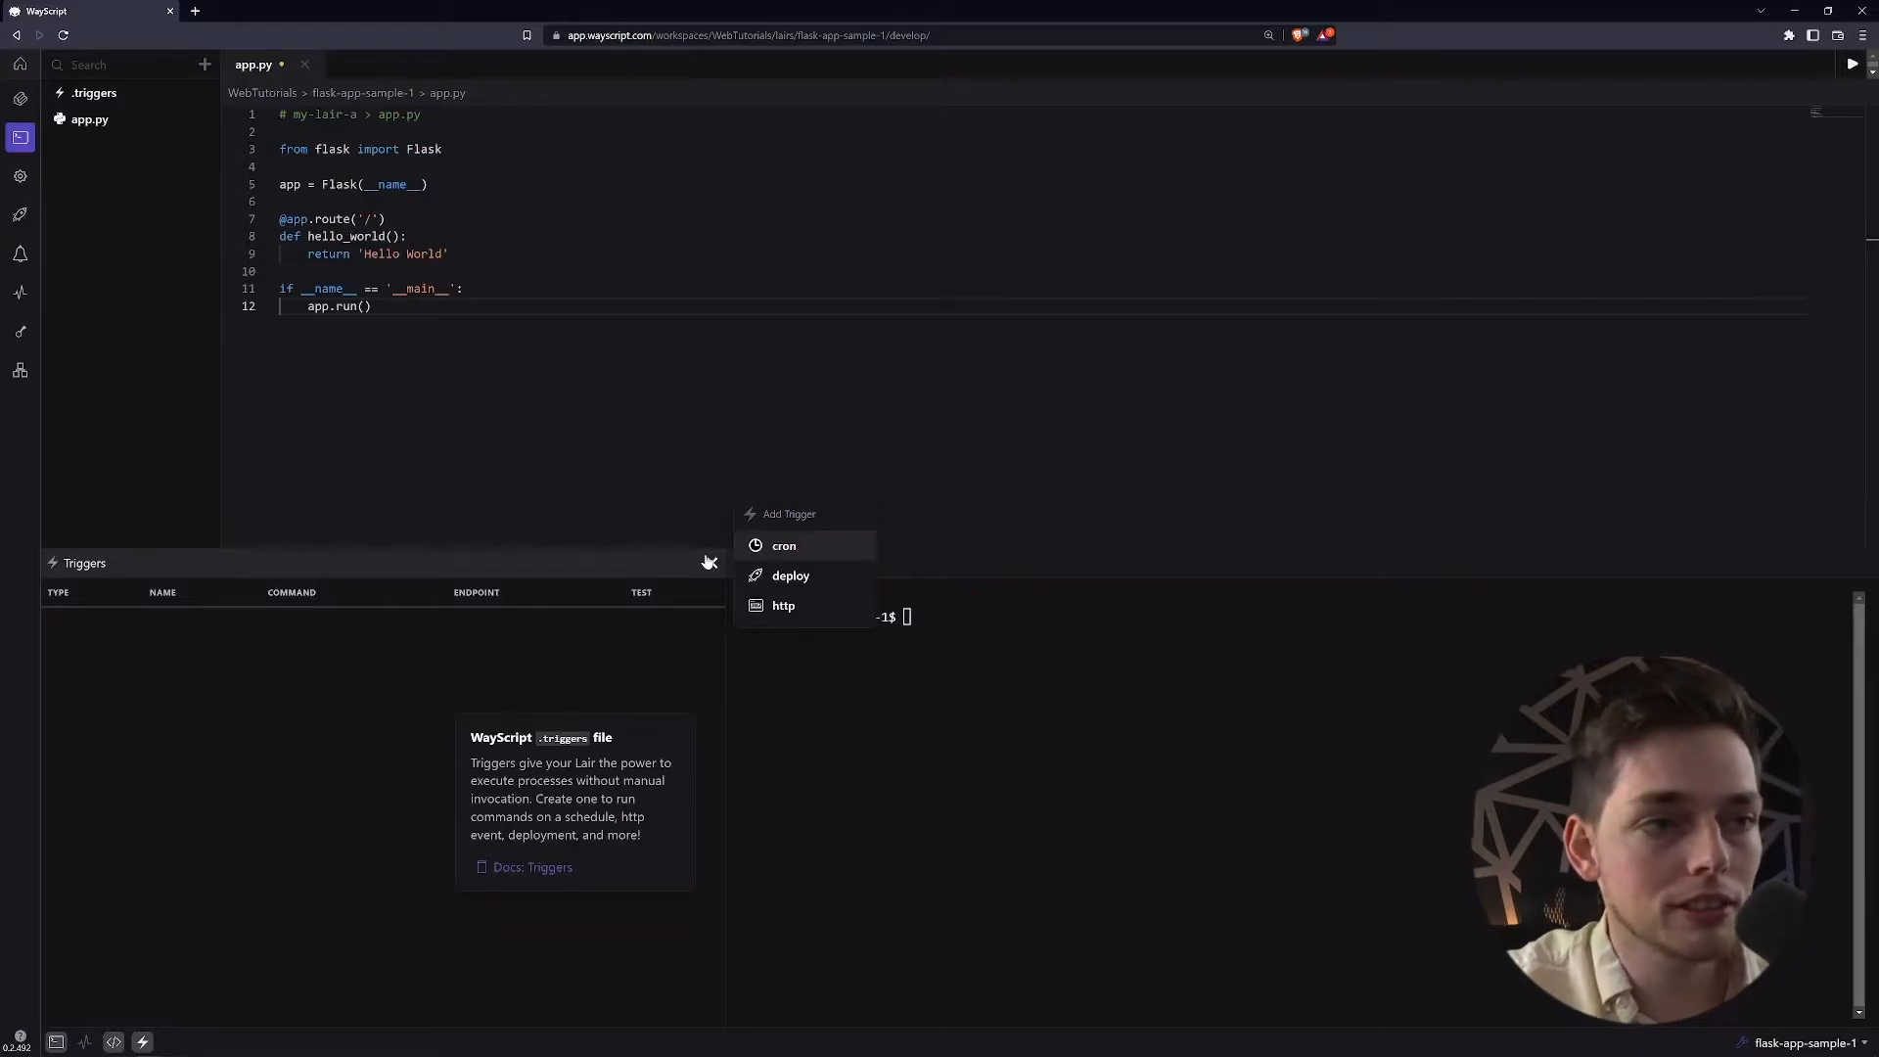
Add a deploy trigger running flask run --port 8080 --host 0.0.0.0 with port 8080
{"action": "left_click", "coordinate": [789, 575]}
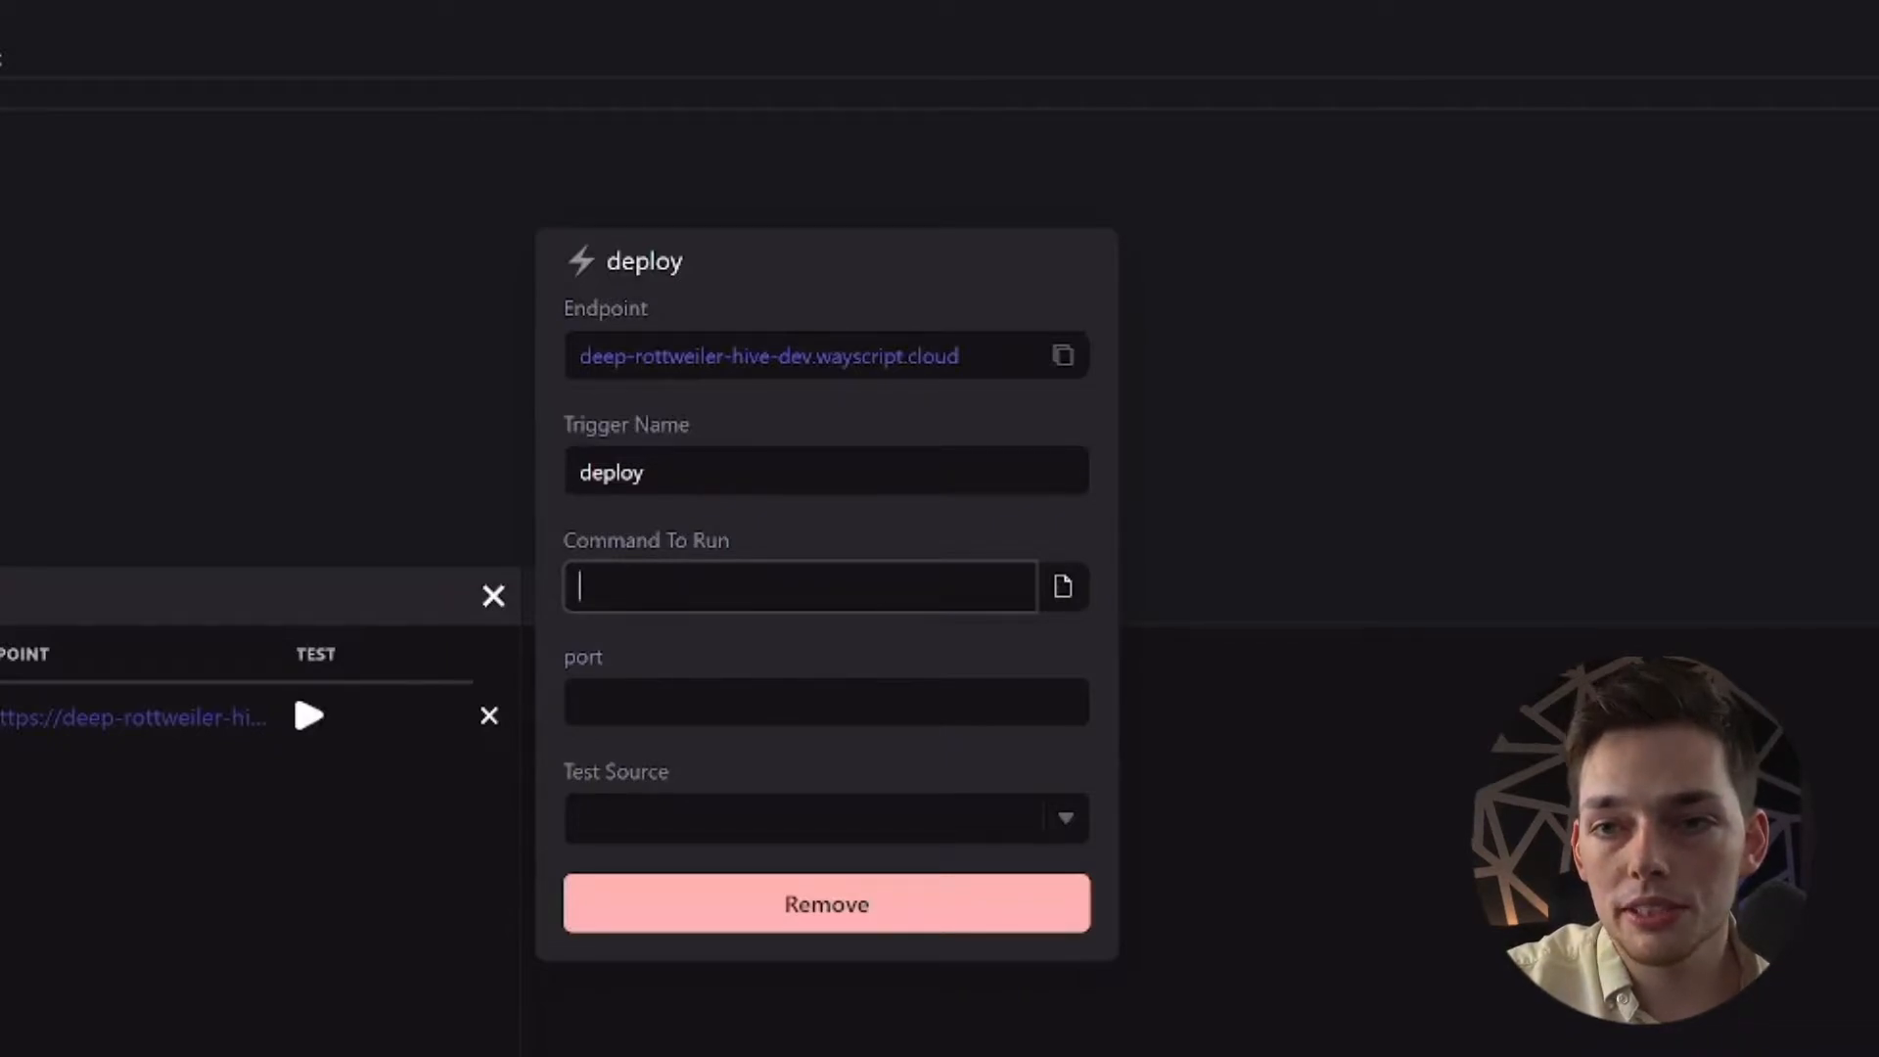
{"action": "type", "text": "echo hello world"}
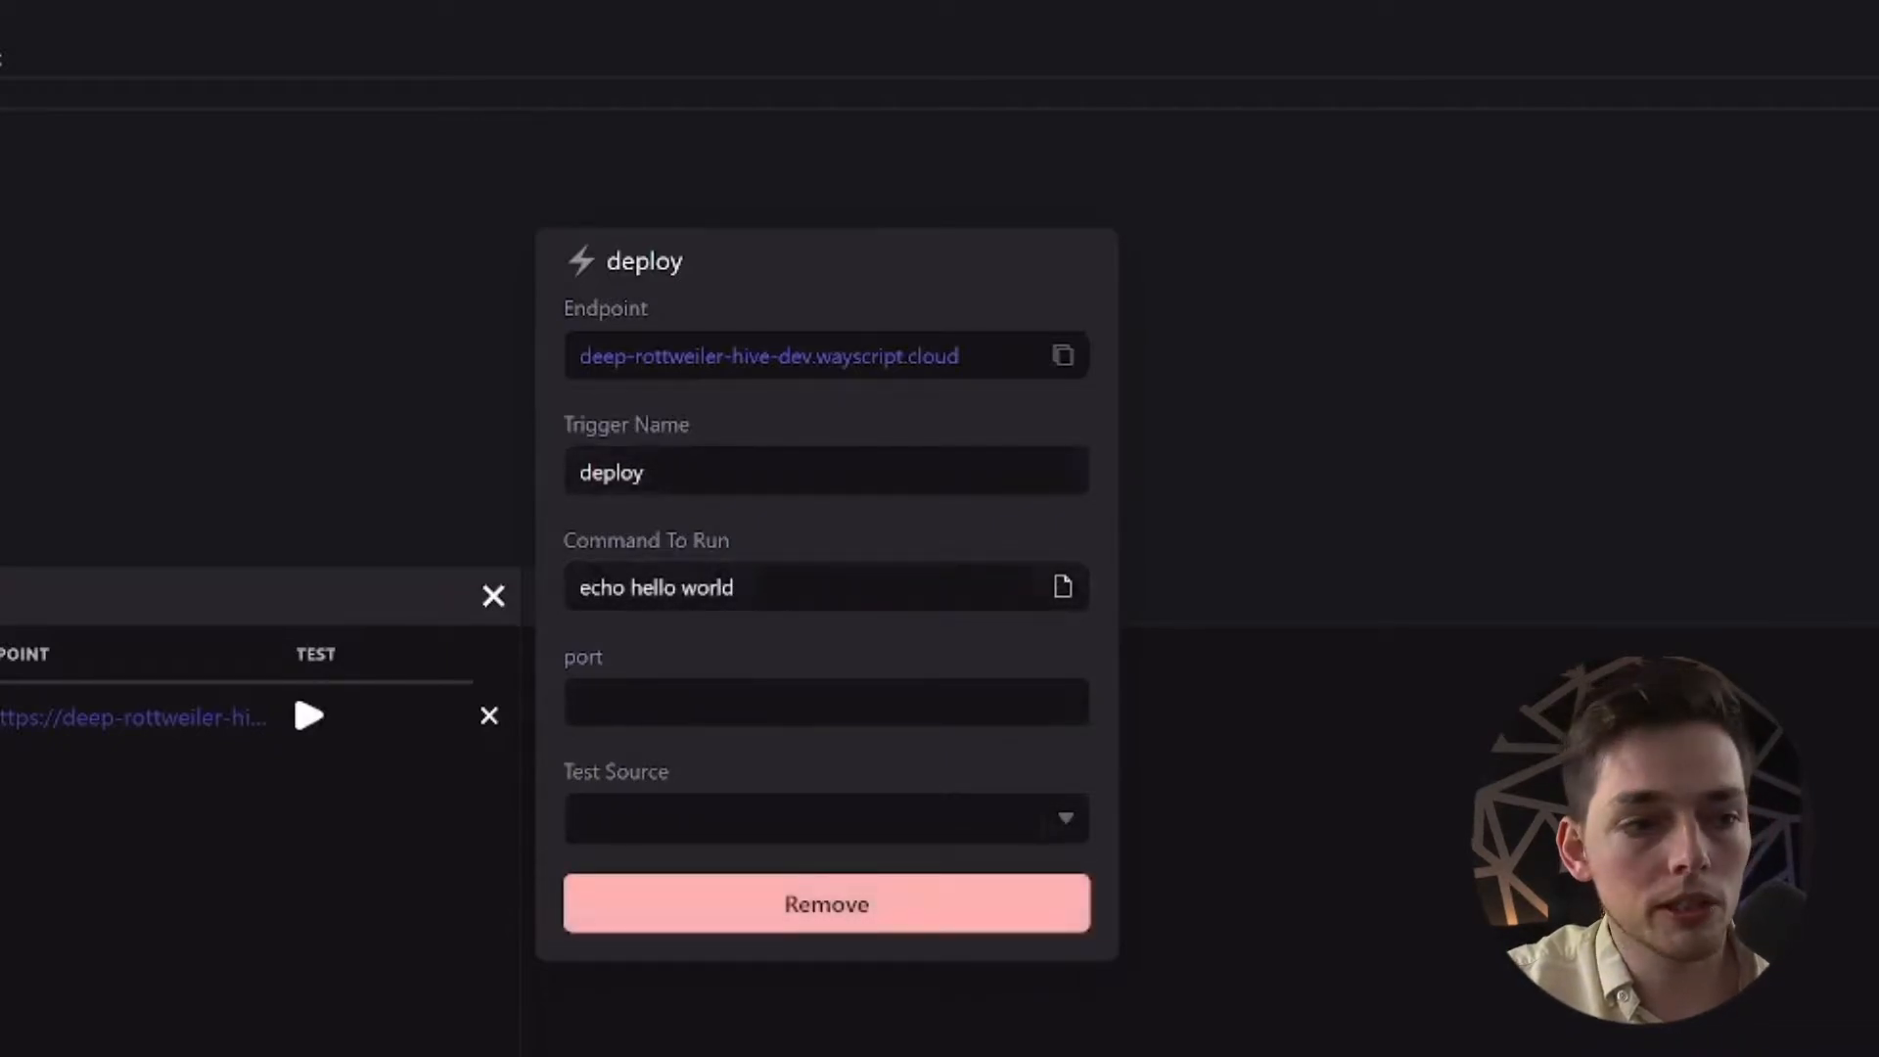
{"action": "type", "text": "flask run --port 8080 --host 0.0.0.0"}
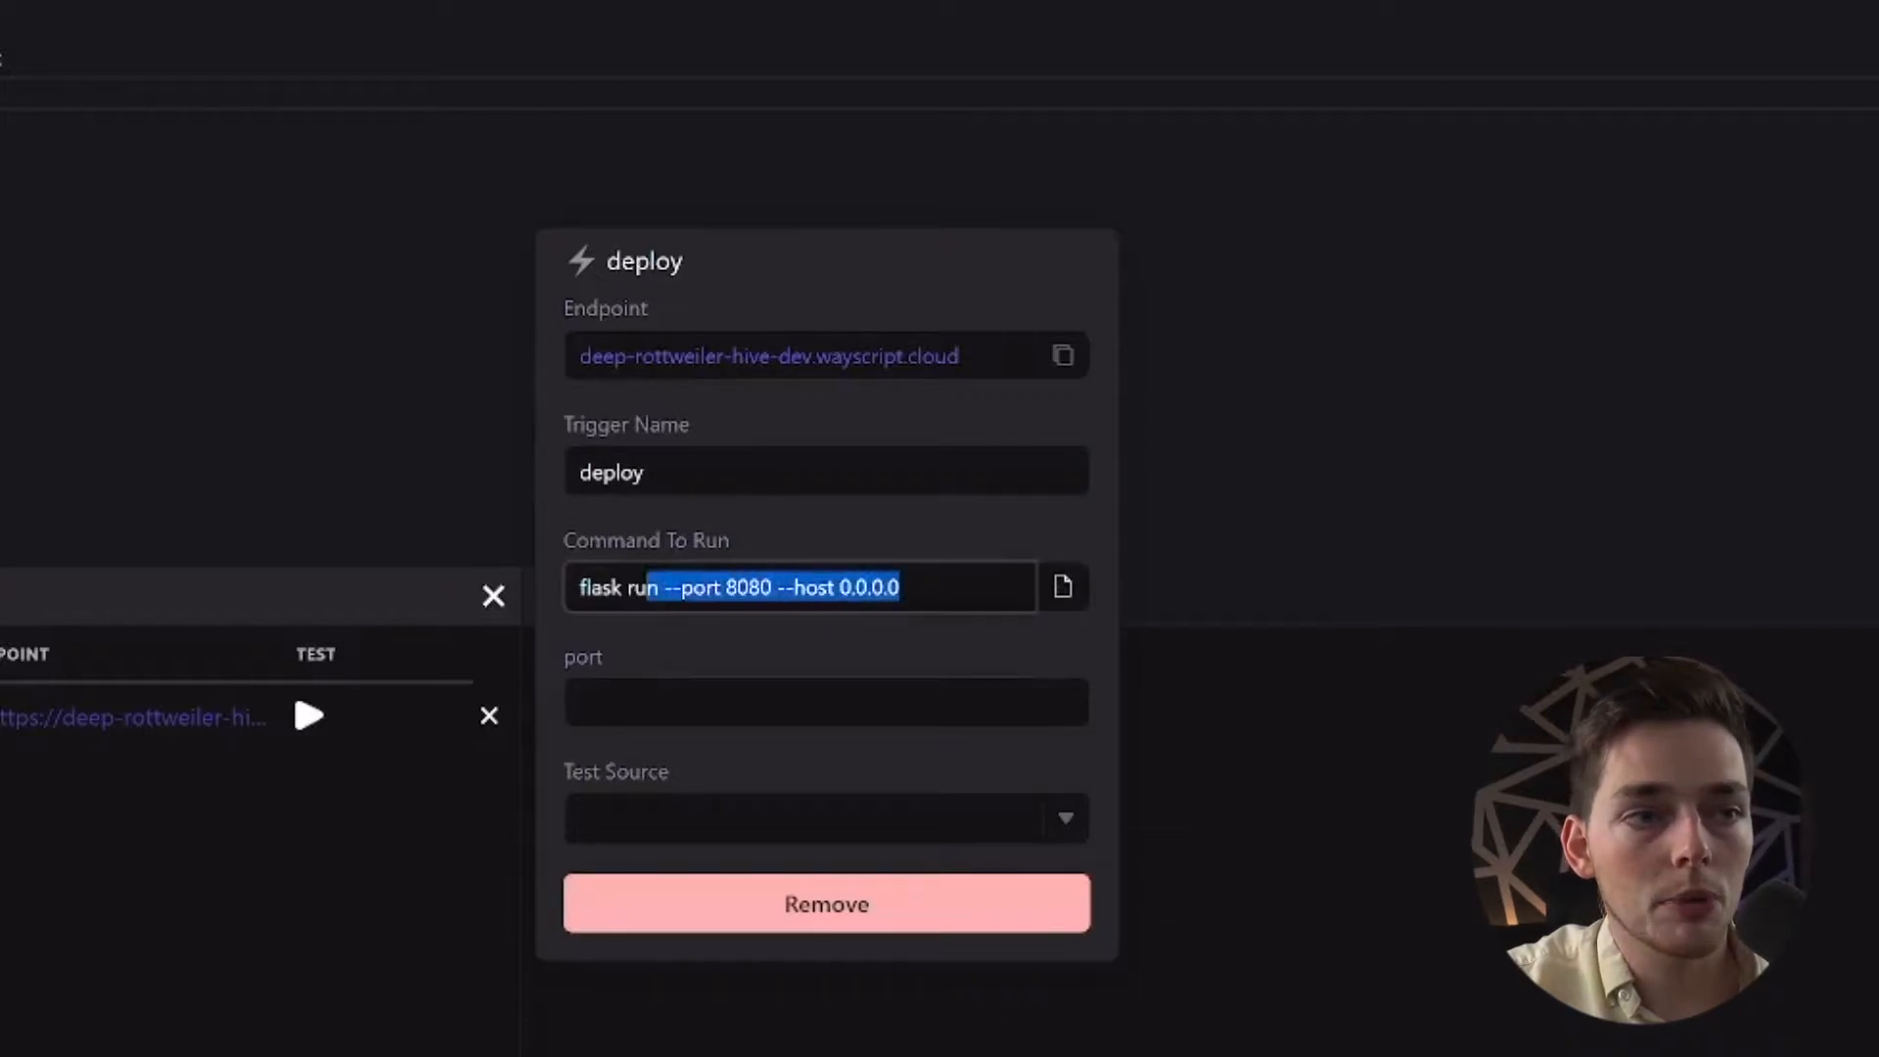
{"action": "double_click", "coordinate": [810, 587]}
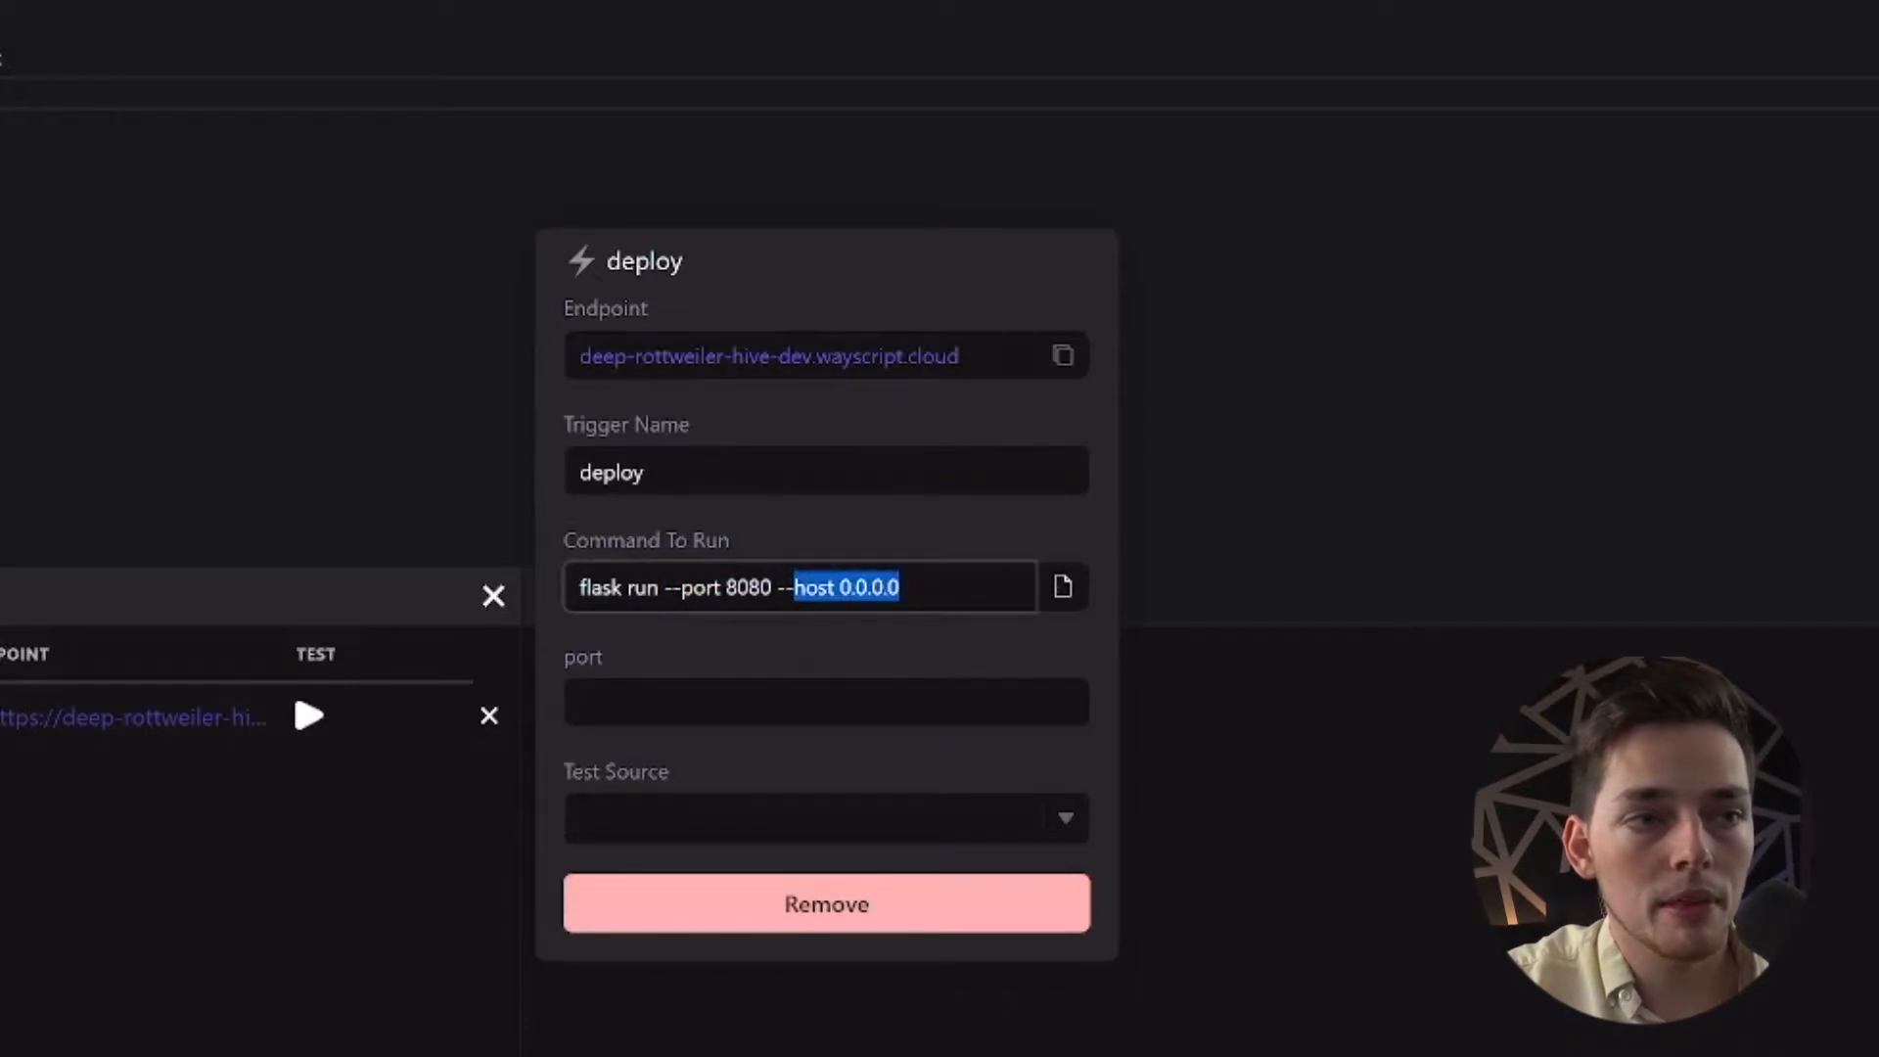
{"action": "left_click", "coordinate": [823, 702]}
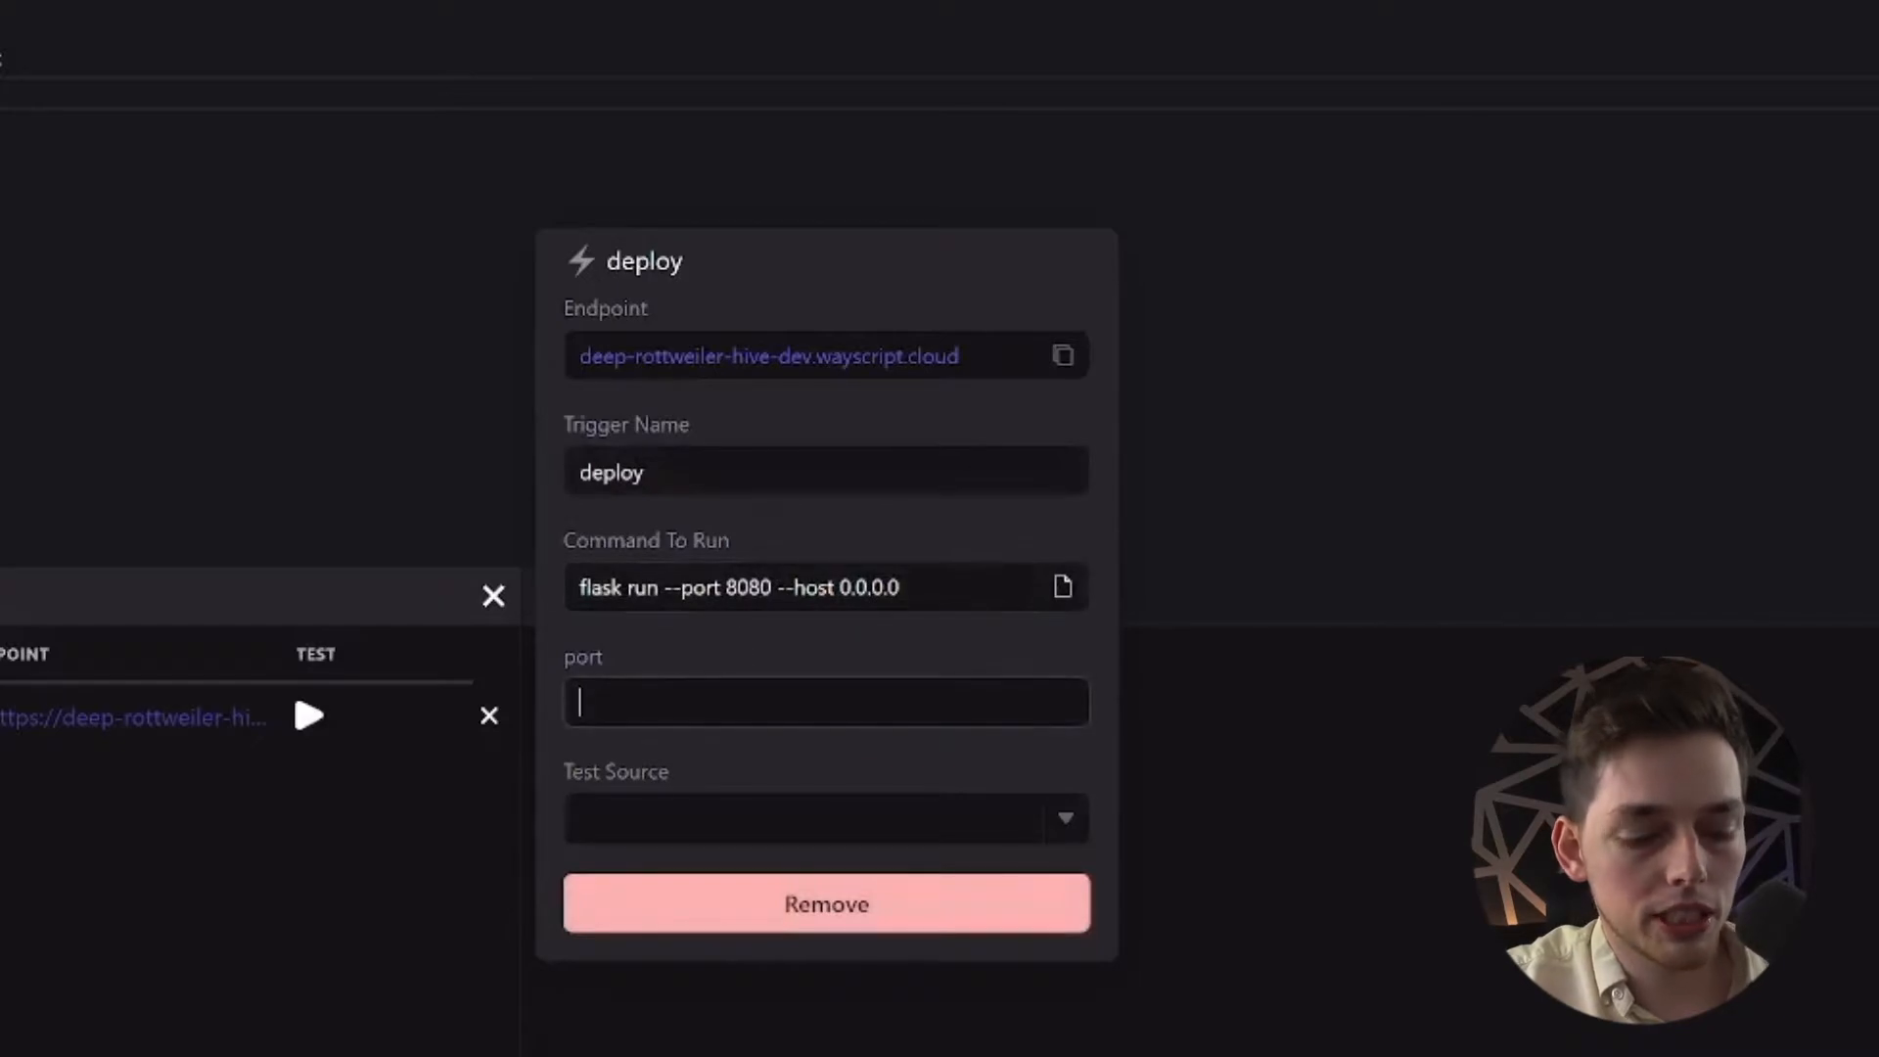
{"action": "type", "text": "8080"}
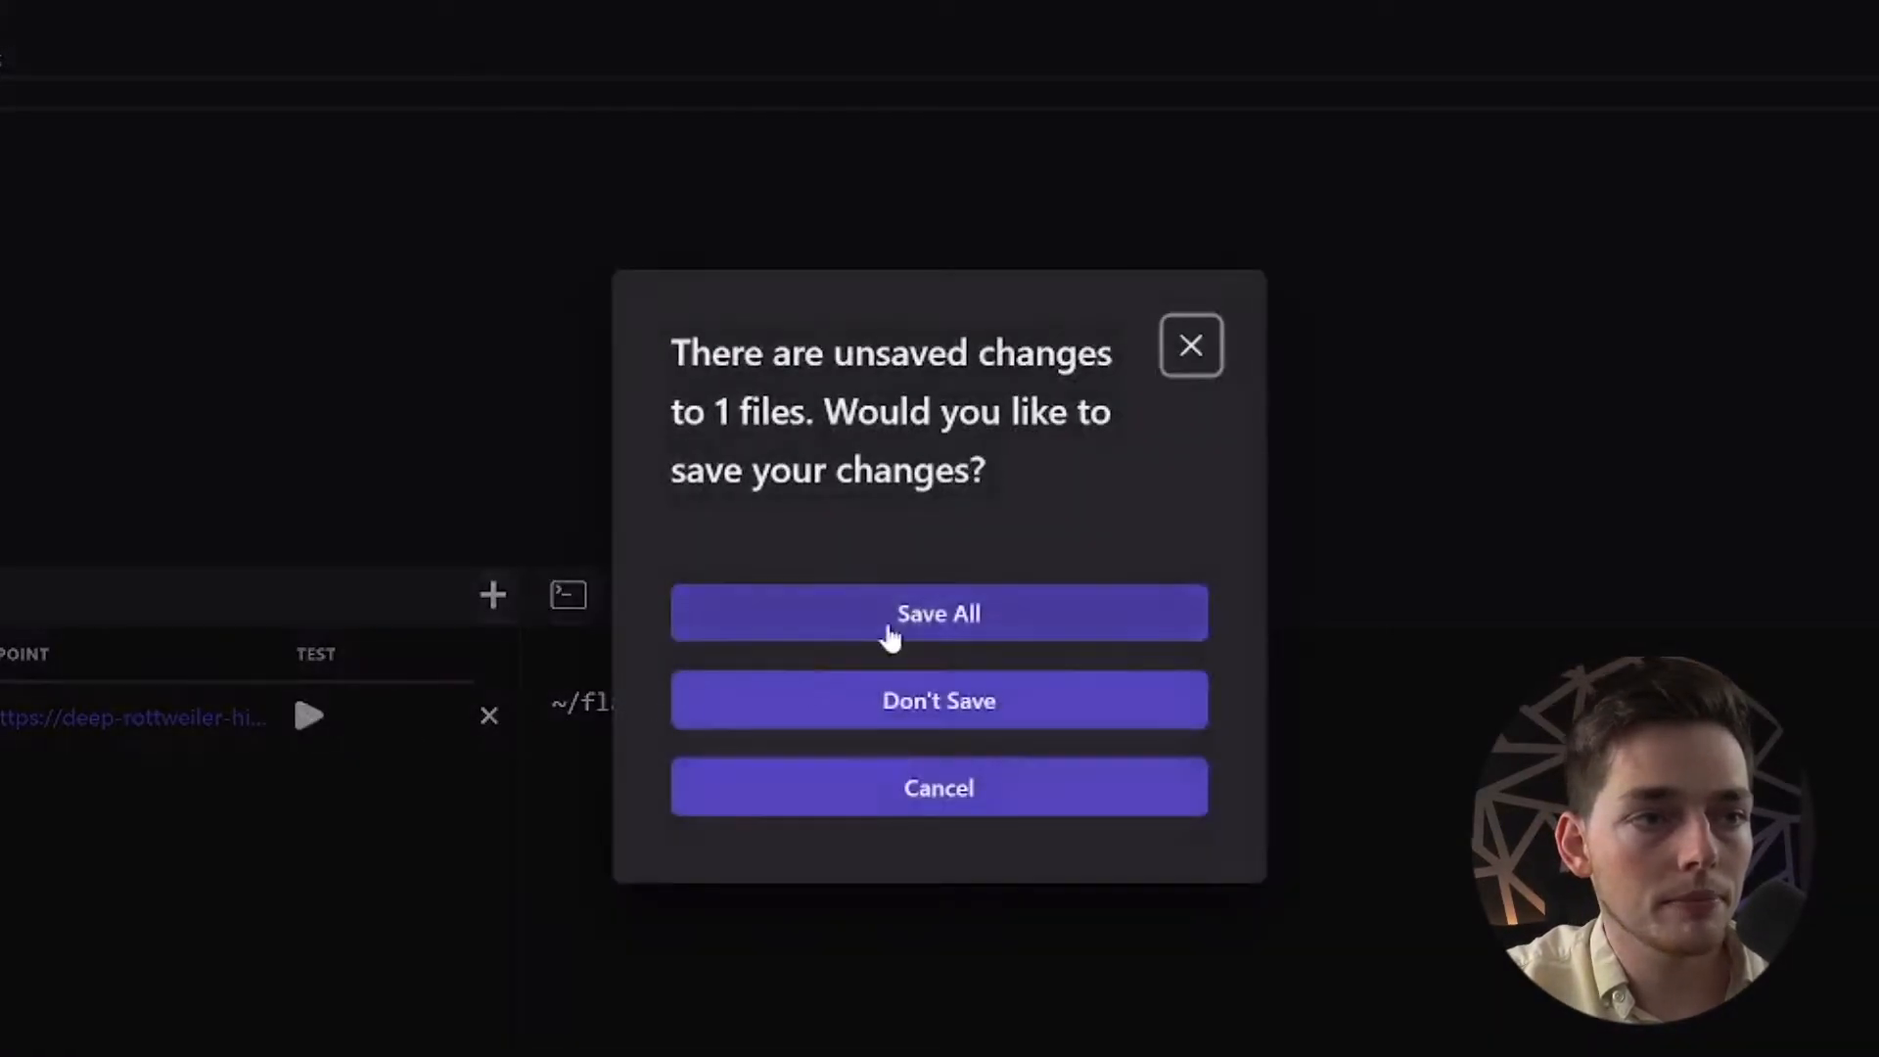
Save all changes and confirm the deployed endpoint serves the Hello World page
{"action": "left_click", "coordinate": [937, 613]}
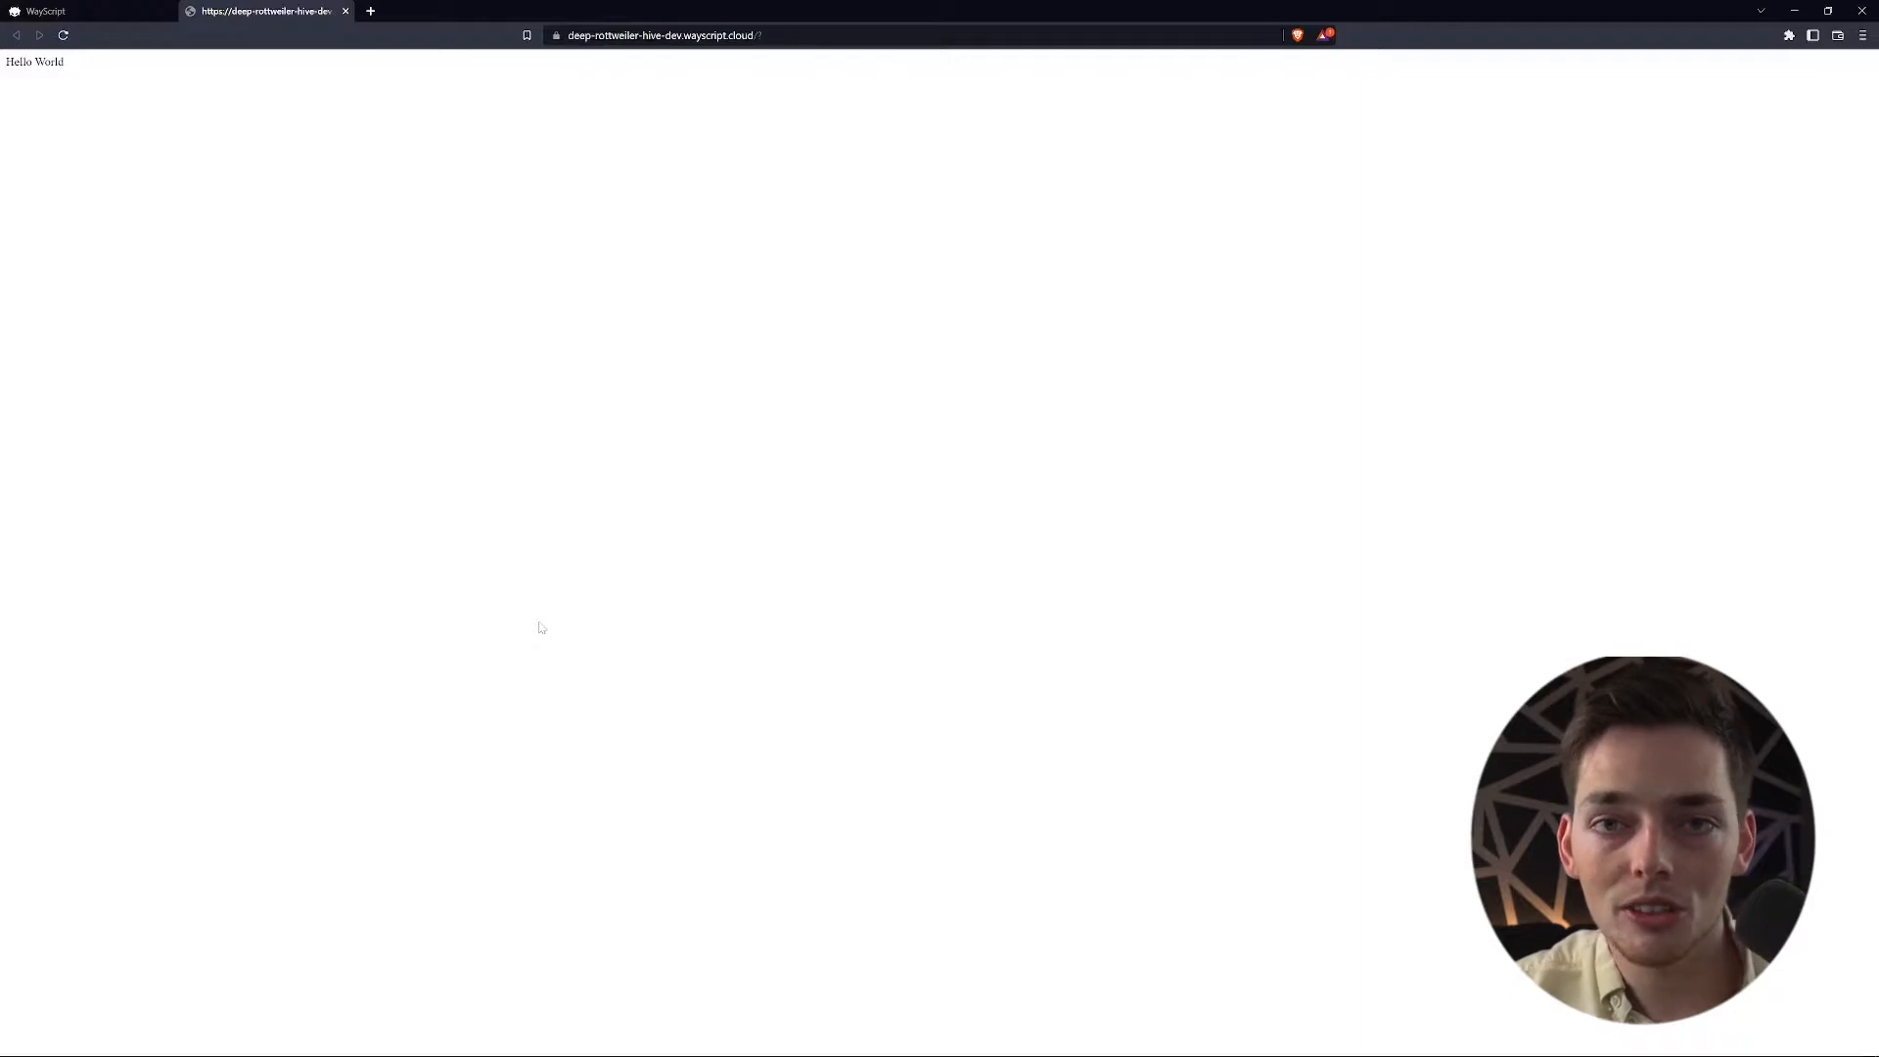
{"action": "left_click", "coordinate": [90, 11]}
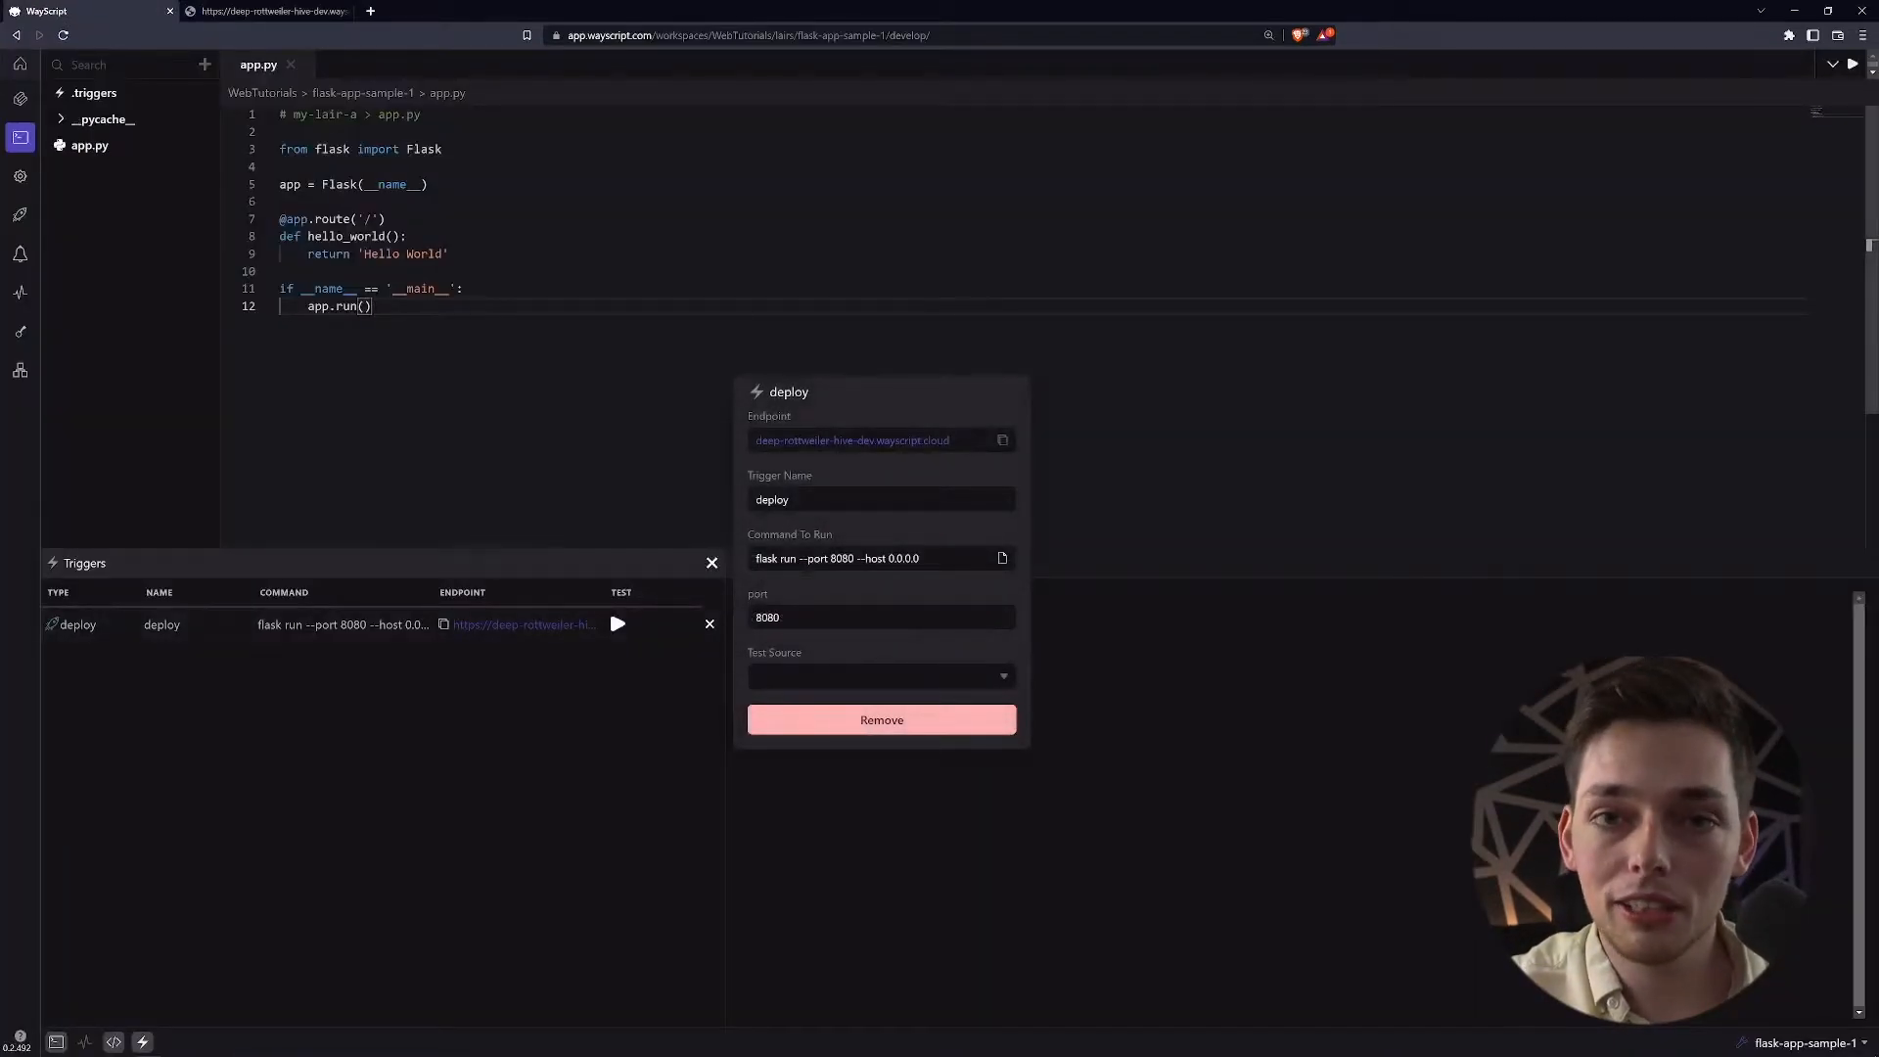
{"action": "left_click", "coordinate": [264, 12]}
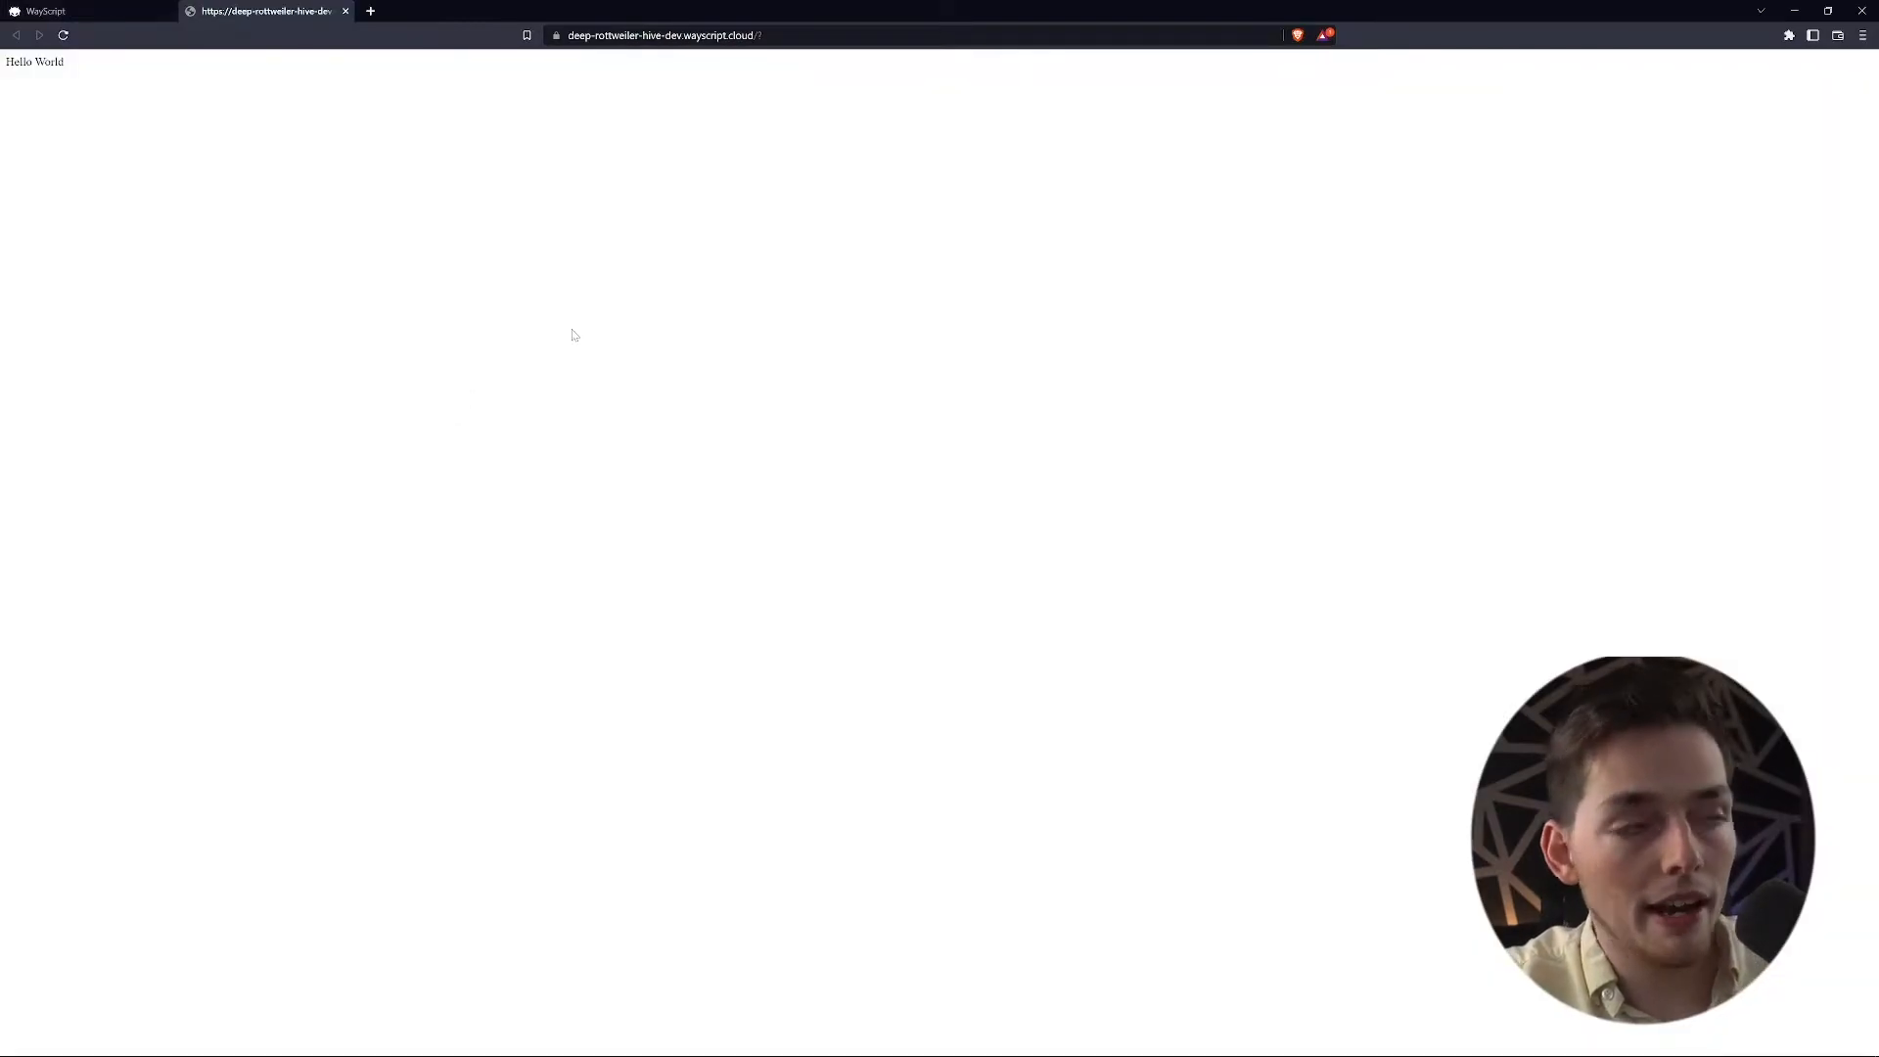
{"action": "left_click", "coordinate": [90, 12]}
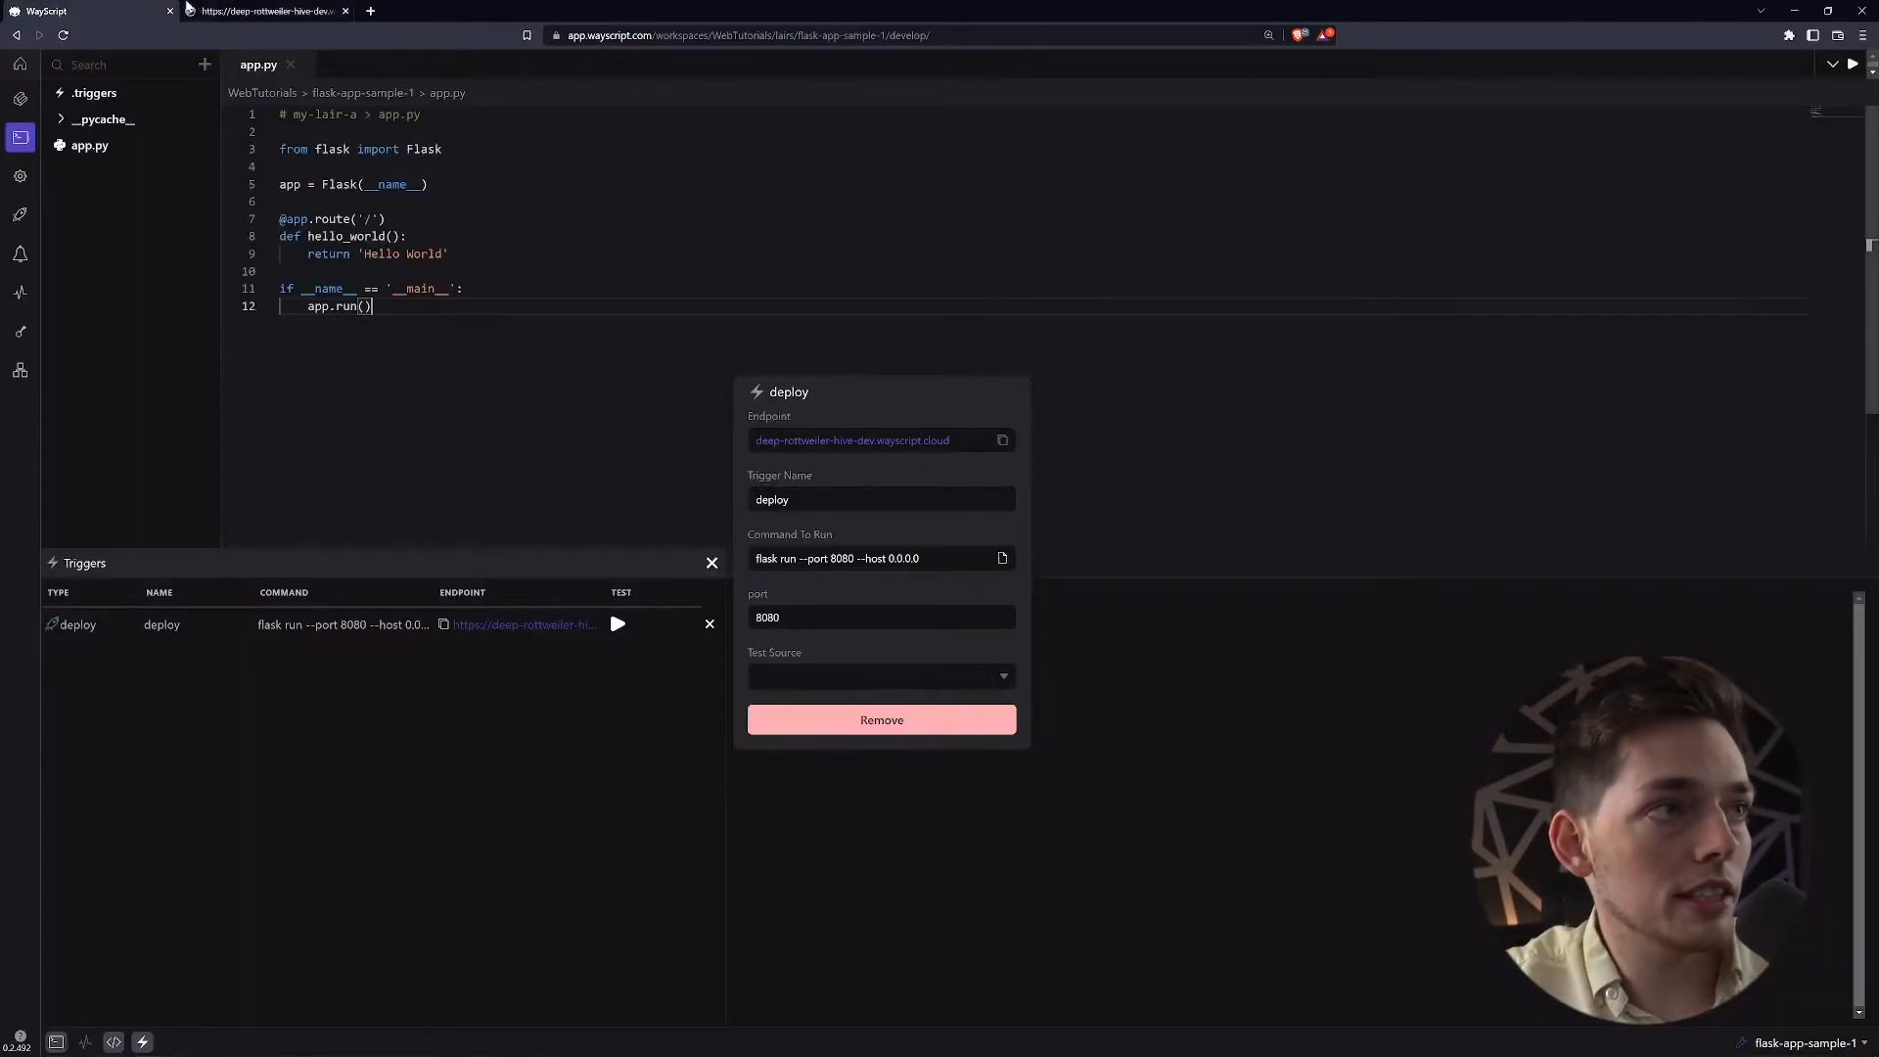
{"action": "left_click", "coordinate": [264, 12]}
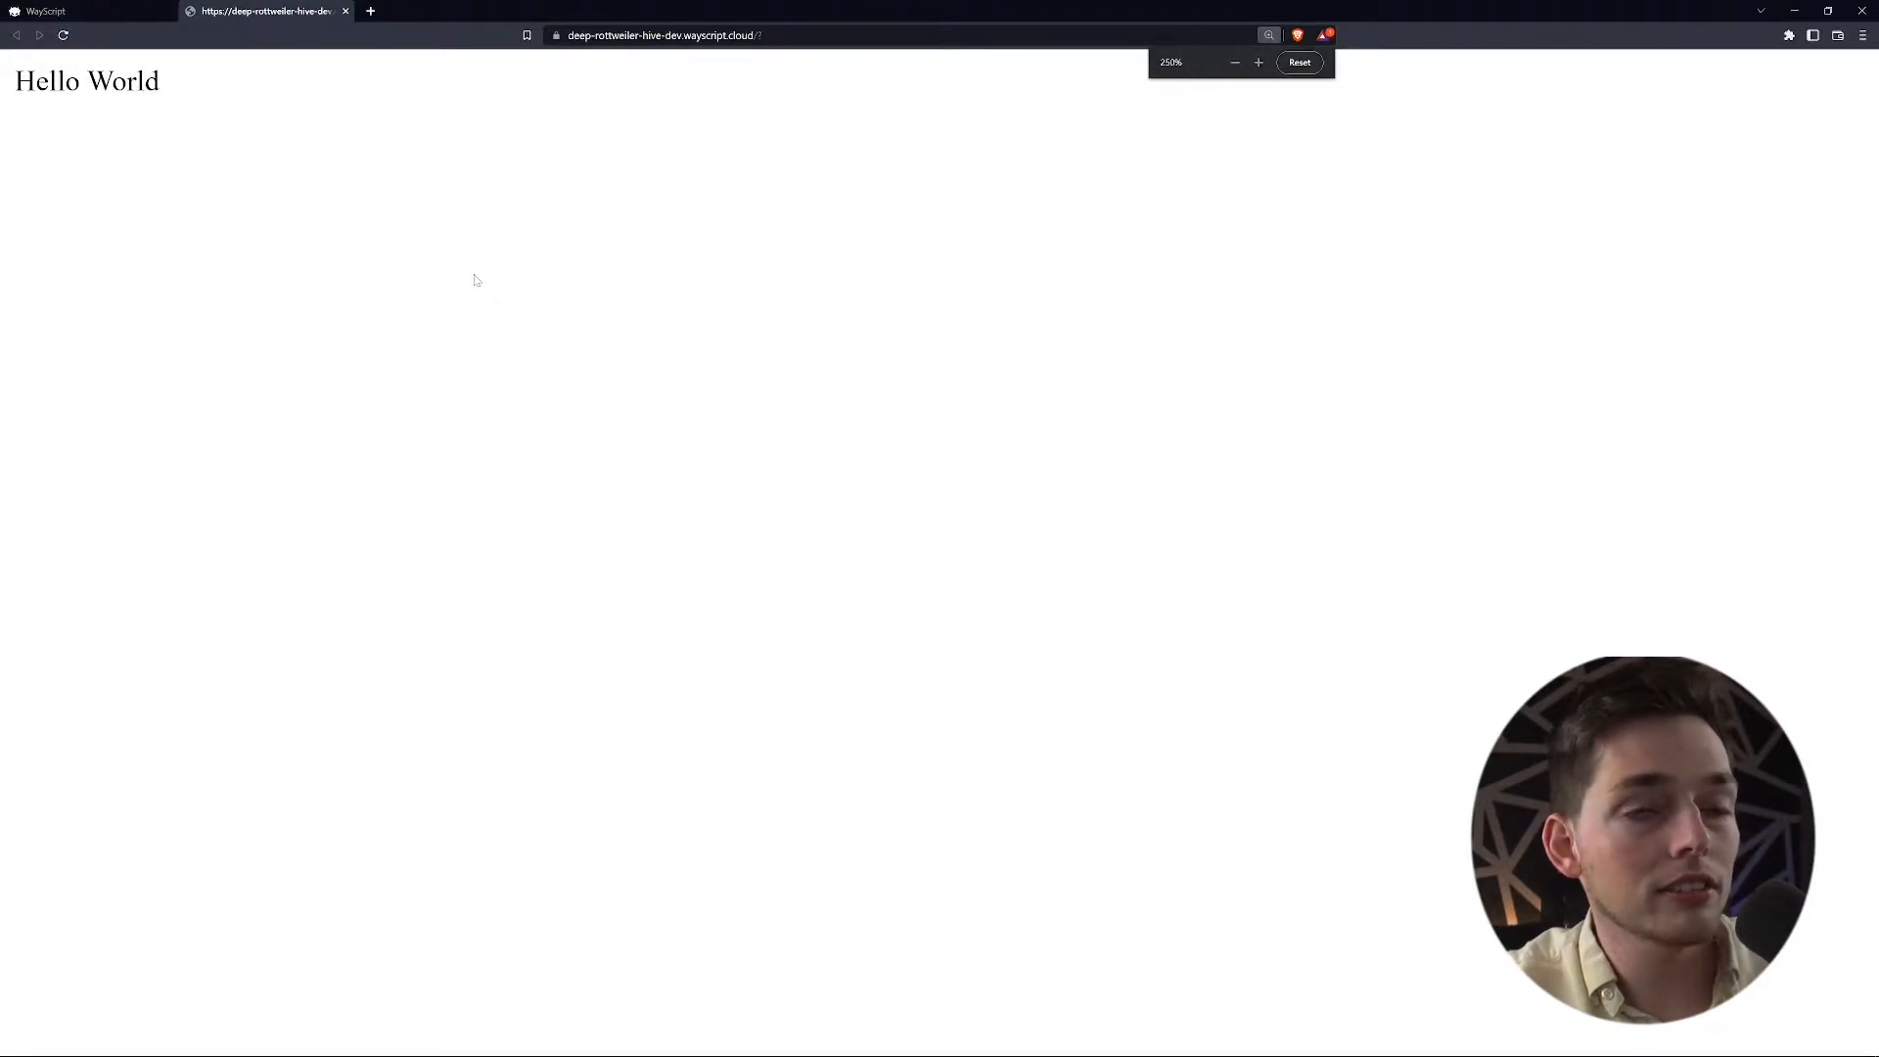
{"action": "left_click", "coordinate": [90, 12]}
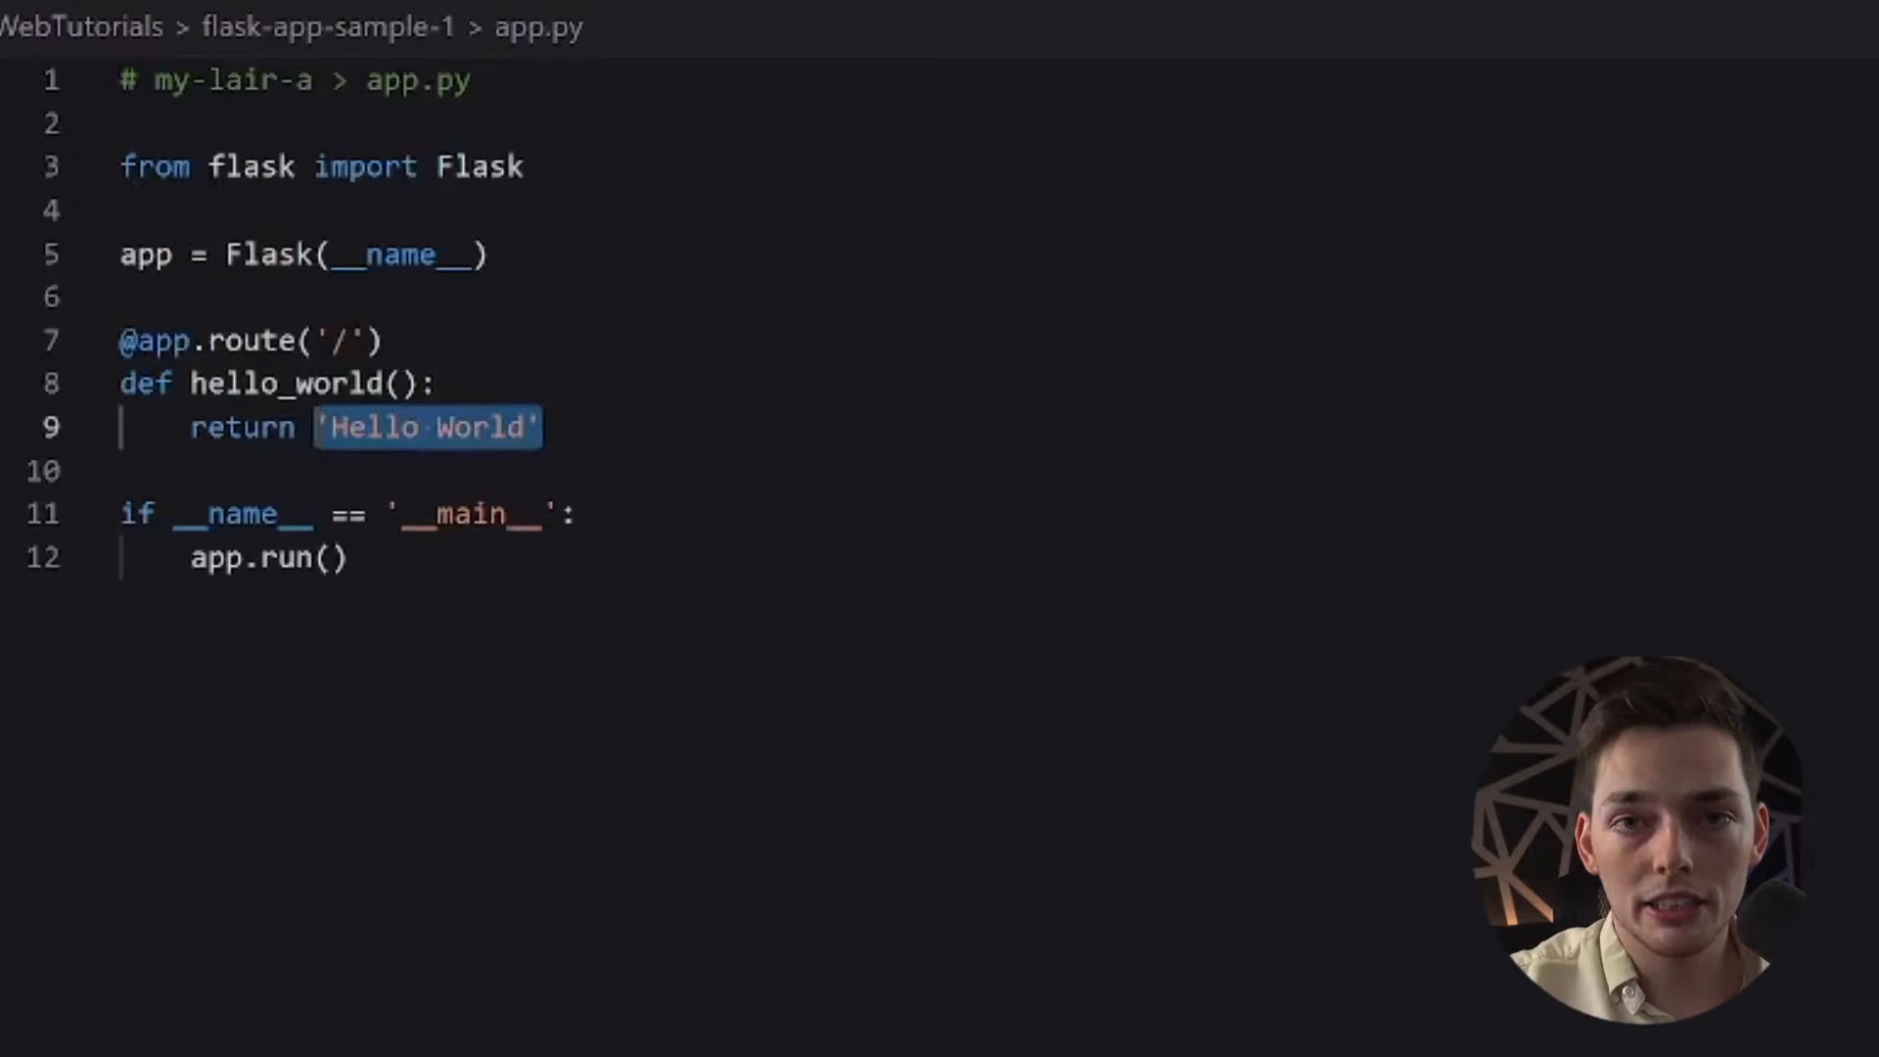
Change the hello_world route to return the dictionary {'data': 'data to send'}
{"action": "key", "text": "Delete"}
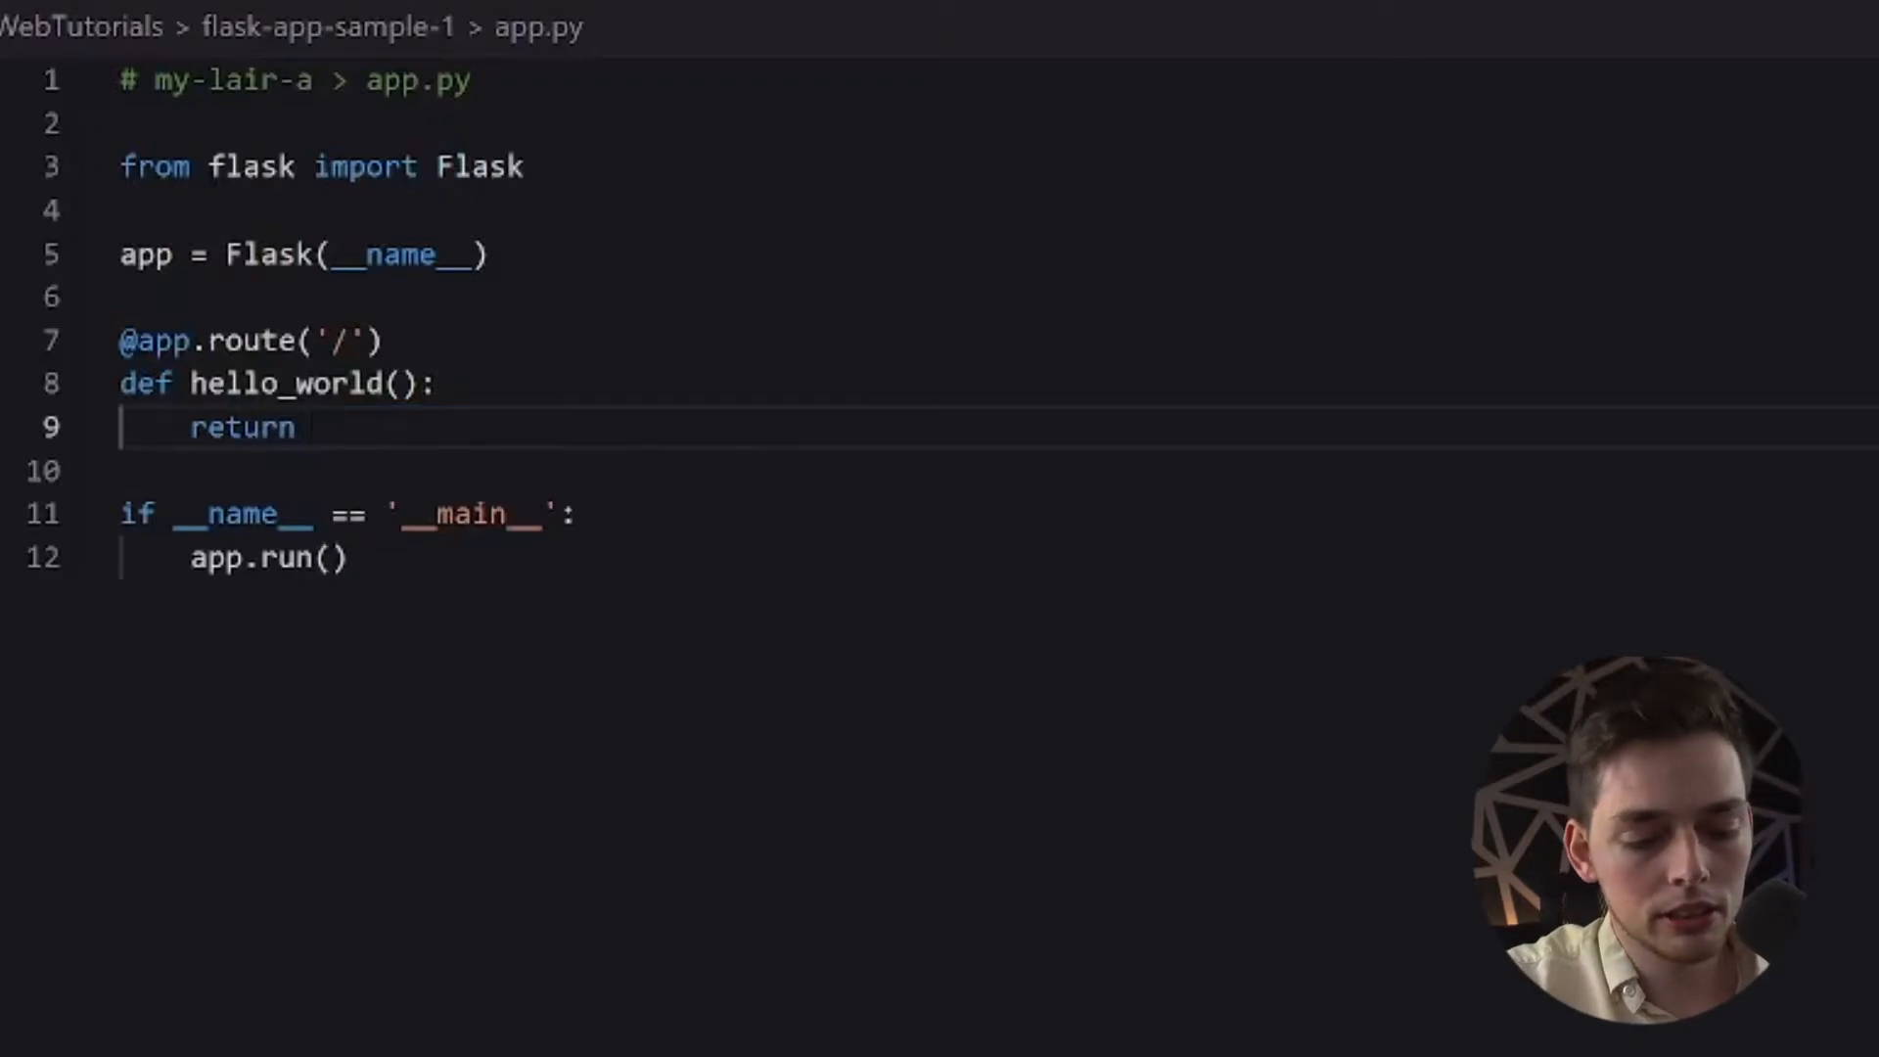
{"action": "type", "text": "{}"}
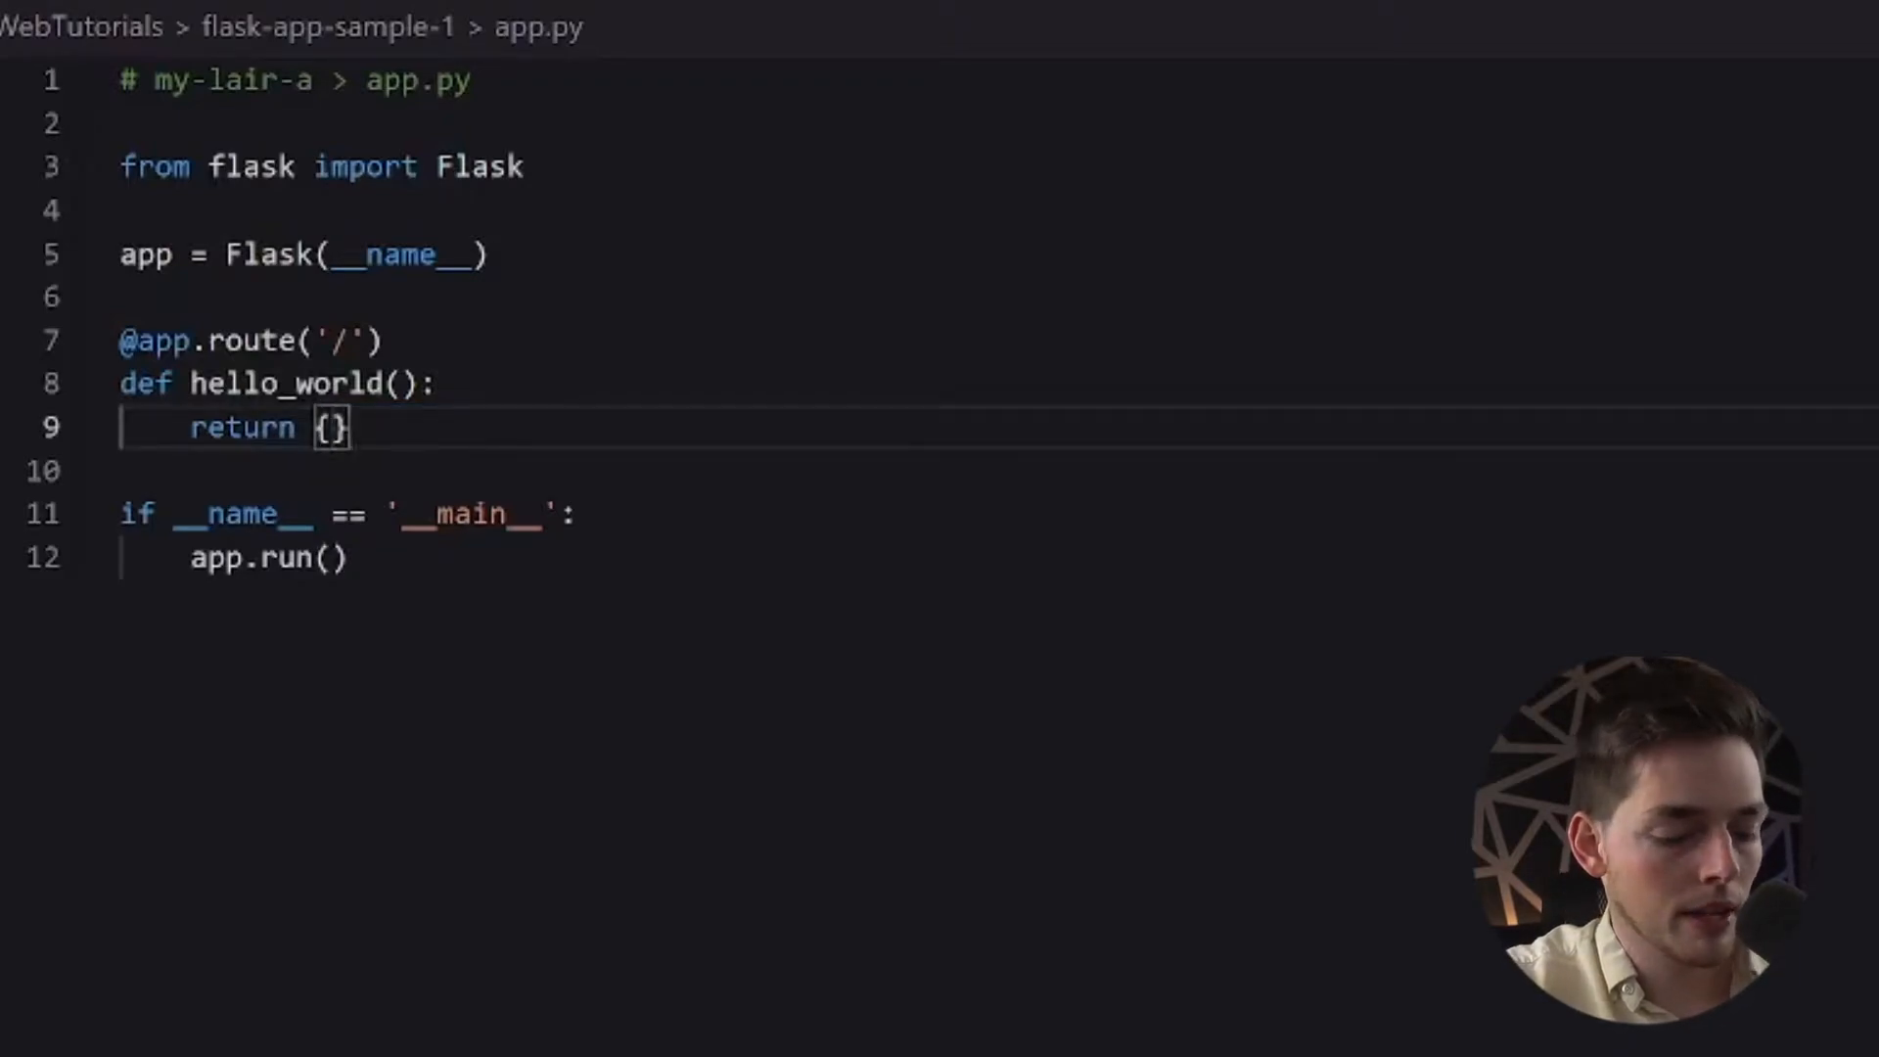
{"action": "type", "text": "'data'"}
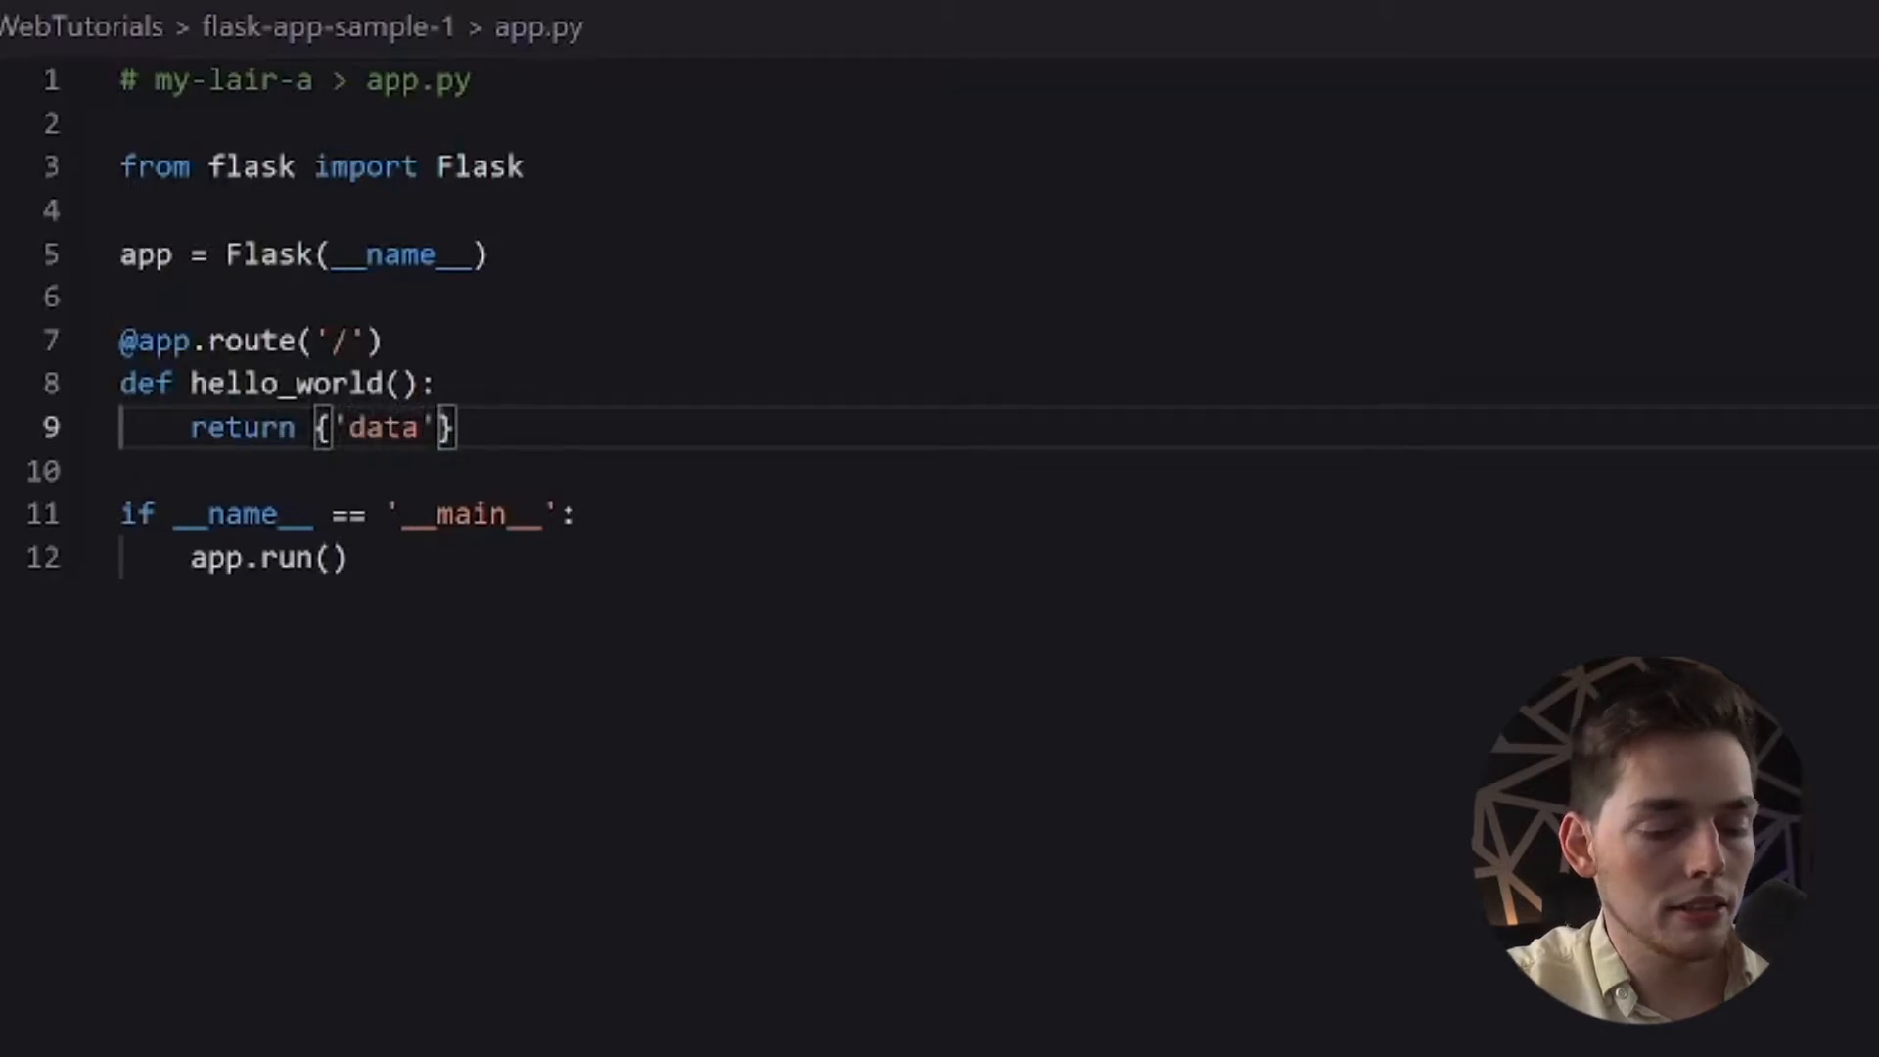
{"action": "type", "text": ": 'dats'"}
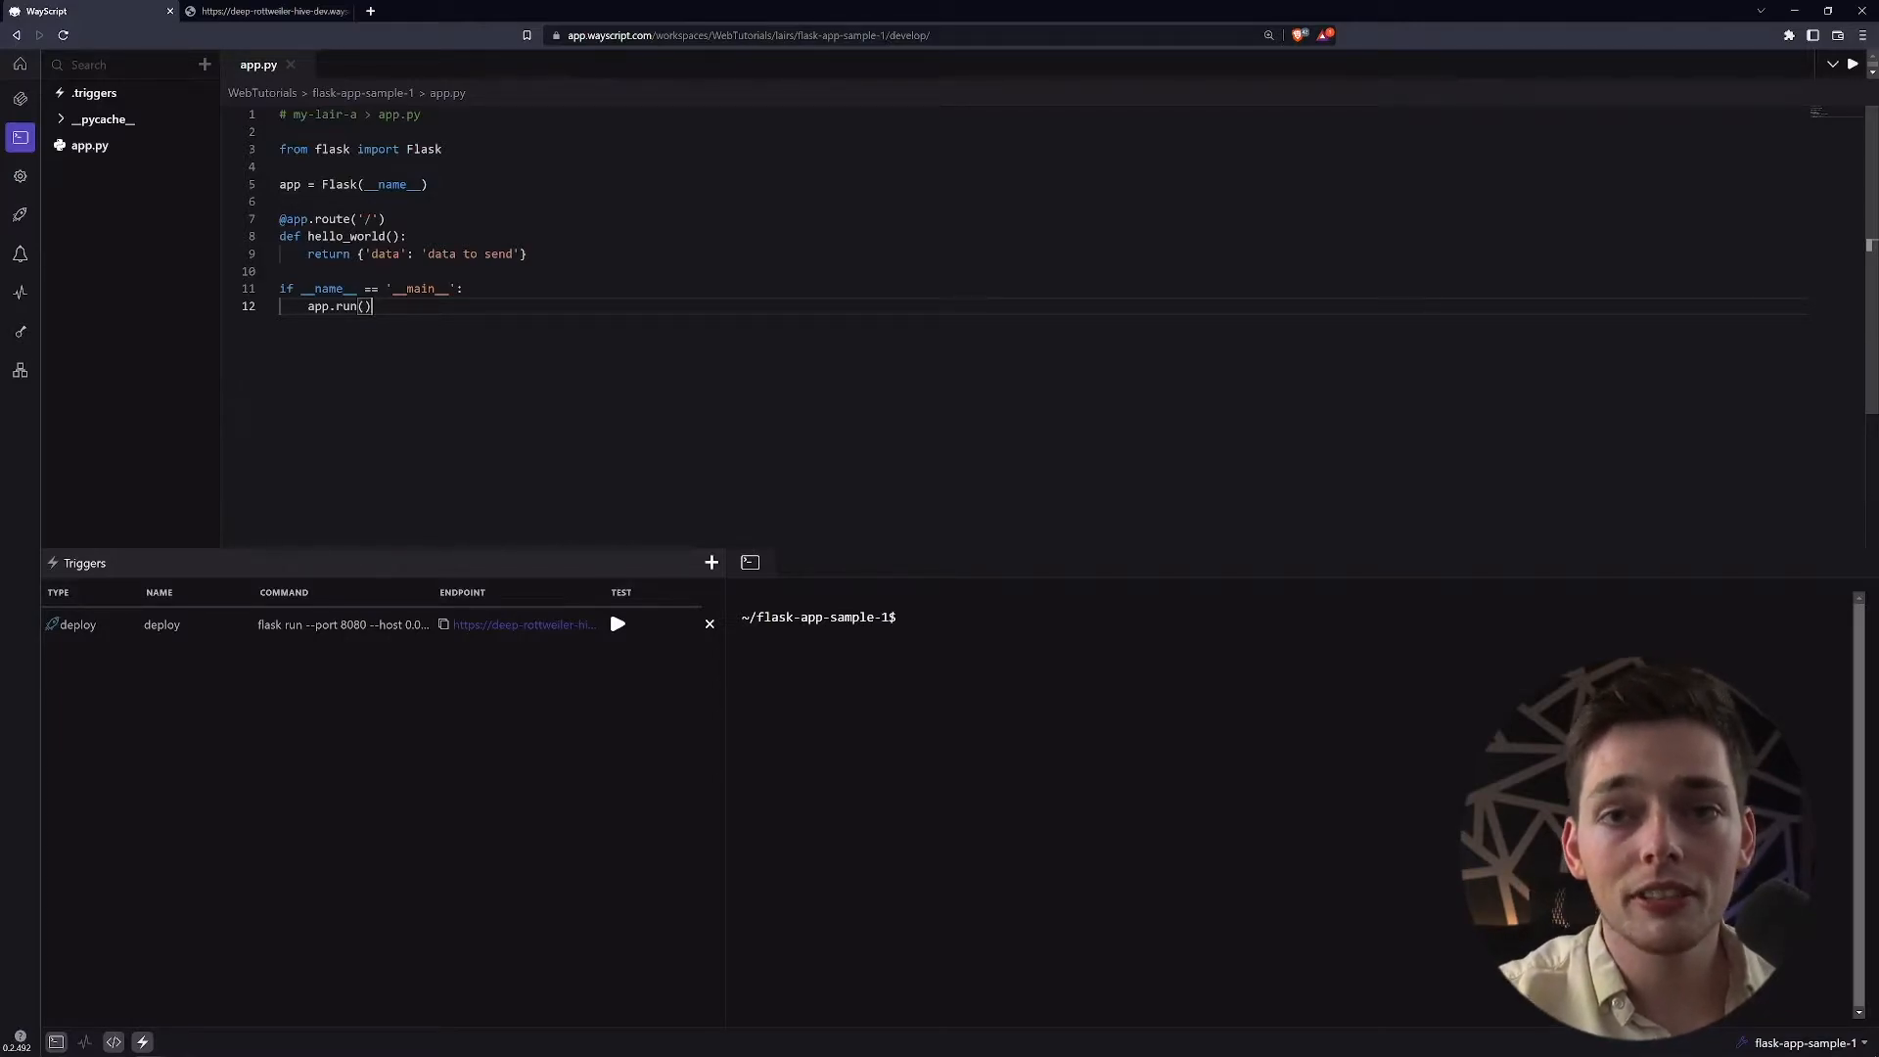
Start a var_a string assignment on a new line 15 at the end of app.py
{"action": "left_click", "coordinate": [619, 624]}
{"action": "type", "text": "var_a = 'strin"}
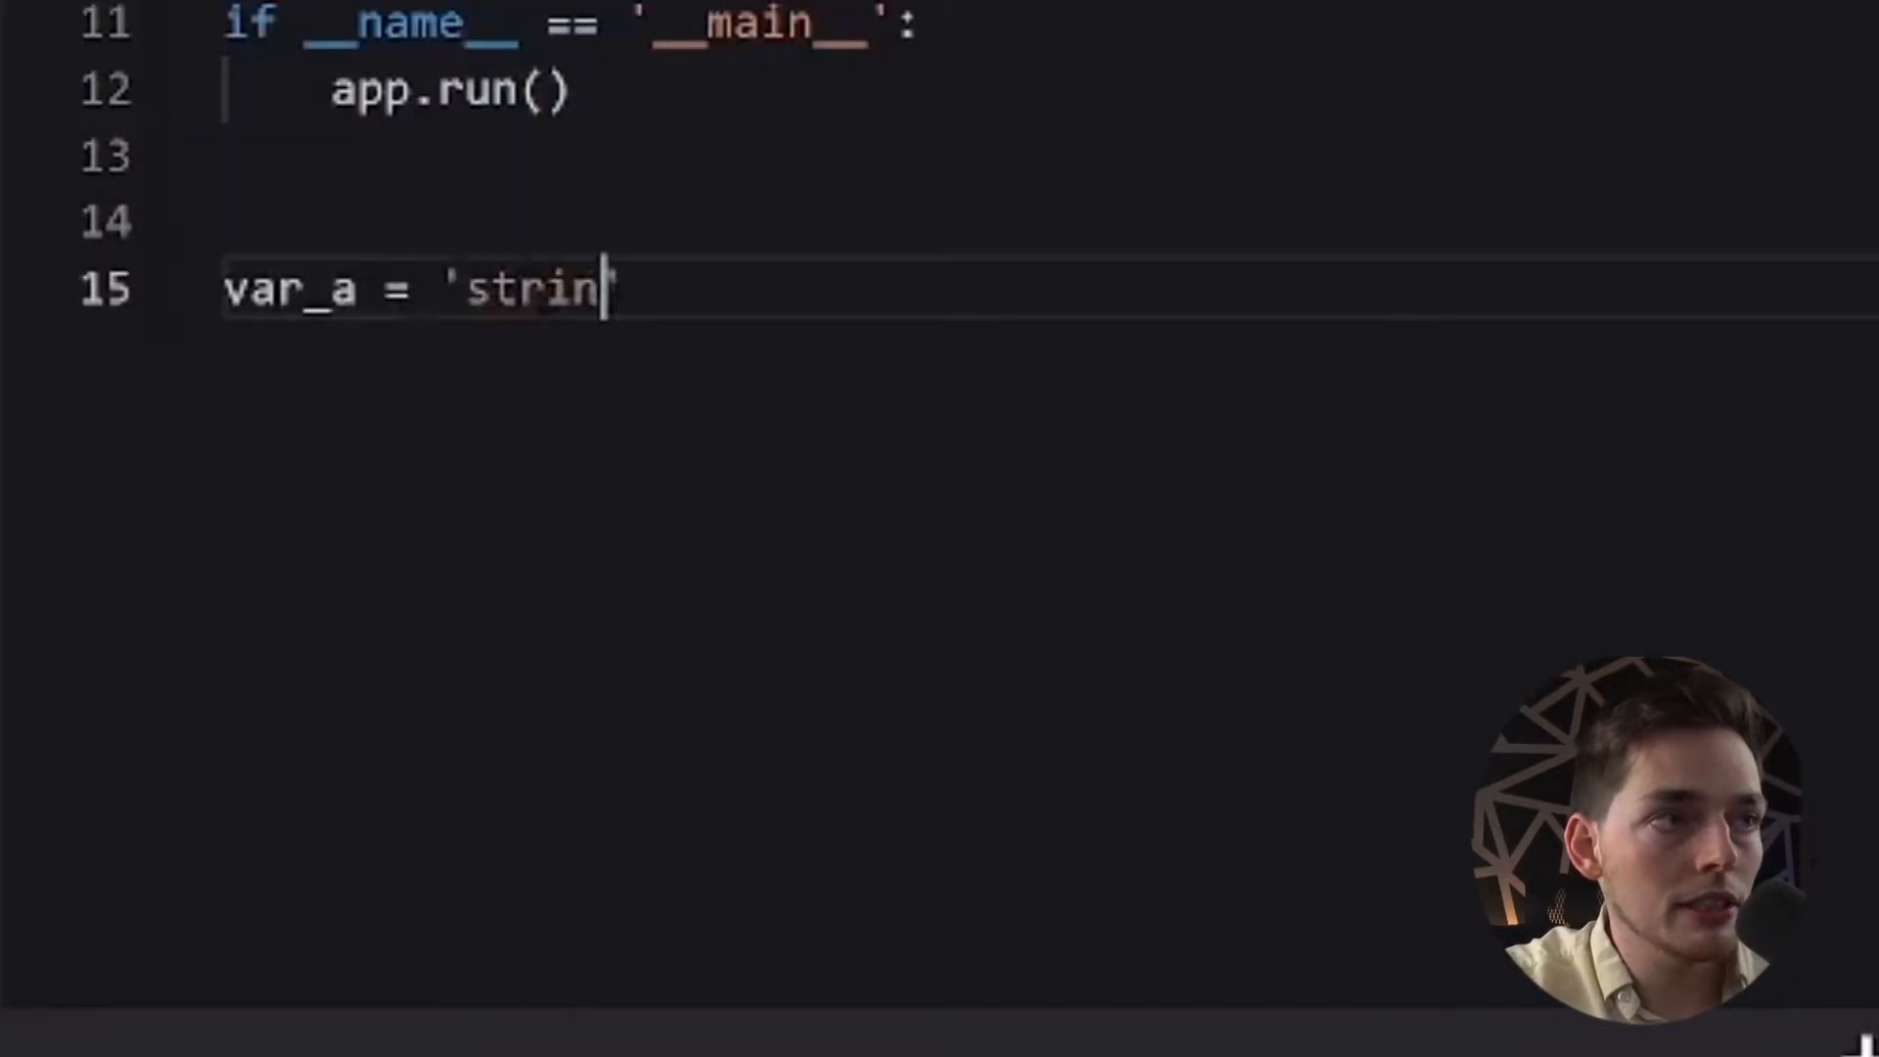
Complete var_a = 'string' and begin creating the blank Lair sample-fastapi-sample-1
{"action": "type", "text": "g"}
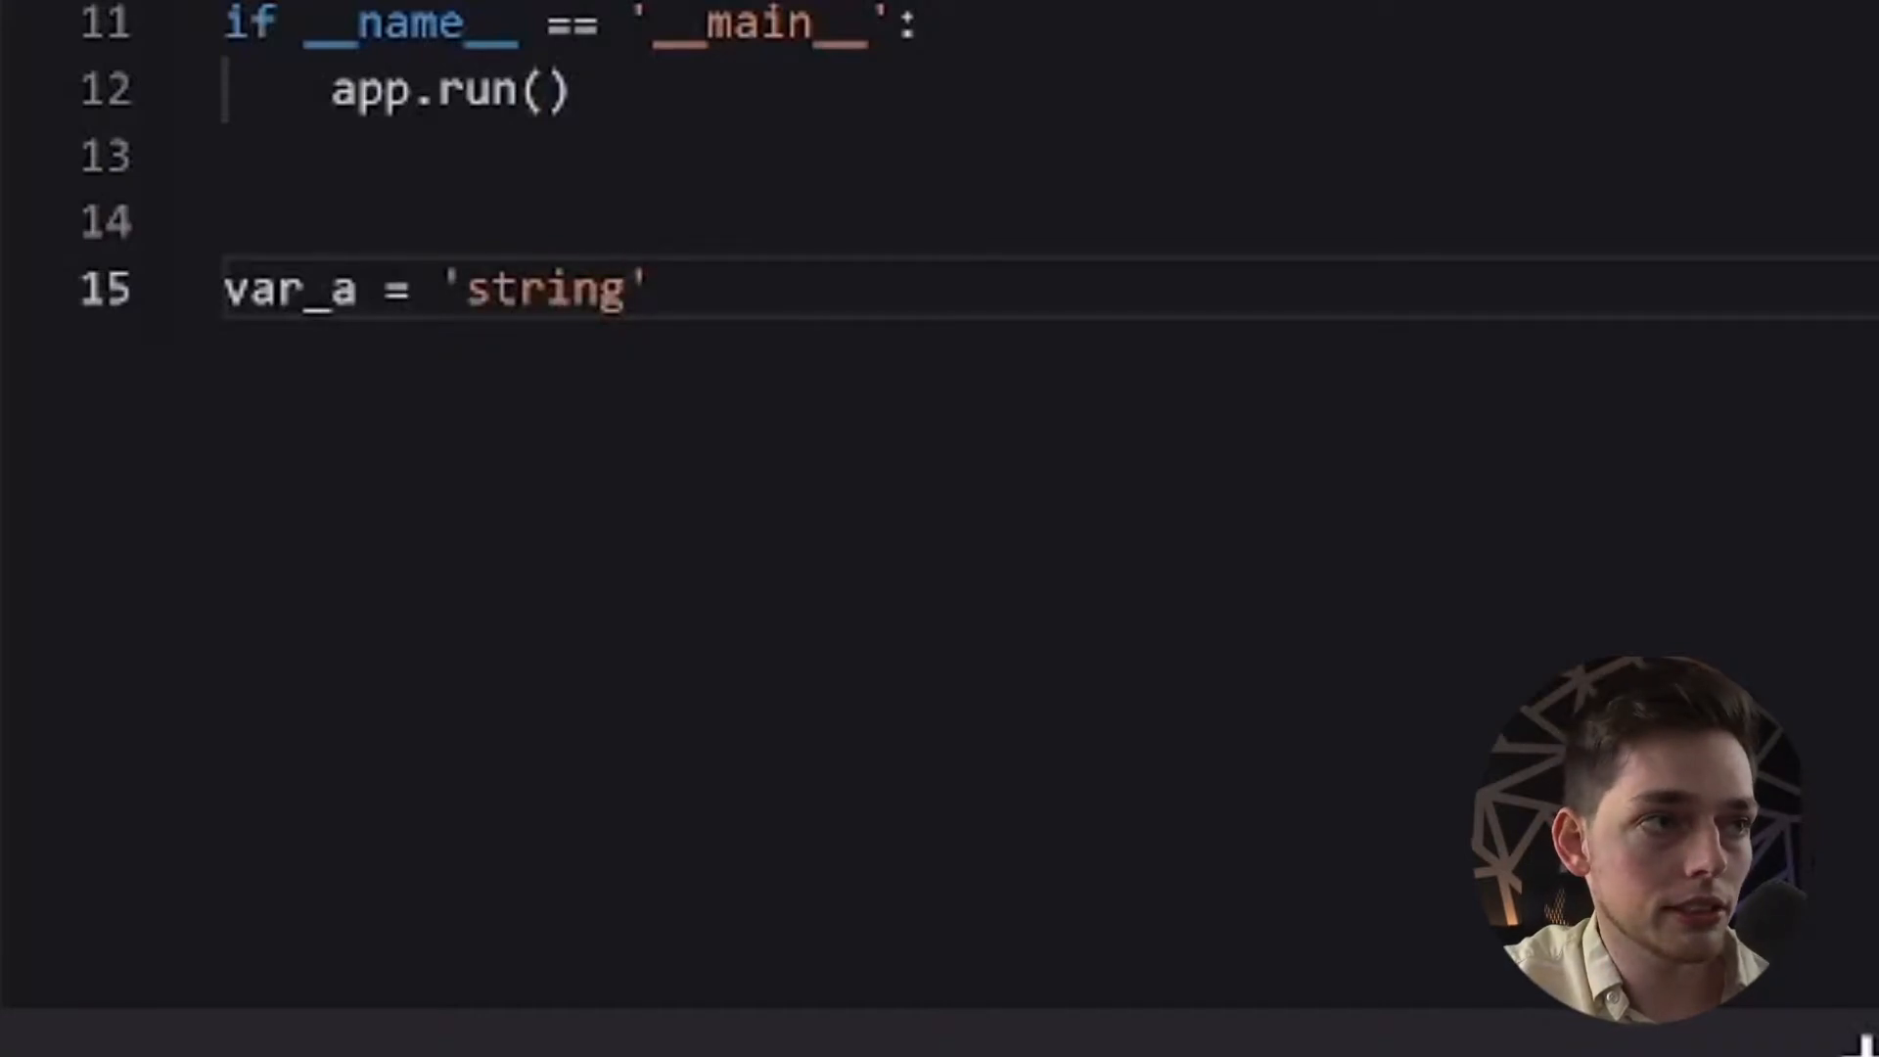
{"action": "left_click", "coordinate": [653, 288]}
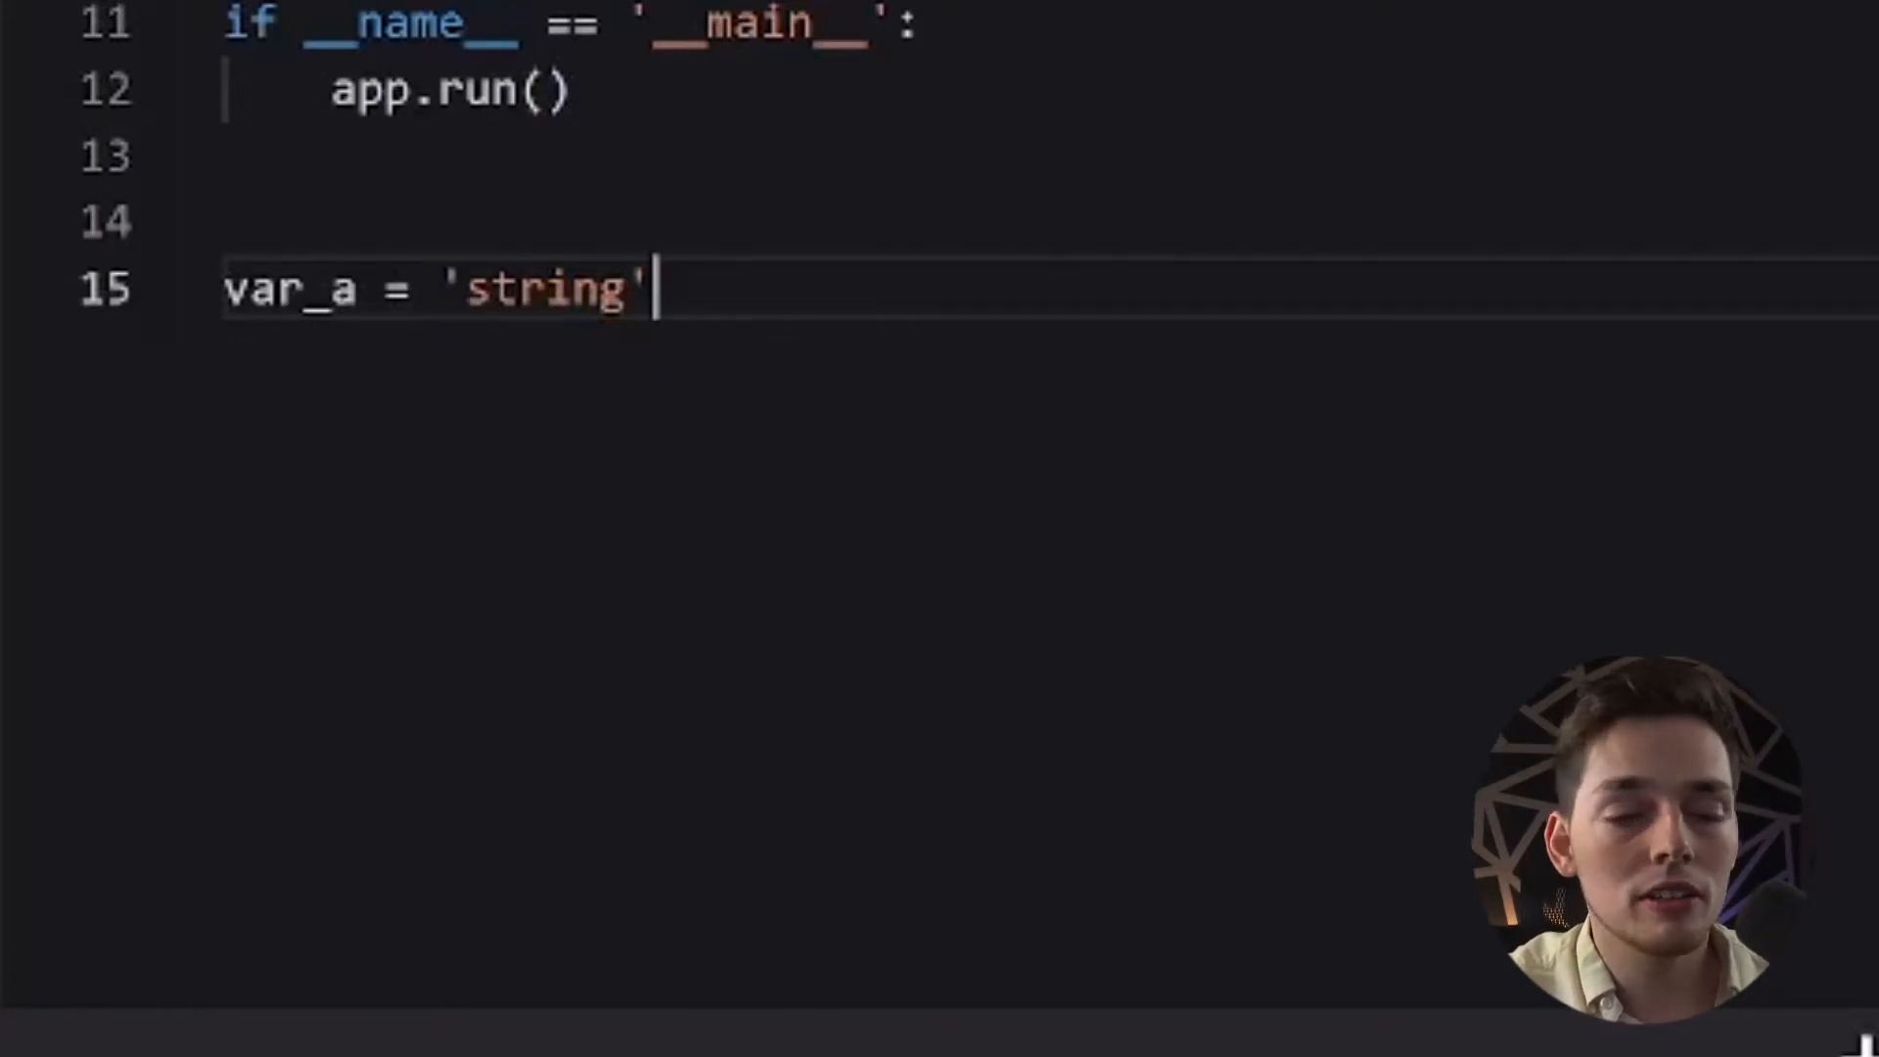
{"action": "double_click", "coordinate": [546, 288]}
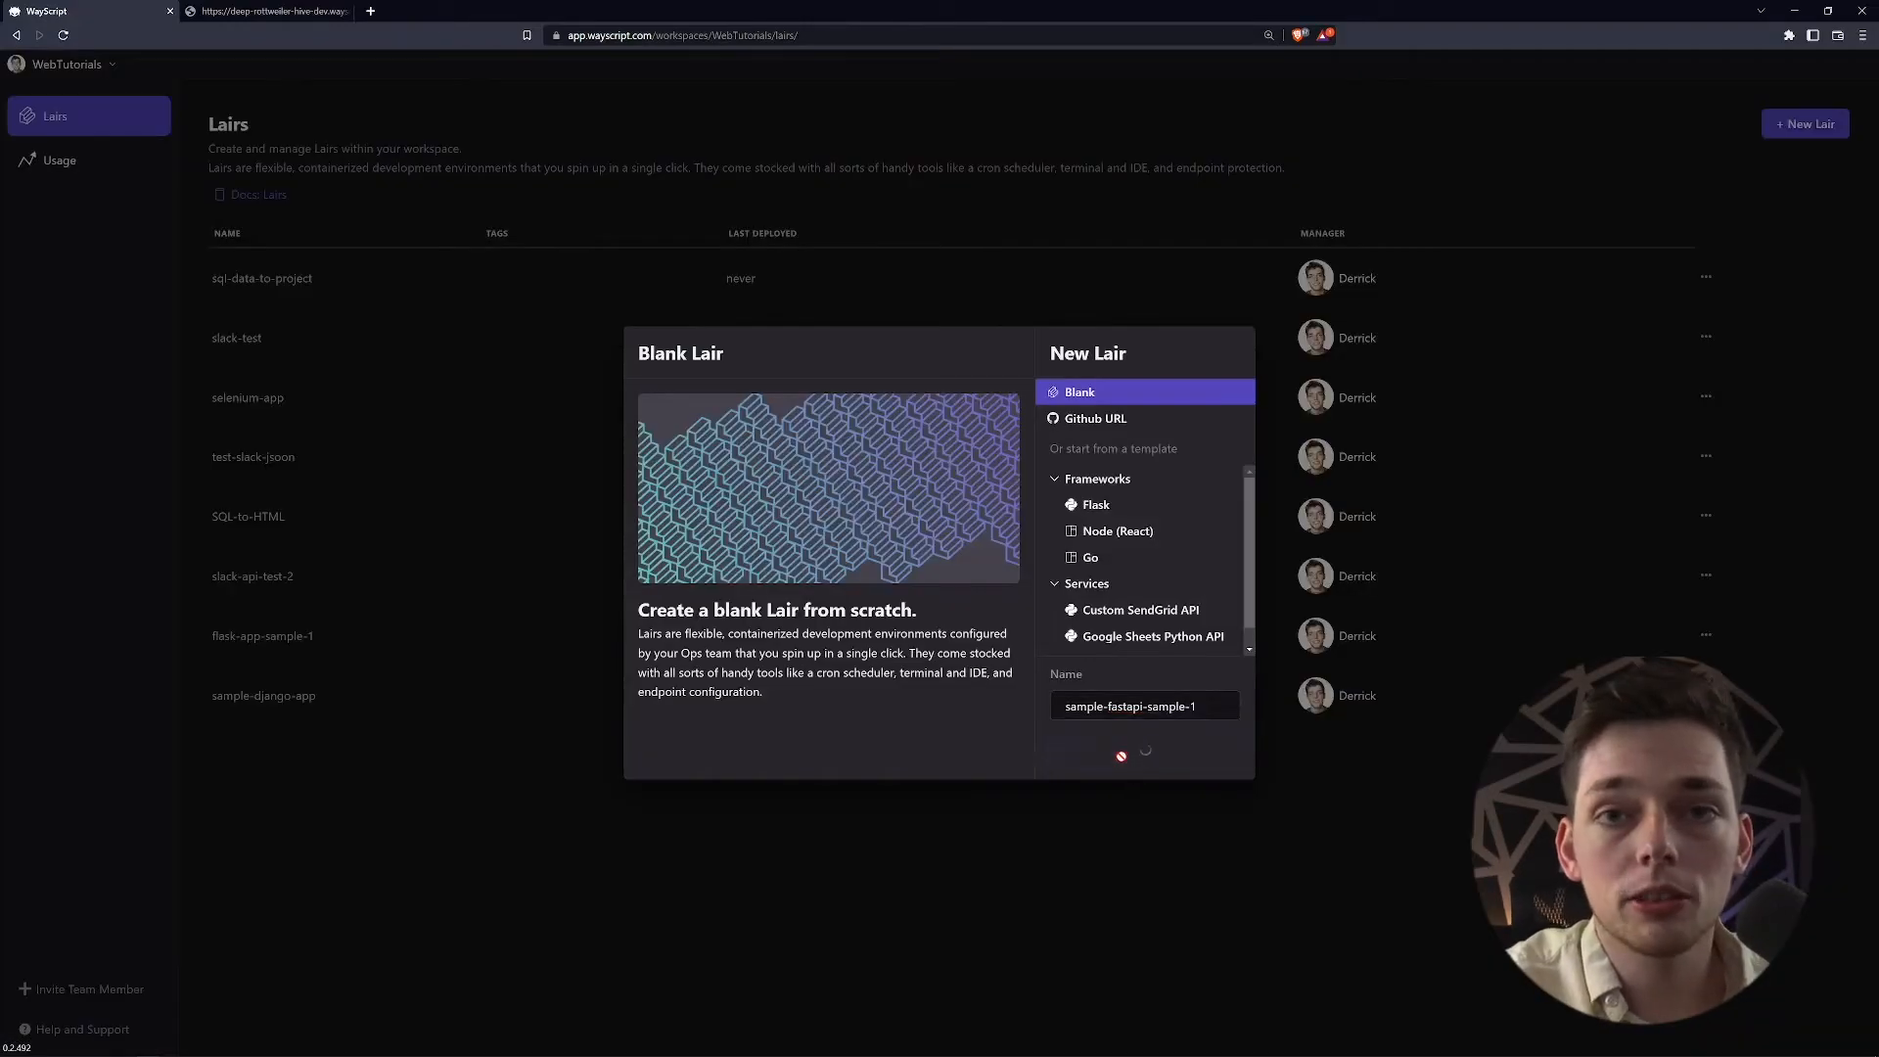
Add main.py with the FastAPI Item model and home, search, create_item routes to the new Lair
{"action": "left_click", "coordinate": [1120, 755]}
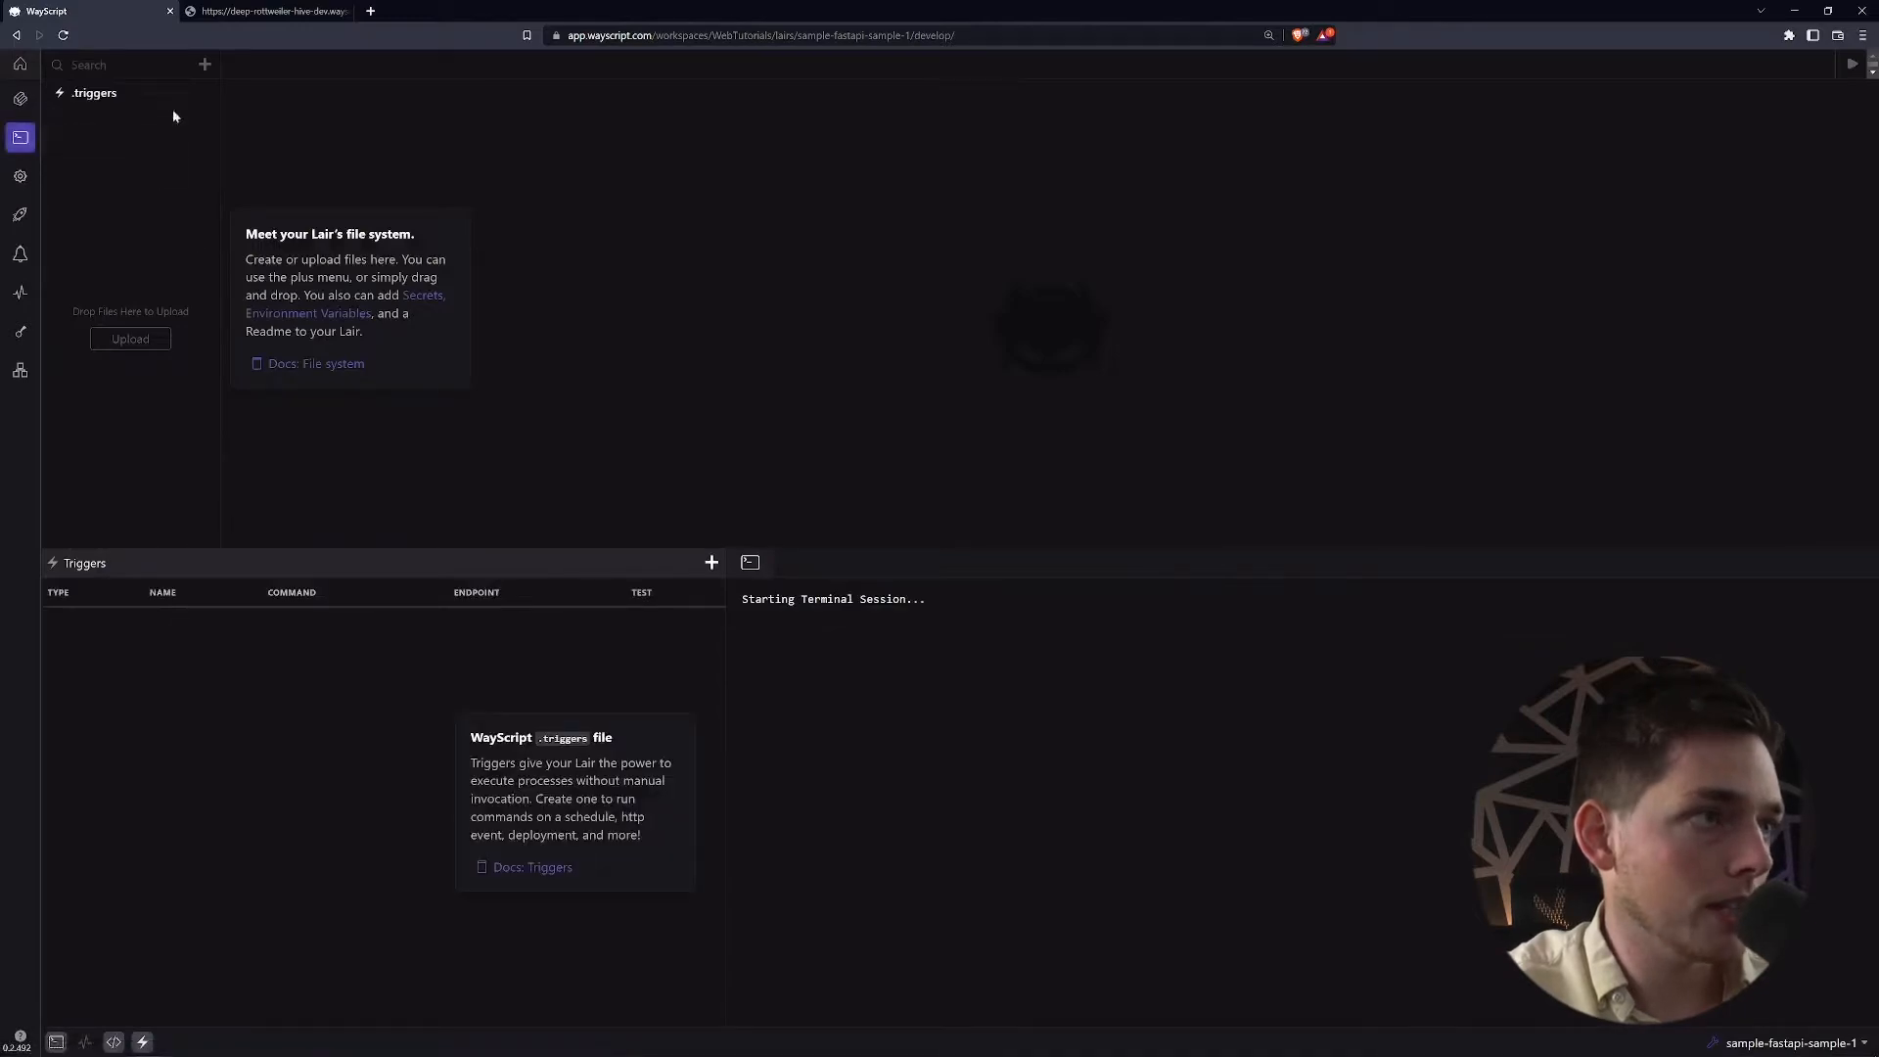
{"action": "left_click", "coordinate": [204, 64]}
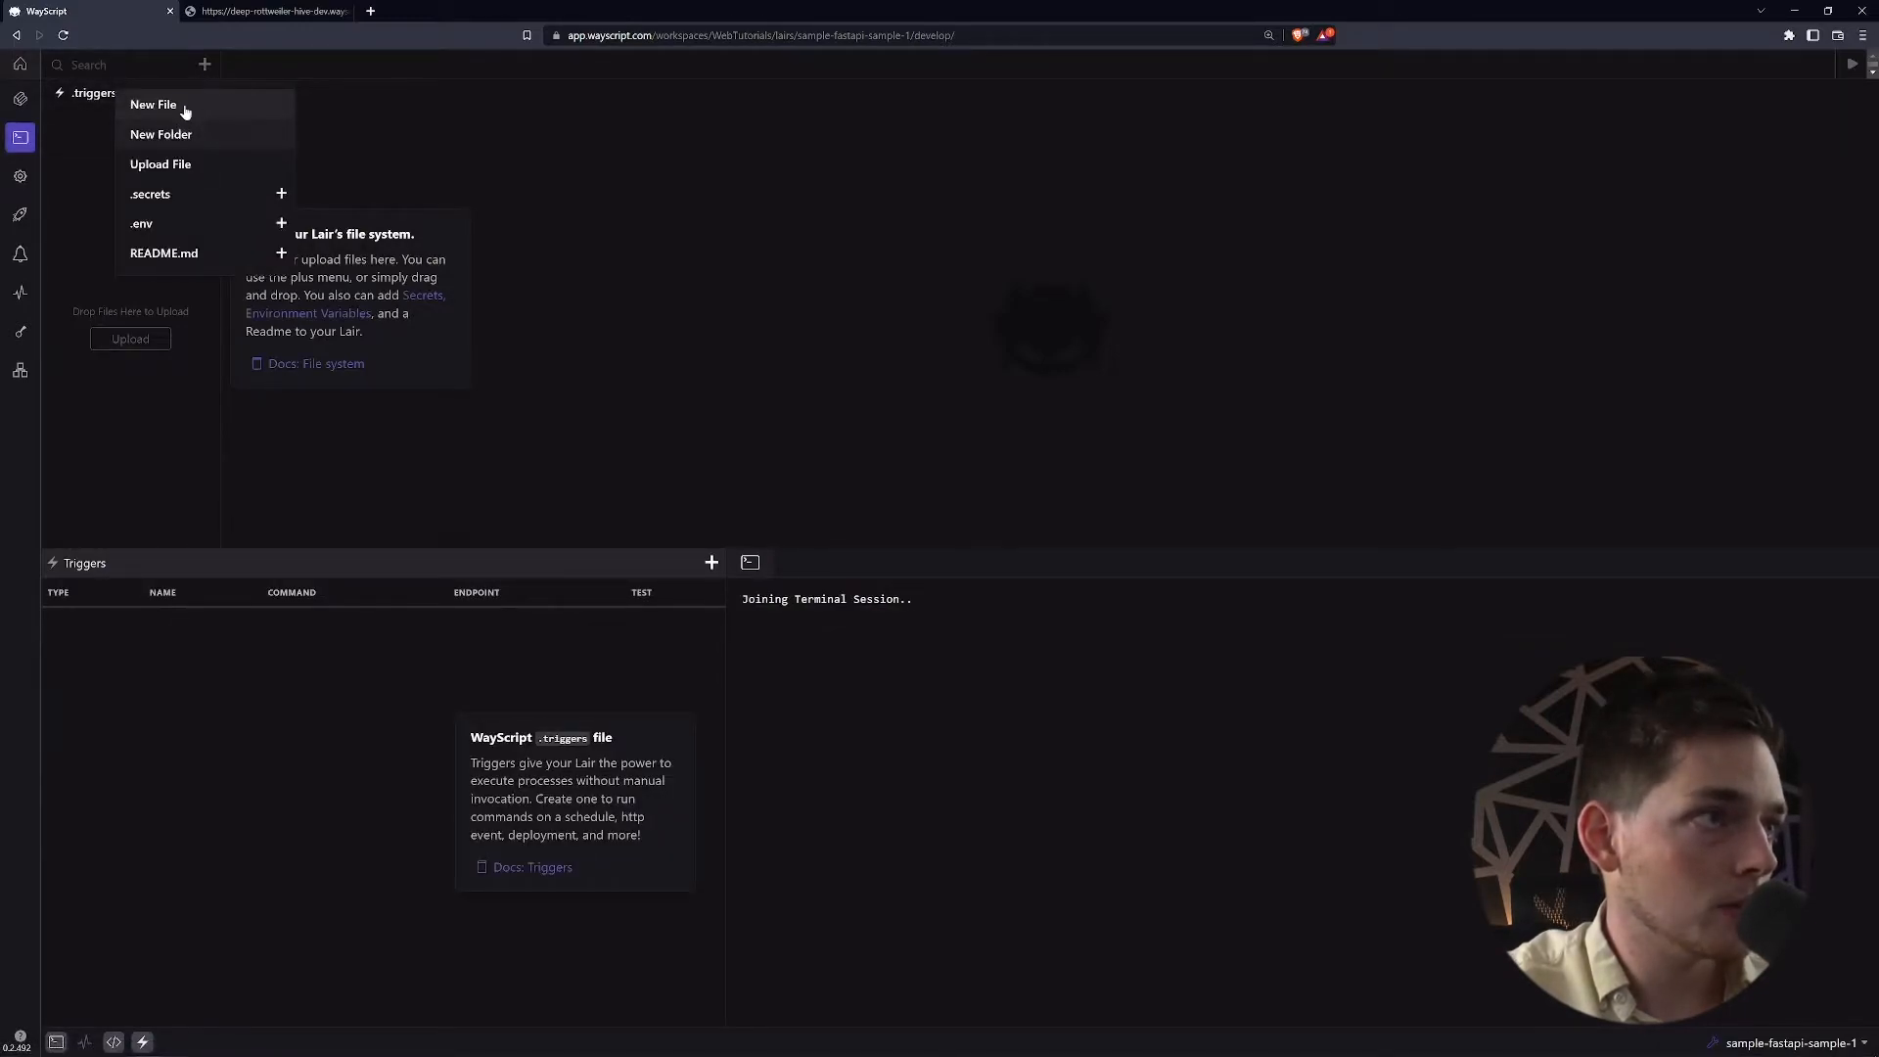
{"action": "left_click", "coordinate": [152, 104]}
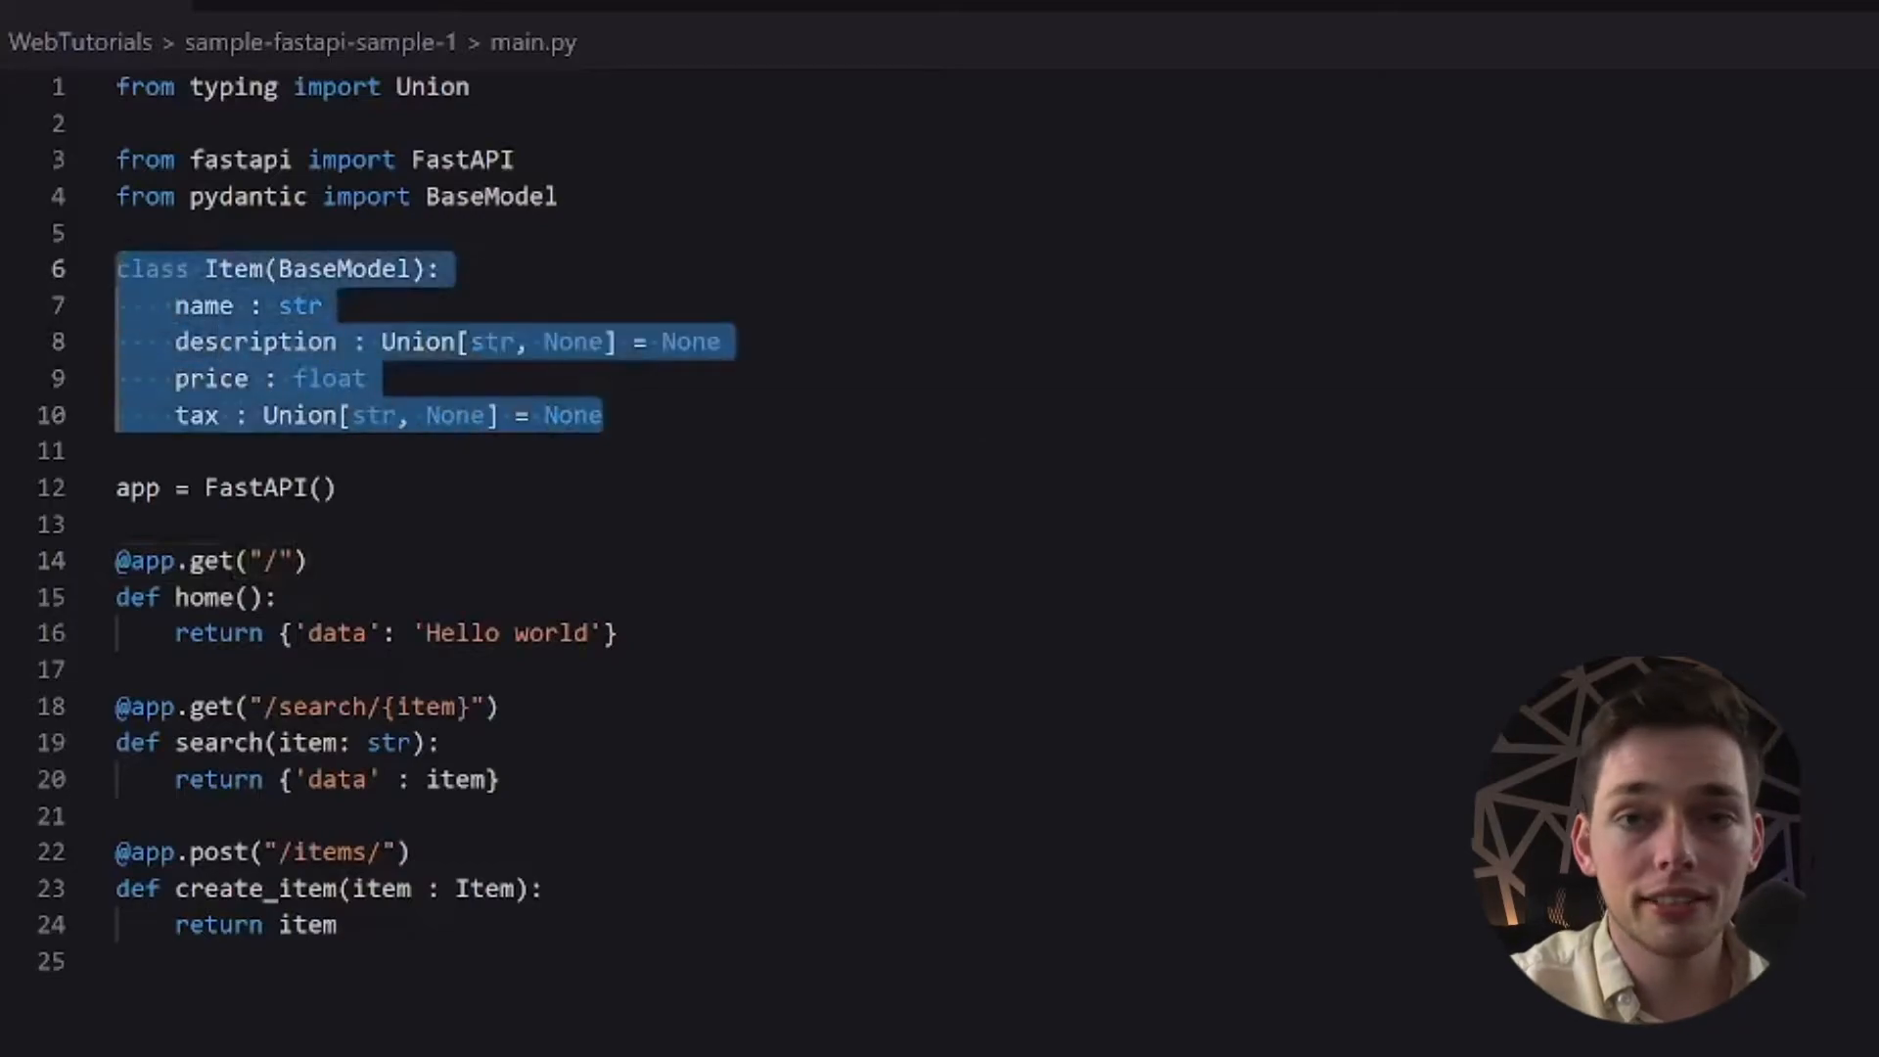
{"action": "left_click", "coordinate": [344, 487]}
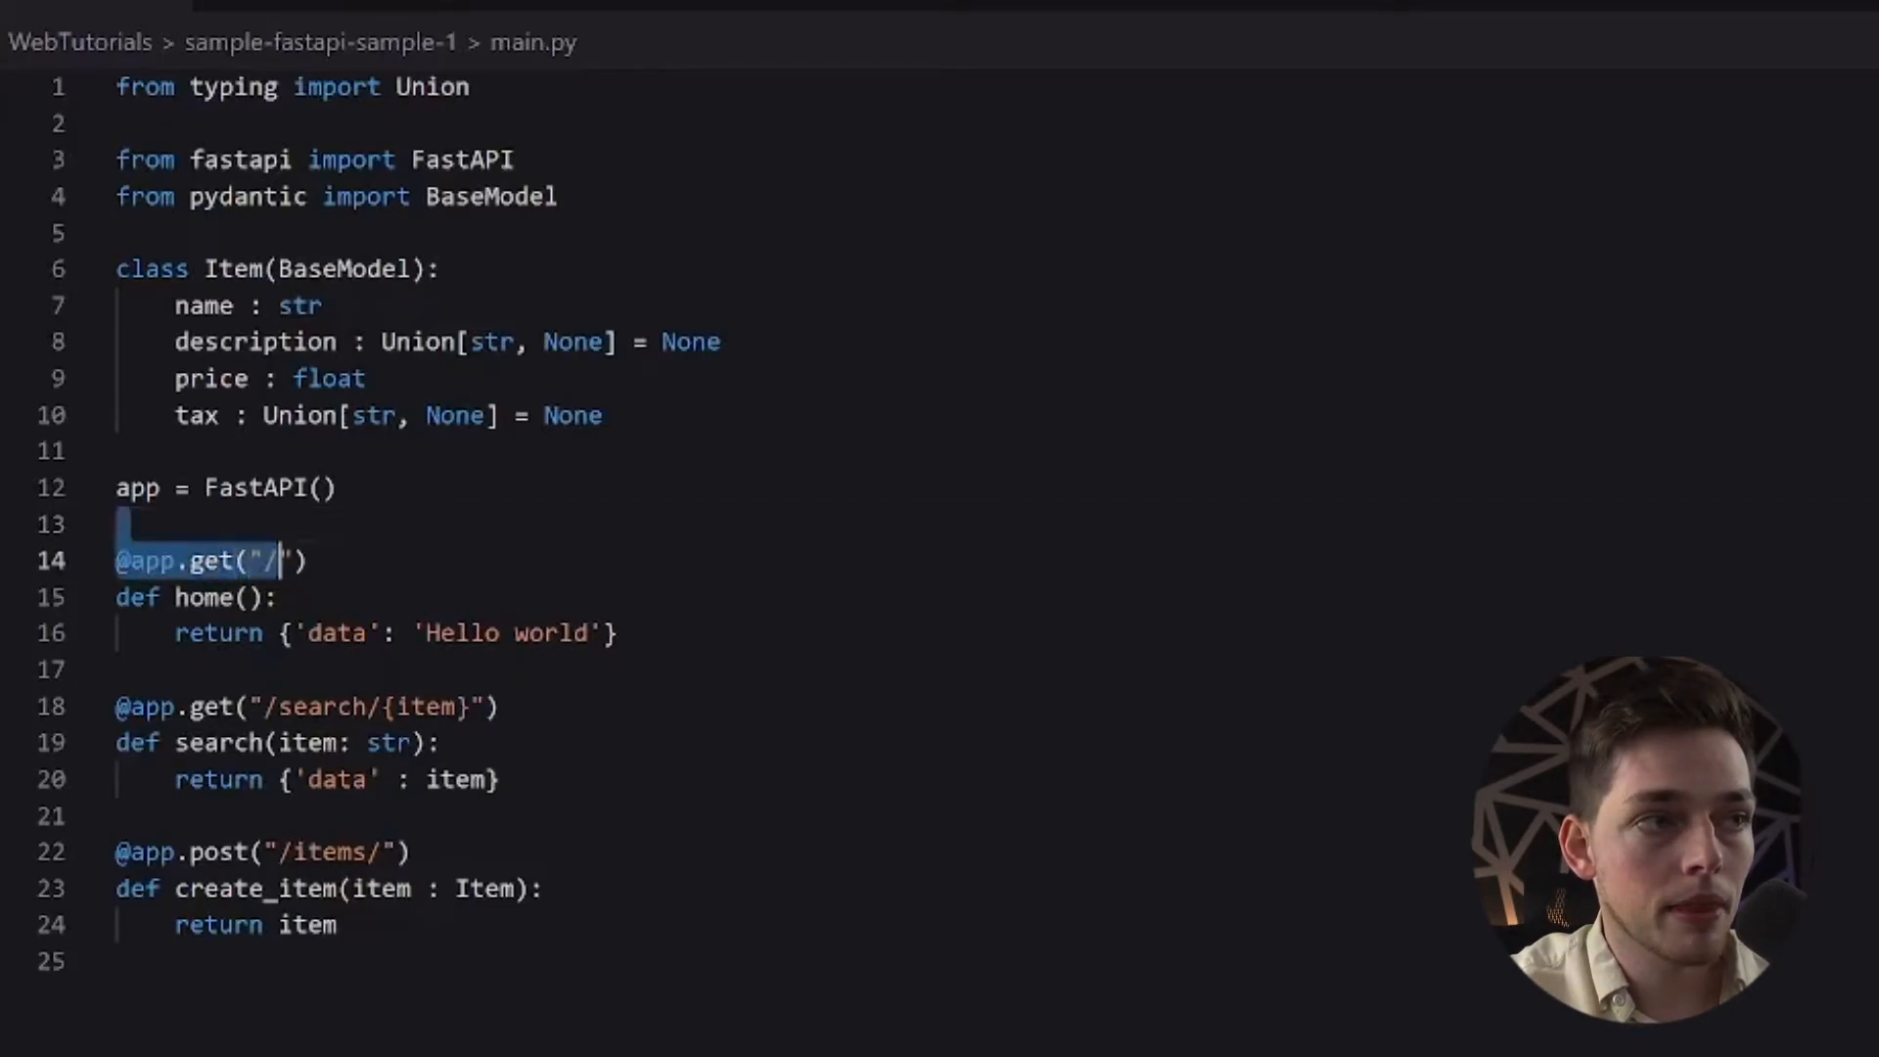
{"action": "left_click", "coordinate": [299, 559]}
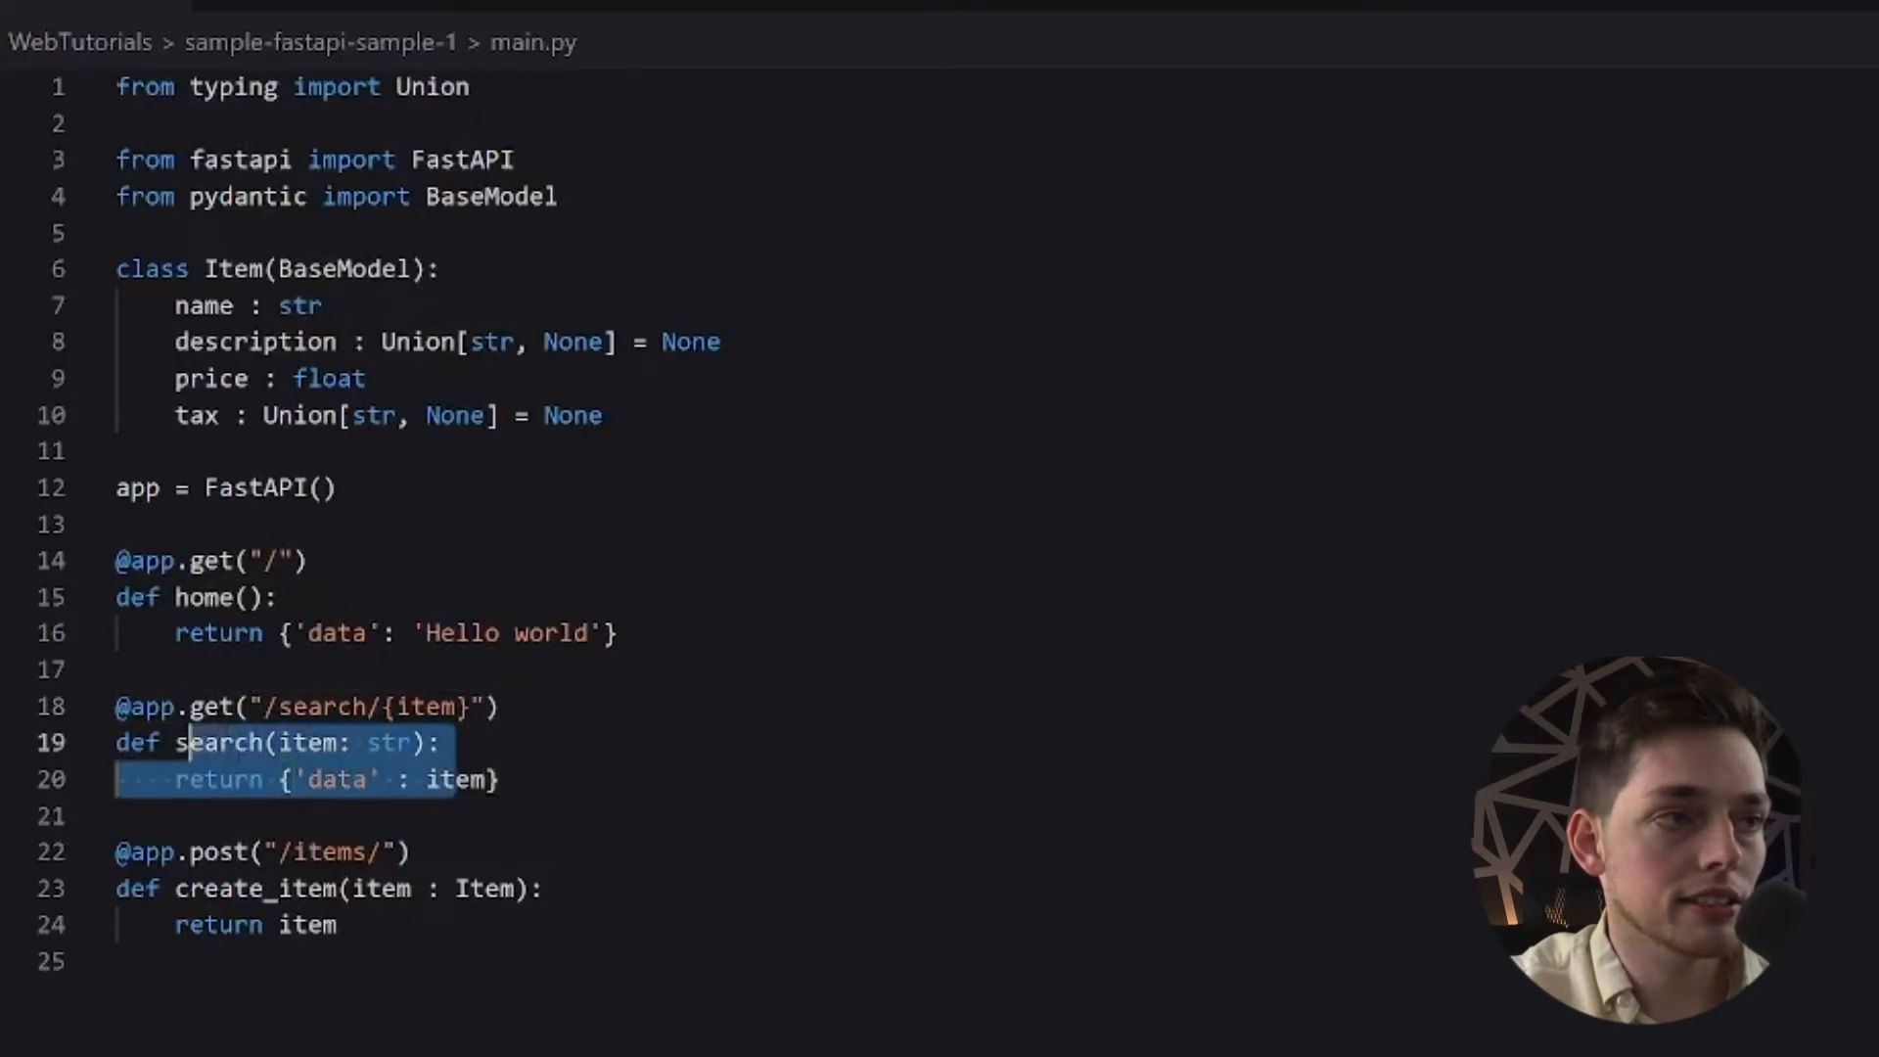
{"action": "left_click", "coordinate": [491, 779]}
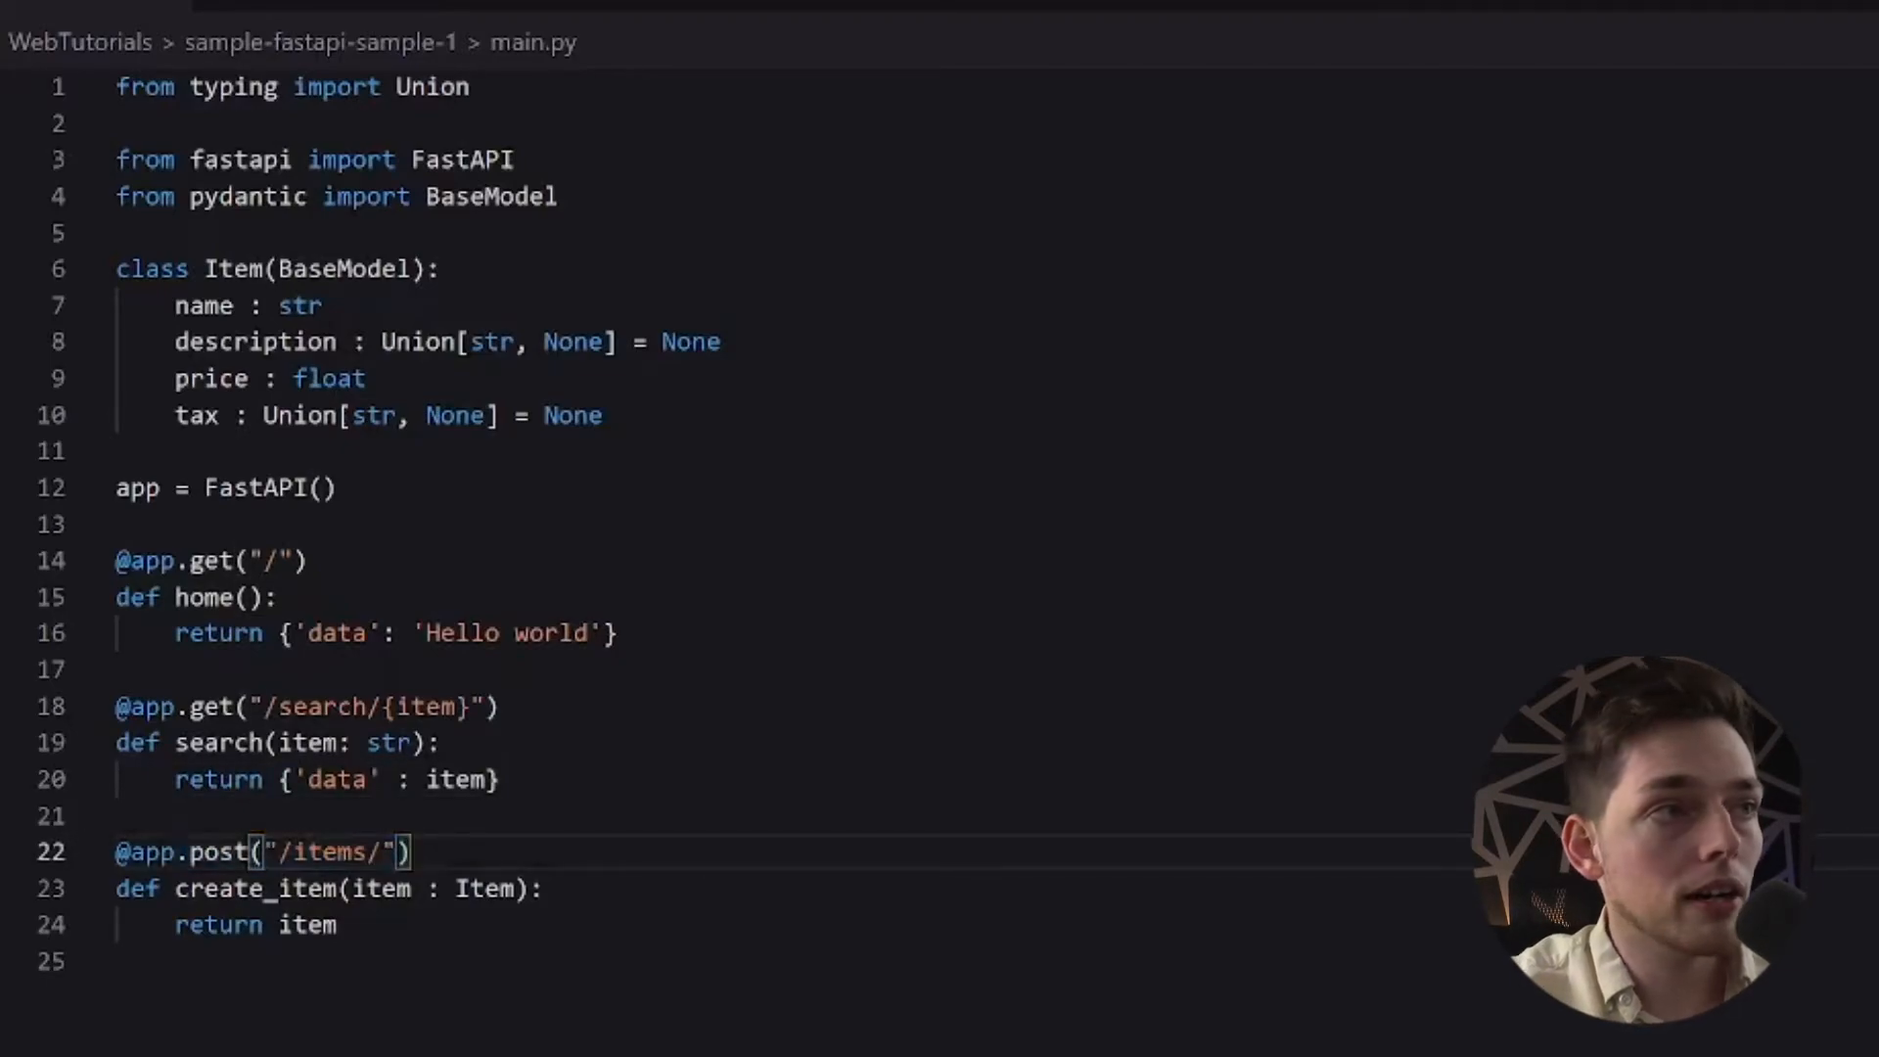
{"action": "left_click_drag", "start_coordinate": [116, 268], "coordinate": [605, 415]}
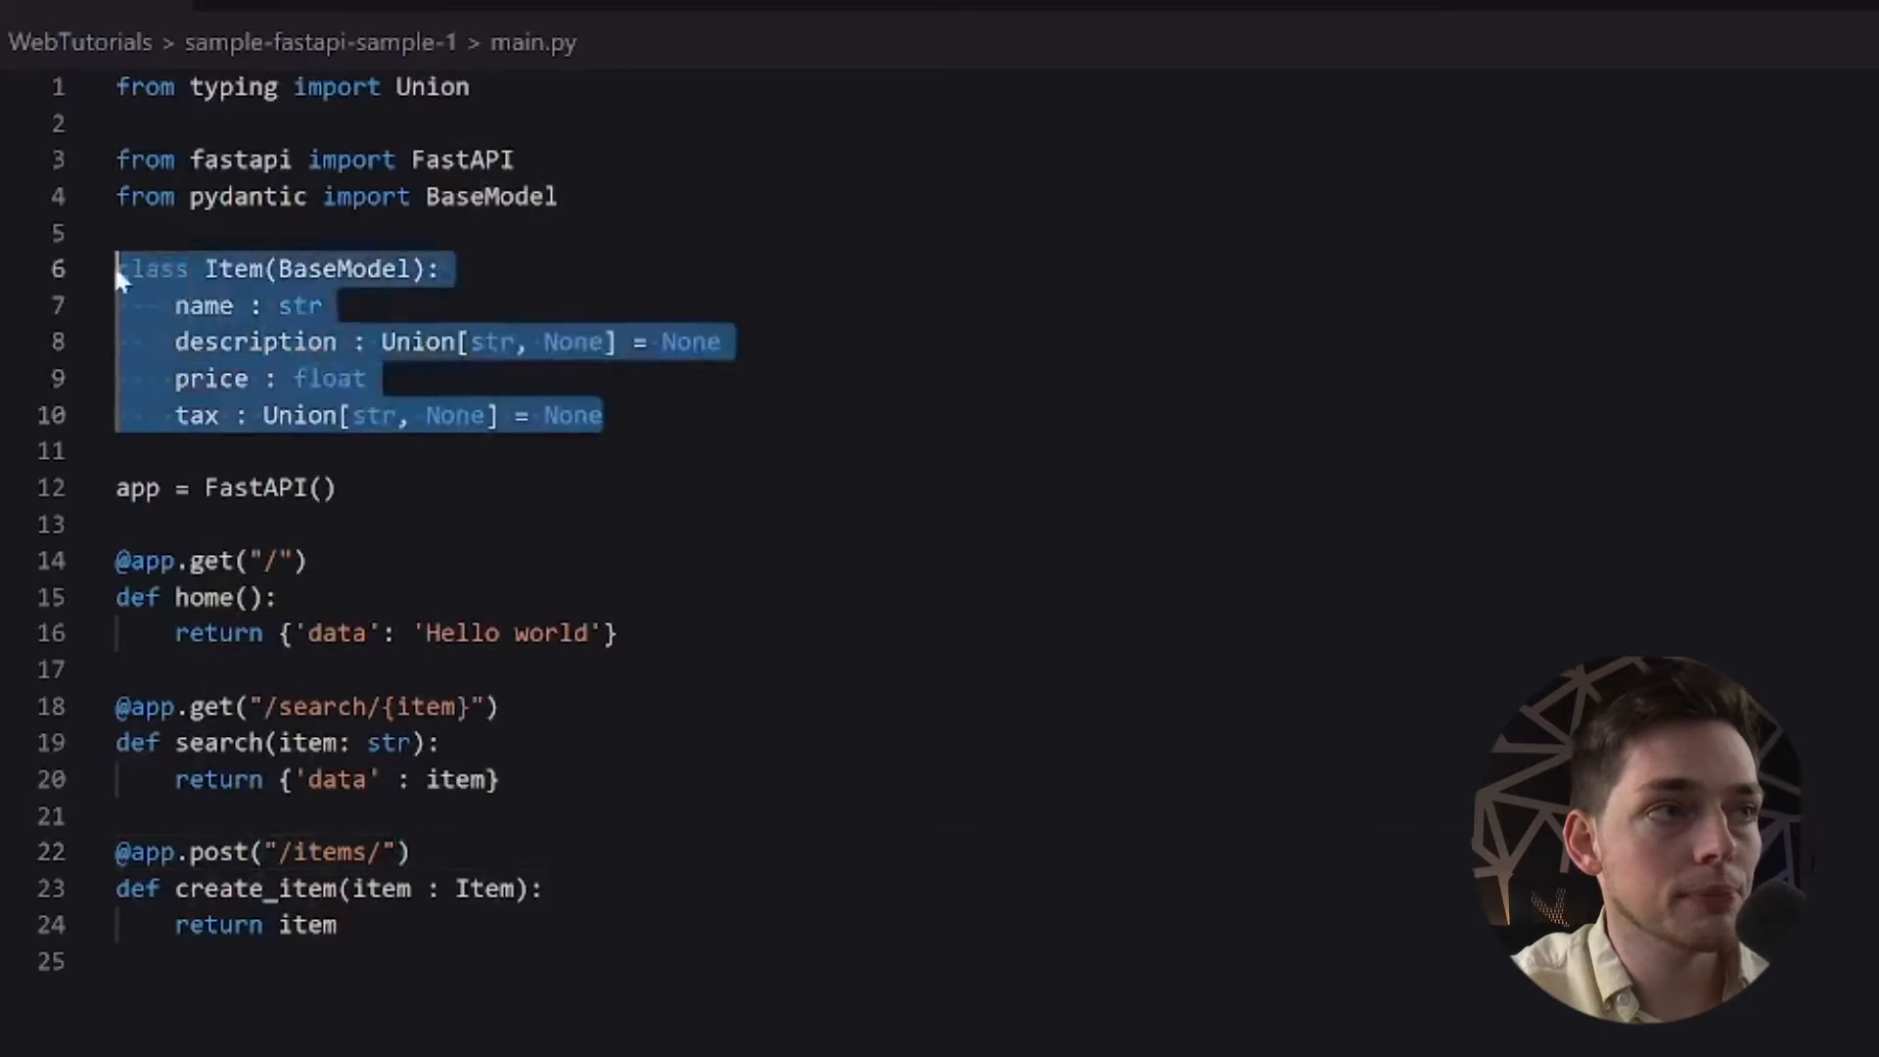
{"action": "left_click", "coordinate": [610, 415]}
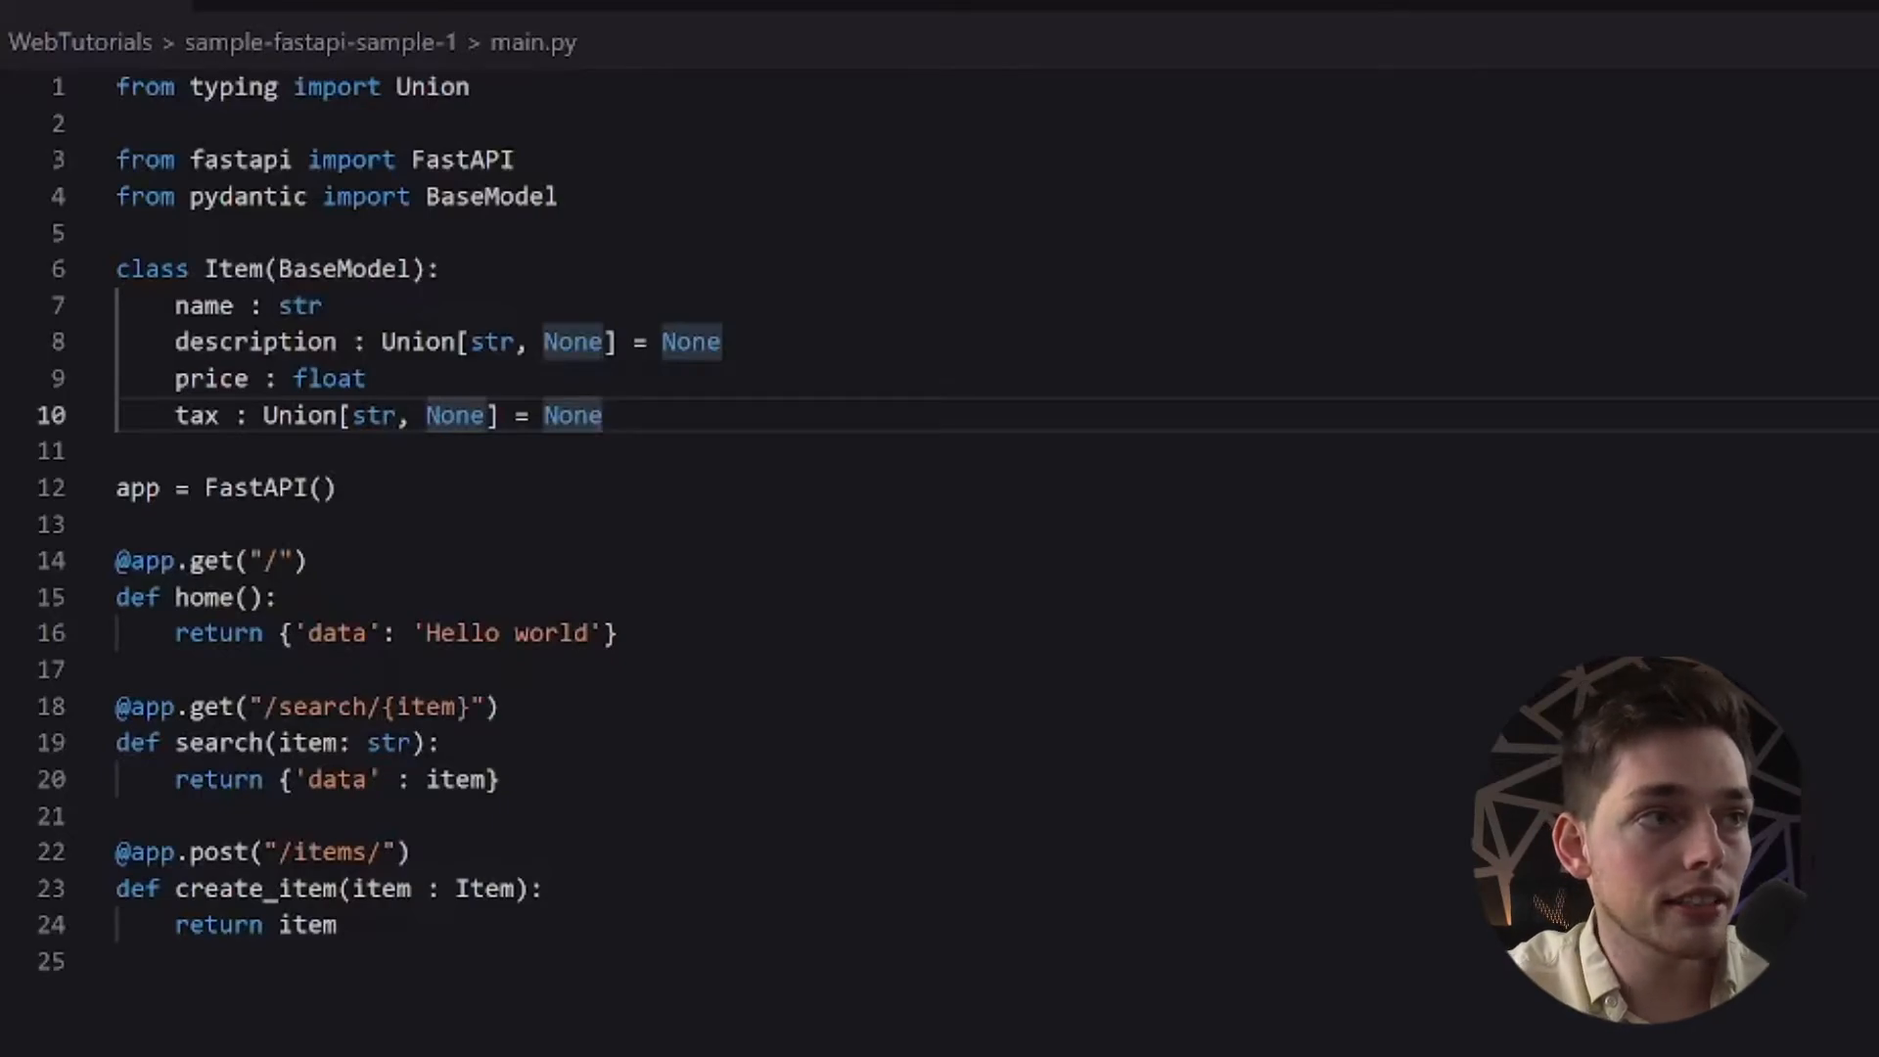
{"action": "left_click_drag", "start_coordinate": [115, 268], "coordinate": [602, 415]}
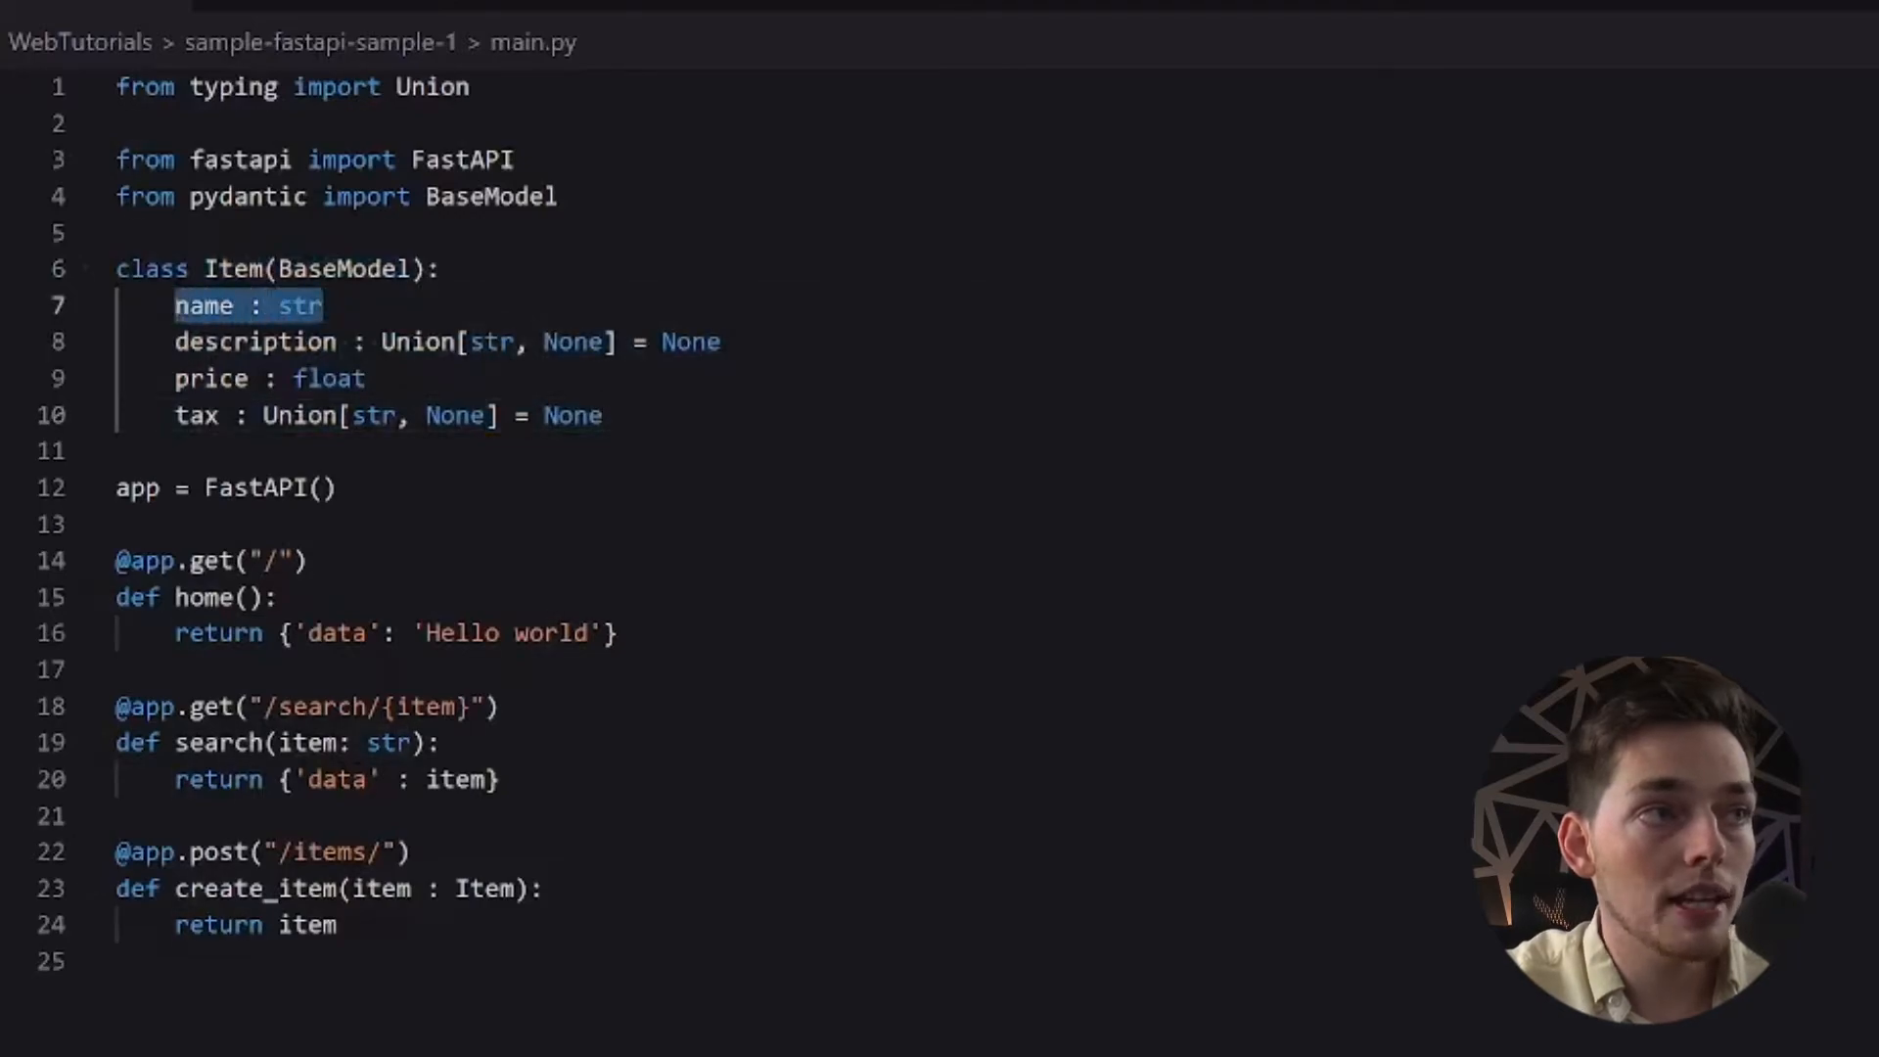
{"action": "left_click", "coordinate": [323, 305]}
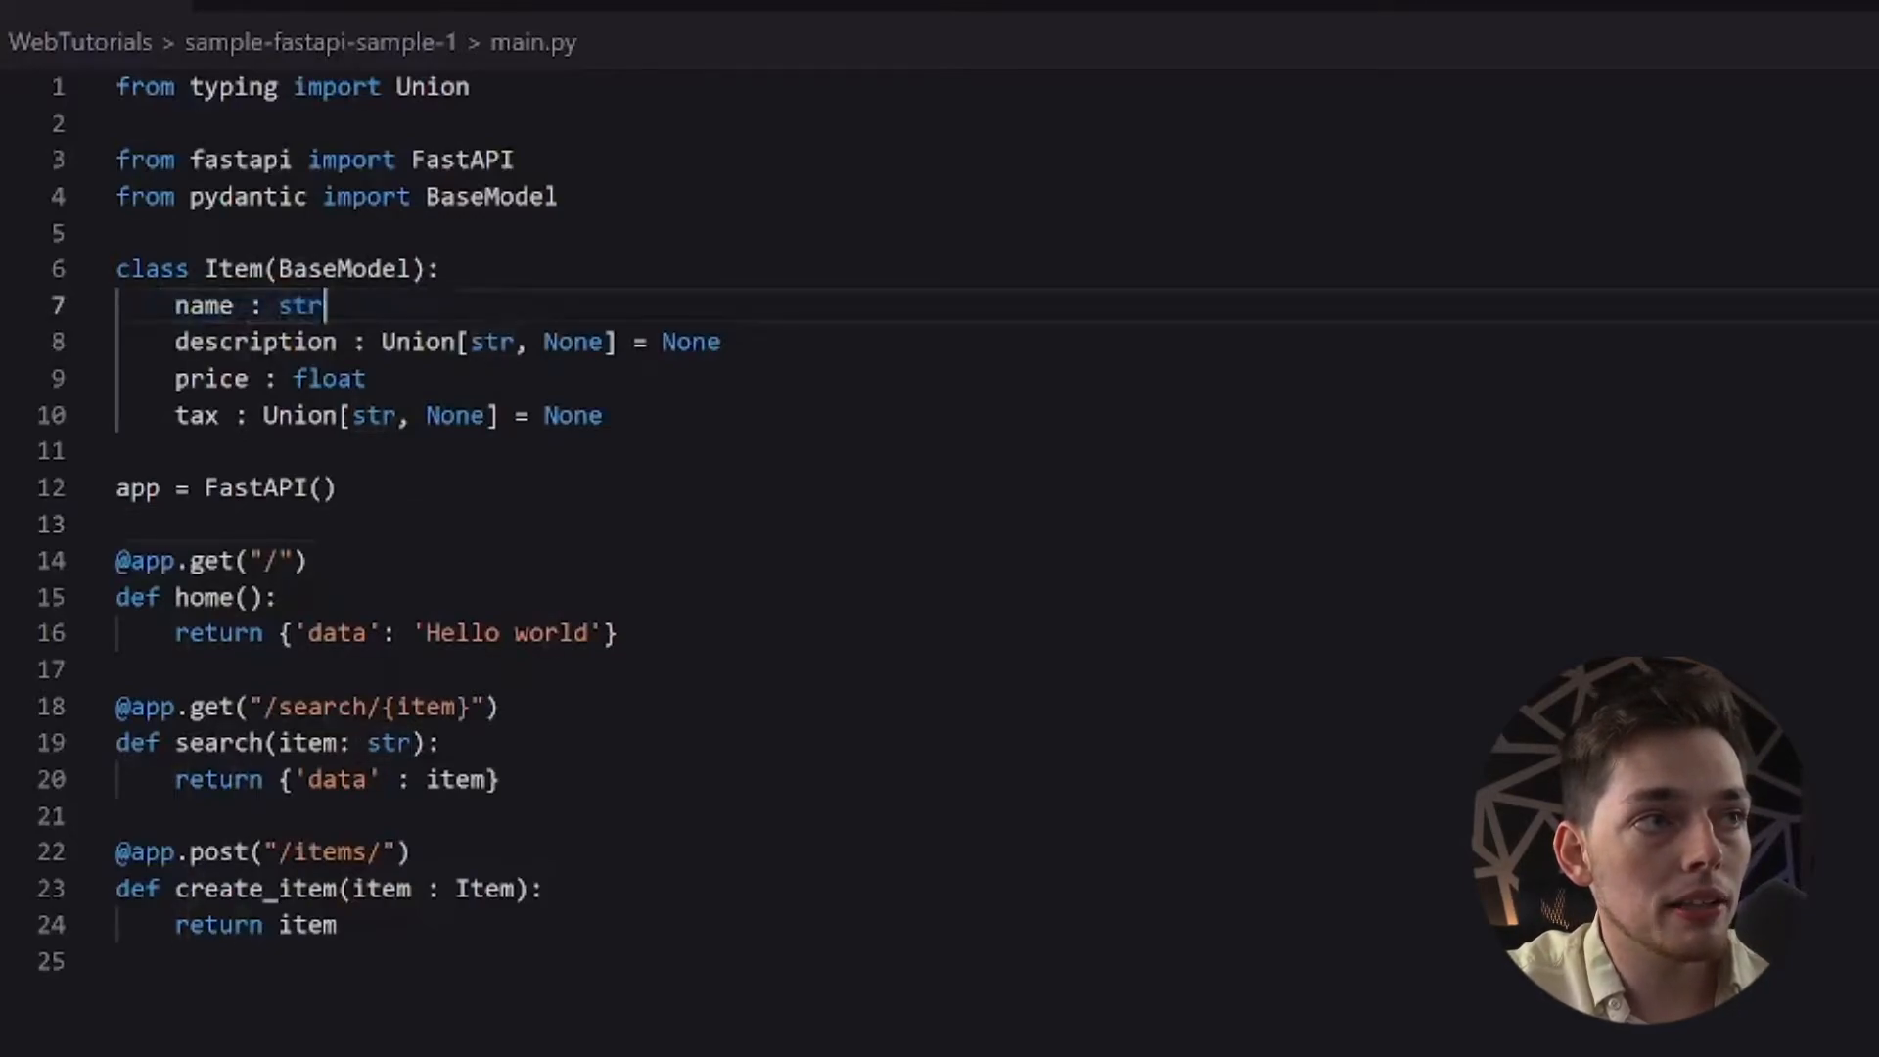
{"action": "double_click", "coordinate": [299, 305]}
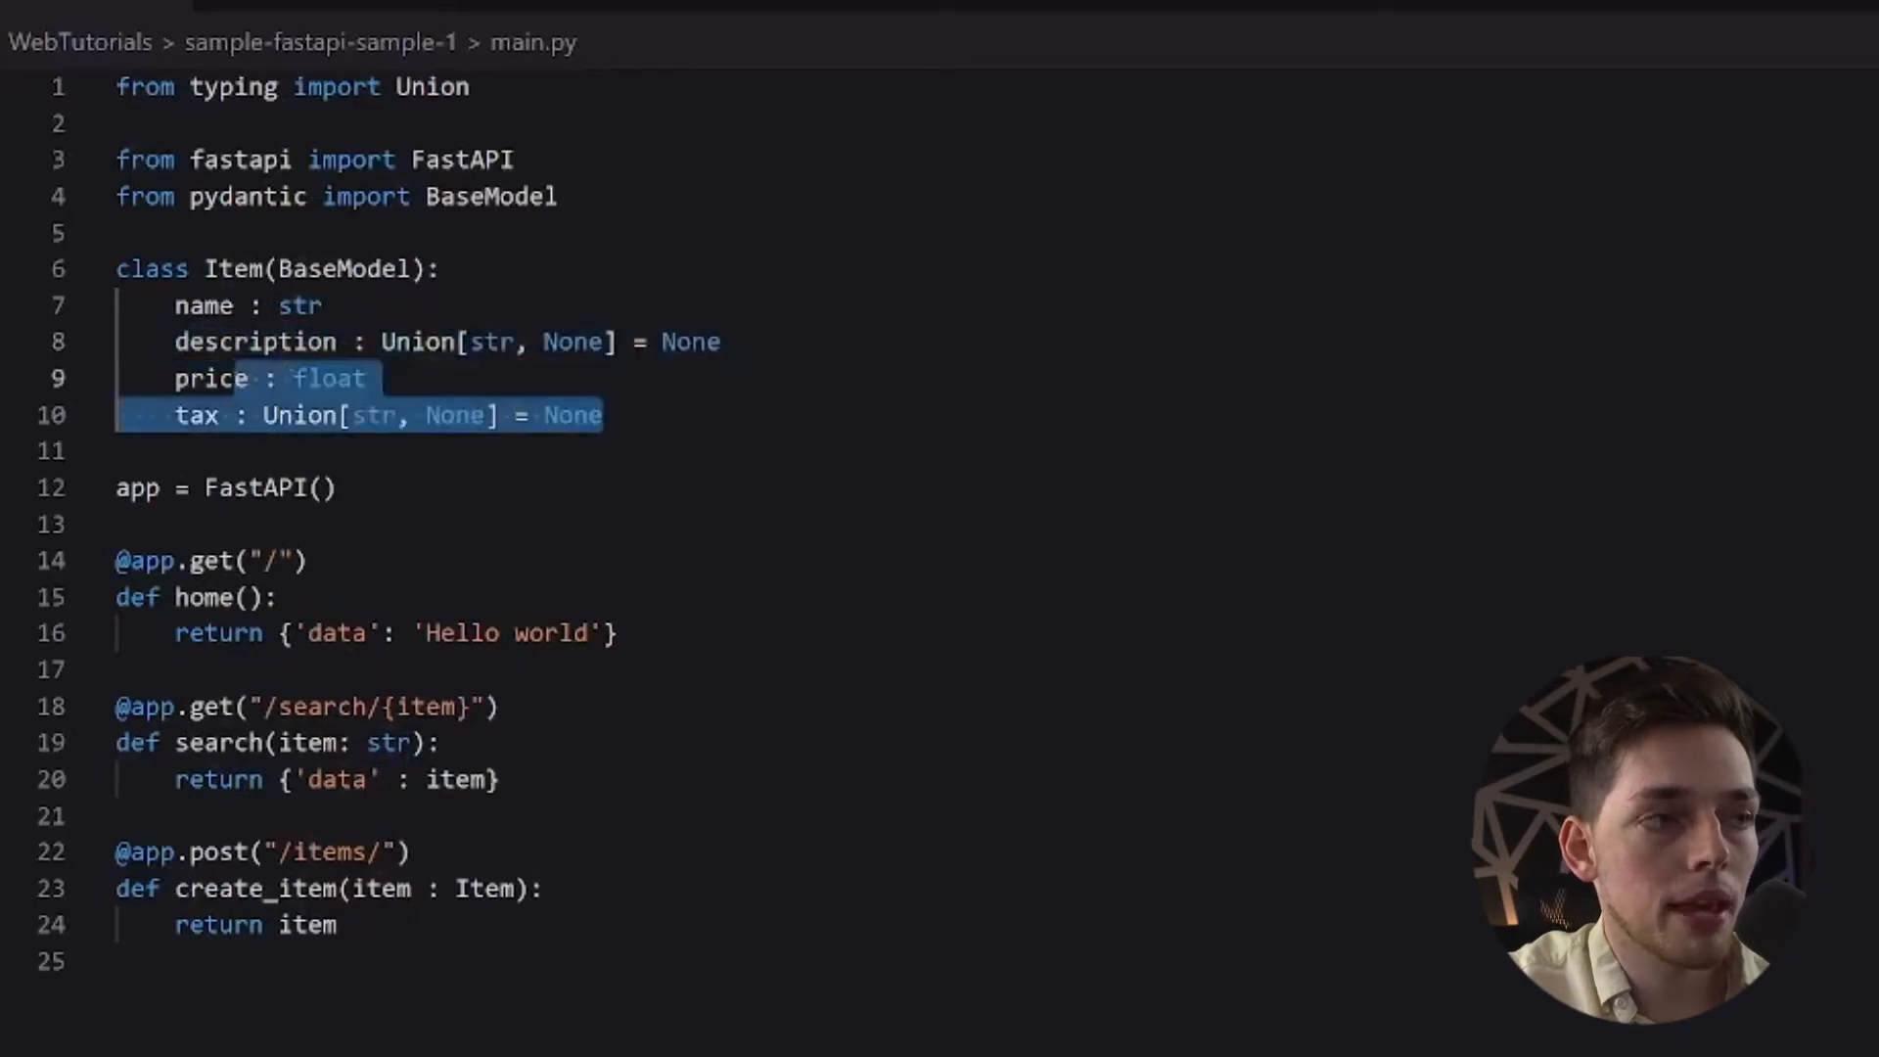
Return to the workspace's Lairs list via the sidebar
{"action": "left_click", "coordinate": [266, 851]}
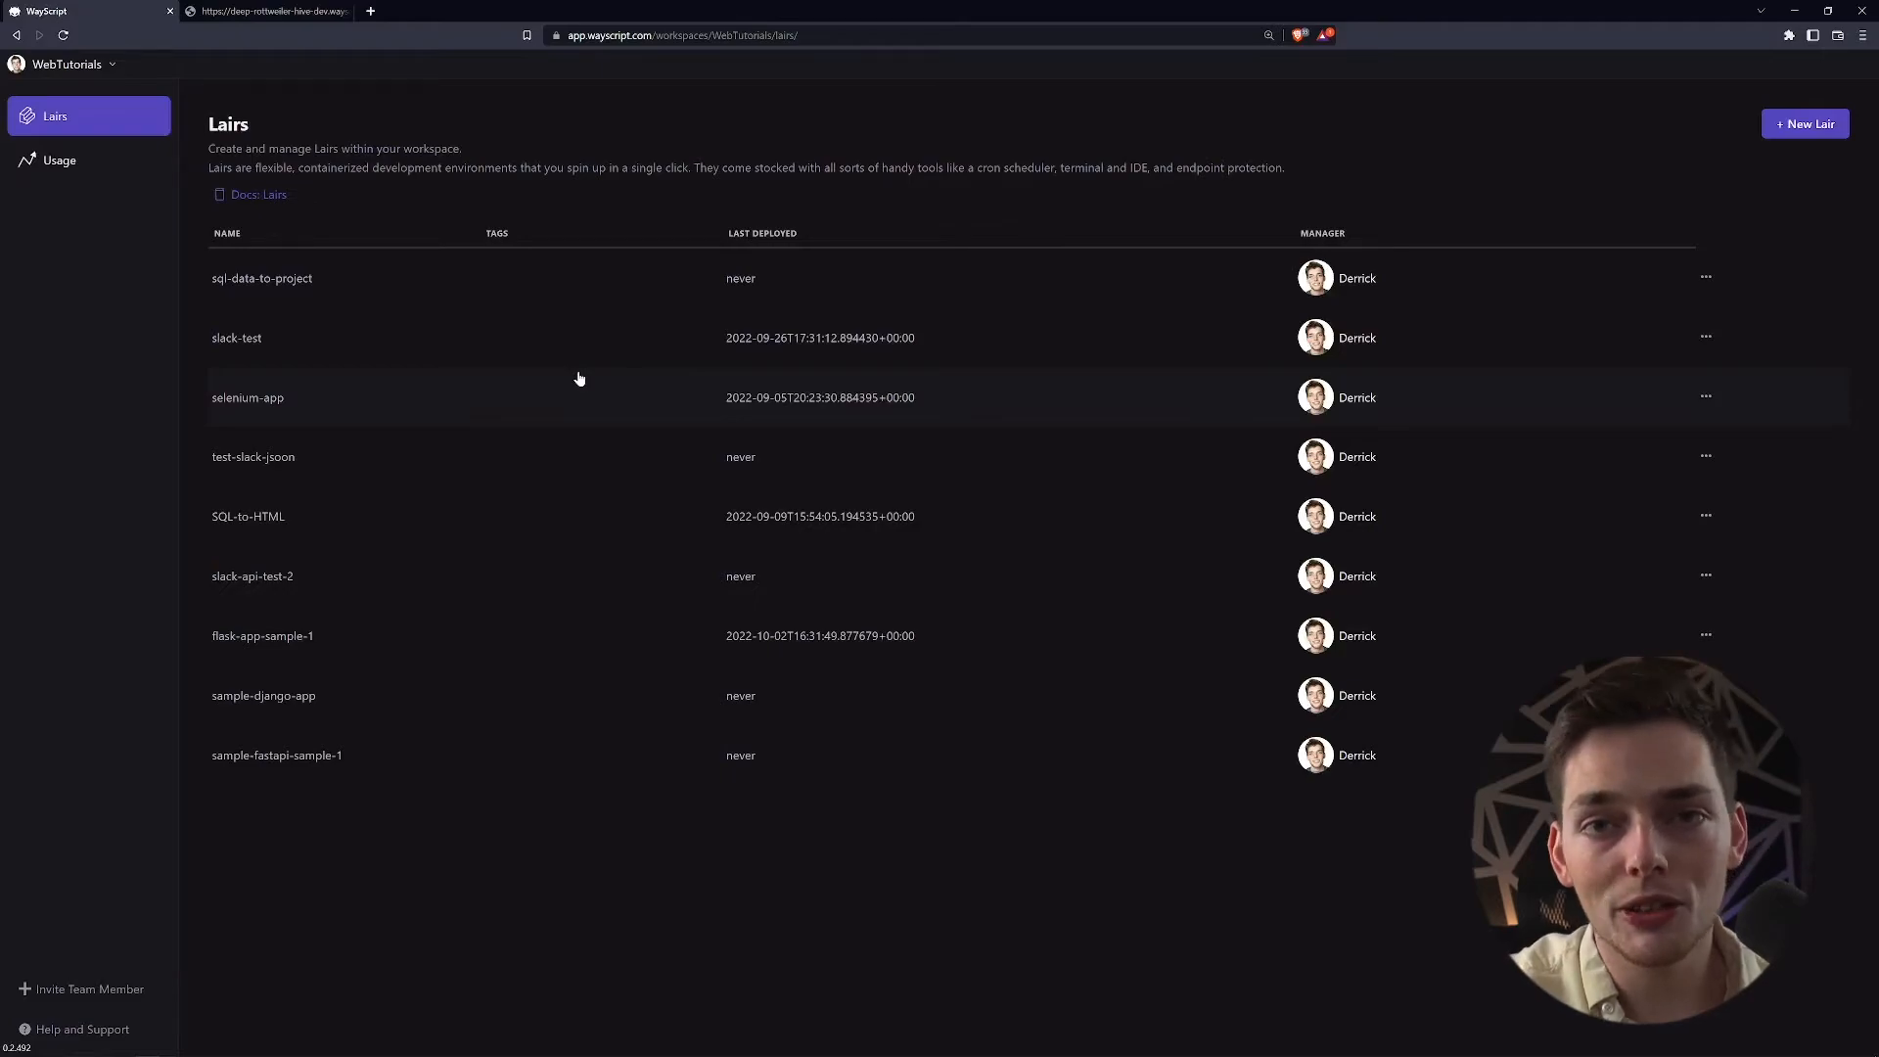
{"action": "mouse_move", "coordinate": [1765, 235]}
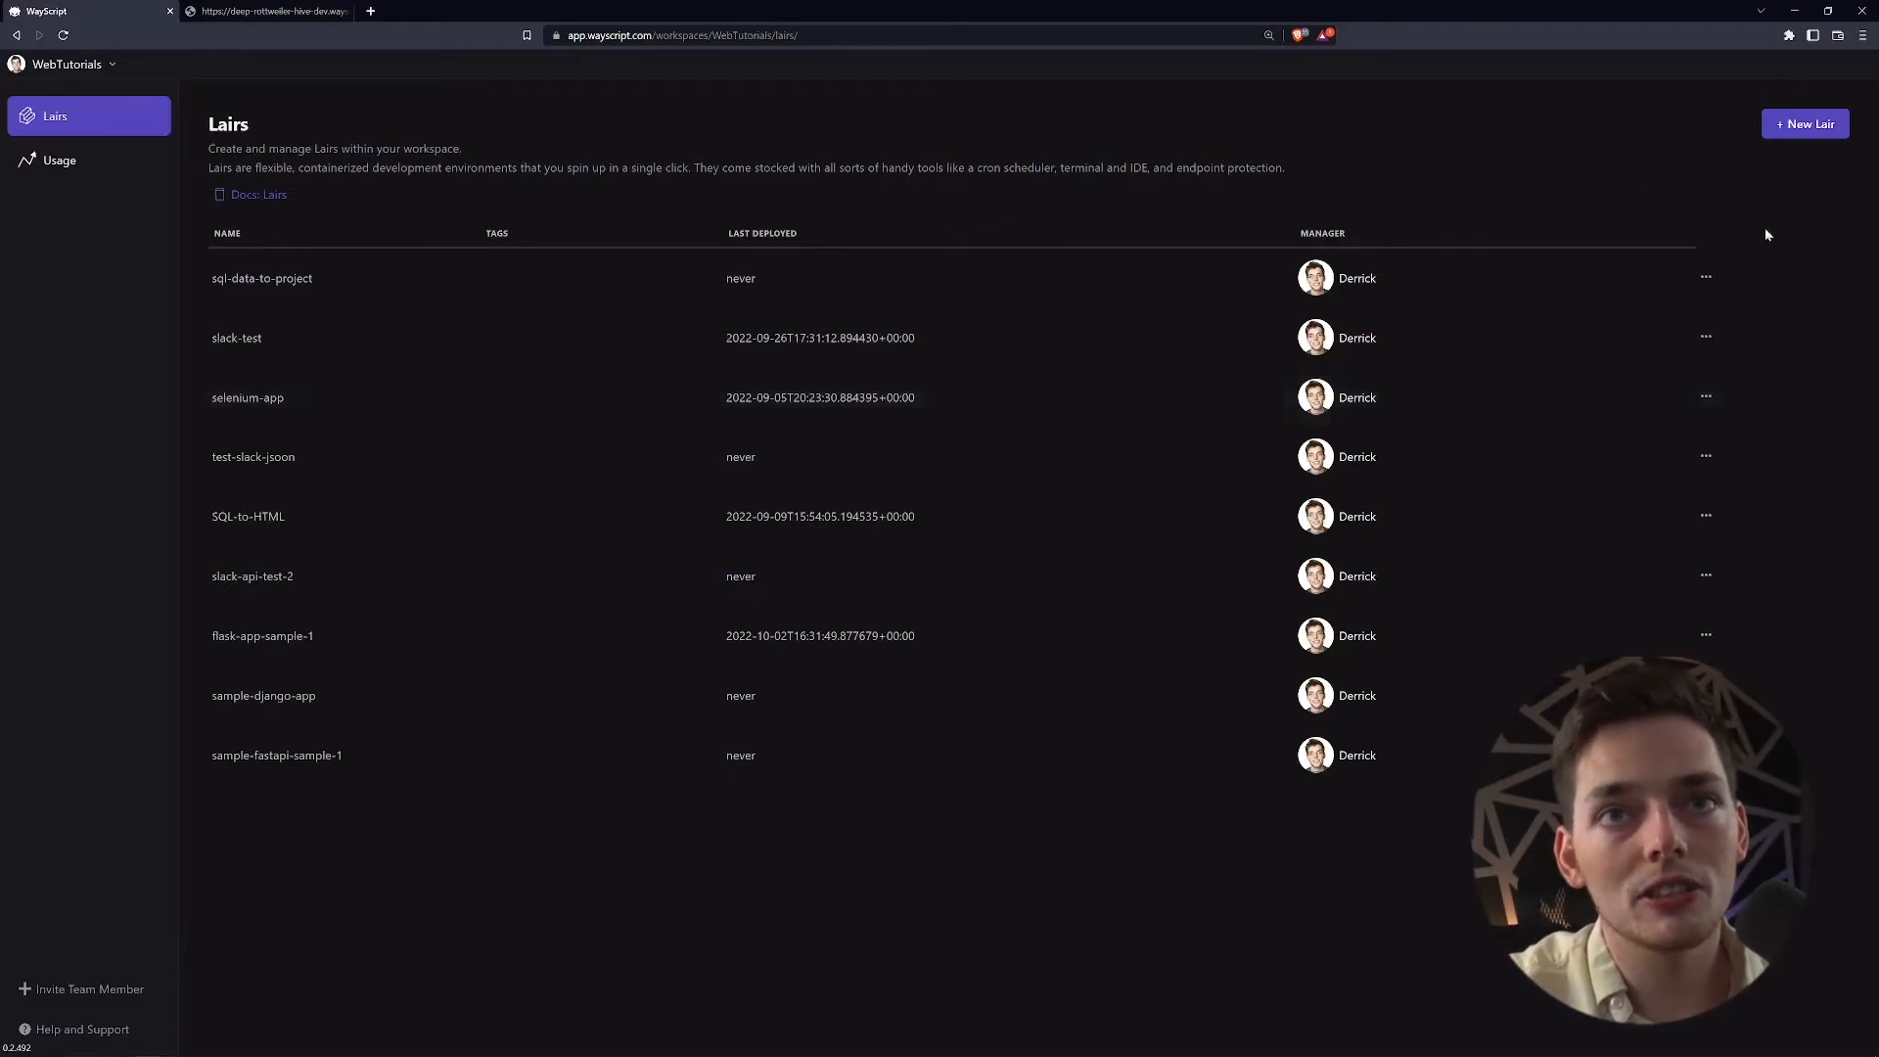
Create a new blank Lair named django-sample-1
{"action": "left_click", "coordinate": [1804, 123]}
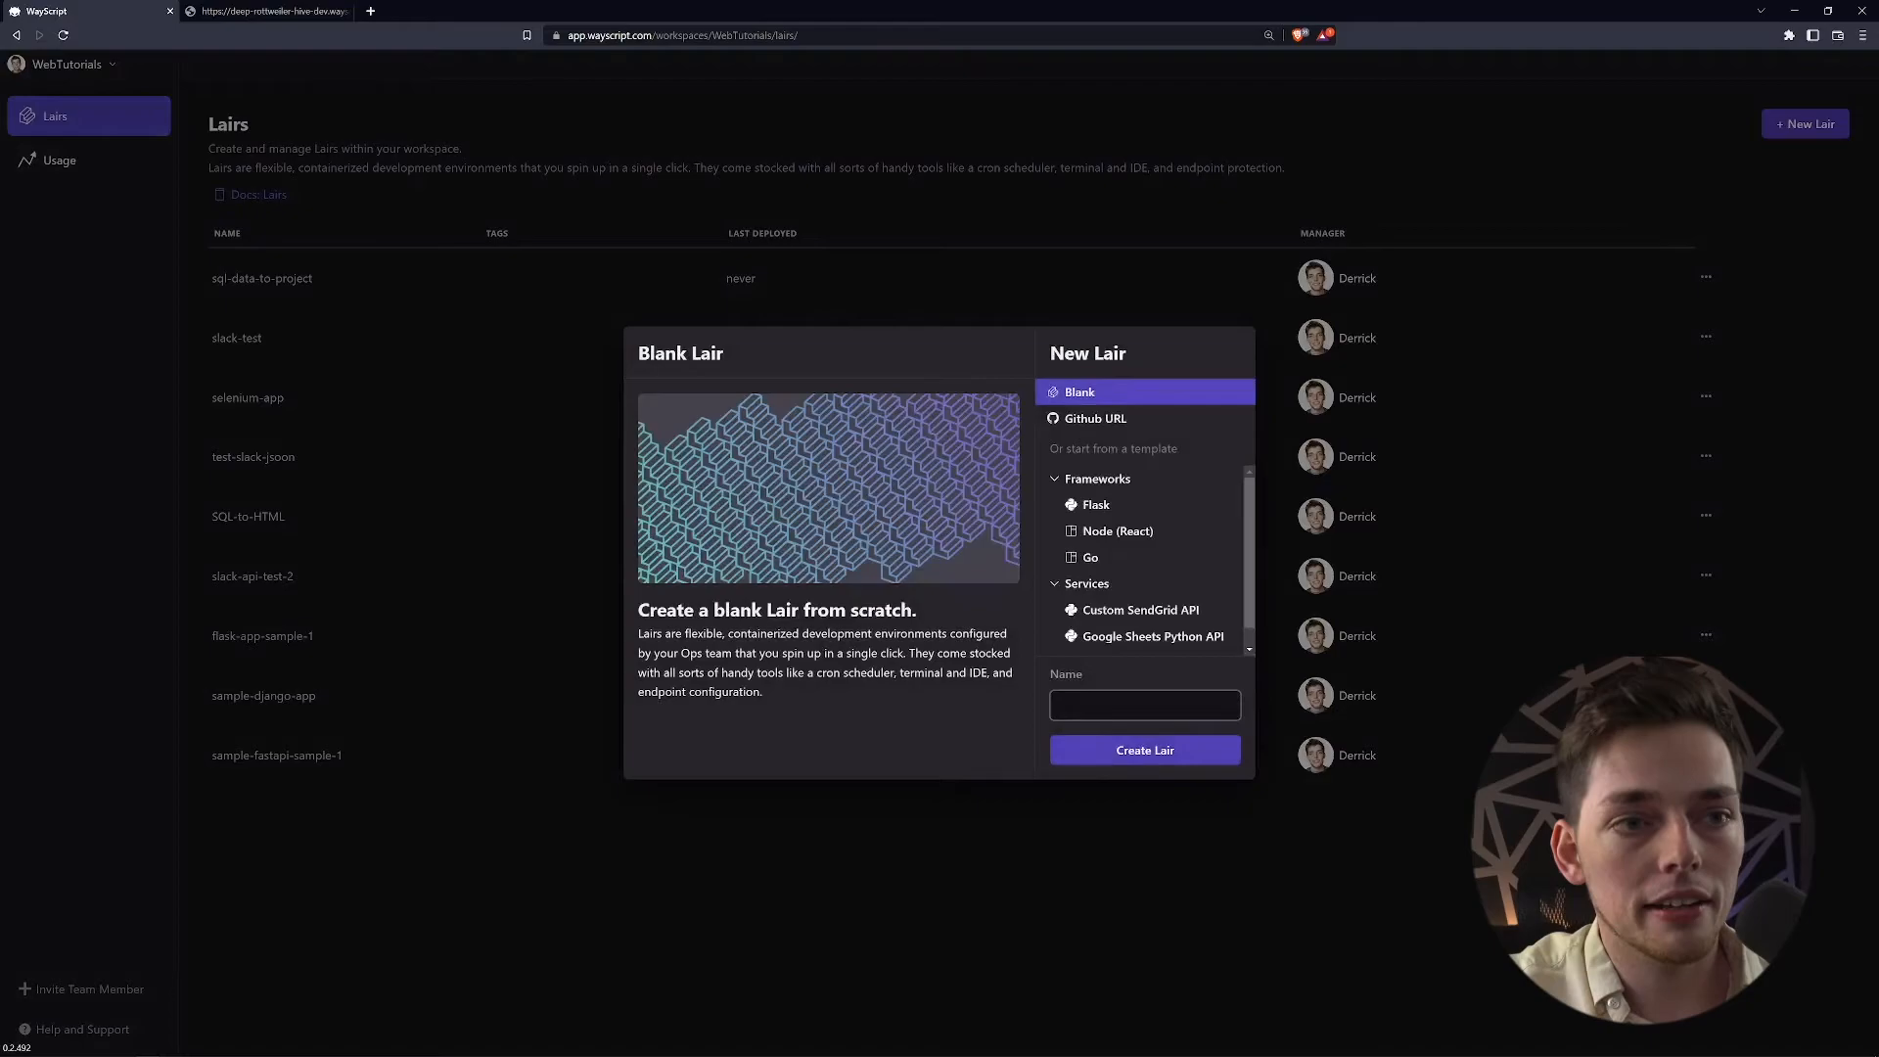
{"action": "type", "text": "django"}
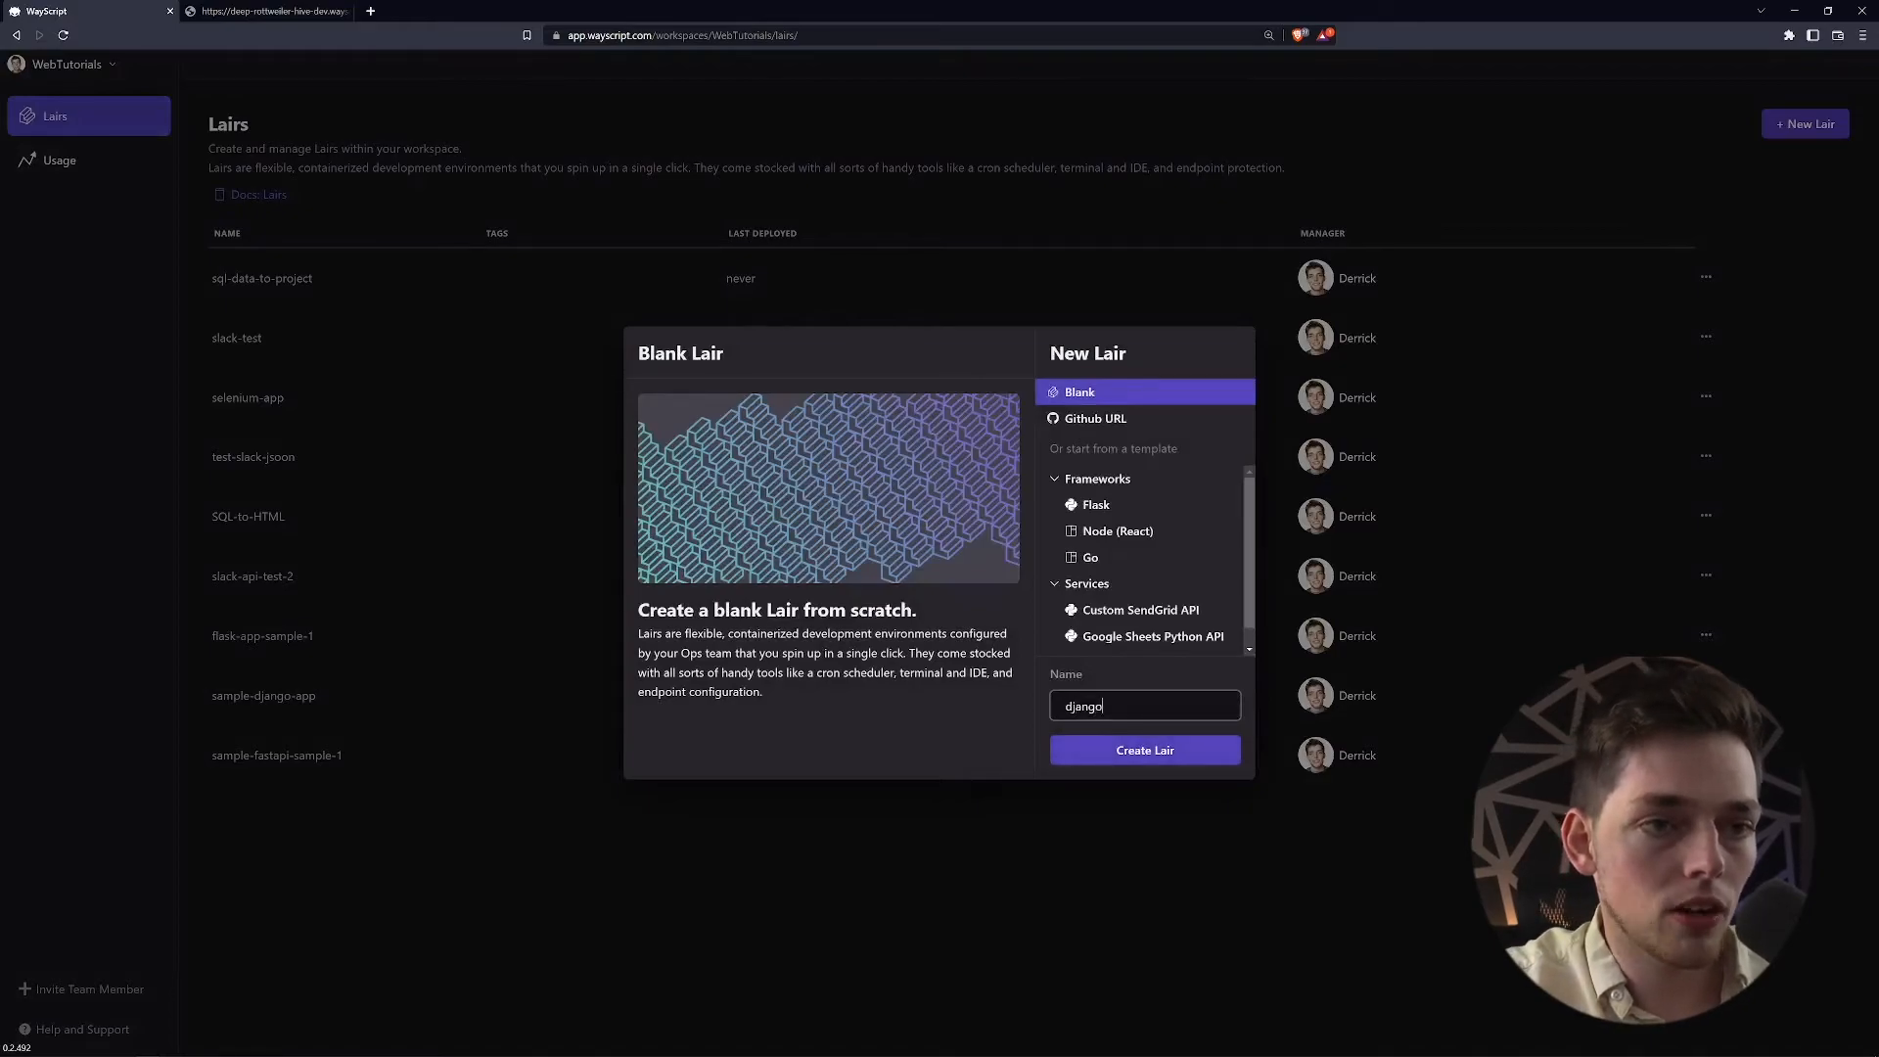
{"action": "type", "text": "-sample-1"}
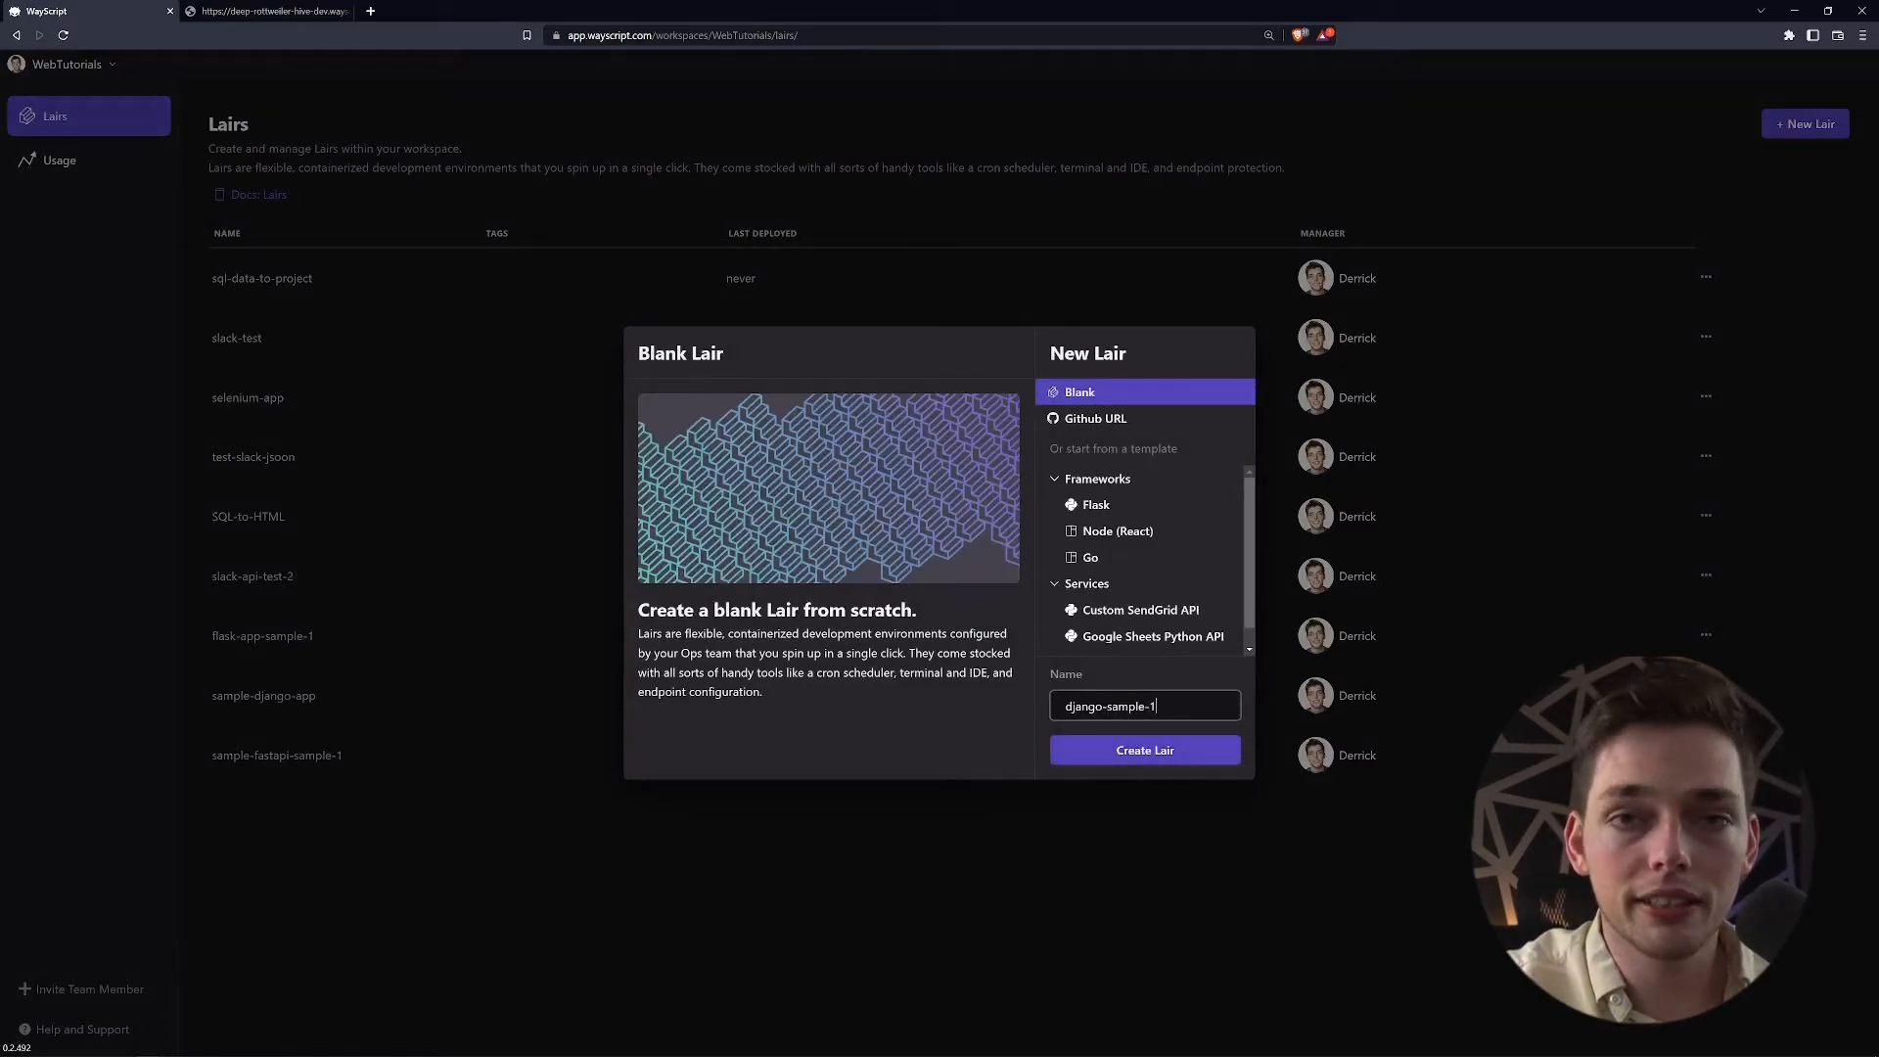
{"action": "left_click", "coordinate": [1141, 749]}
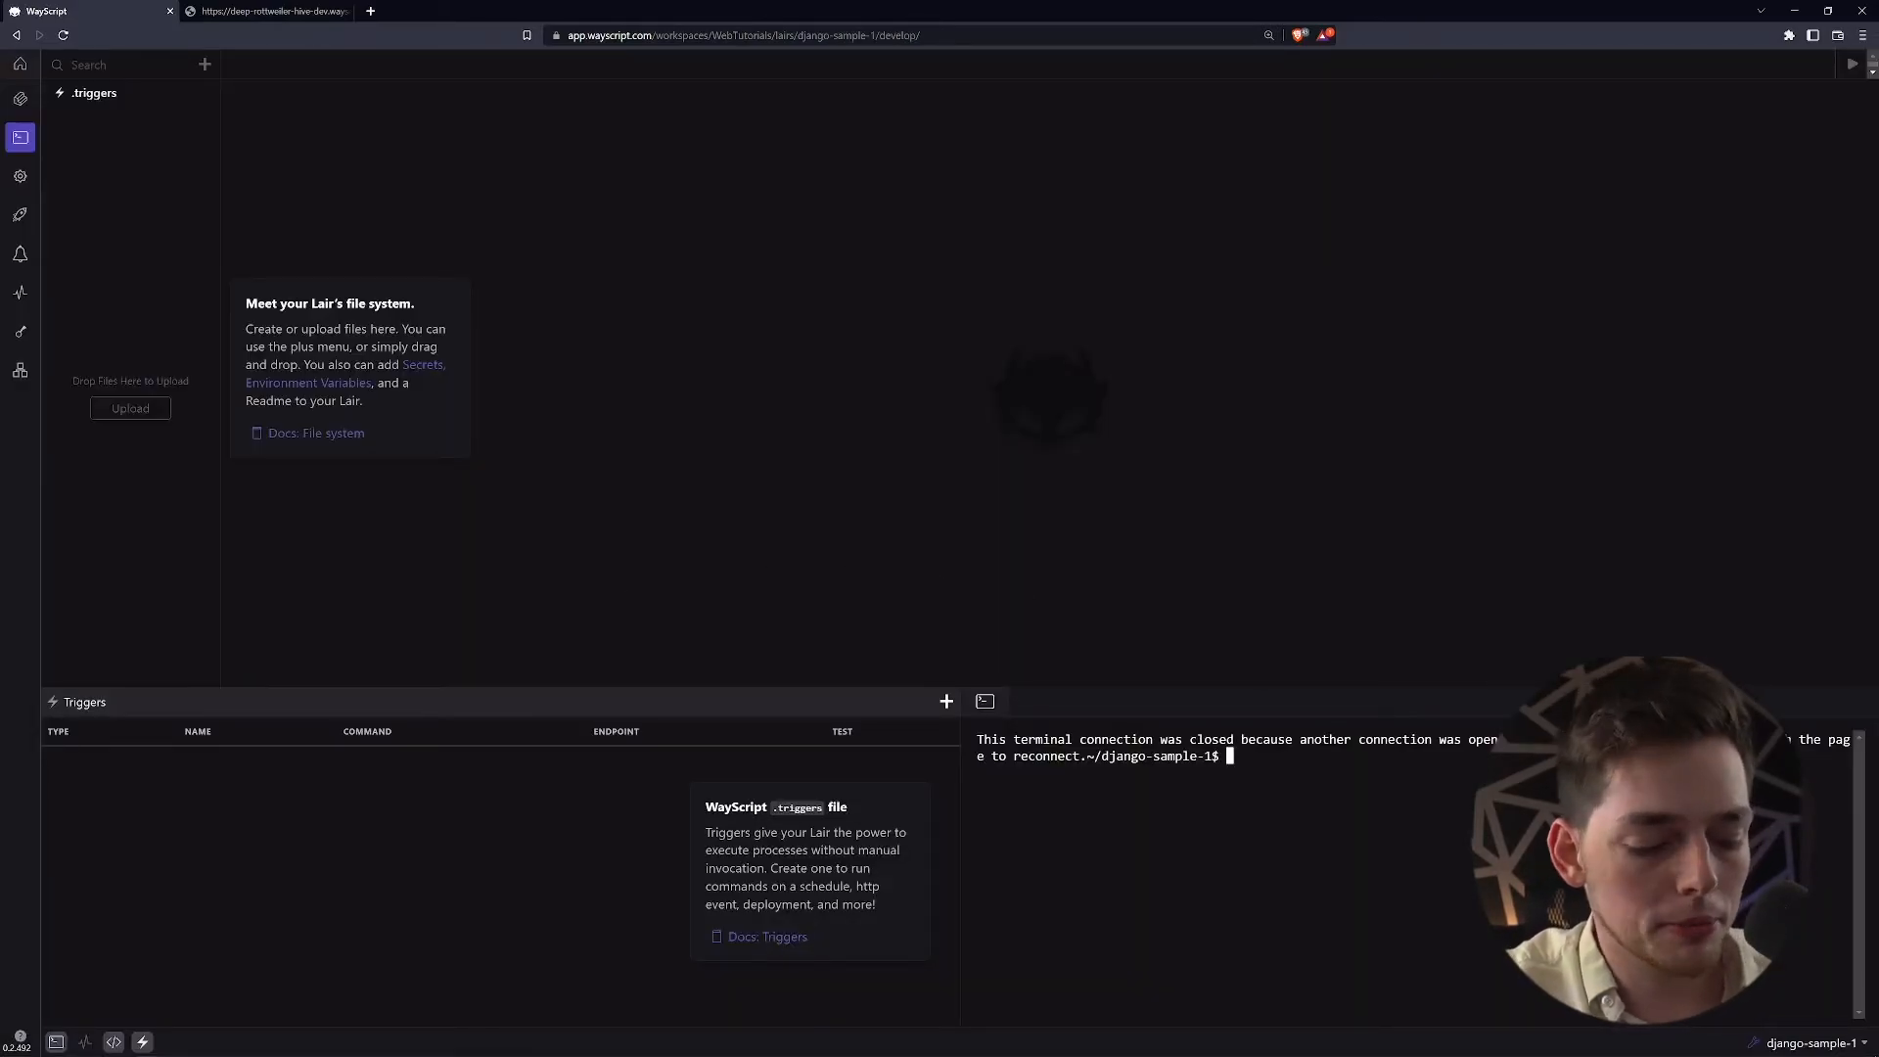
Install Django with pip3 and start the mysite project with django-admin in the terminal
{"action": "type", "text": "pip"}
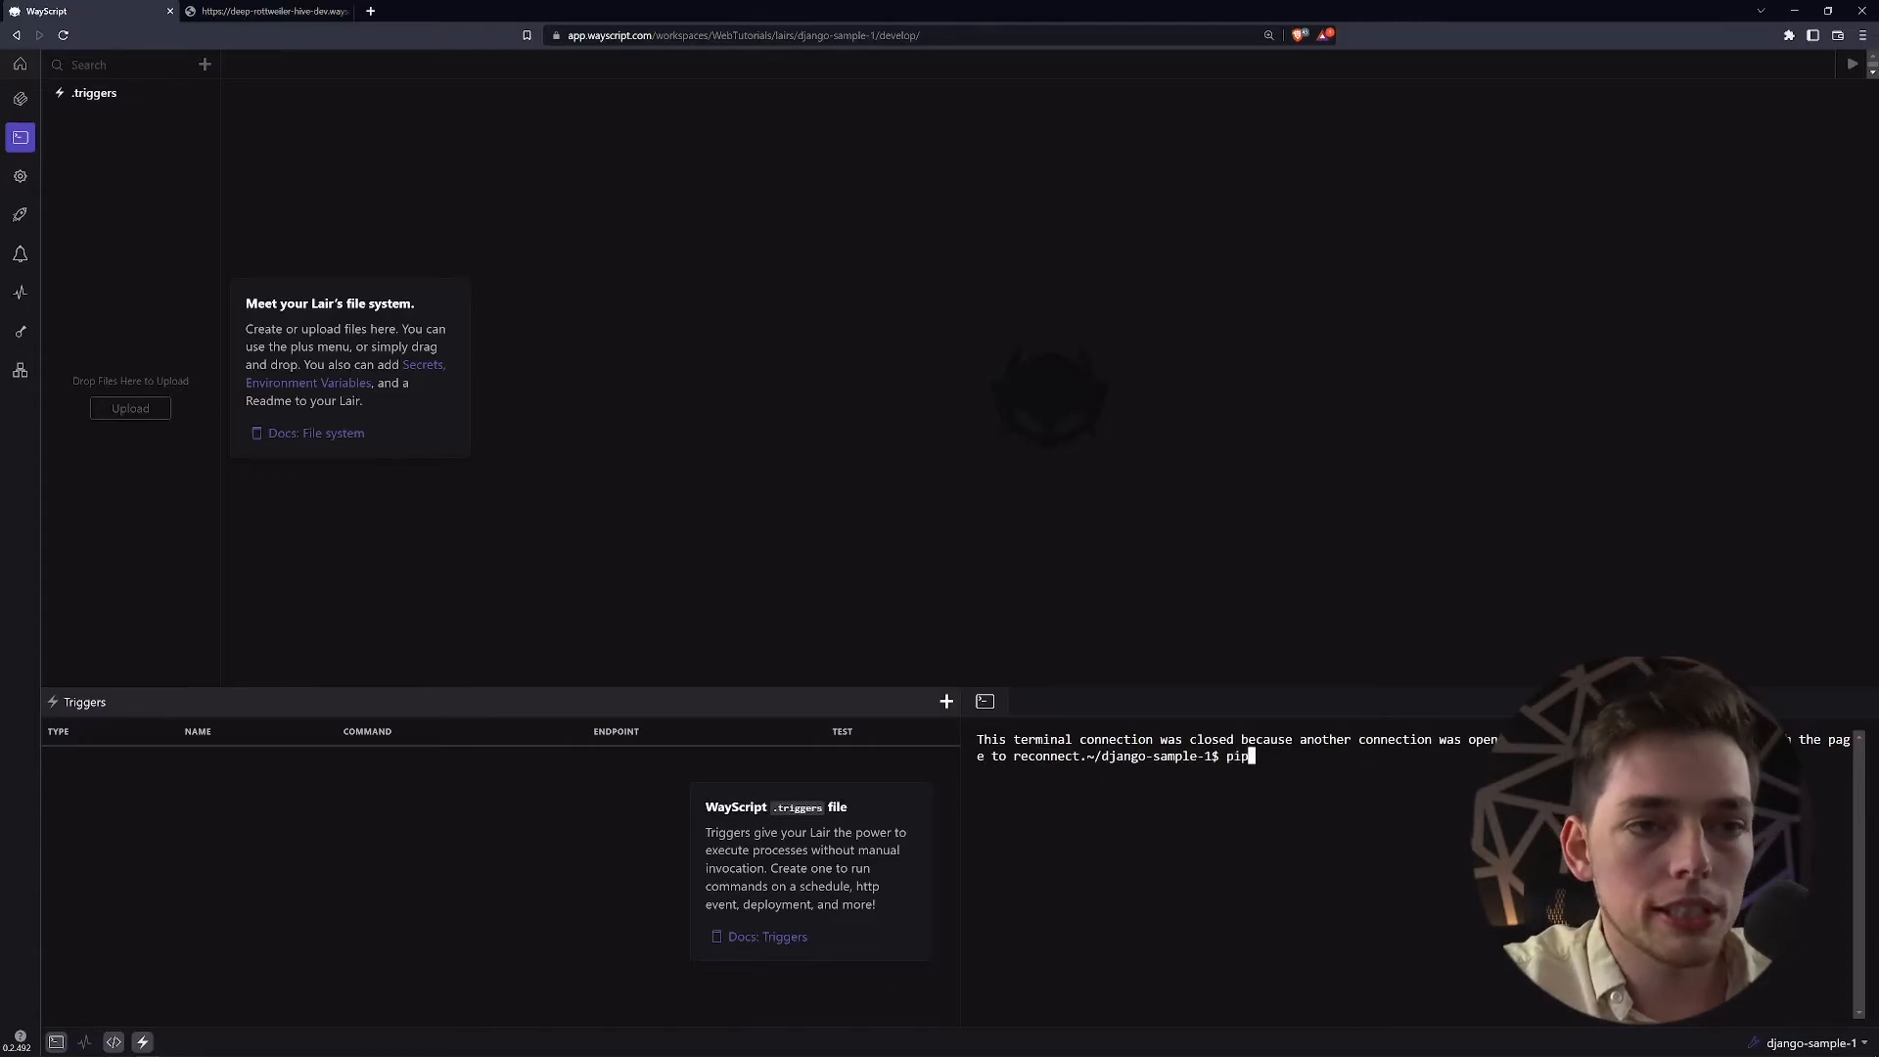
{"action": "type", "text": "3 install"}
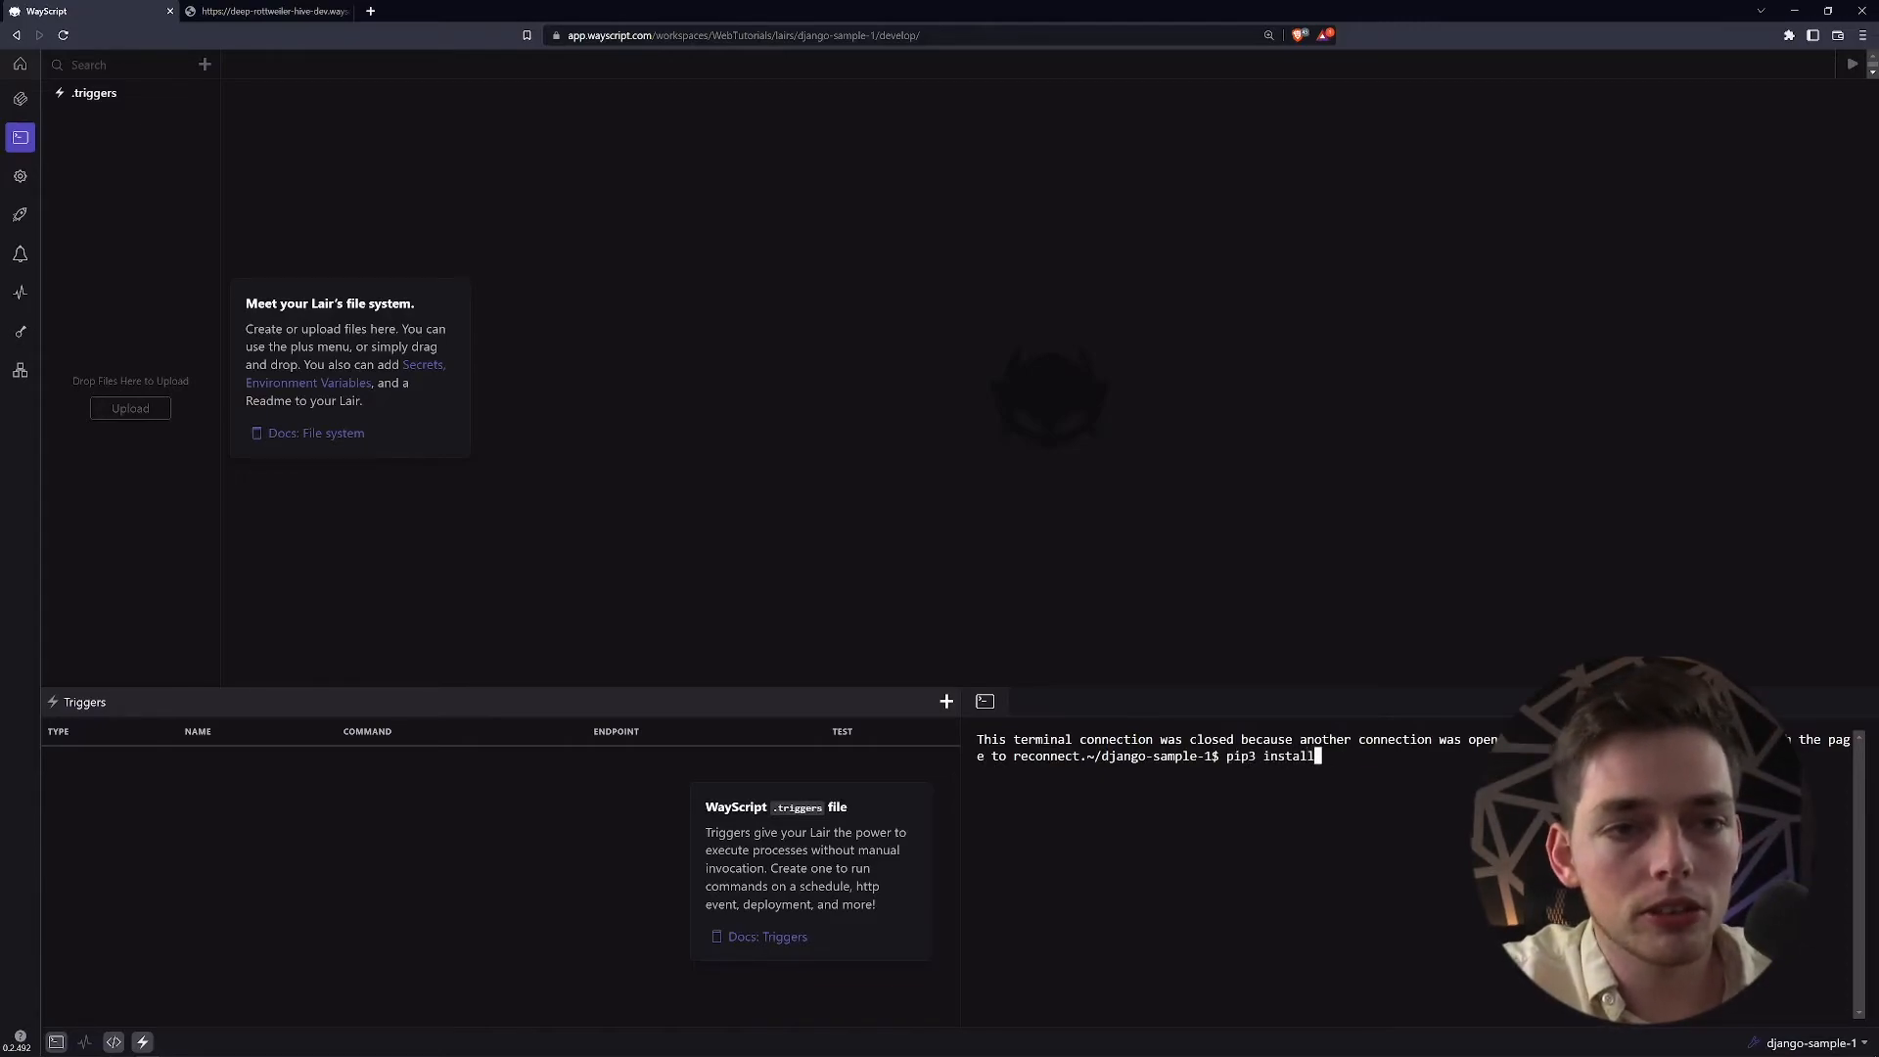
{"action": "type", "text": "django-admin"}
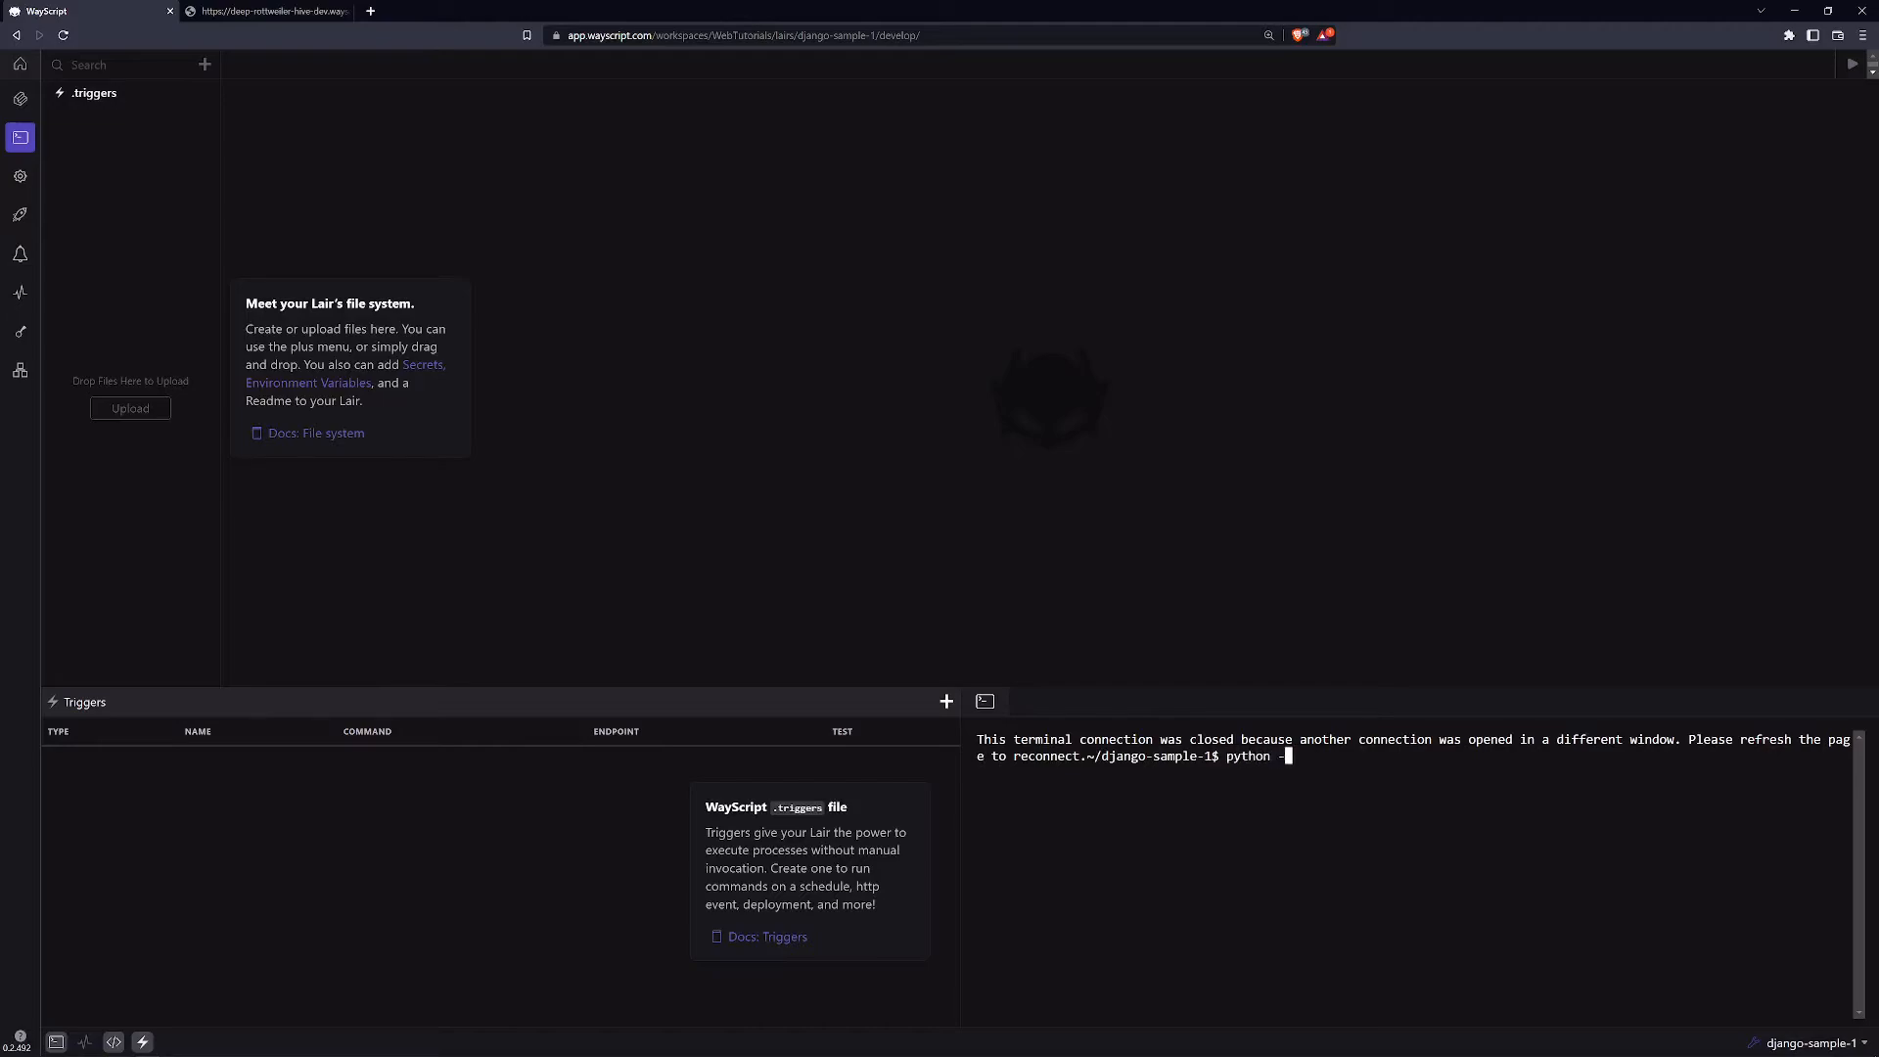
{"action": "type", "text": "m django-admin startpo"}
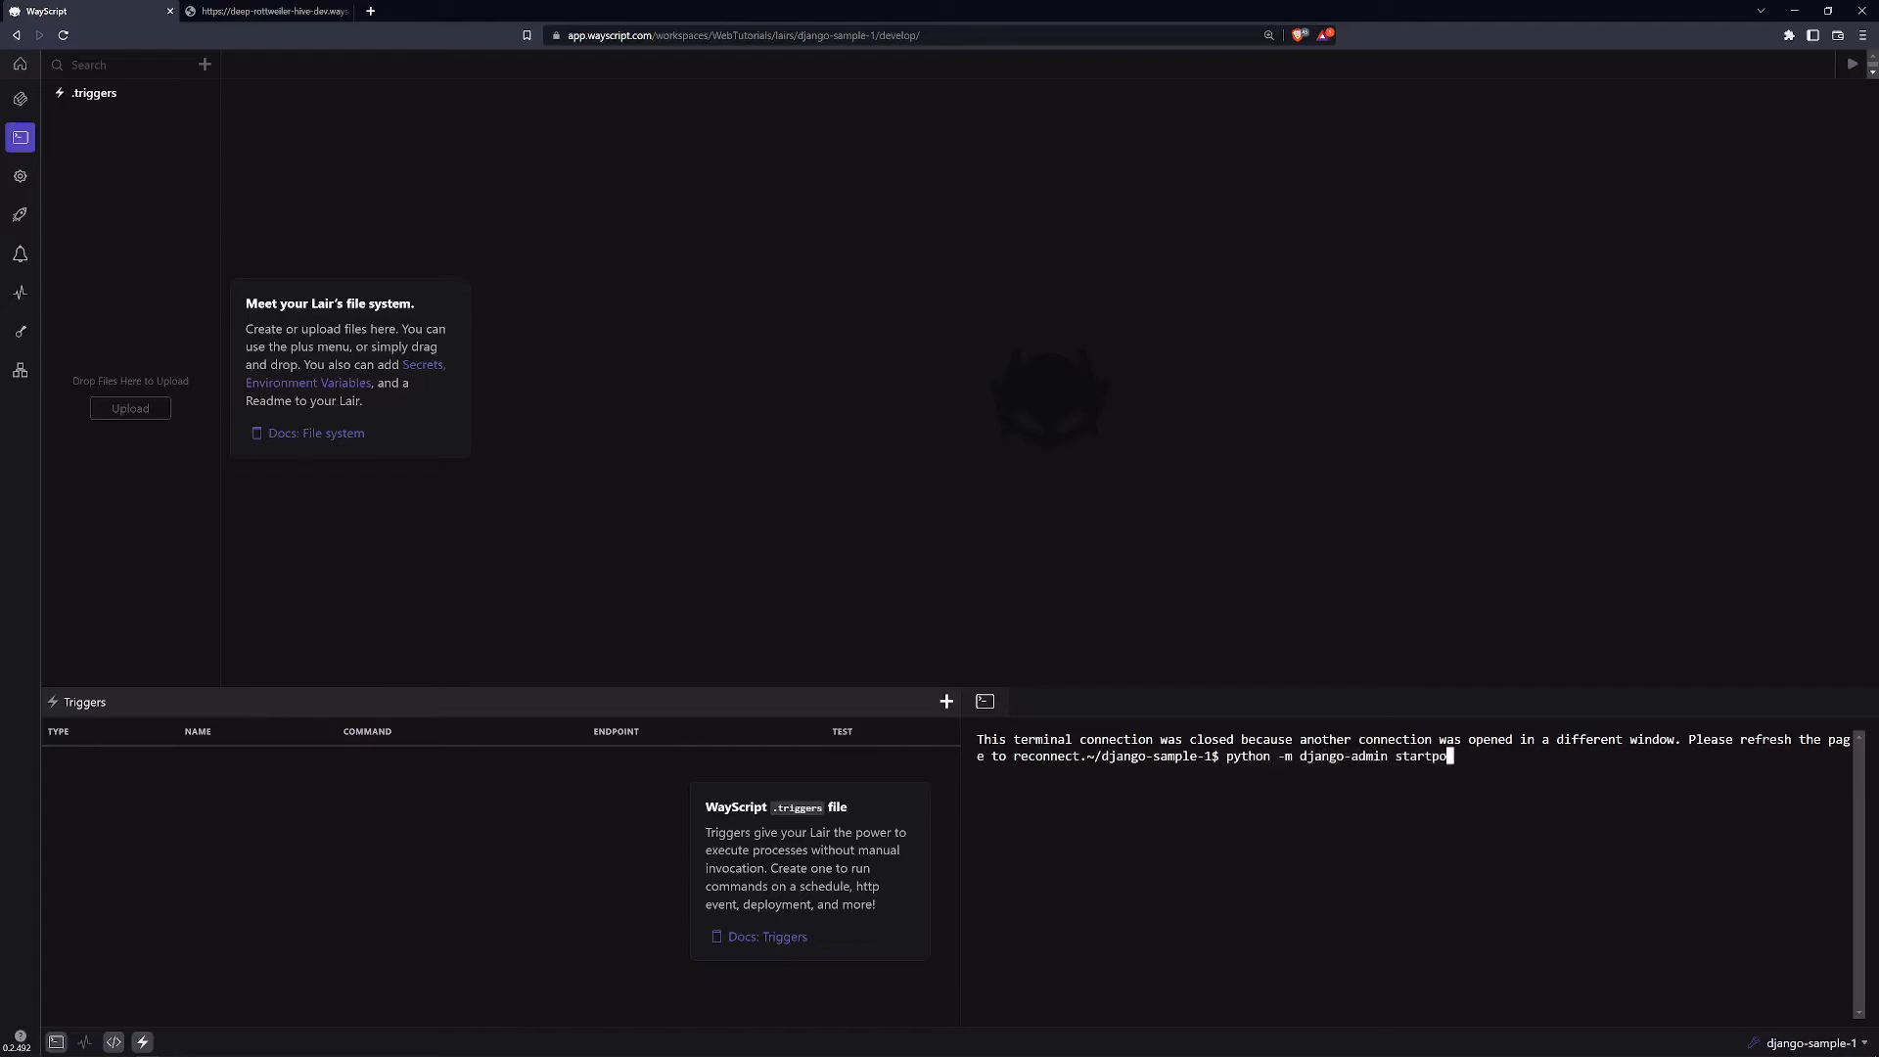
{"action": "key", "text": "Backspace"}
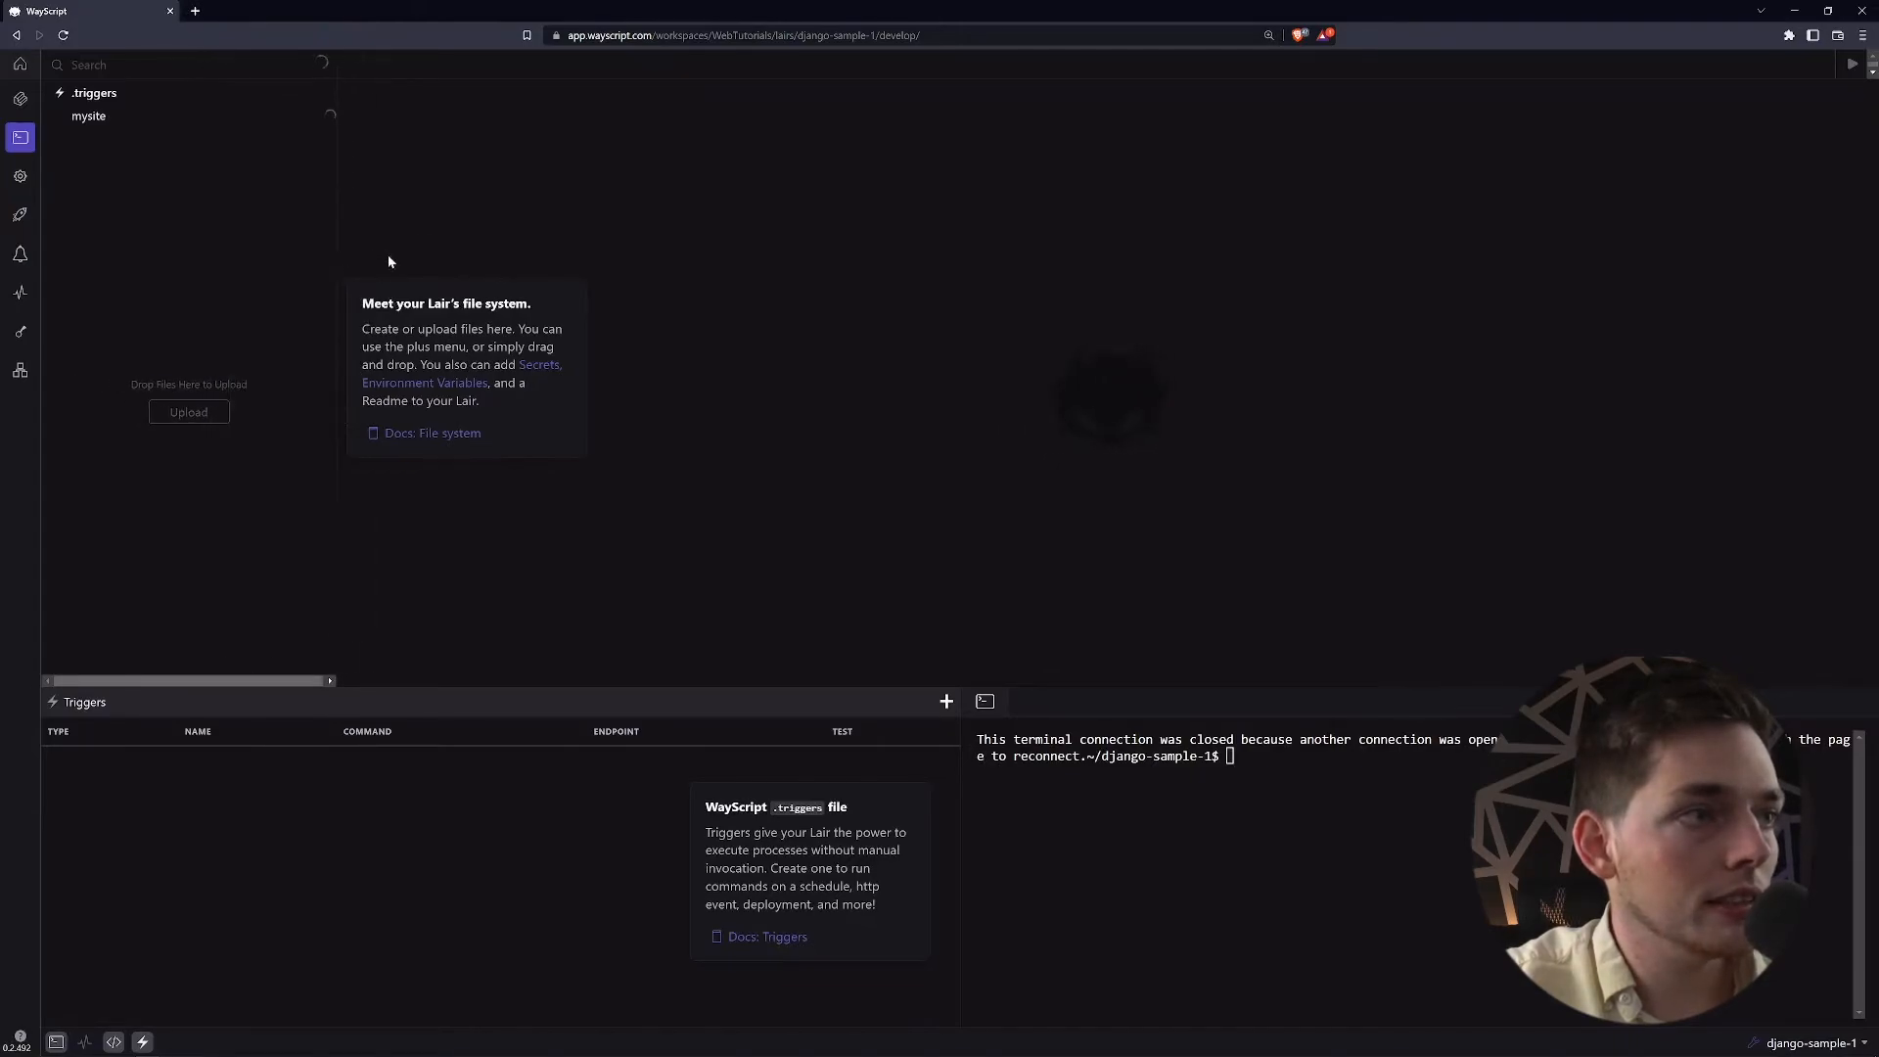
{"action": "left_click", "coordinate": [88, 116]}
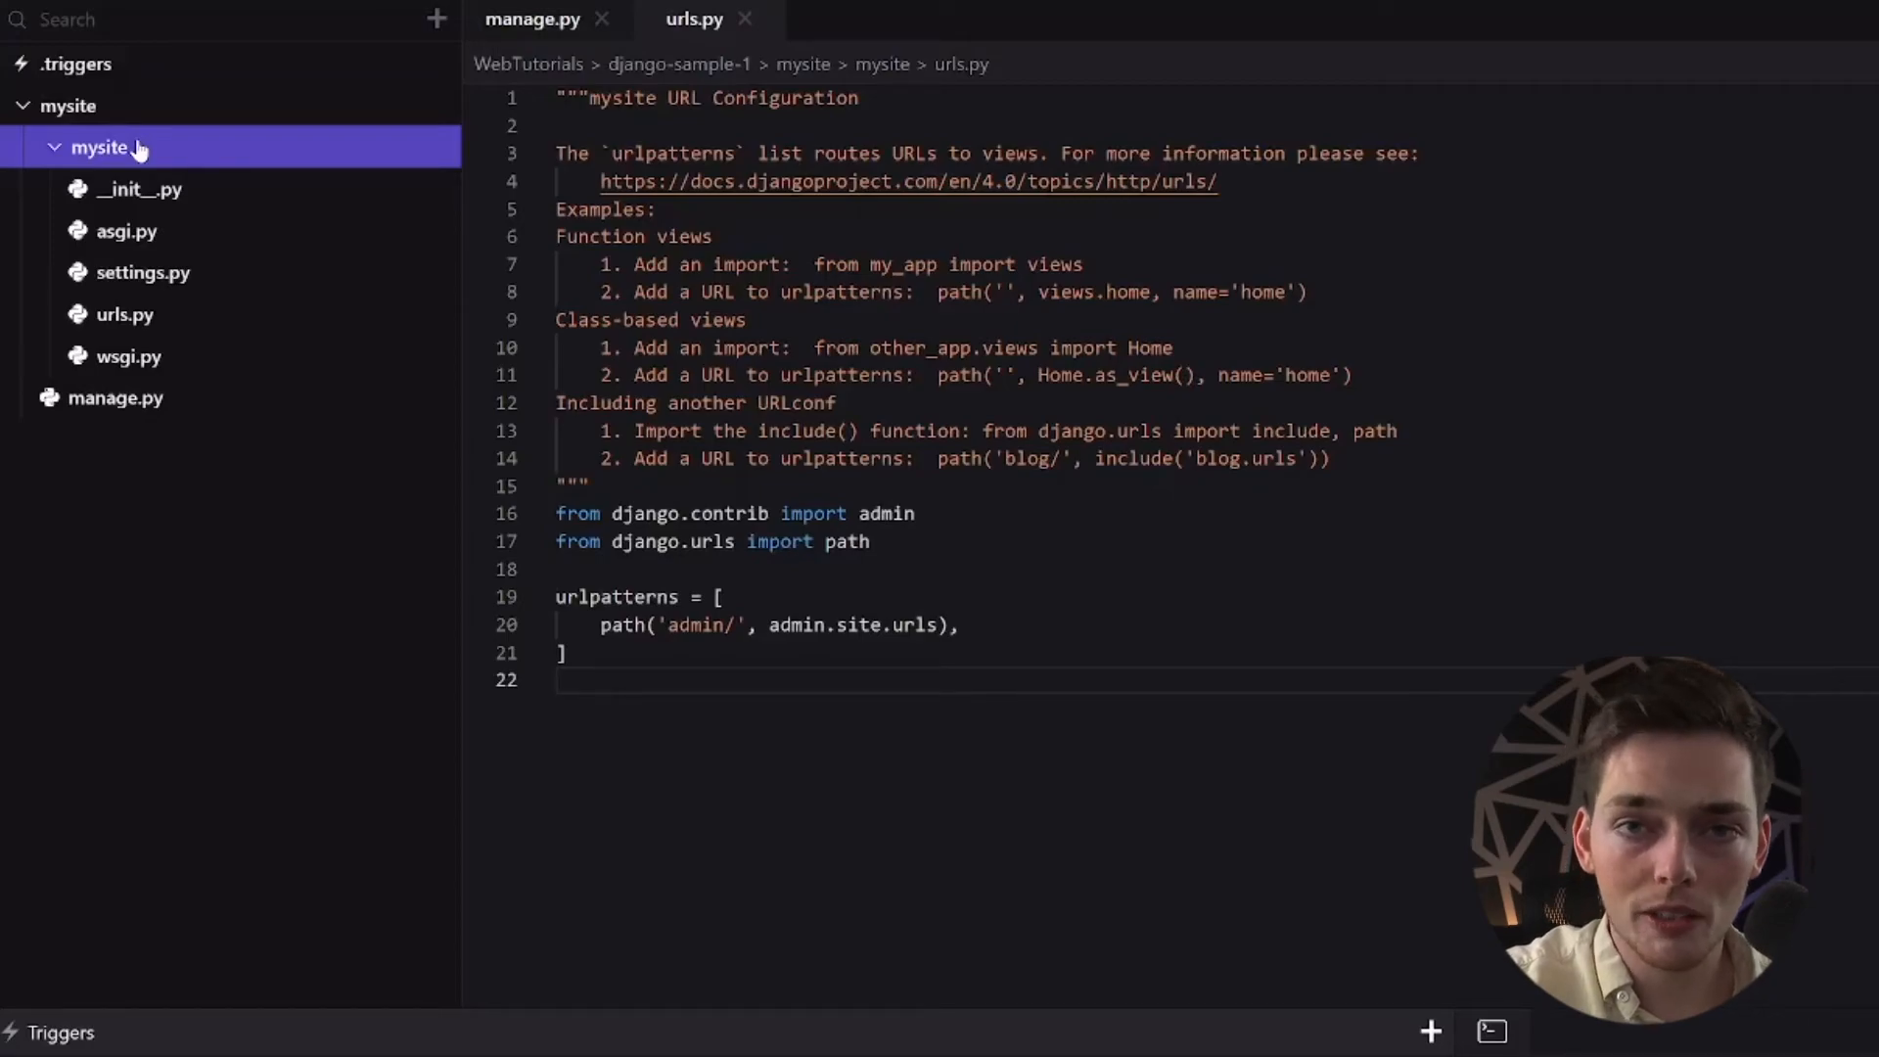
{"action": "mouse_move", "coordinate": [200, 403]}
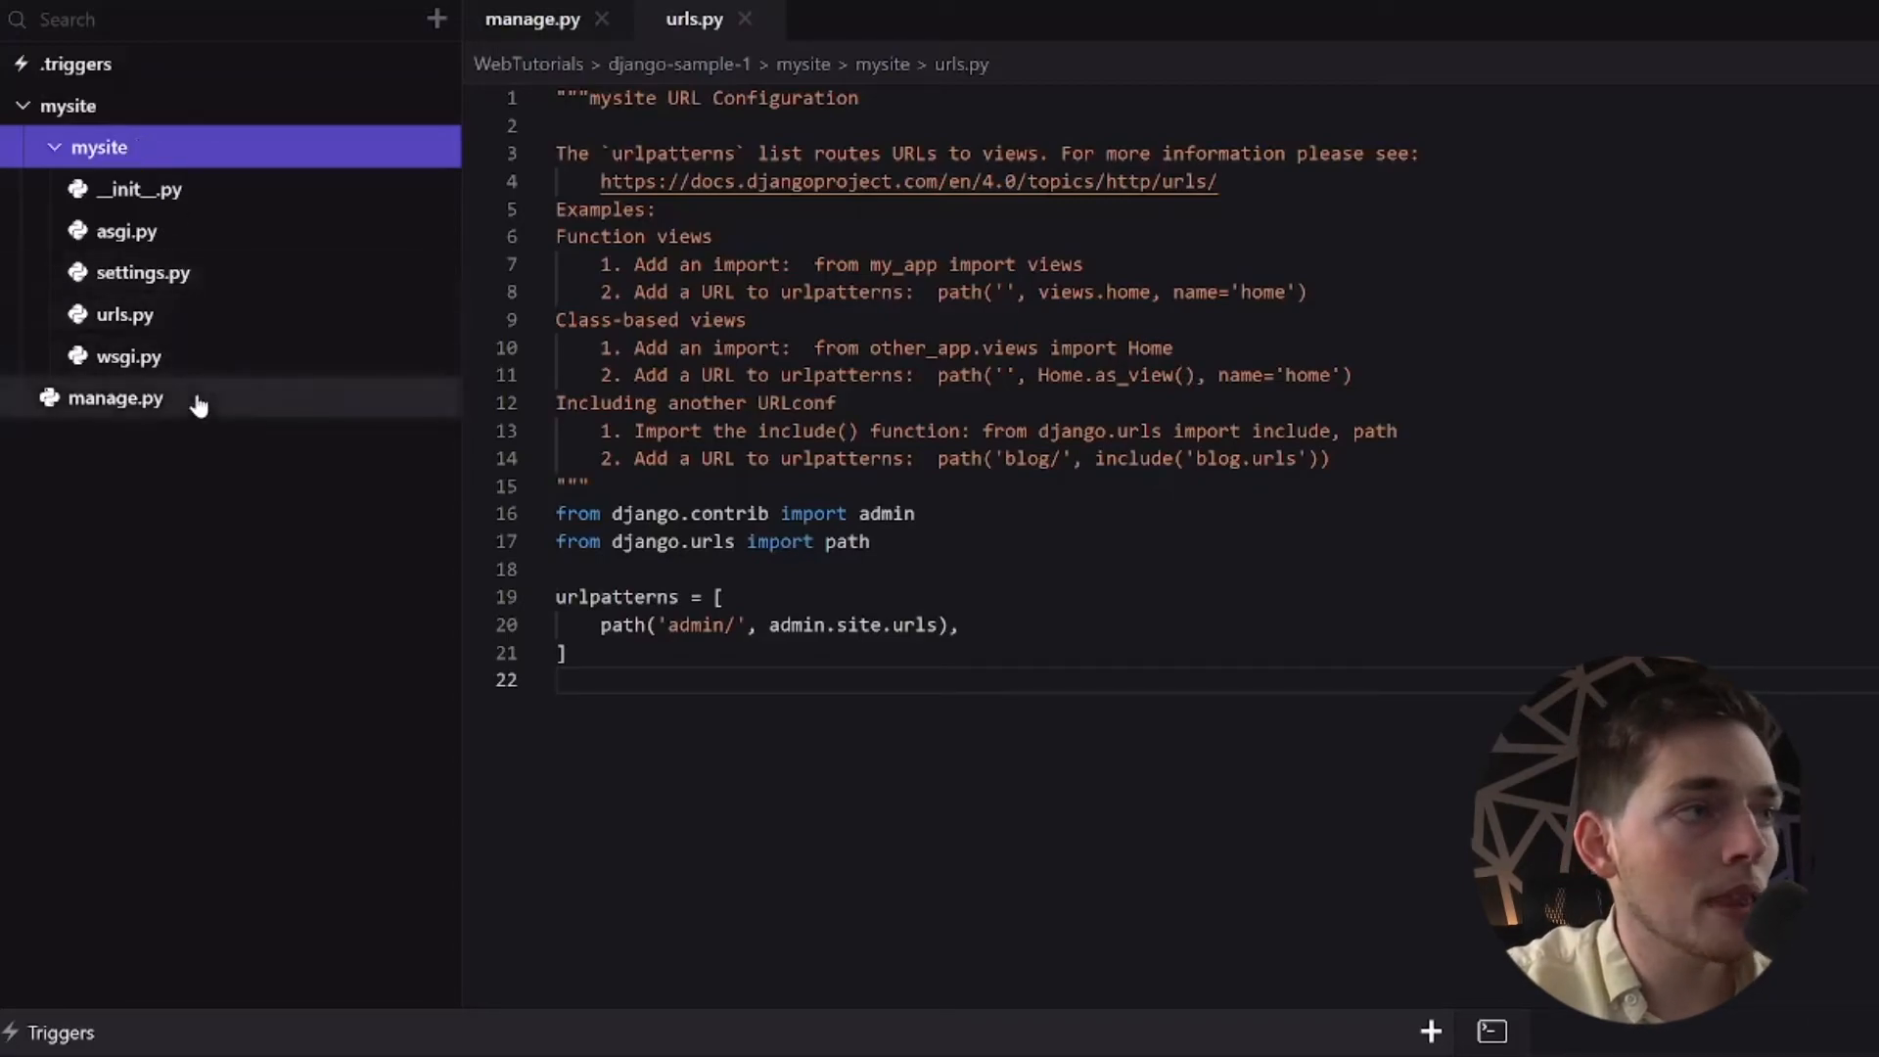
{"action": "mouse_move", "coordinate": [168, 390]}
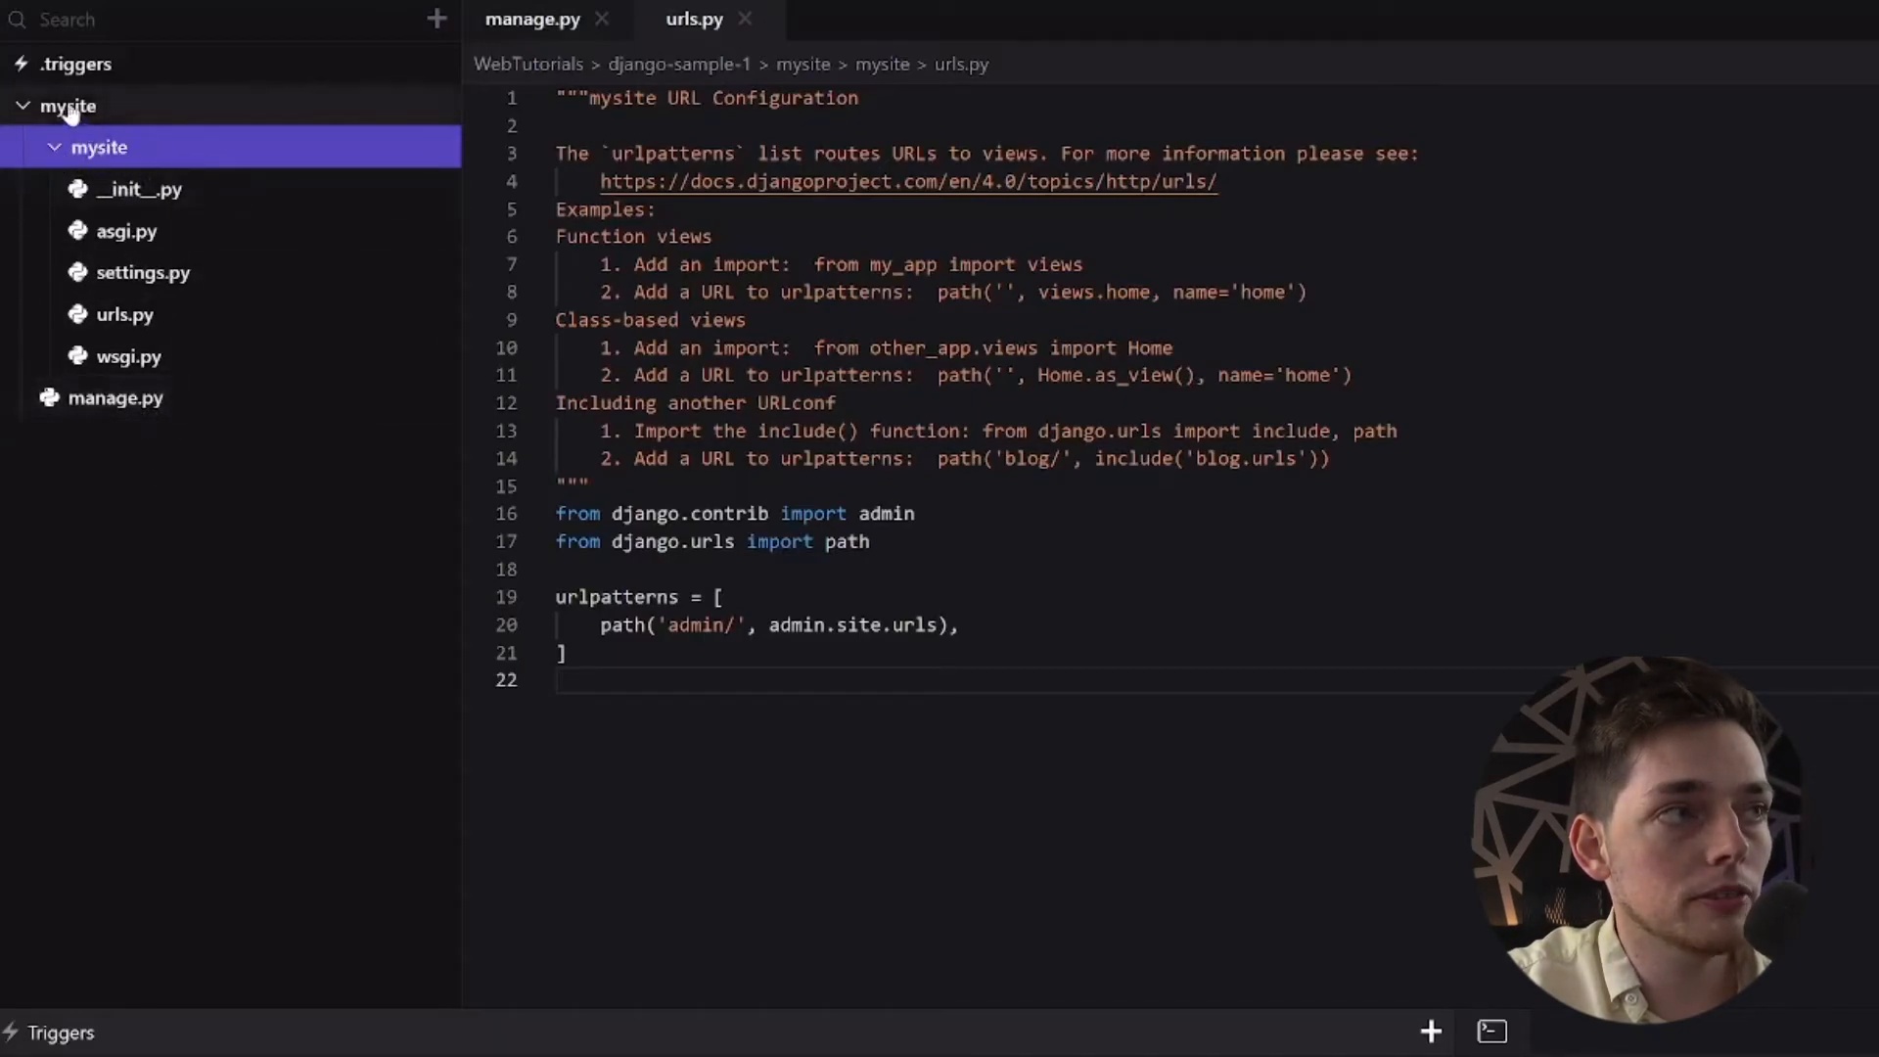
{"action": "mouse_move", "coordinate": [143, 272]}
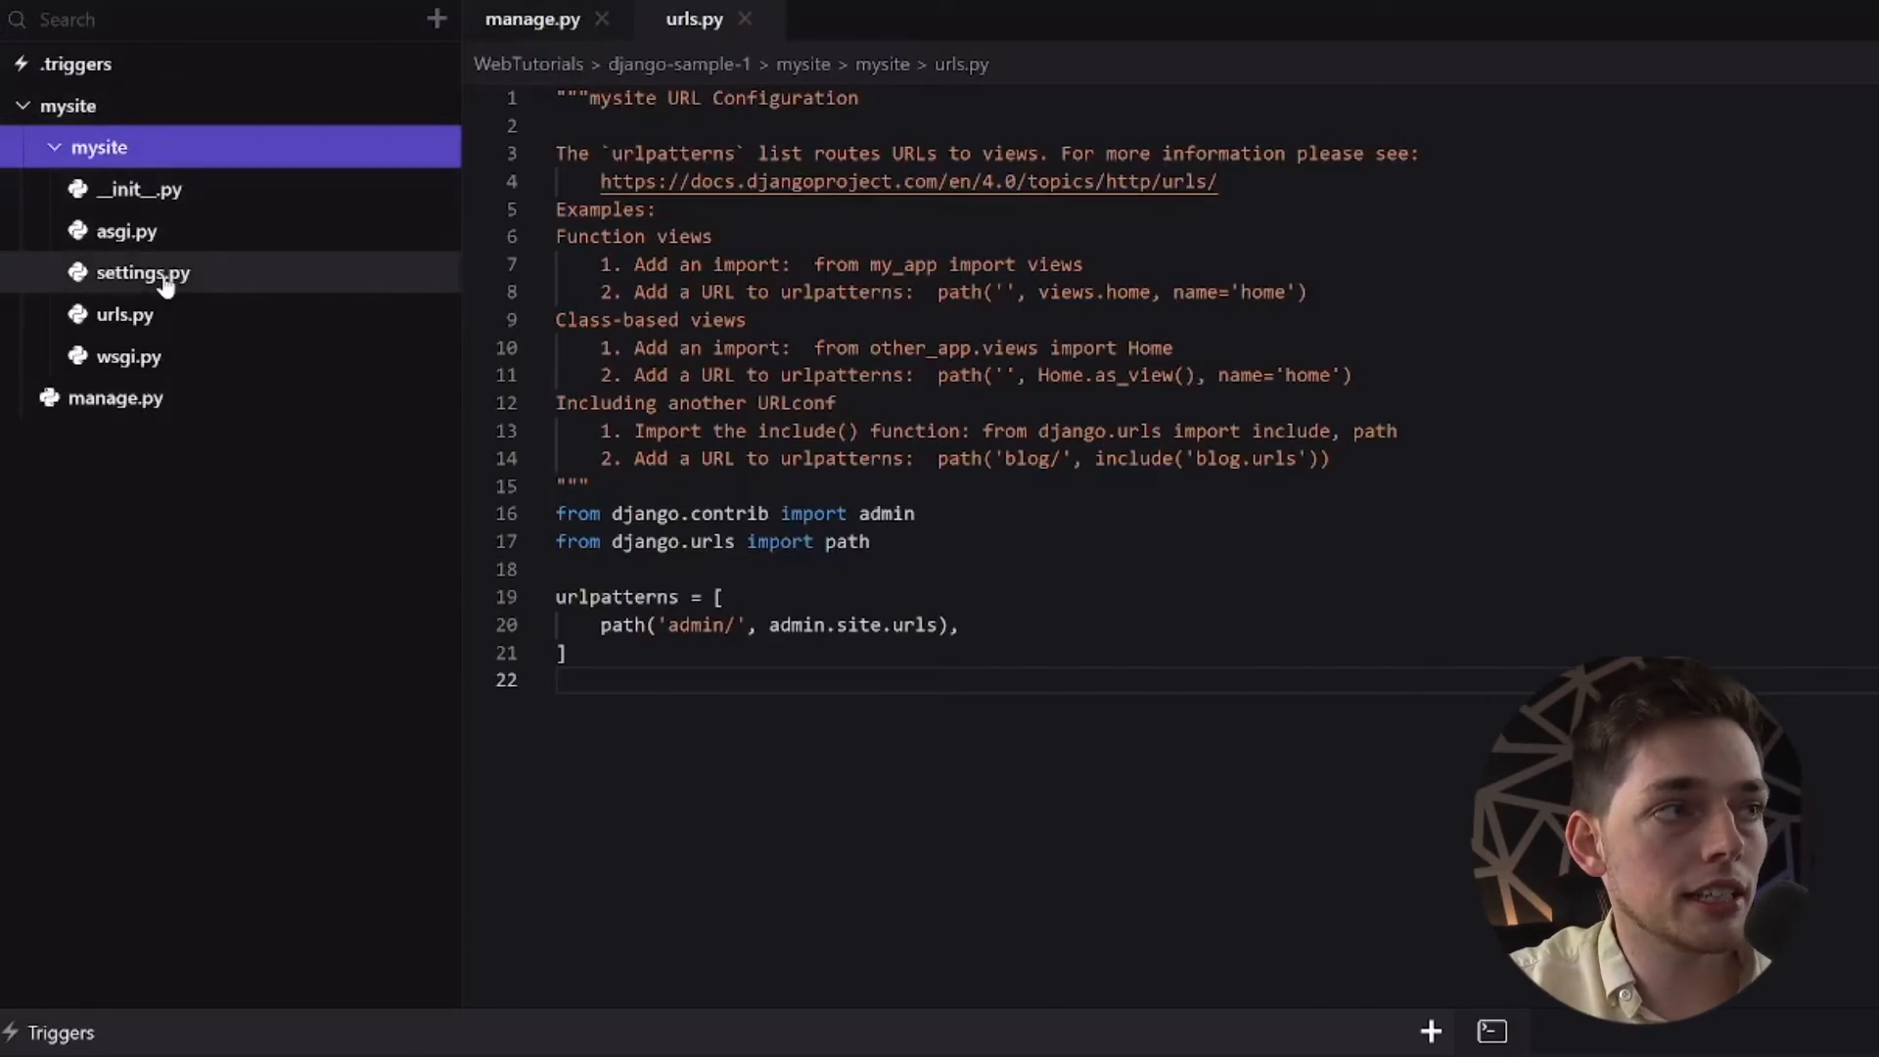
{"action": "mouse_move", "coordinate": [125, 313]}
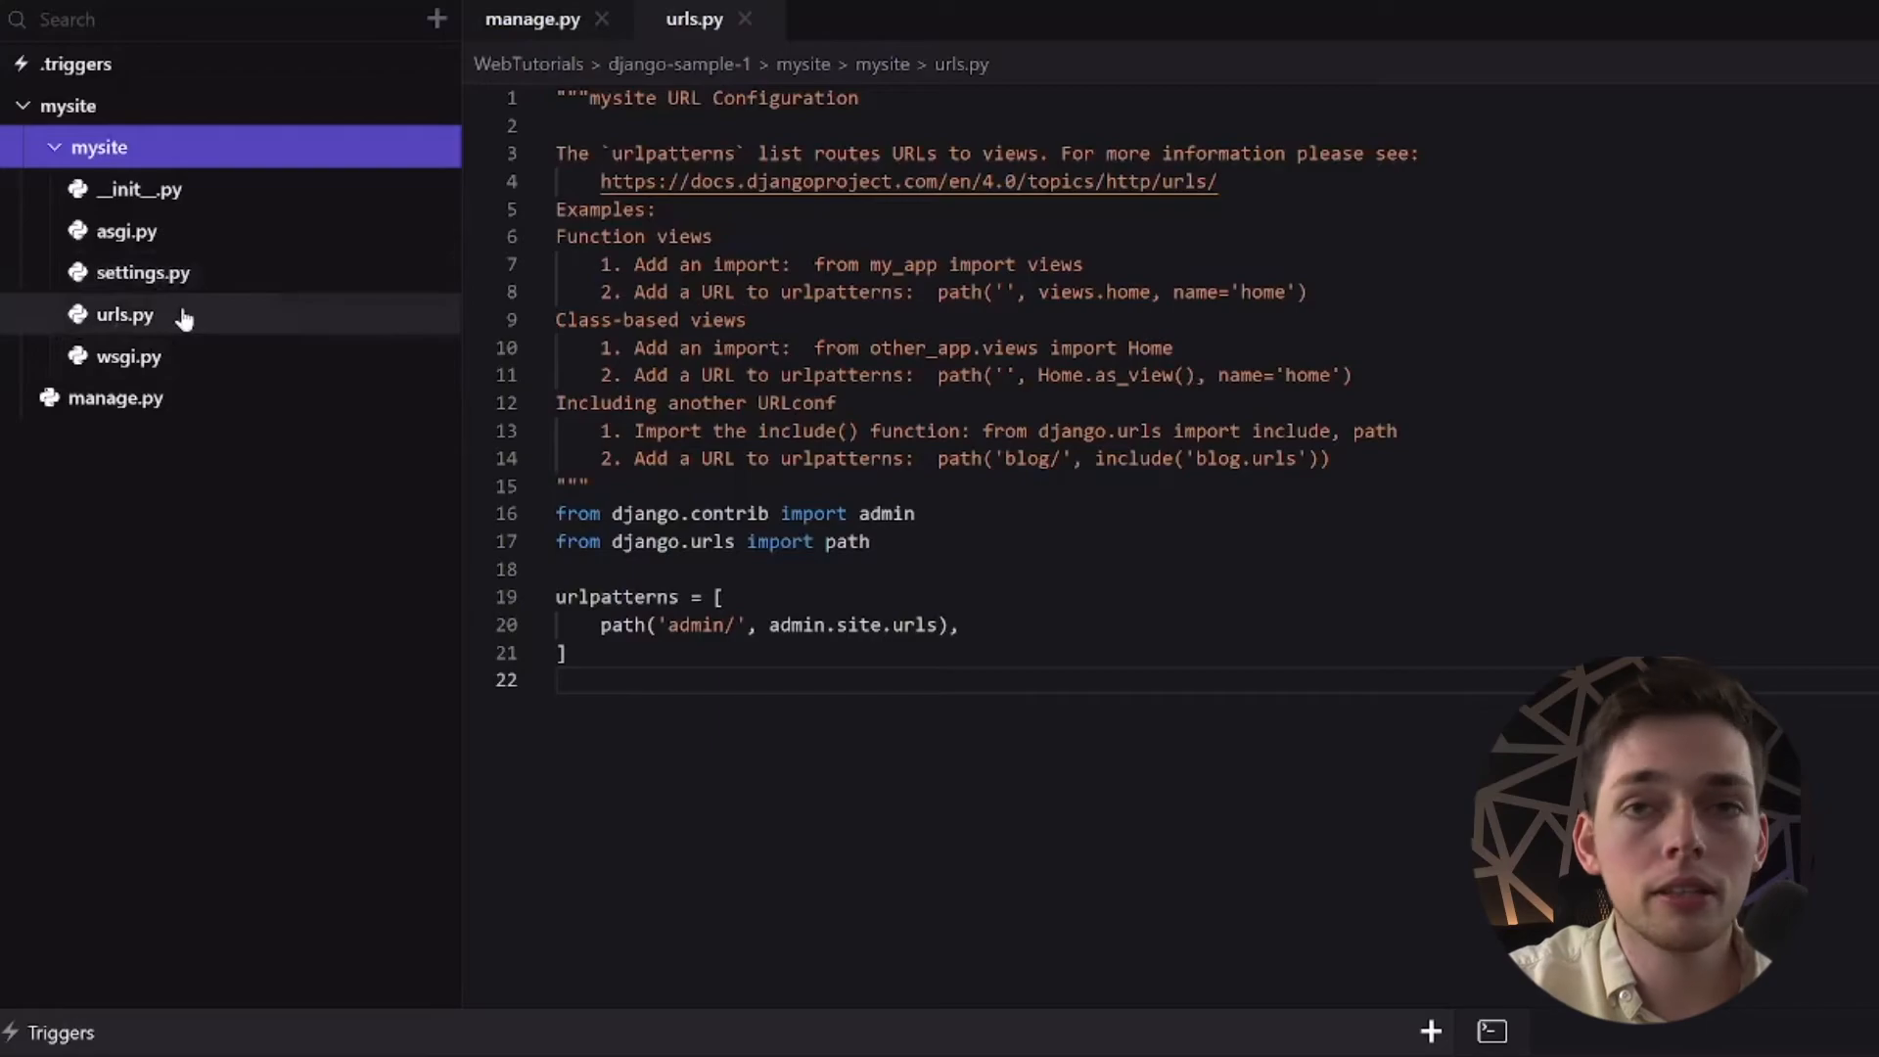
{"action": "mouse_move", "coordinate": [140, 272]}
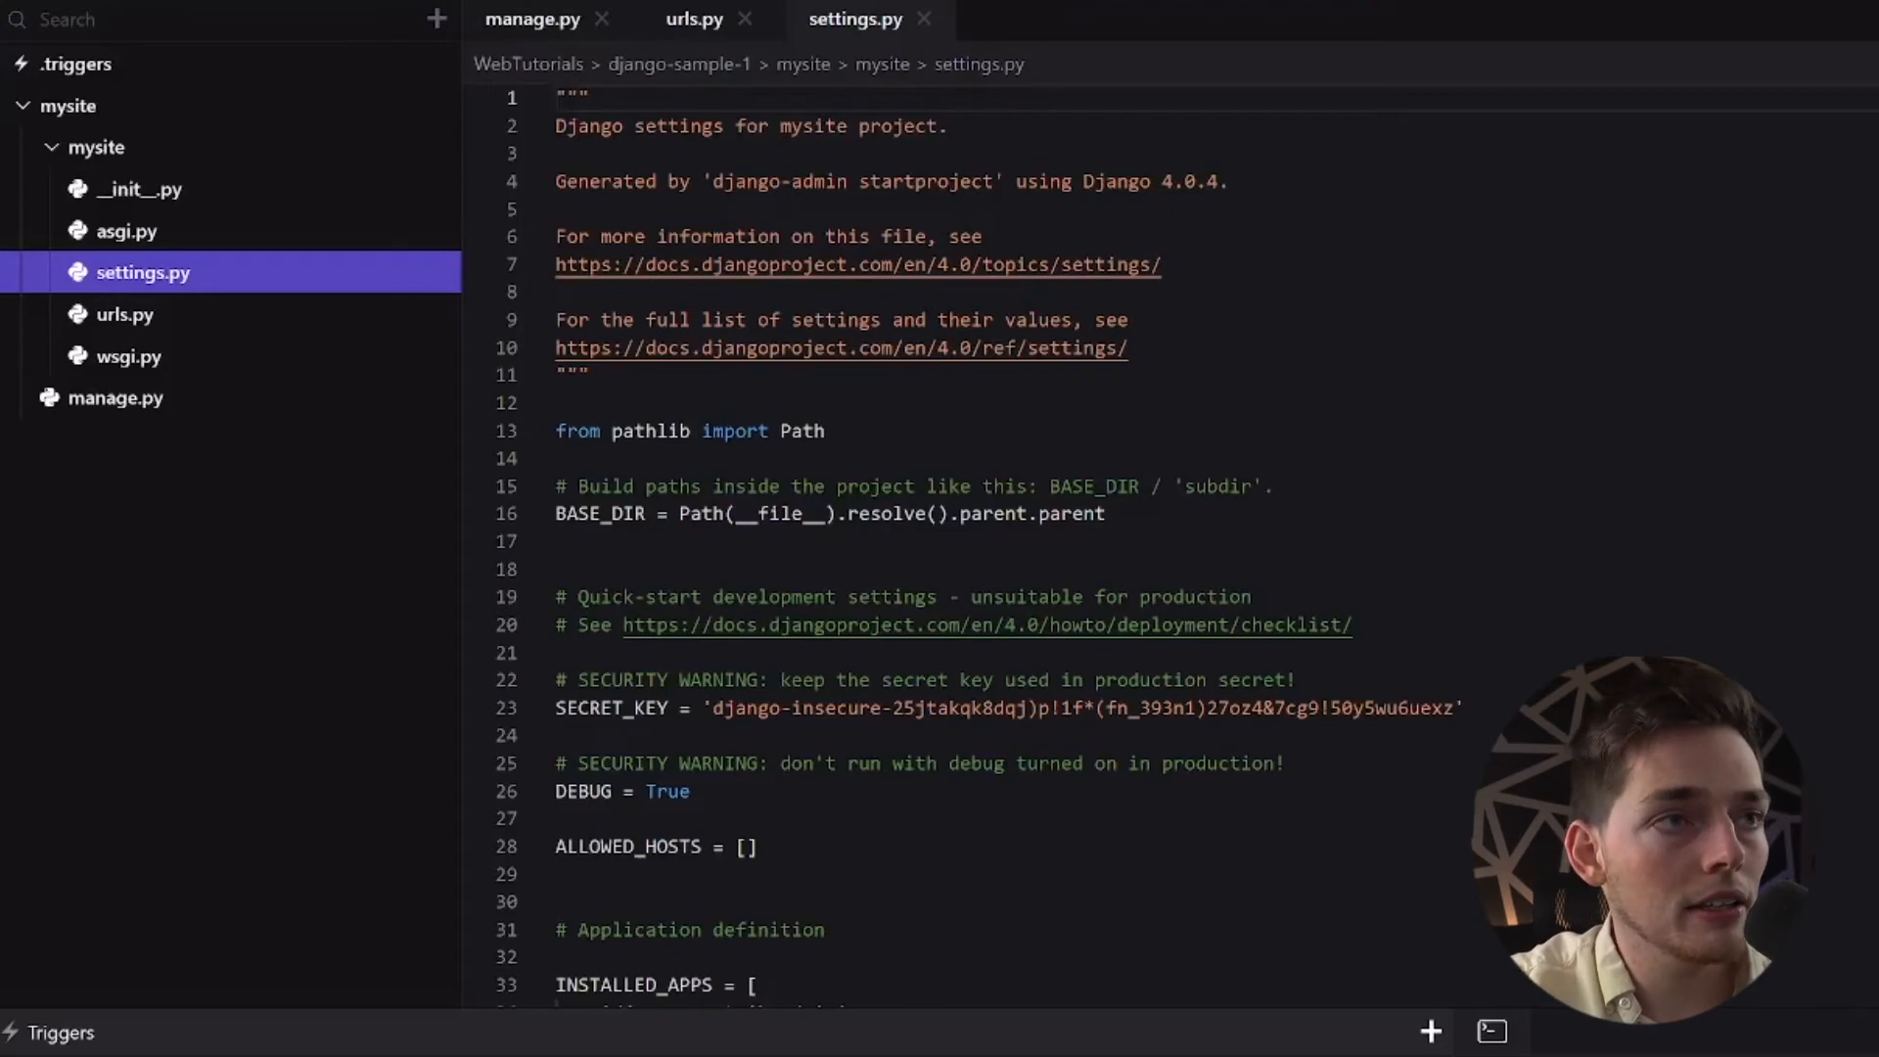
Scroll settings.py to the empty ALLOWED_HOSTS list, then switch back to urls.py
{"action": "scroll", "scroll_direction": "down", "scroll_amount": 3}
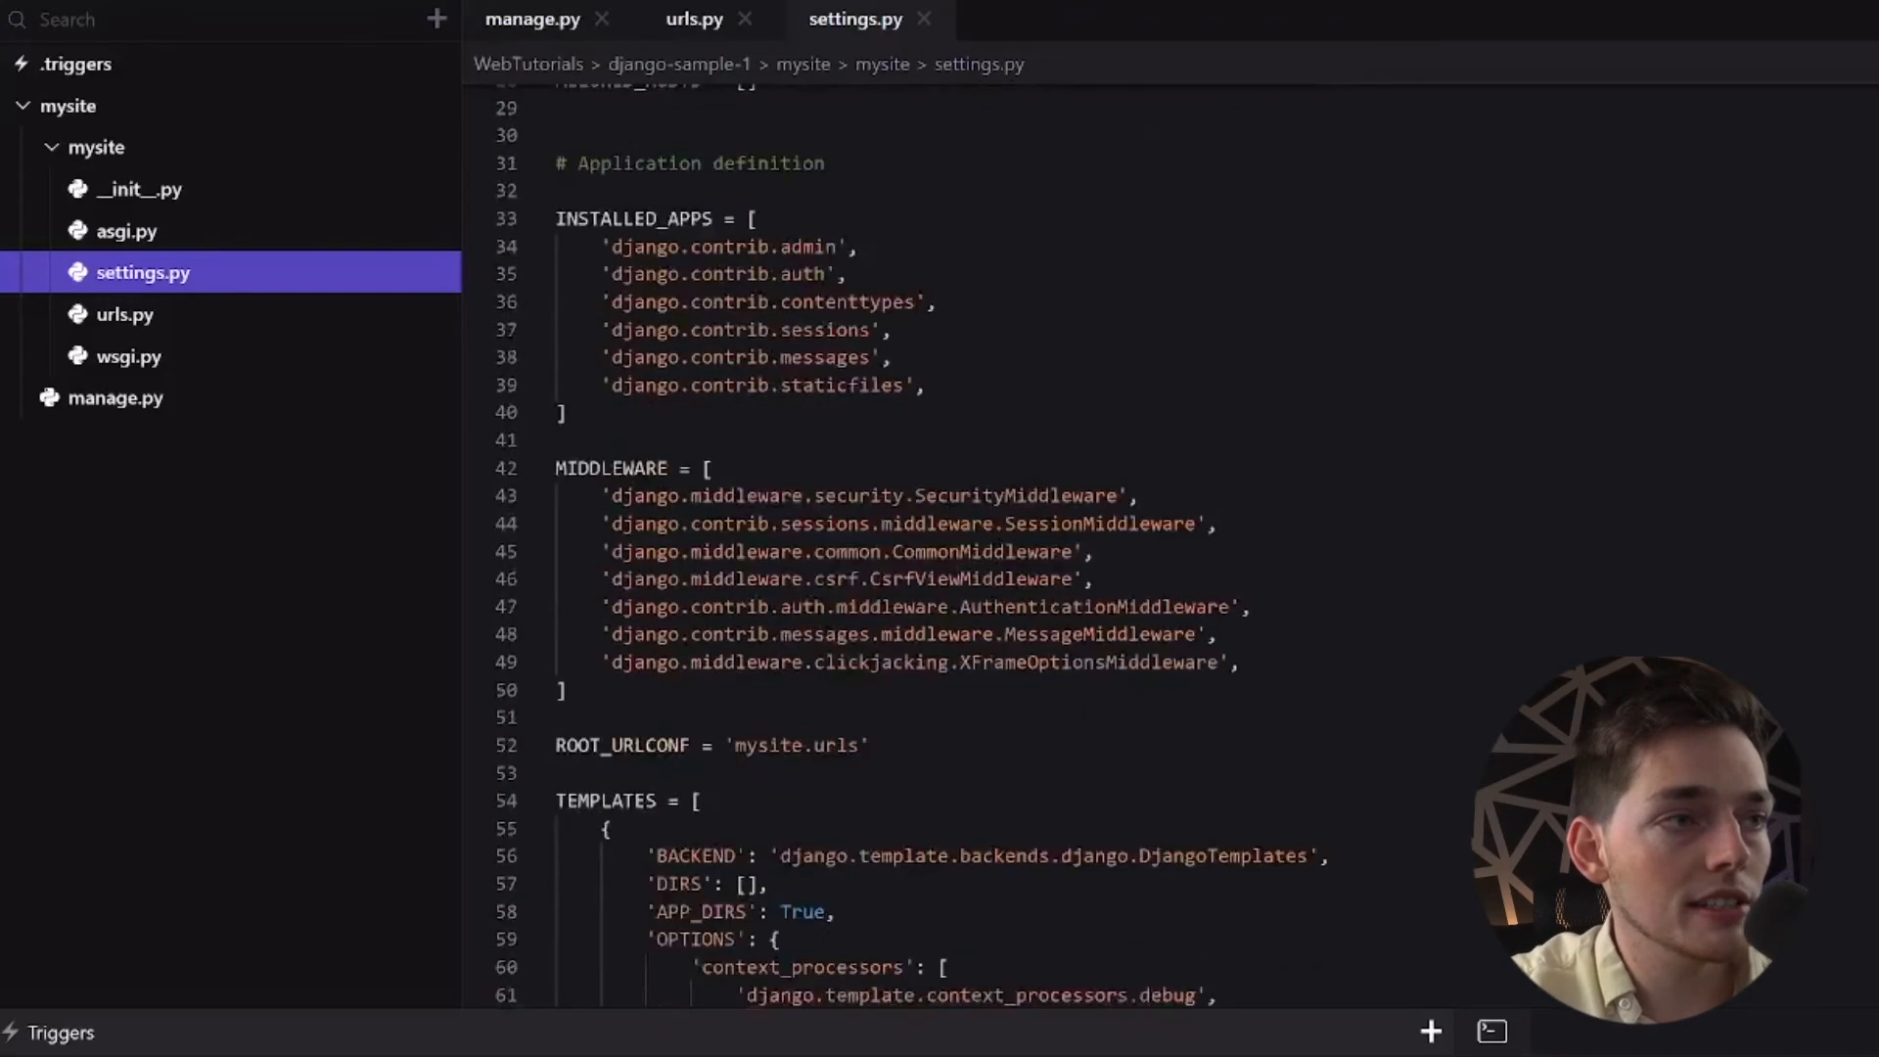
{"action": "scroll", "scroll_direction": "down", "scroll_amount": 3}
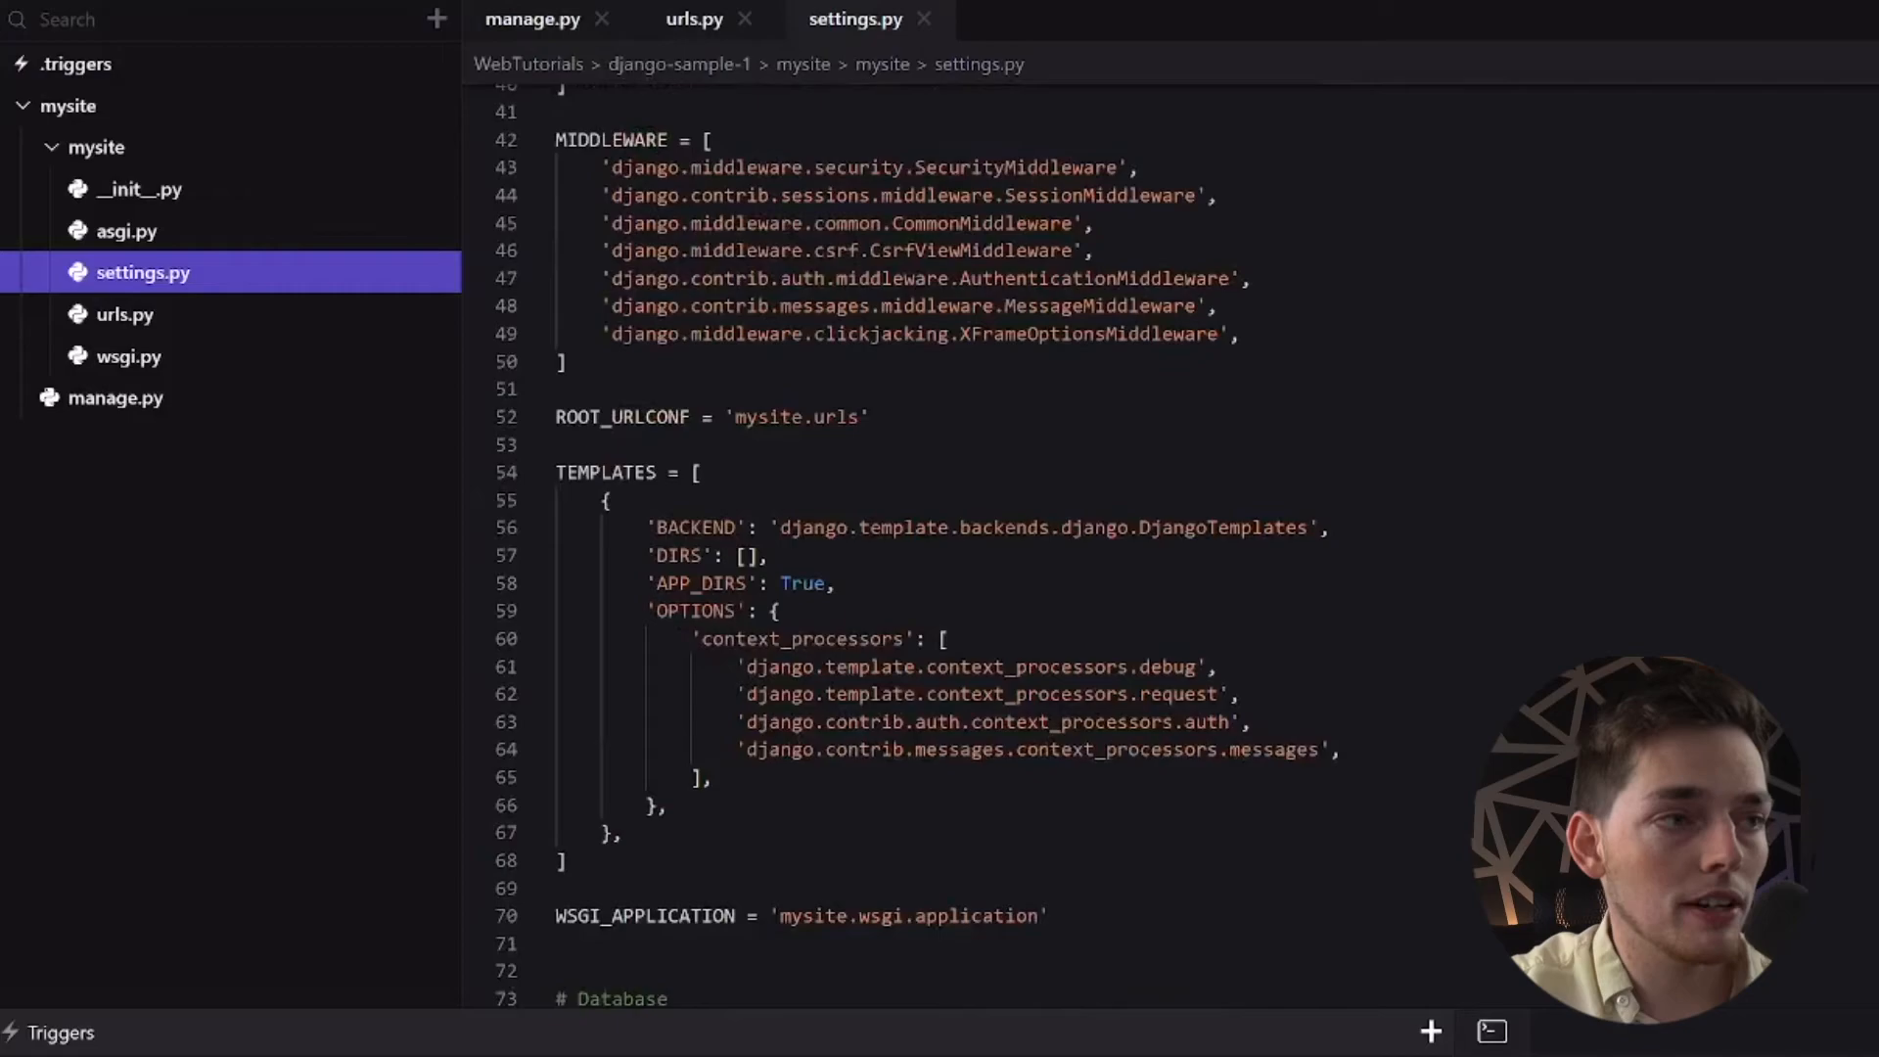
{"action": "scroll", "scroll_direction": "down", "scroll_amount": 3}
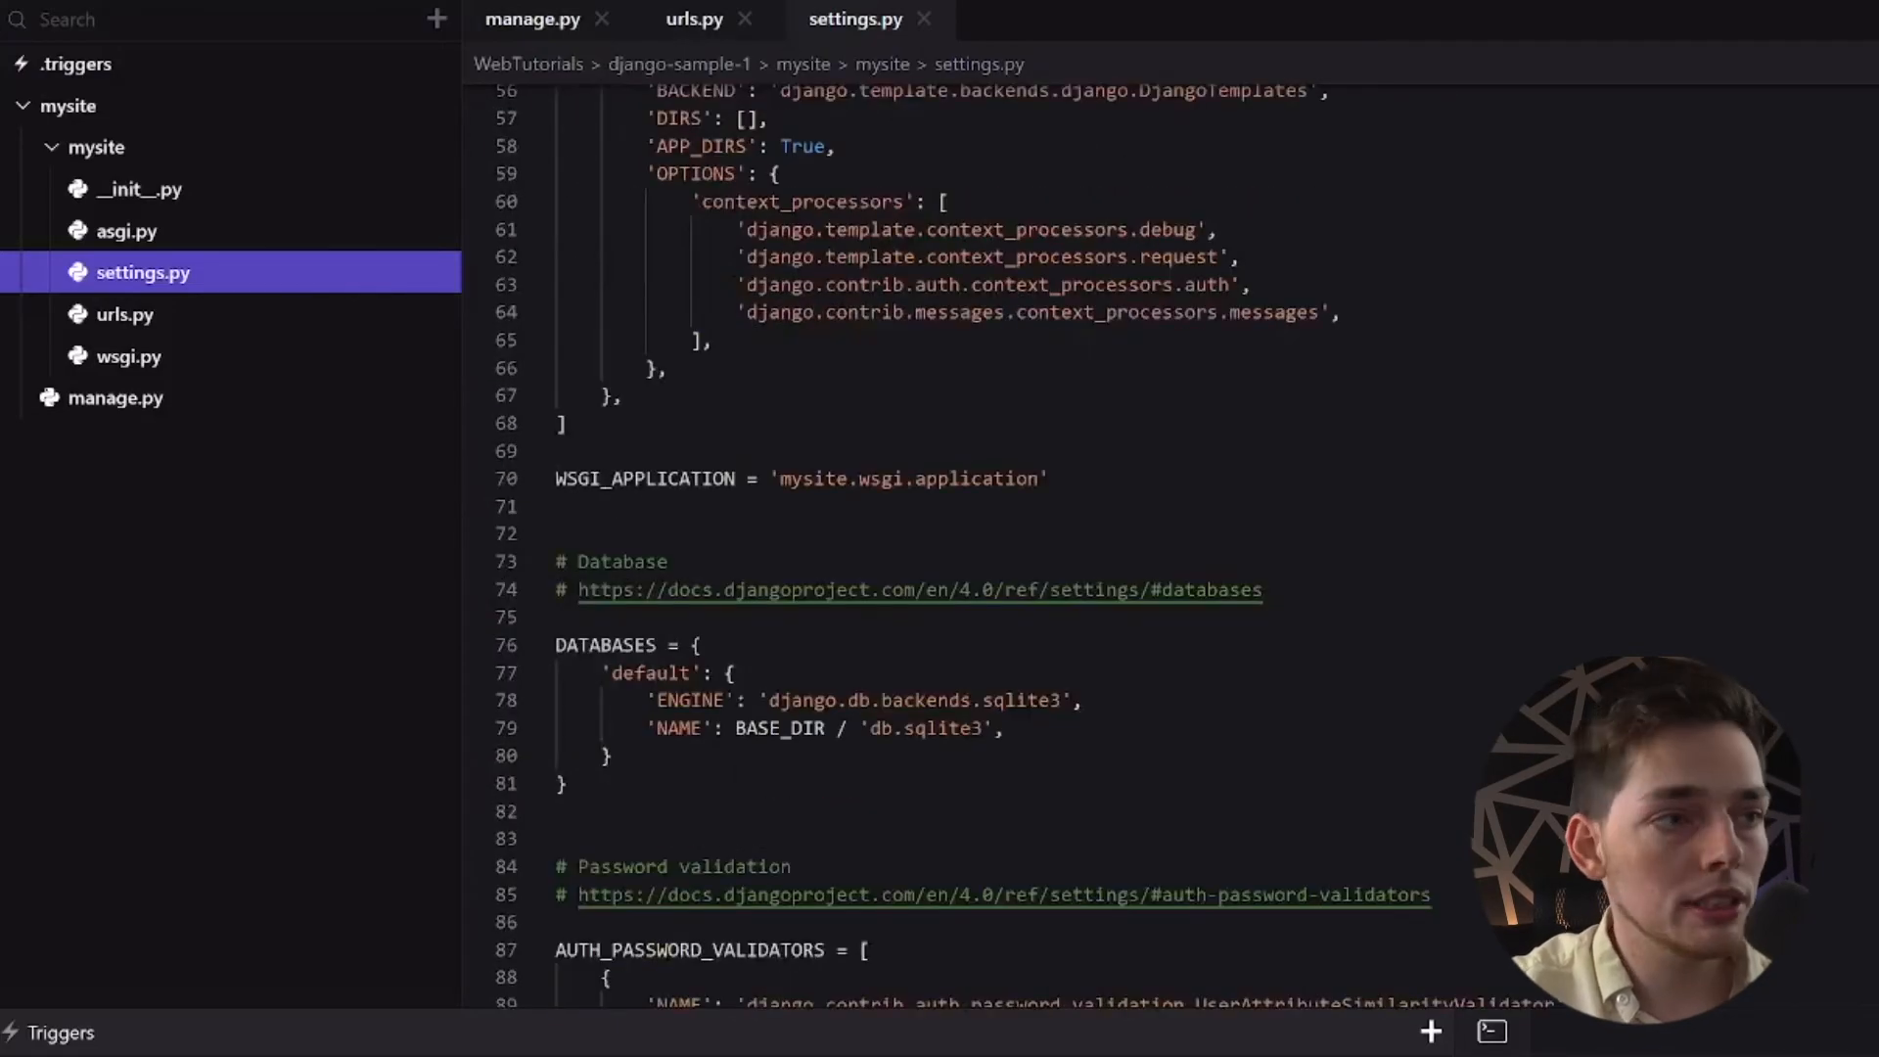
{"action": "scroll", "scroll_direction": "down", "scroll_amount": 3}
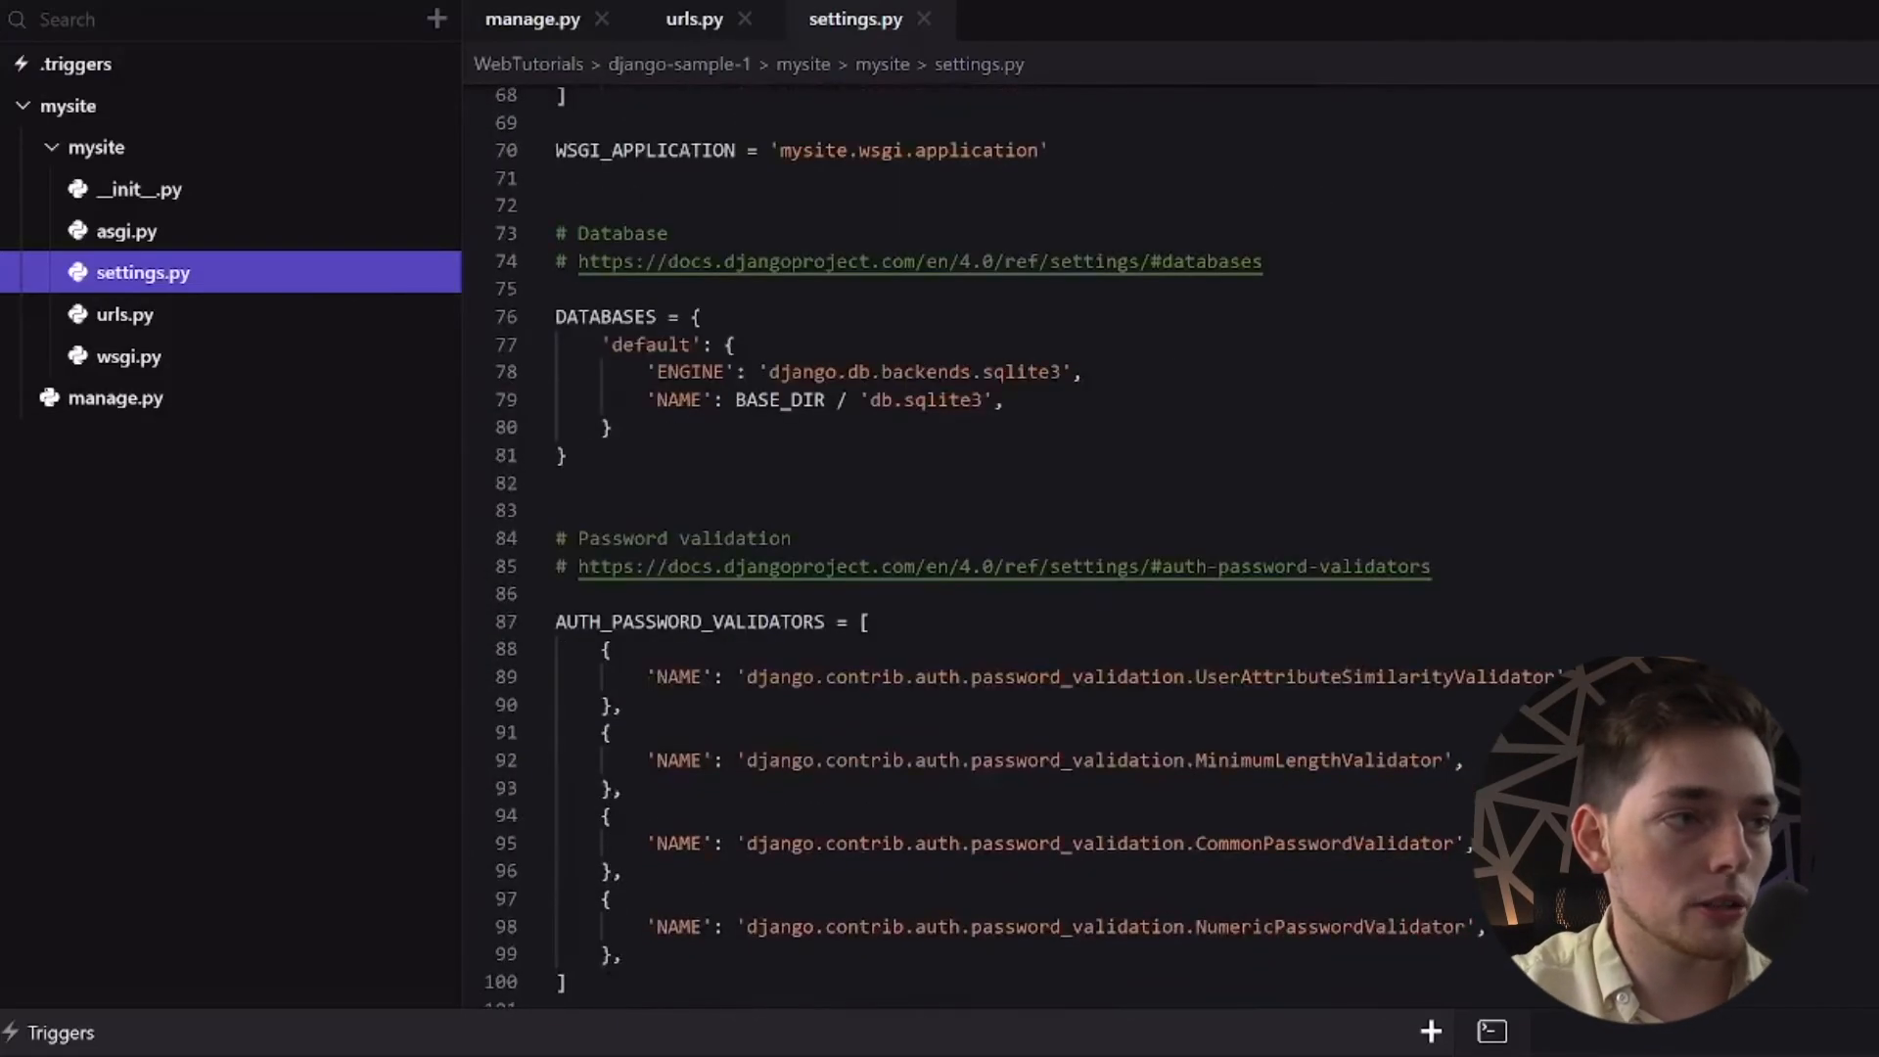
{"action": "scroll", "scroll_direction": "down", "scroll_amount": 3}
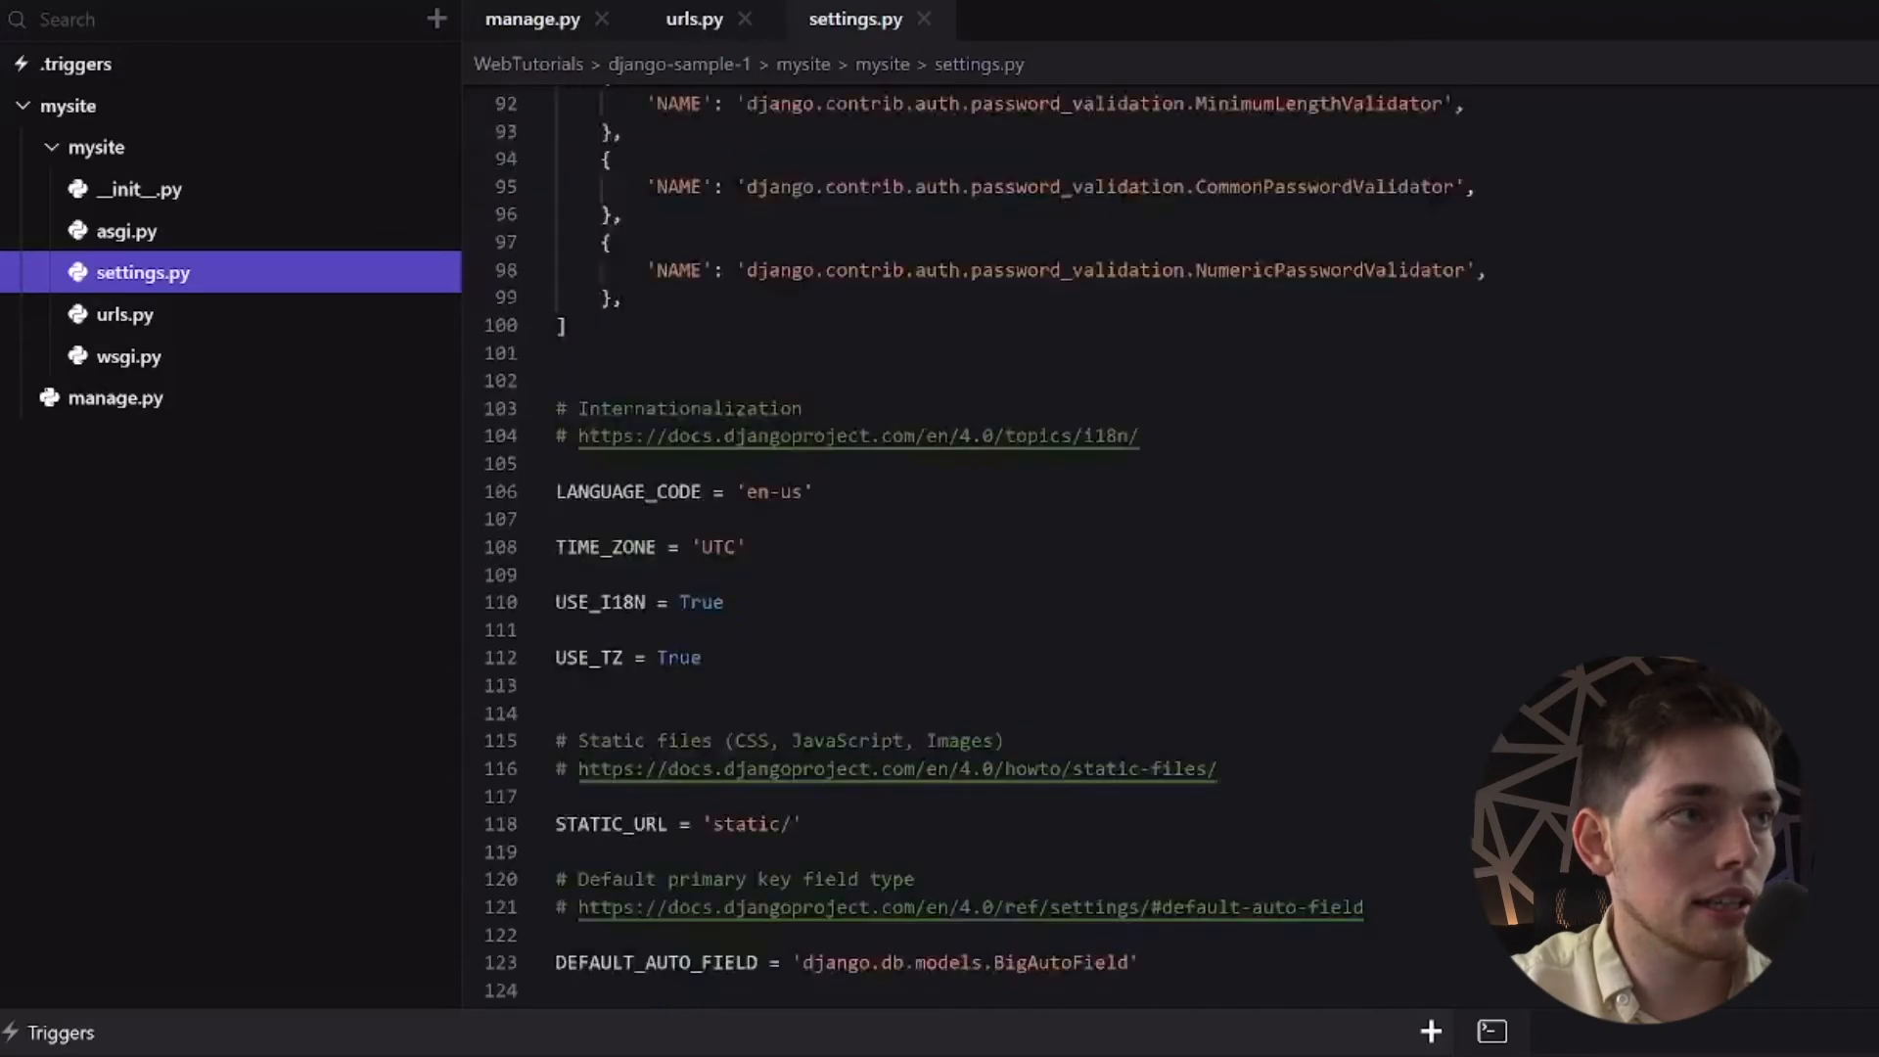
{"action": "scroll", "scroll_direction": "up", "scroll_amount": 3}
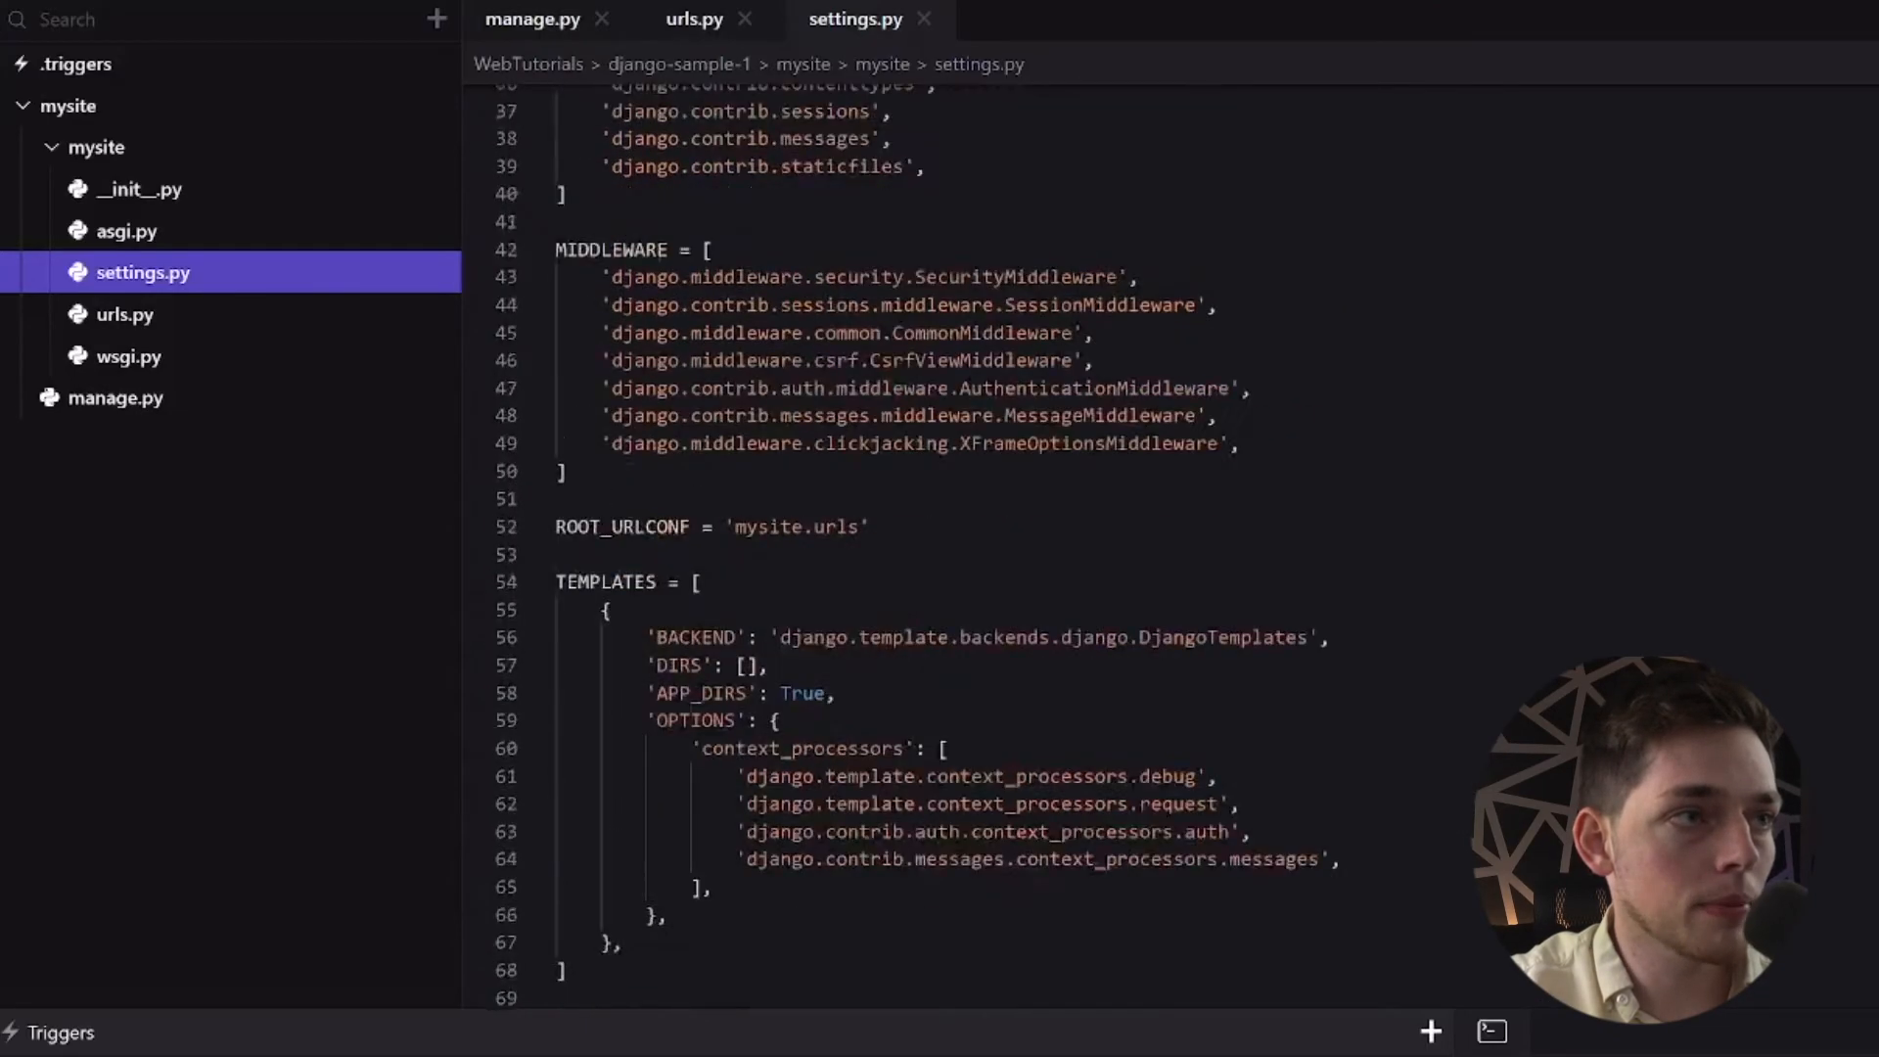
{"action": "scroll", "scroll_direction": "up", "scroll_amount": 3}
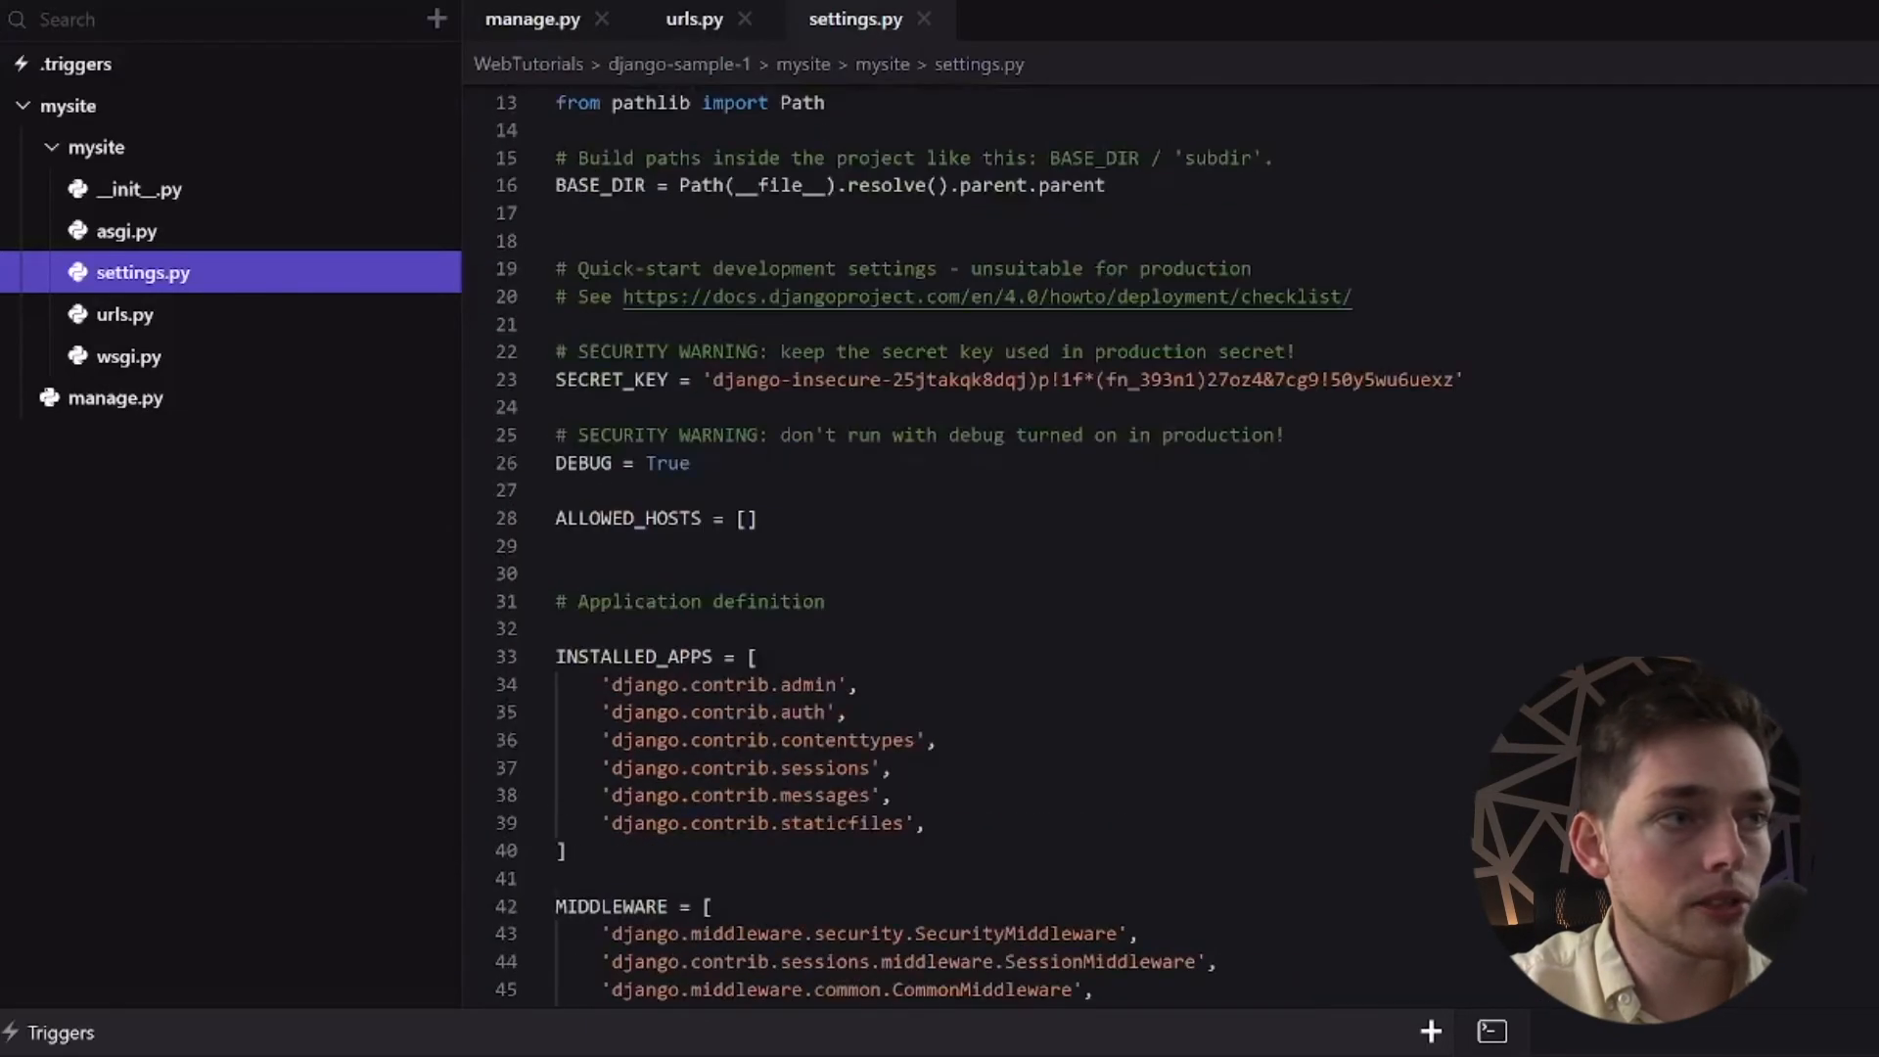
{"action": "left_click", "coordinate": [750, 517]}
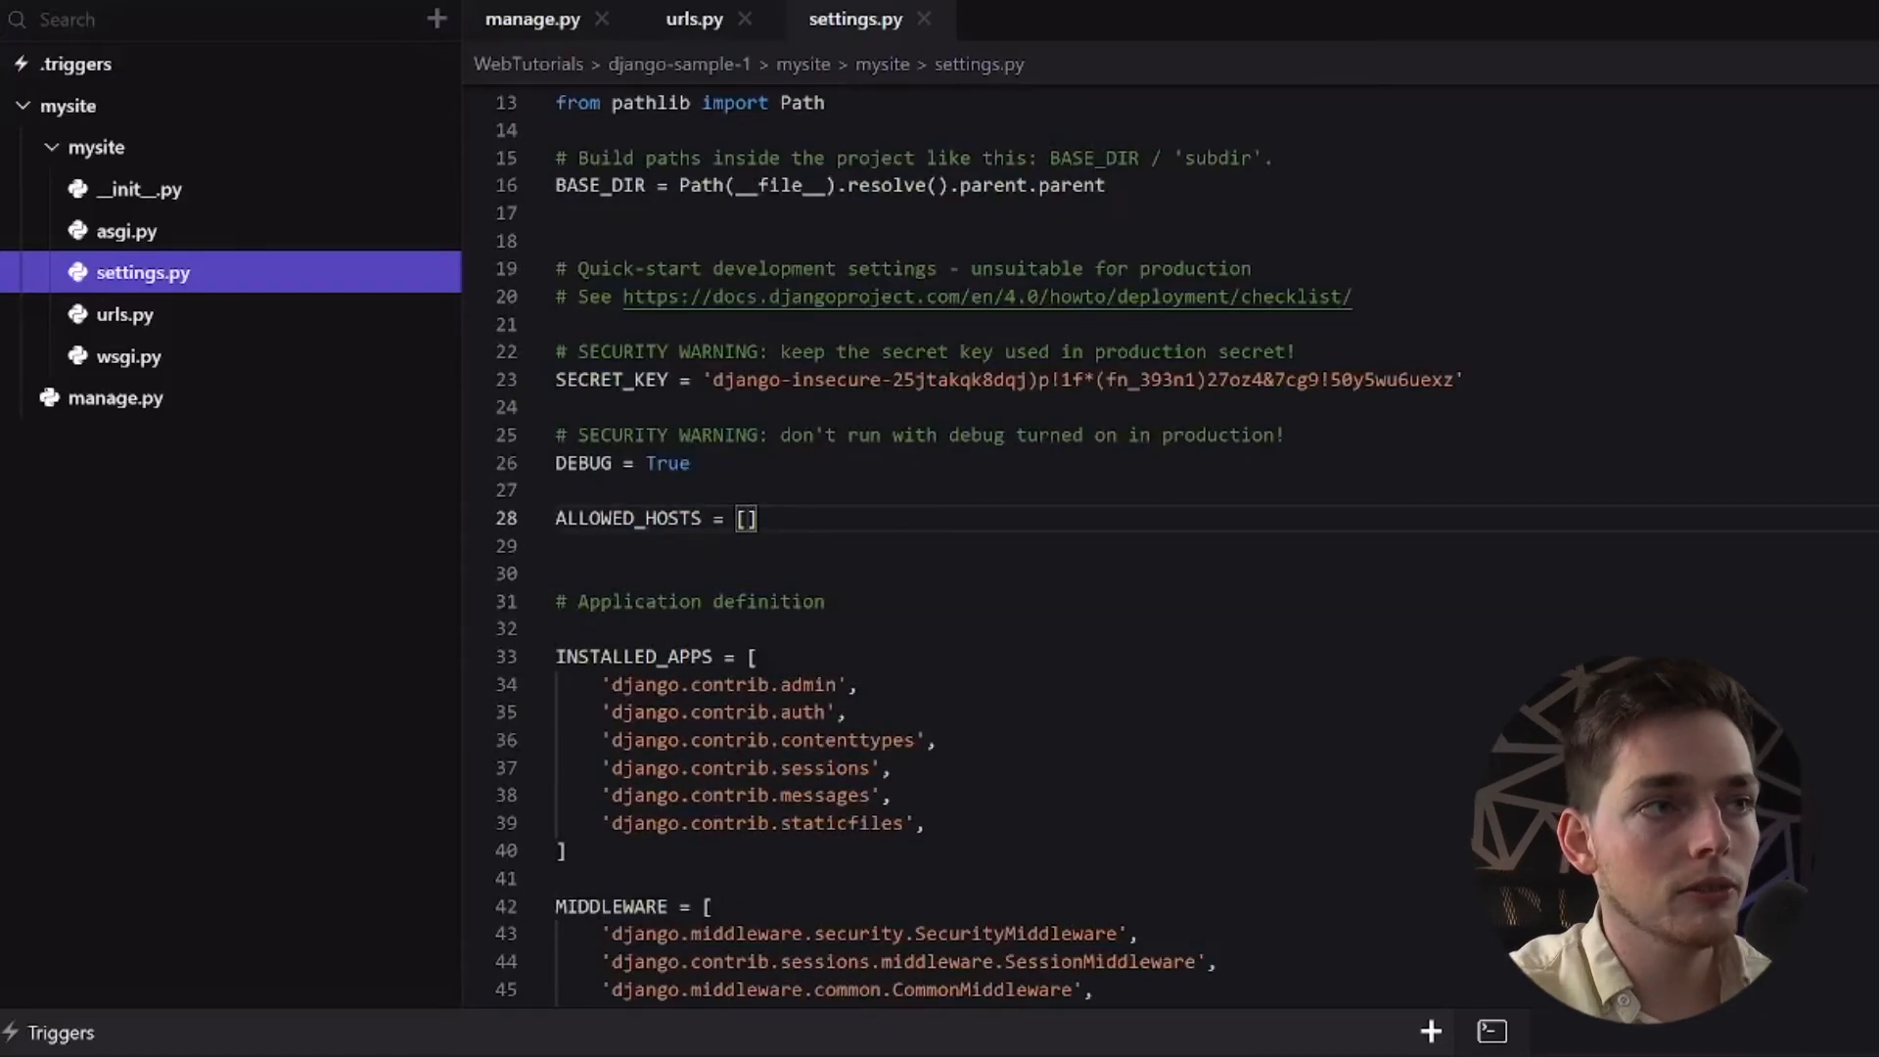
{"action": "mouse_move", "coordinate": [239, 405]}
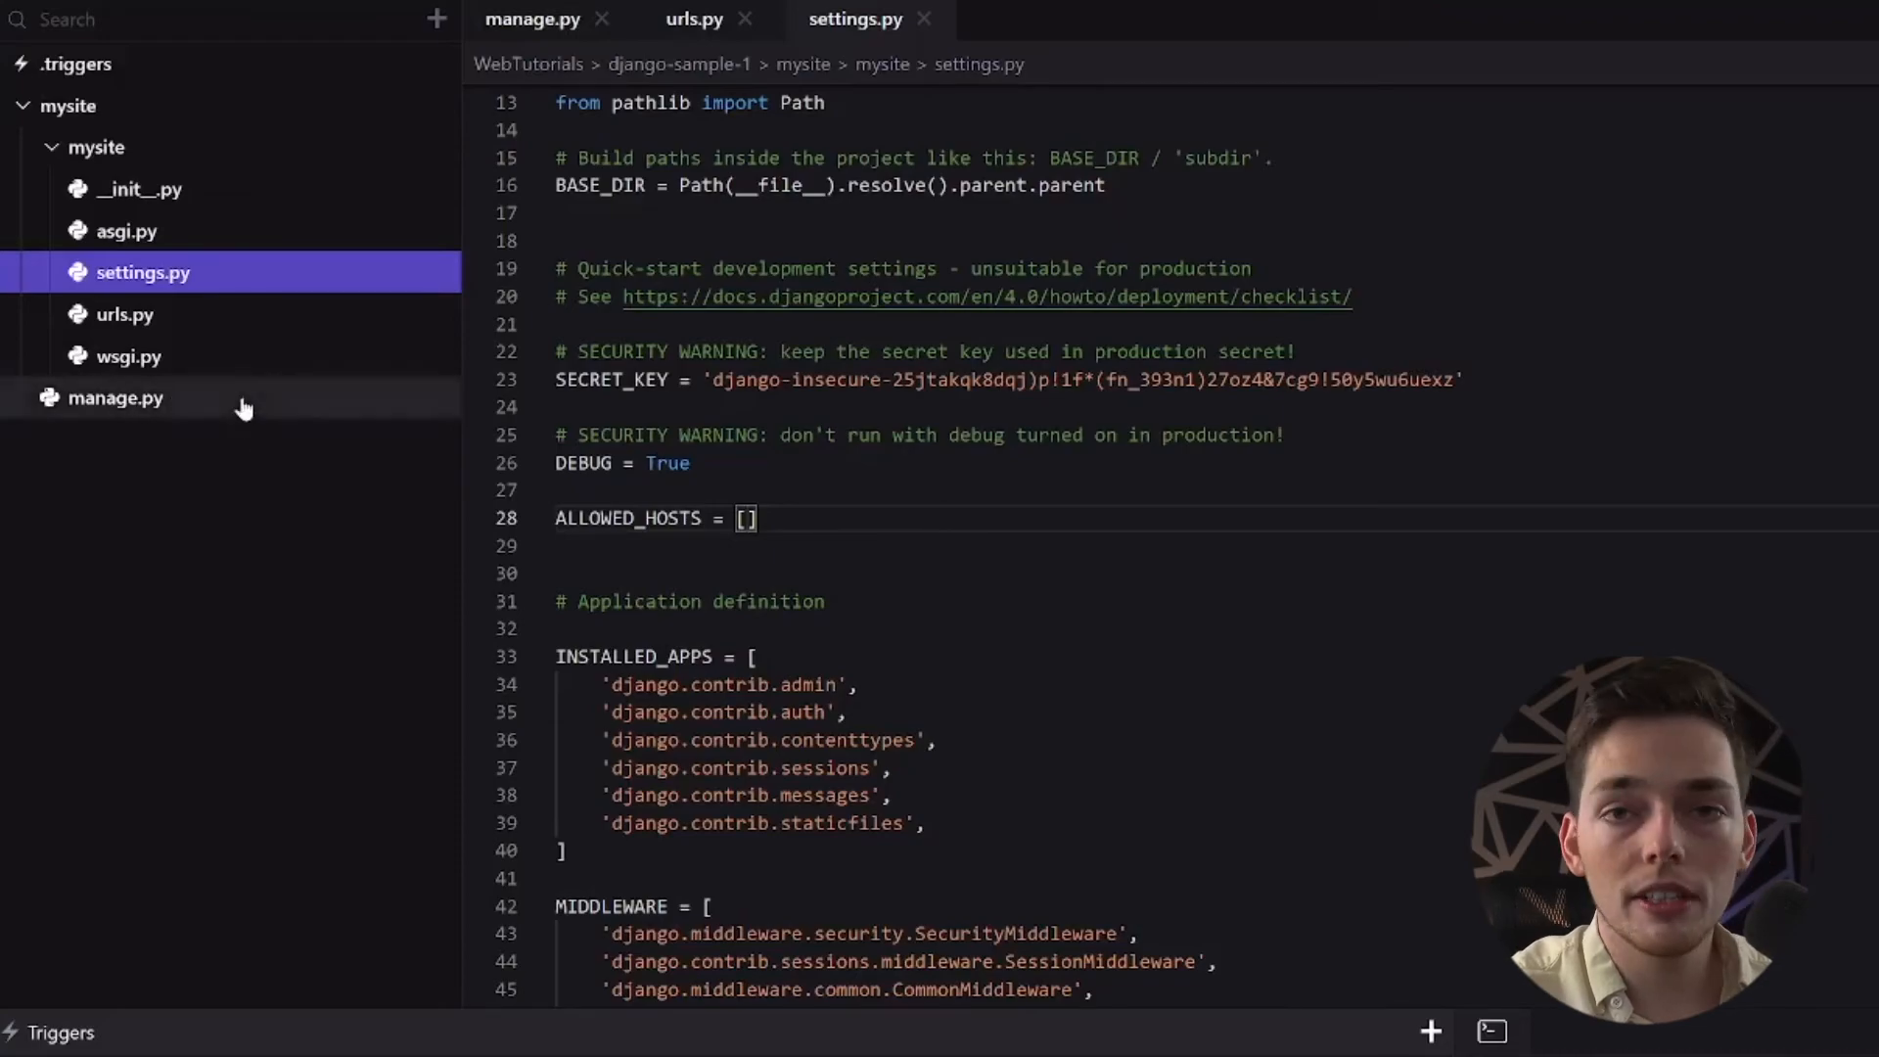
{"action": "left_click", "coordinate": [124, 313]}
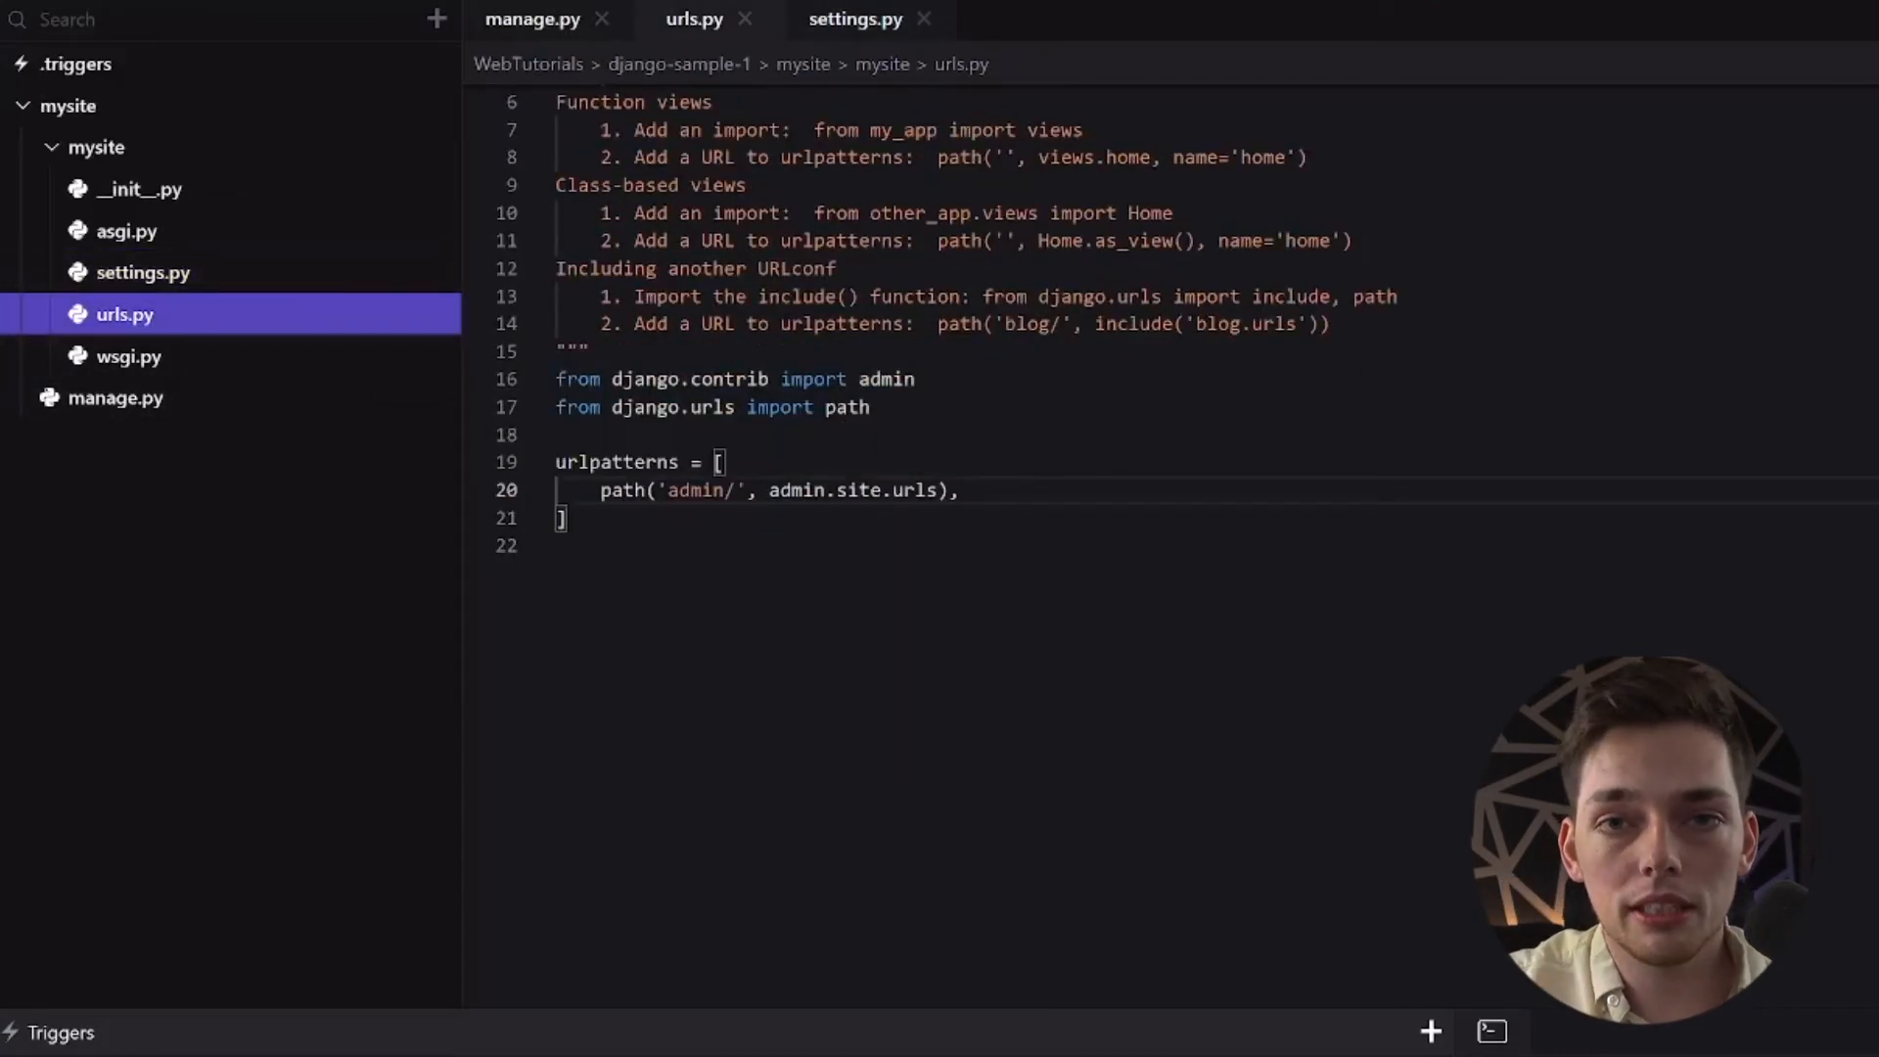
Open manage.py from the project file tree
{"action": "left_click", "coordinate": [957, 489]}
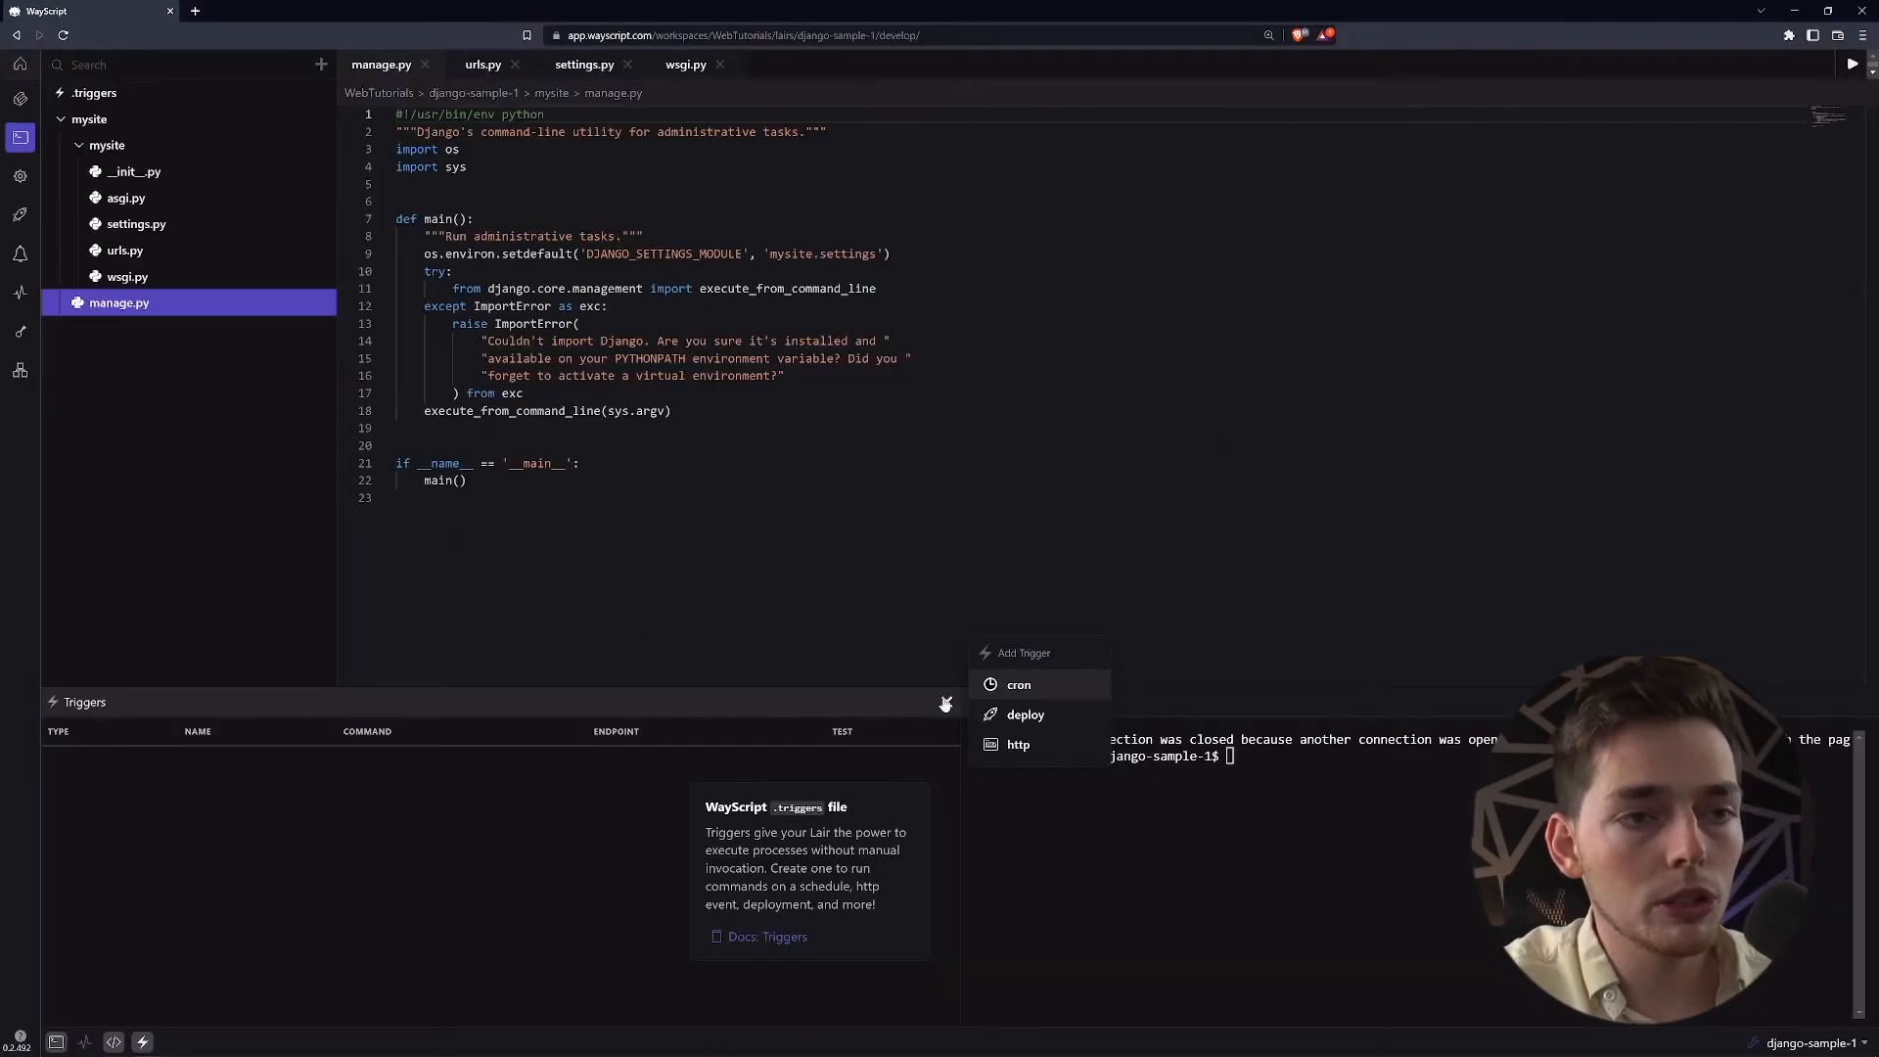
Add a deploy-type trigger to the Lair
{"action": "left_click", "coordinate": [1023, 714]}
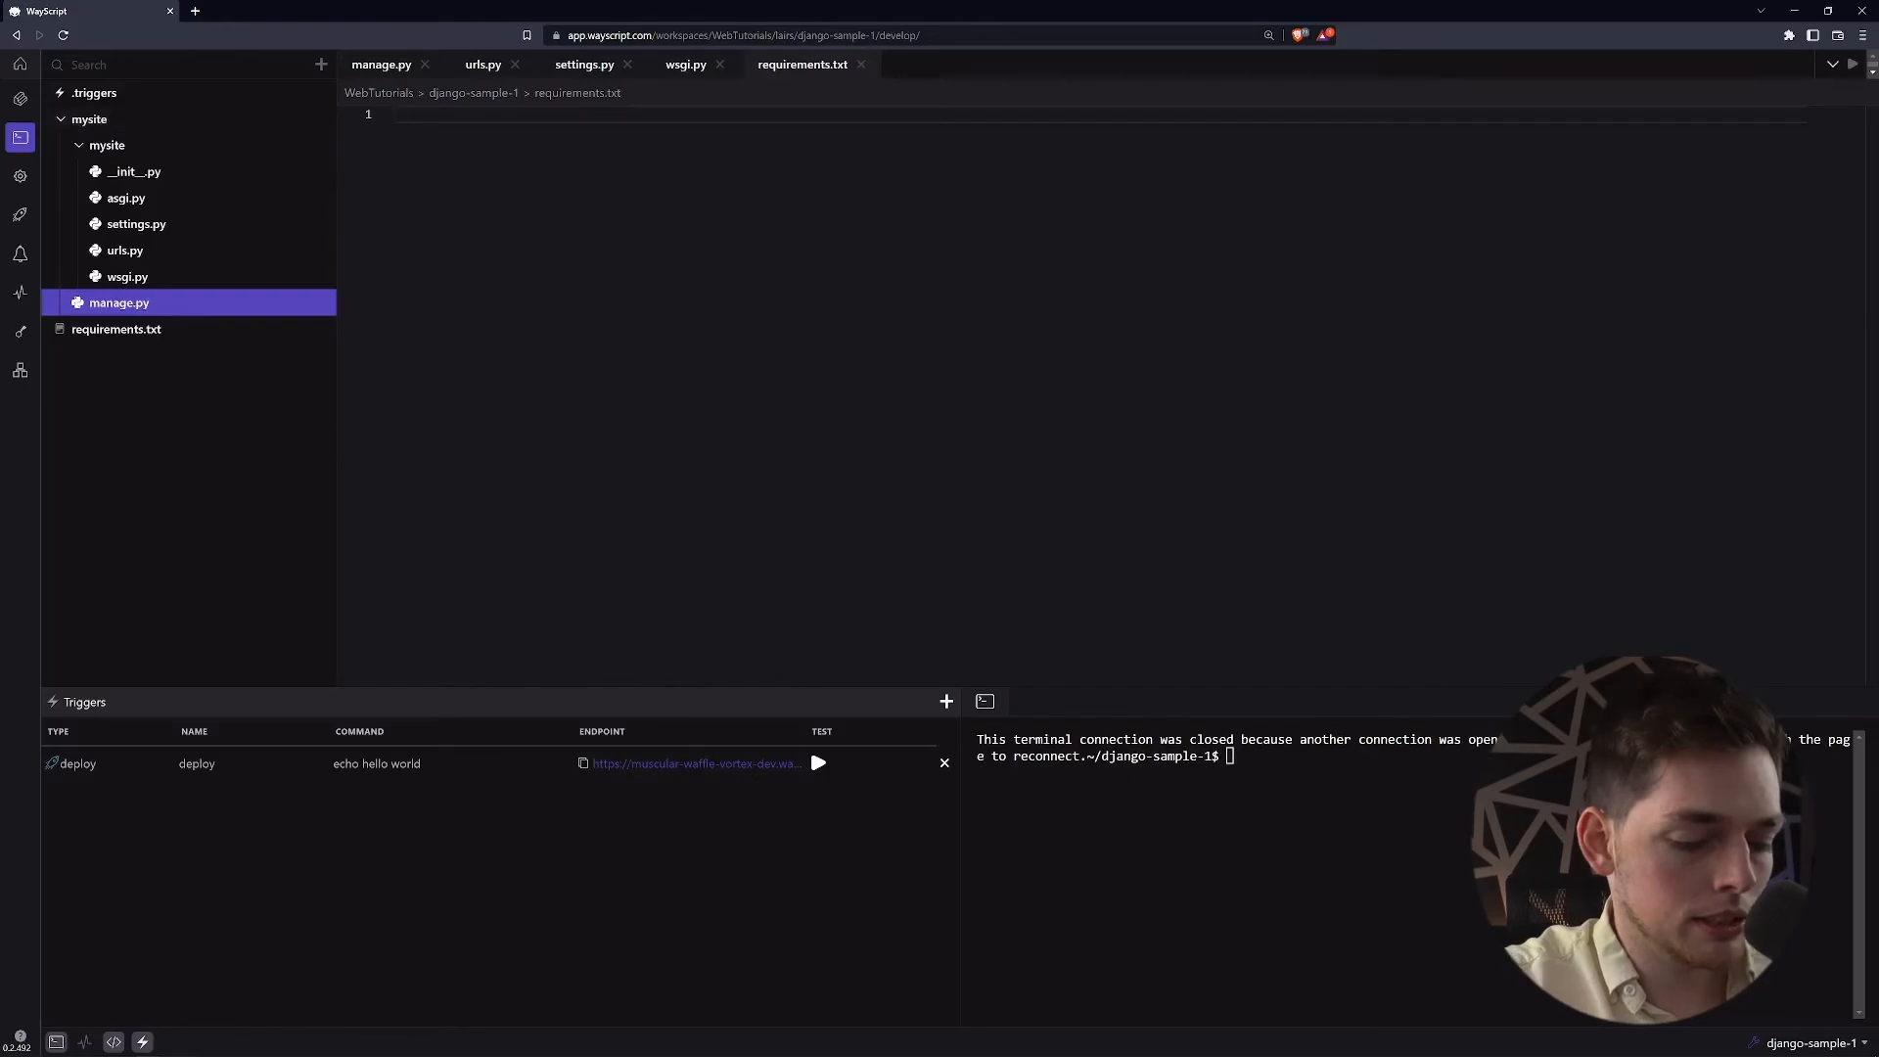
List django in requirements.txt and set the deploy command to pip install -r requirements.txt && python manage.py runserver 0:8000
{"action": "type", "text": "django"}
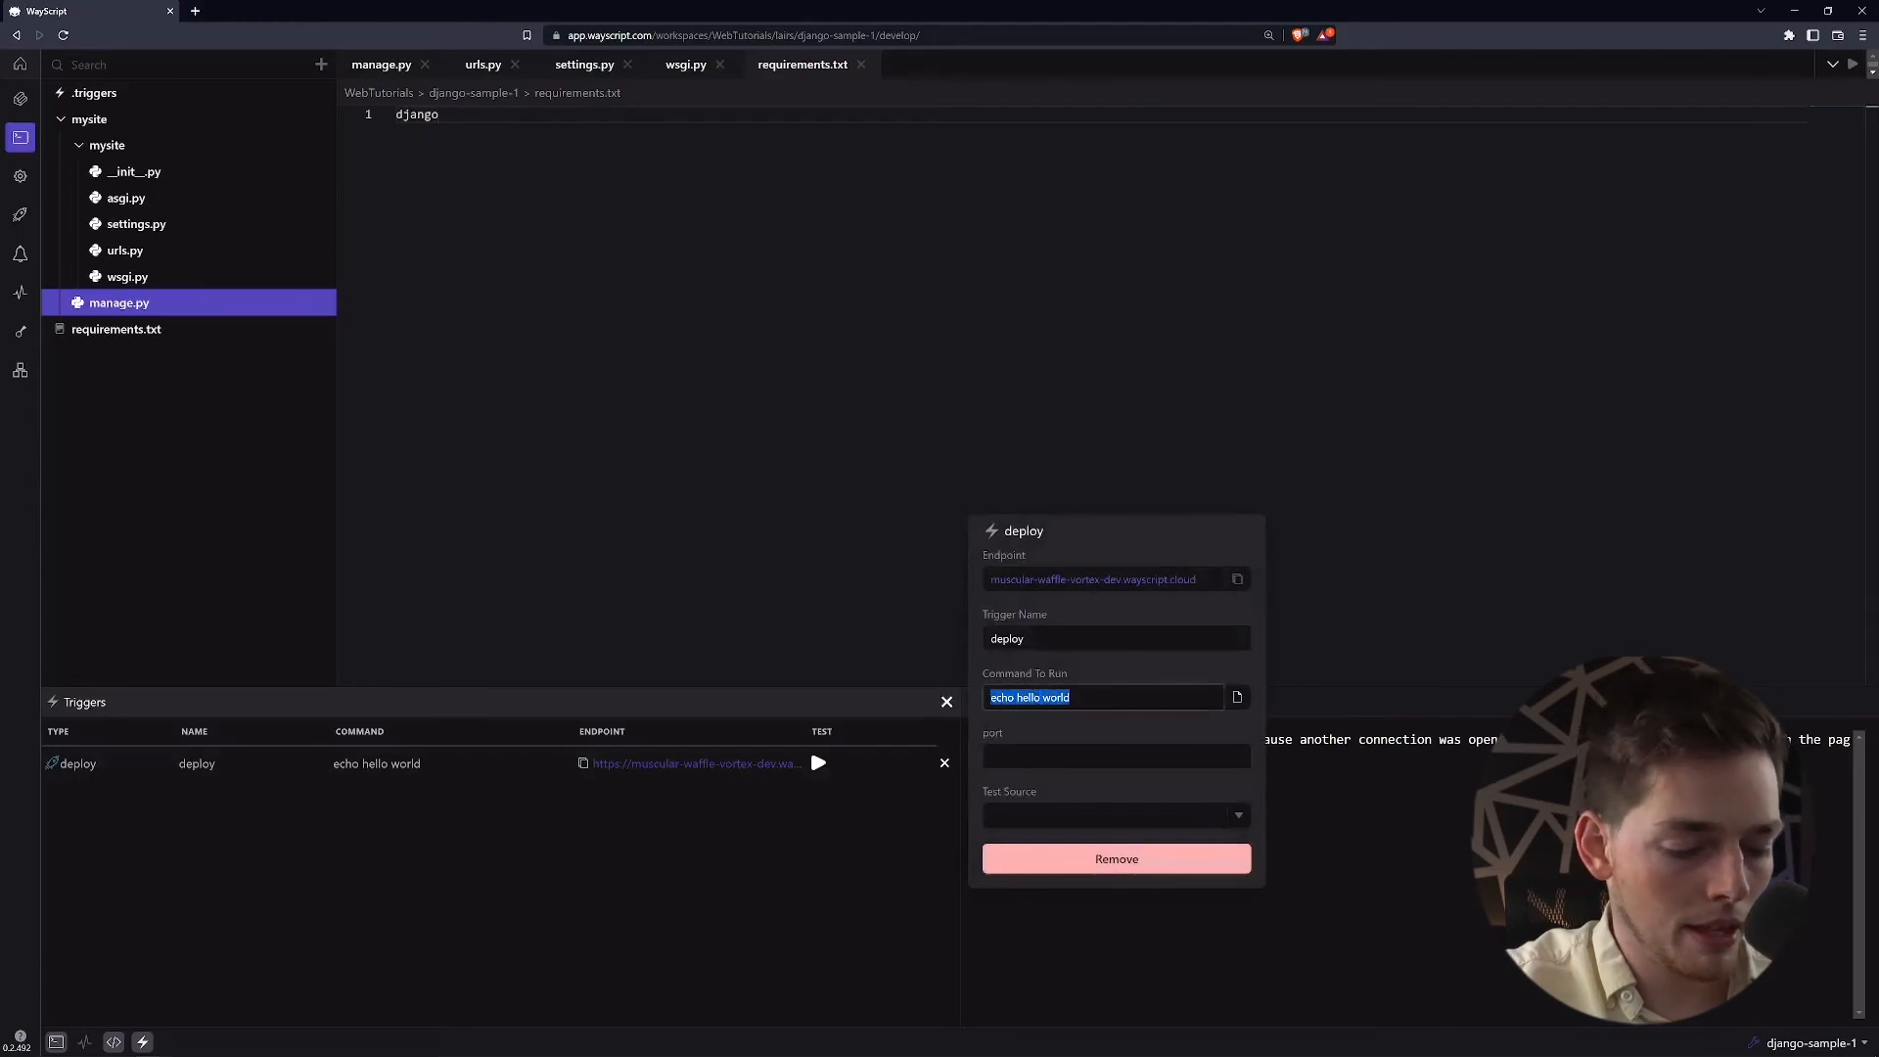
{"action": "type", "text": "pip install -r requ"}
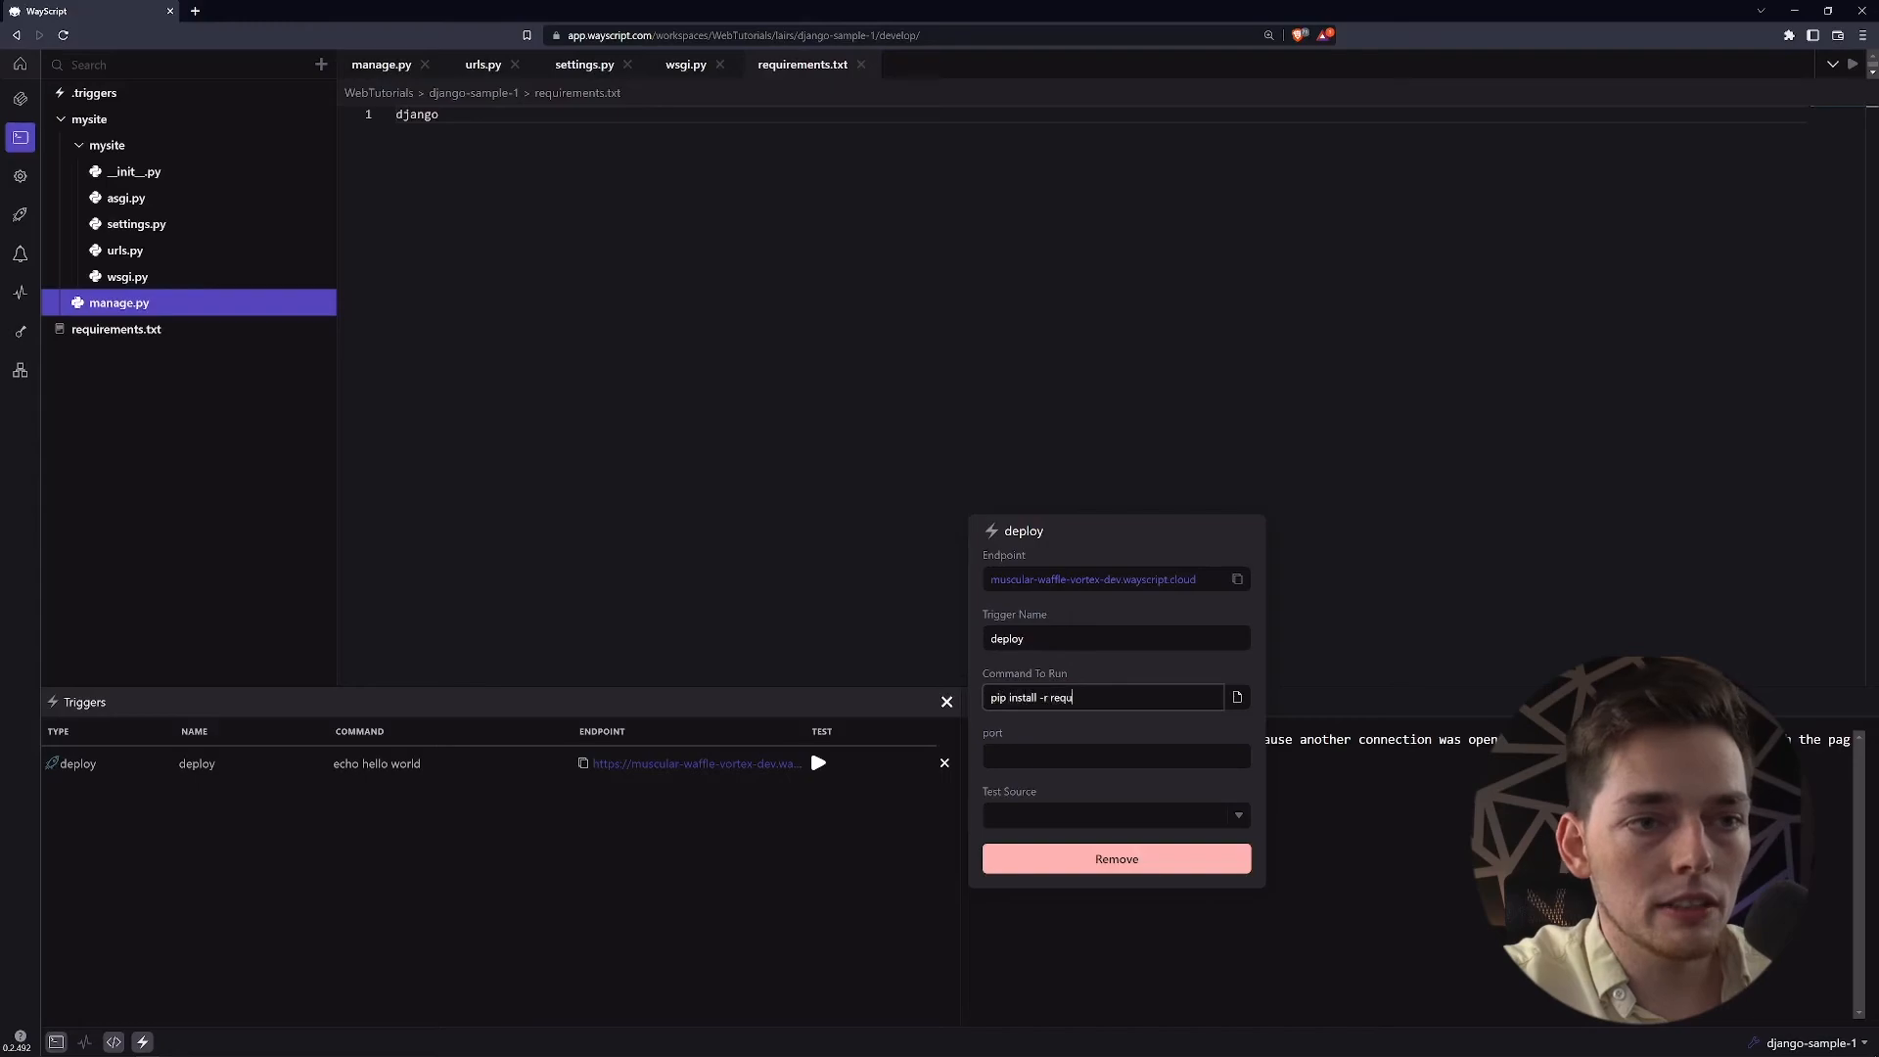
{"action": "type", "text": "irements.txt"}
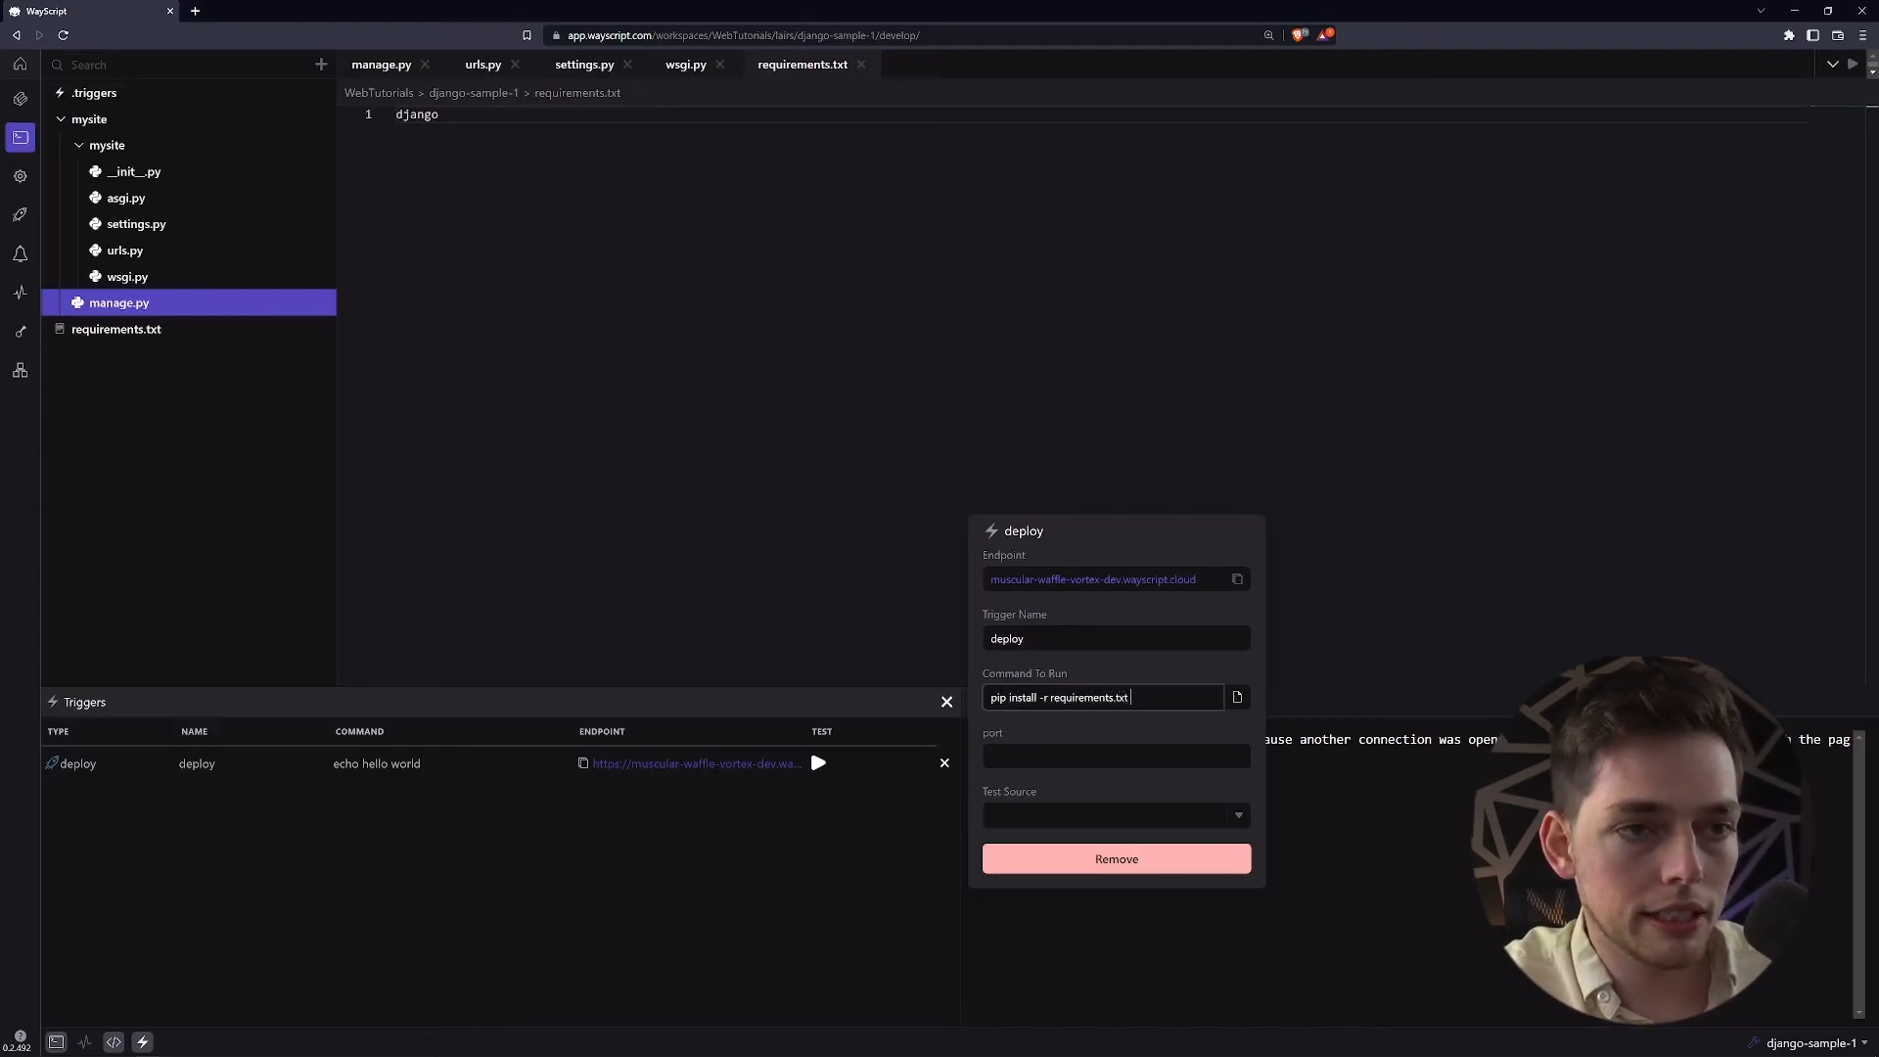
{"action": "type", "text": "&&"}
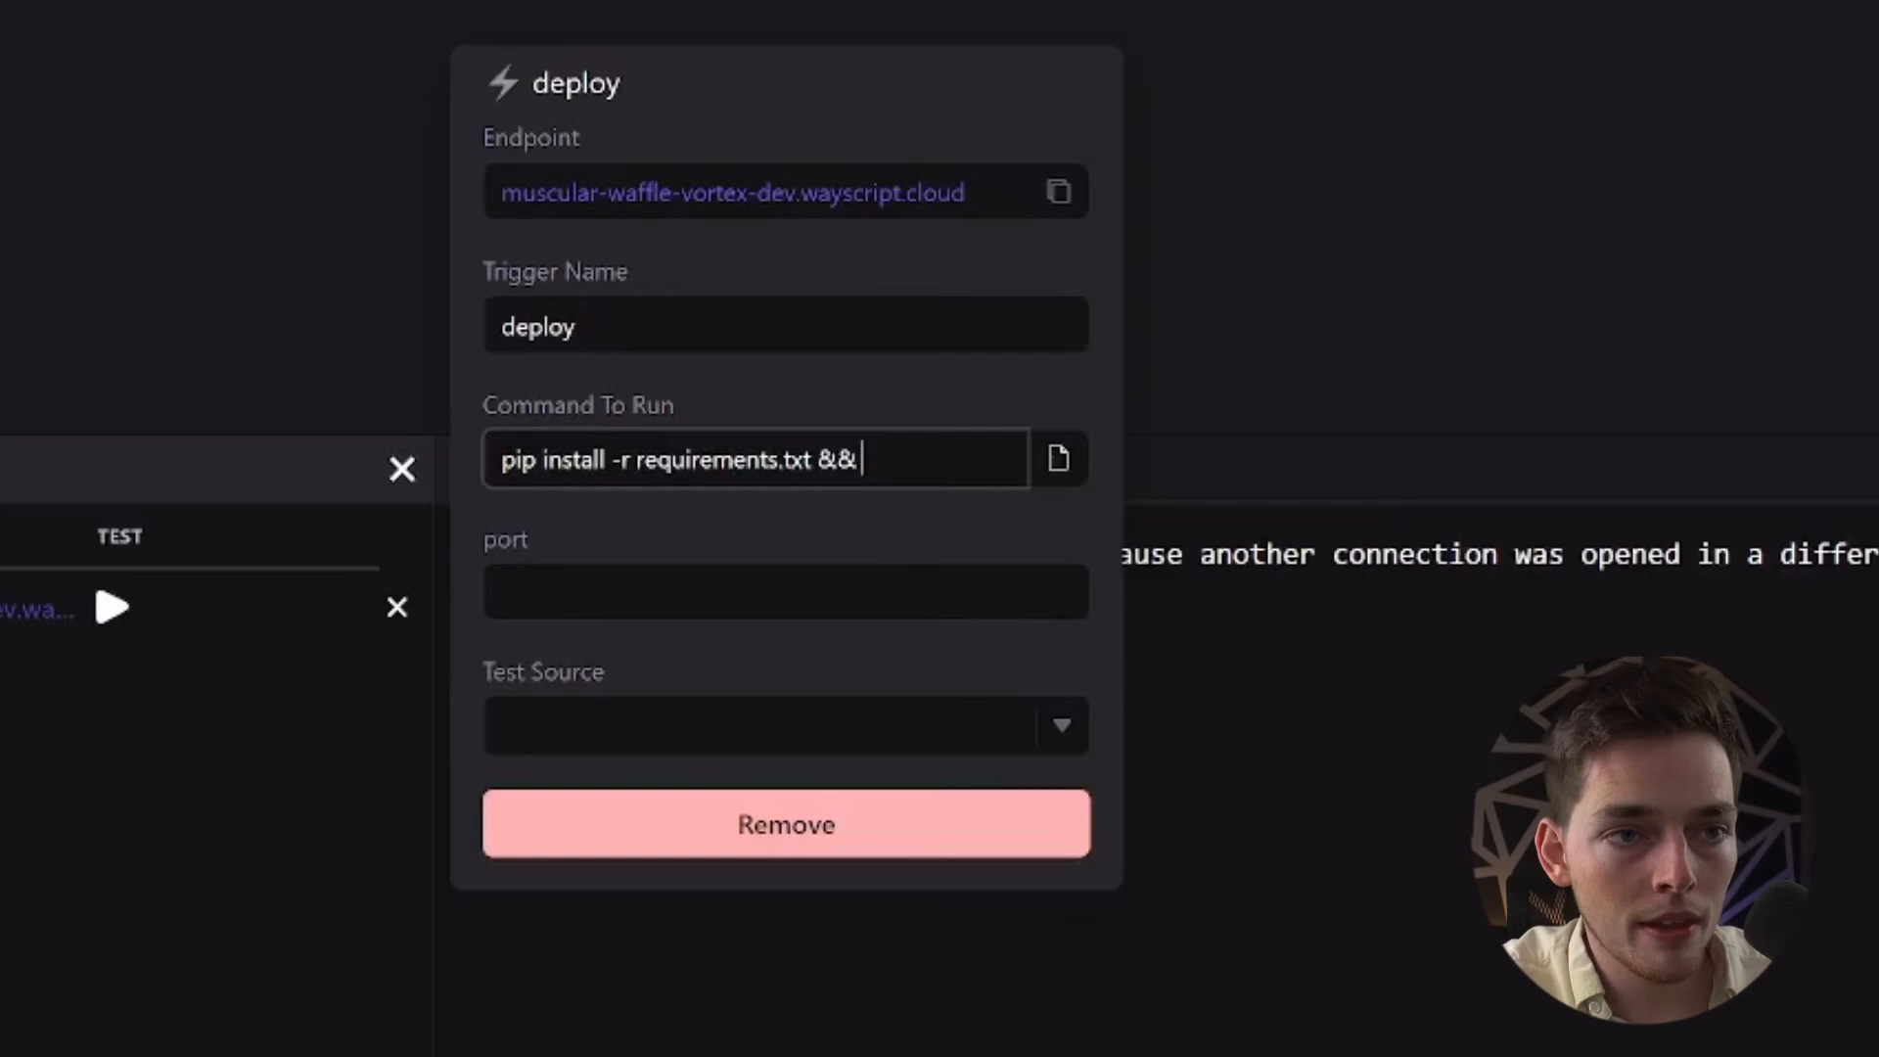
{"action": "type", "text": "python manage.py runserver 0:8000"}
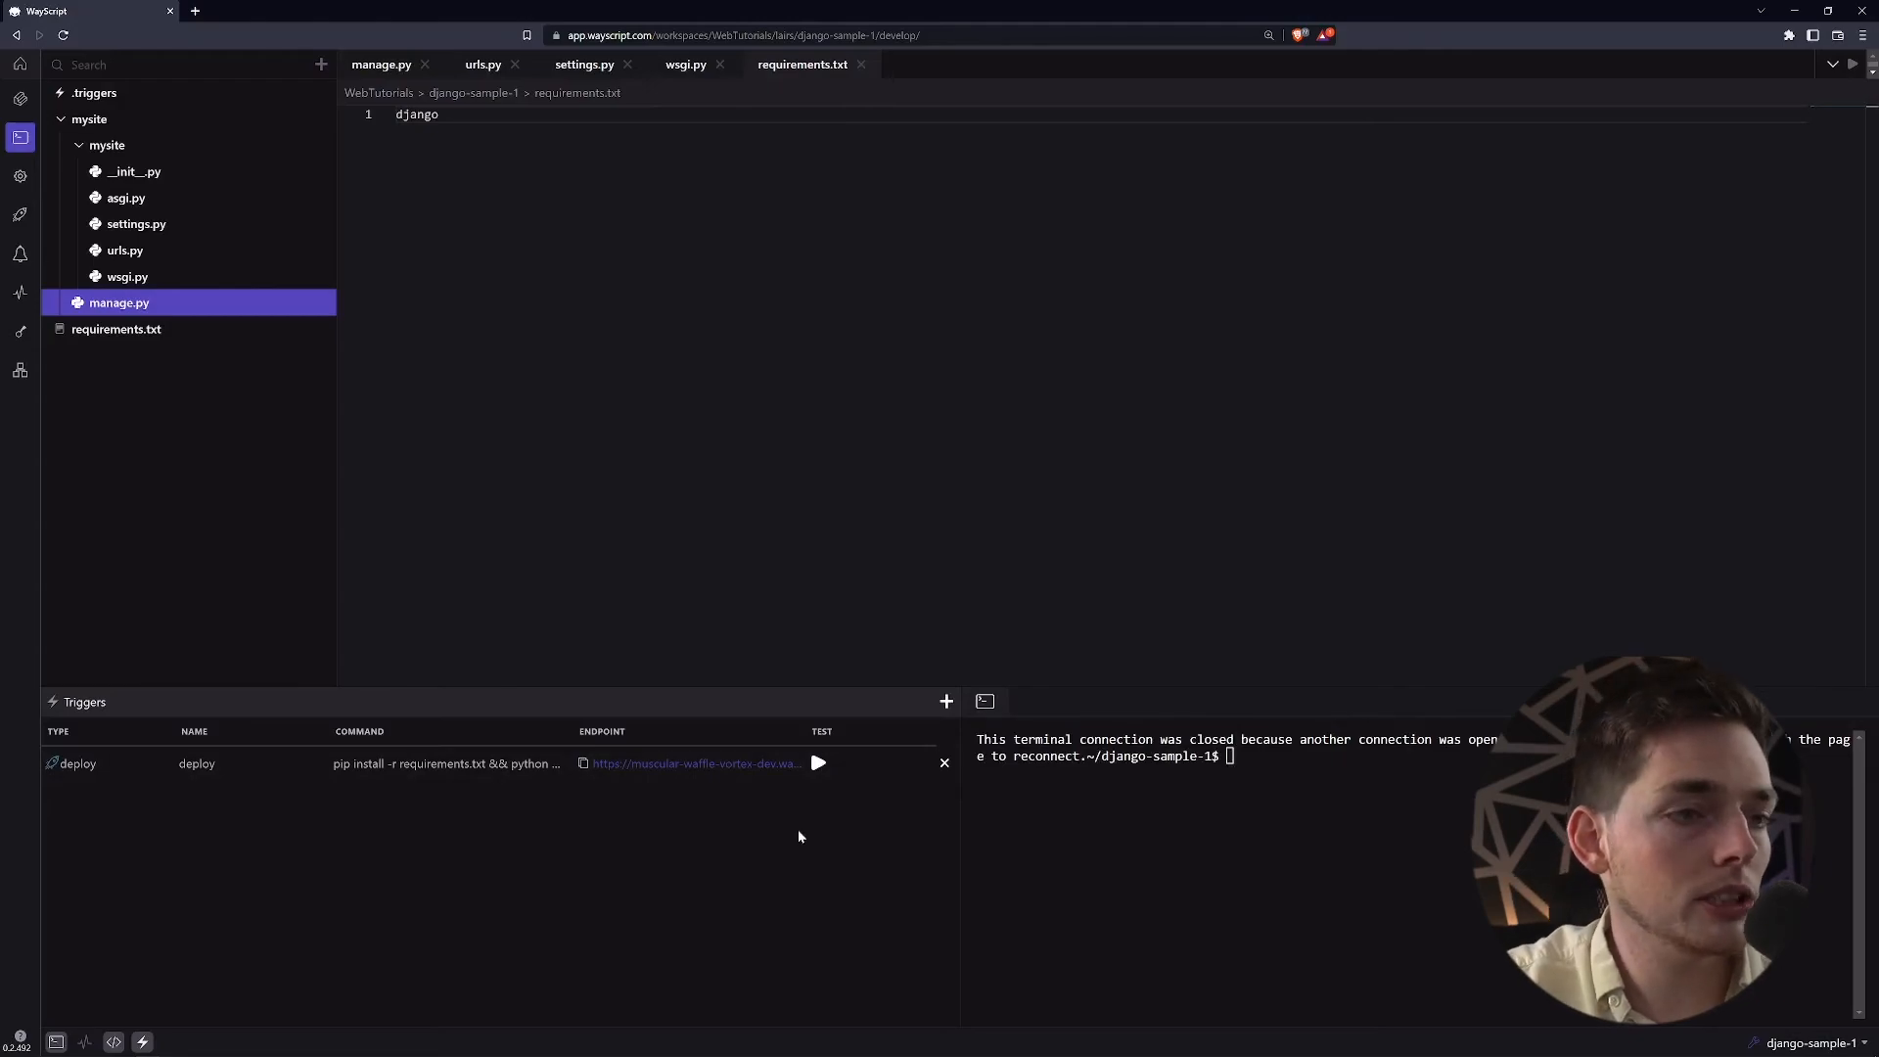
Open the deployed endpoint and select the disallowed host name from the error
{"action": "left_click", "coordinate": [695, 763]}
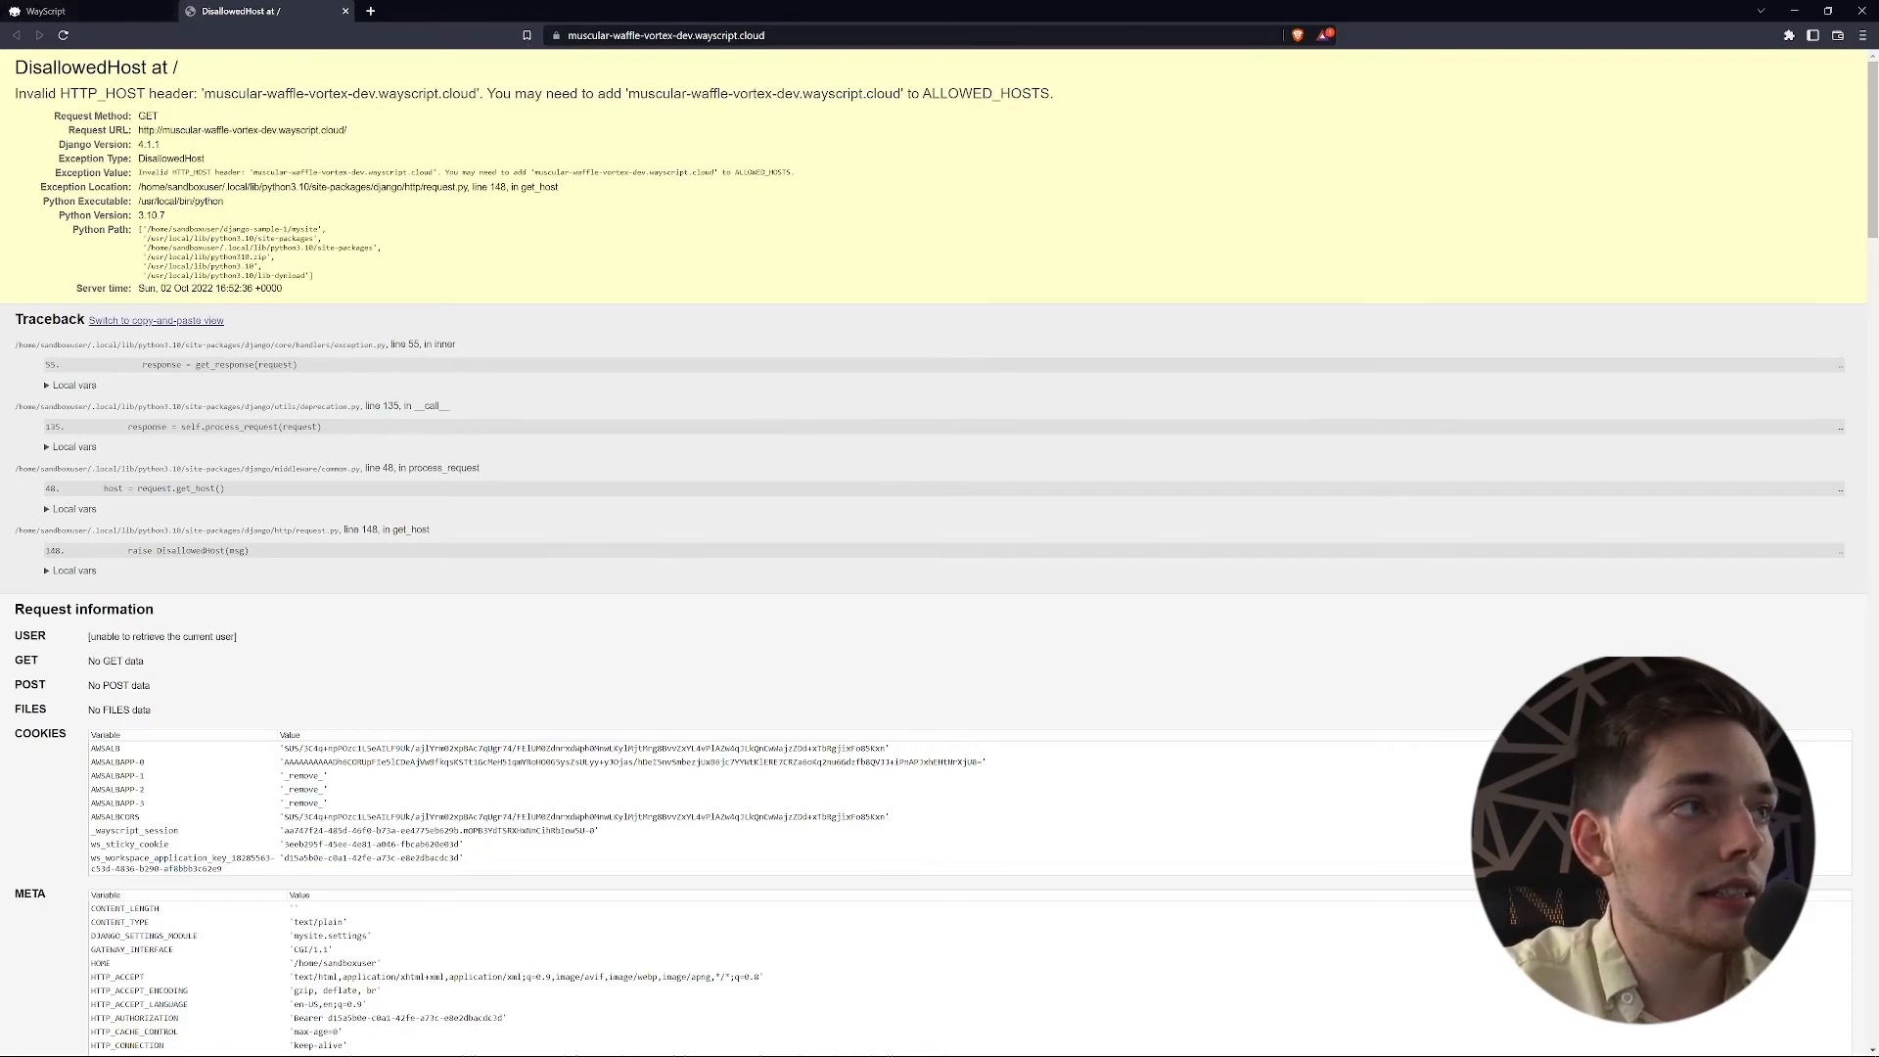
{"action": "double_click", "coordinate": [335, 92]}
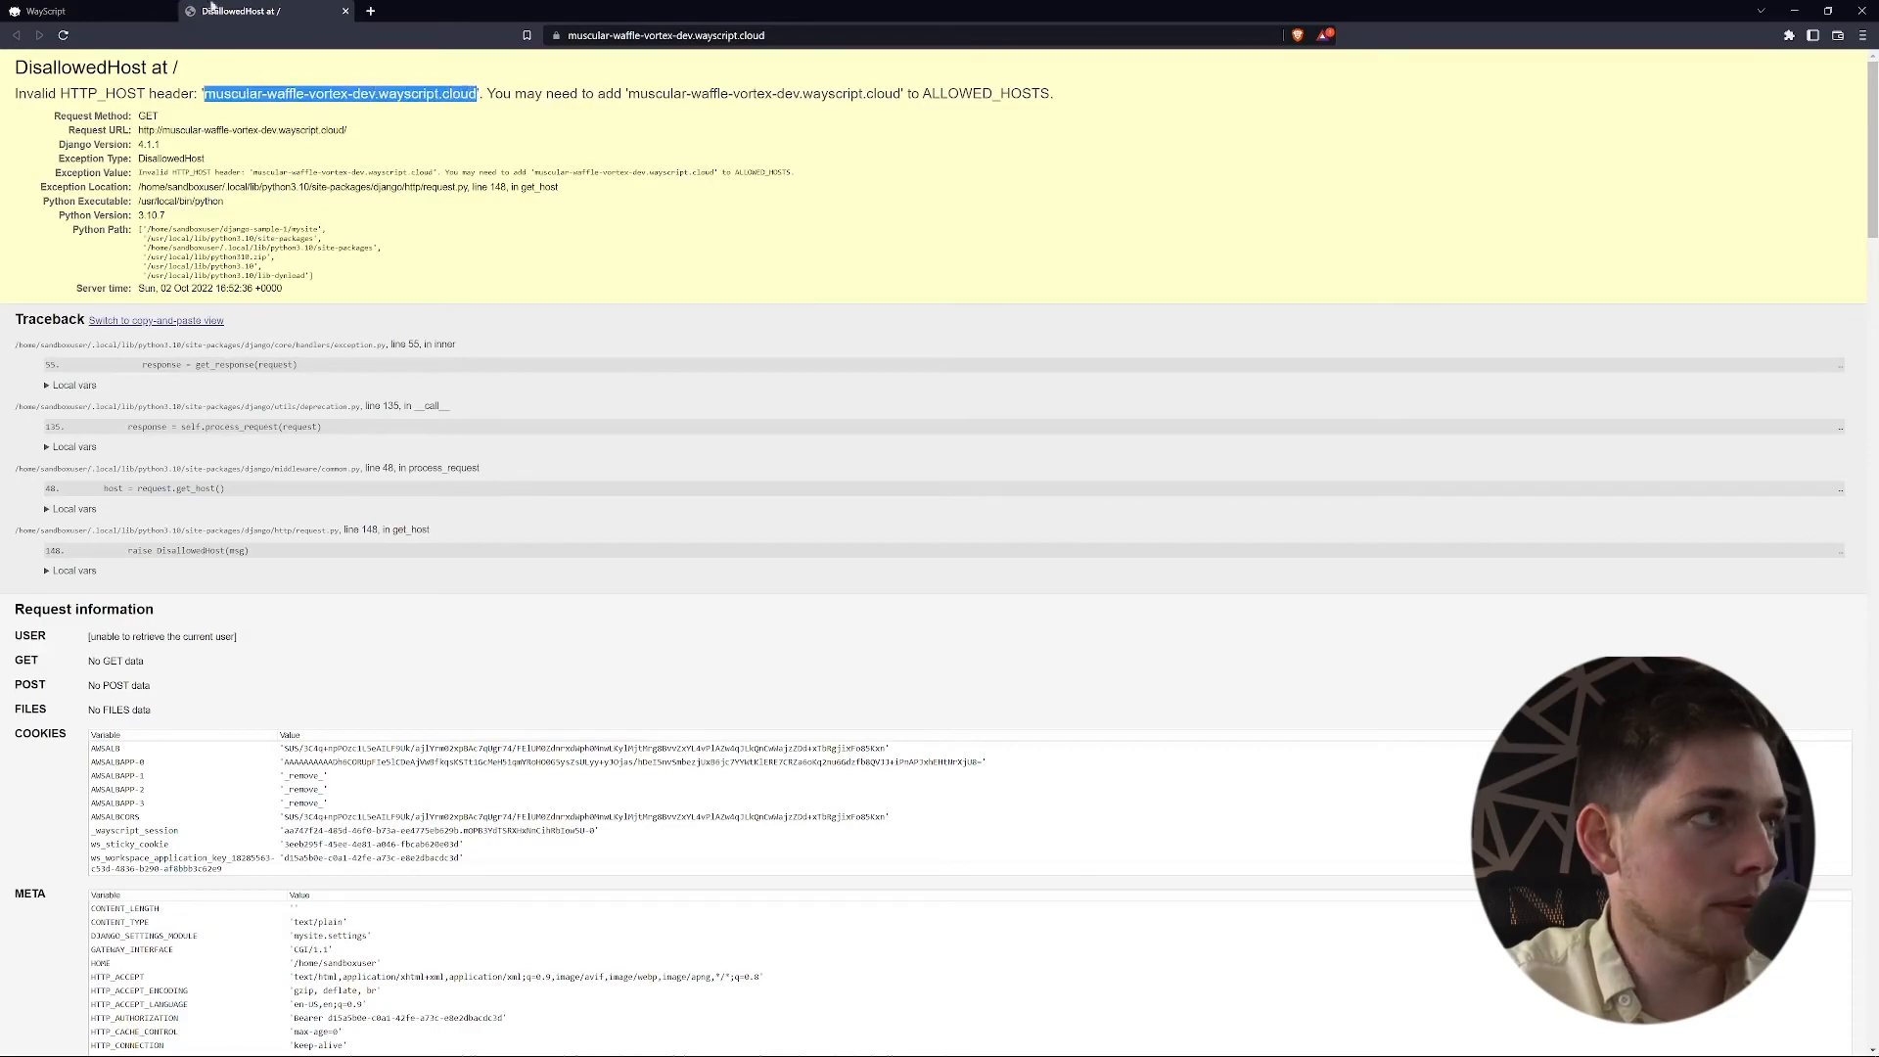
Add 'muscular-waffle-vortex-dev.wayscript.cloud' to ALLOWED_HOSTS in settings.py
{"action": "left_click", "coordinate": [73, 11]}
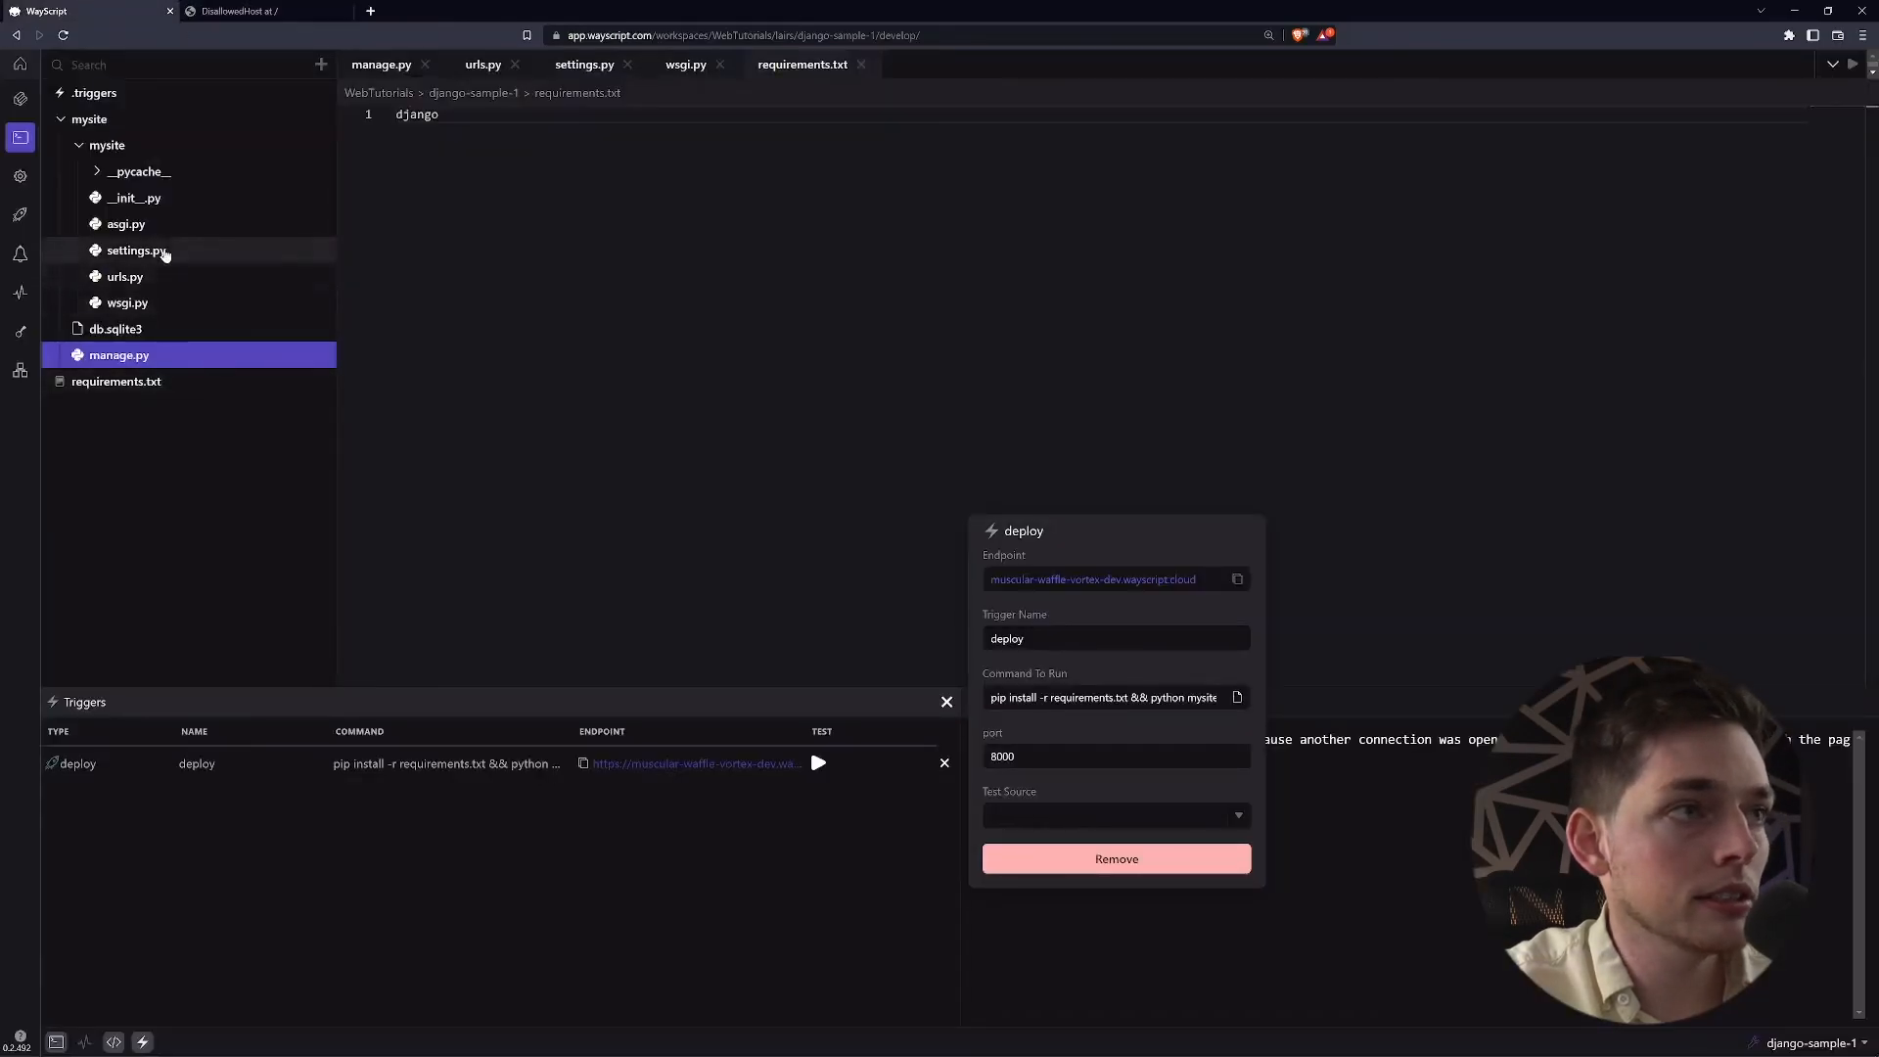
{"action": "left_click", "coordinate": [137, 250]}
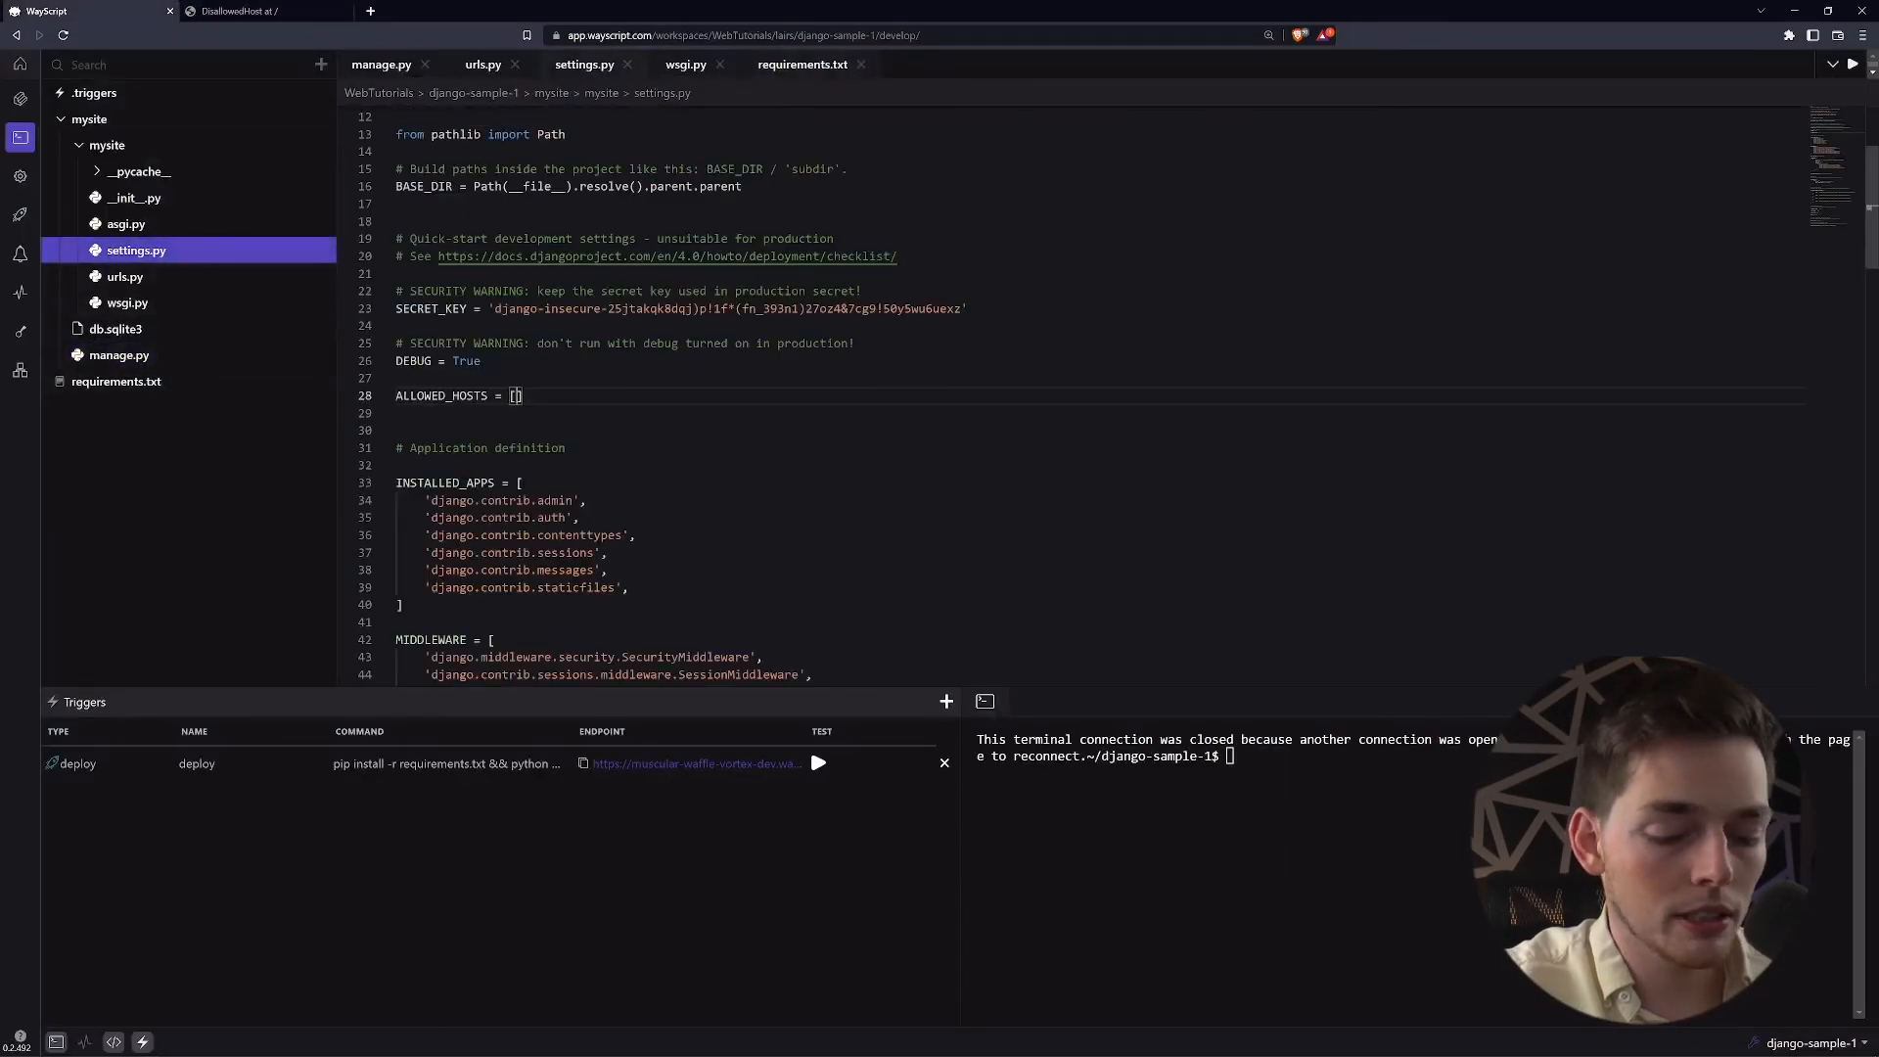
{"action": "type", "text": "'muscular-waffle-vortex-dev.wayscript.cloud'"}
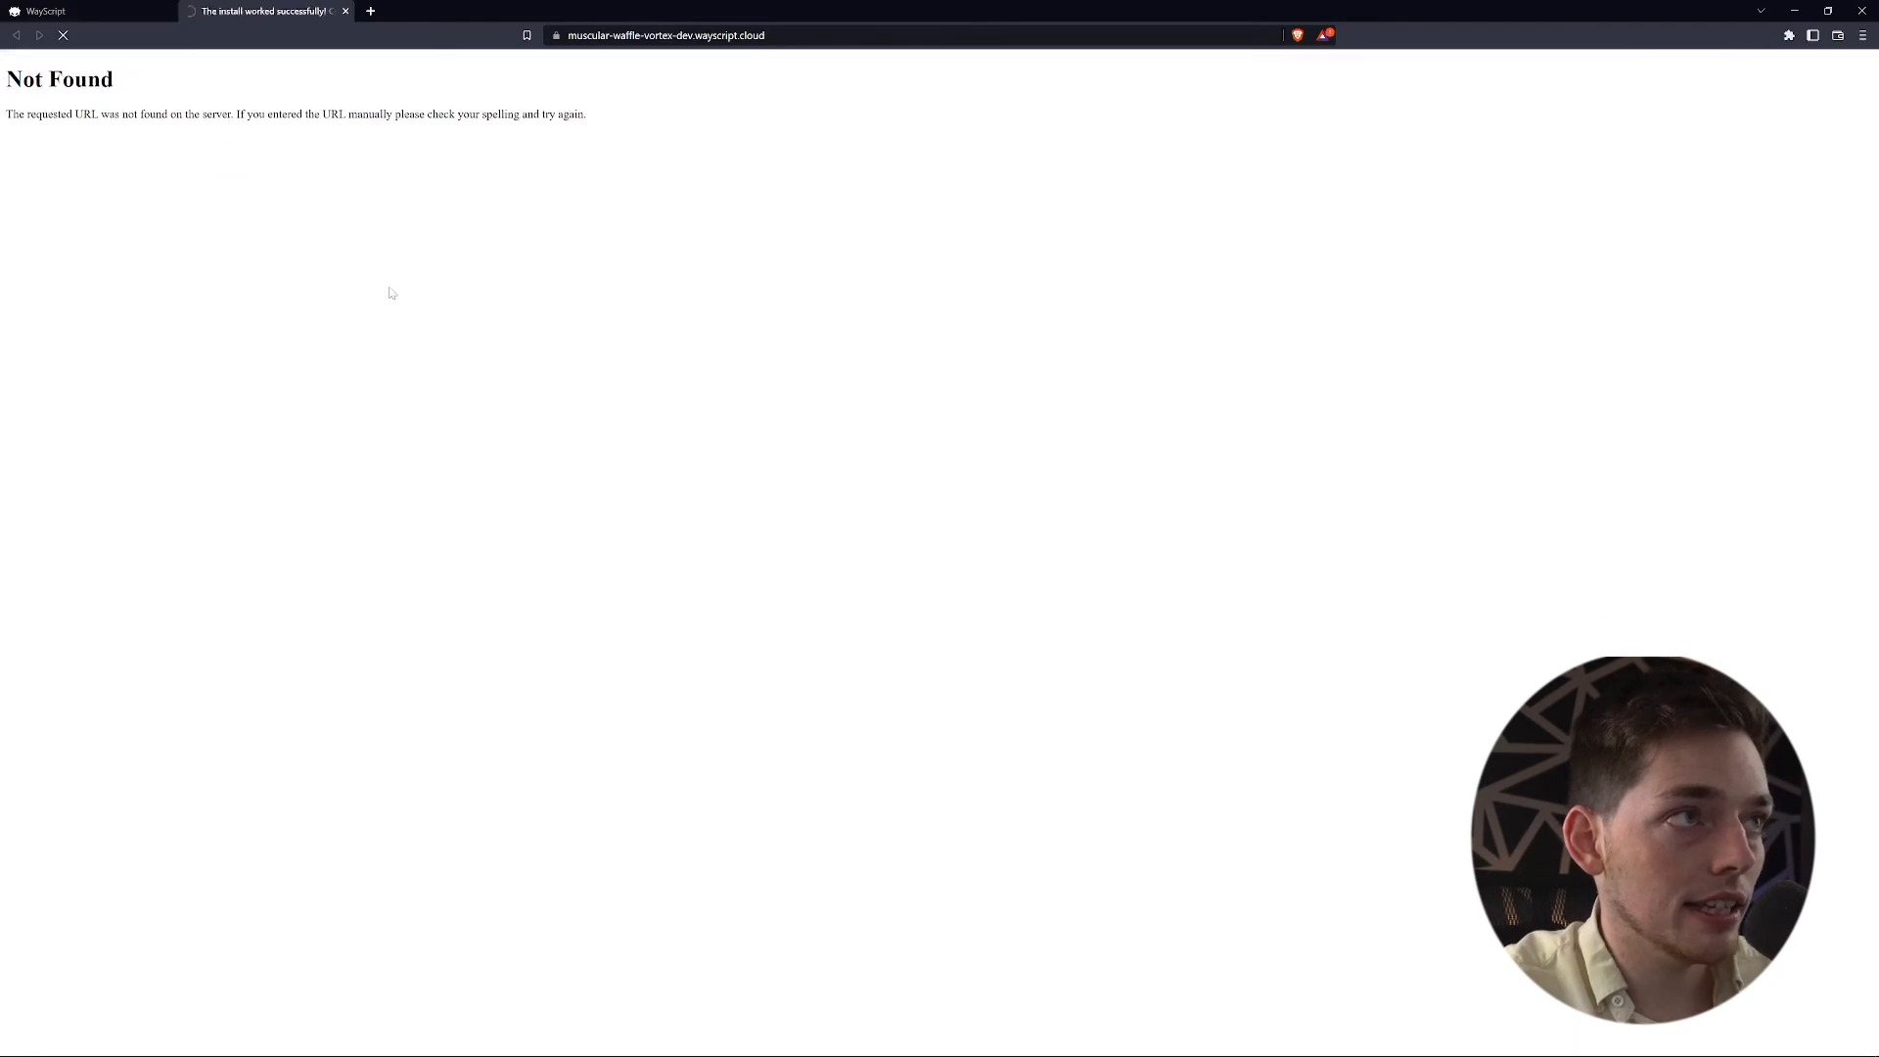
Reload the deployed site to see Django's install-success page, then return to WayScript
{"action": "left_click", "coordinate": [63, 35]}
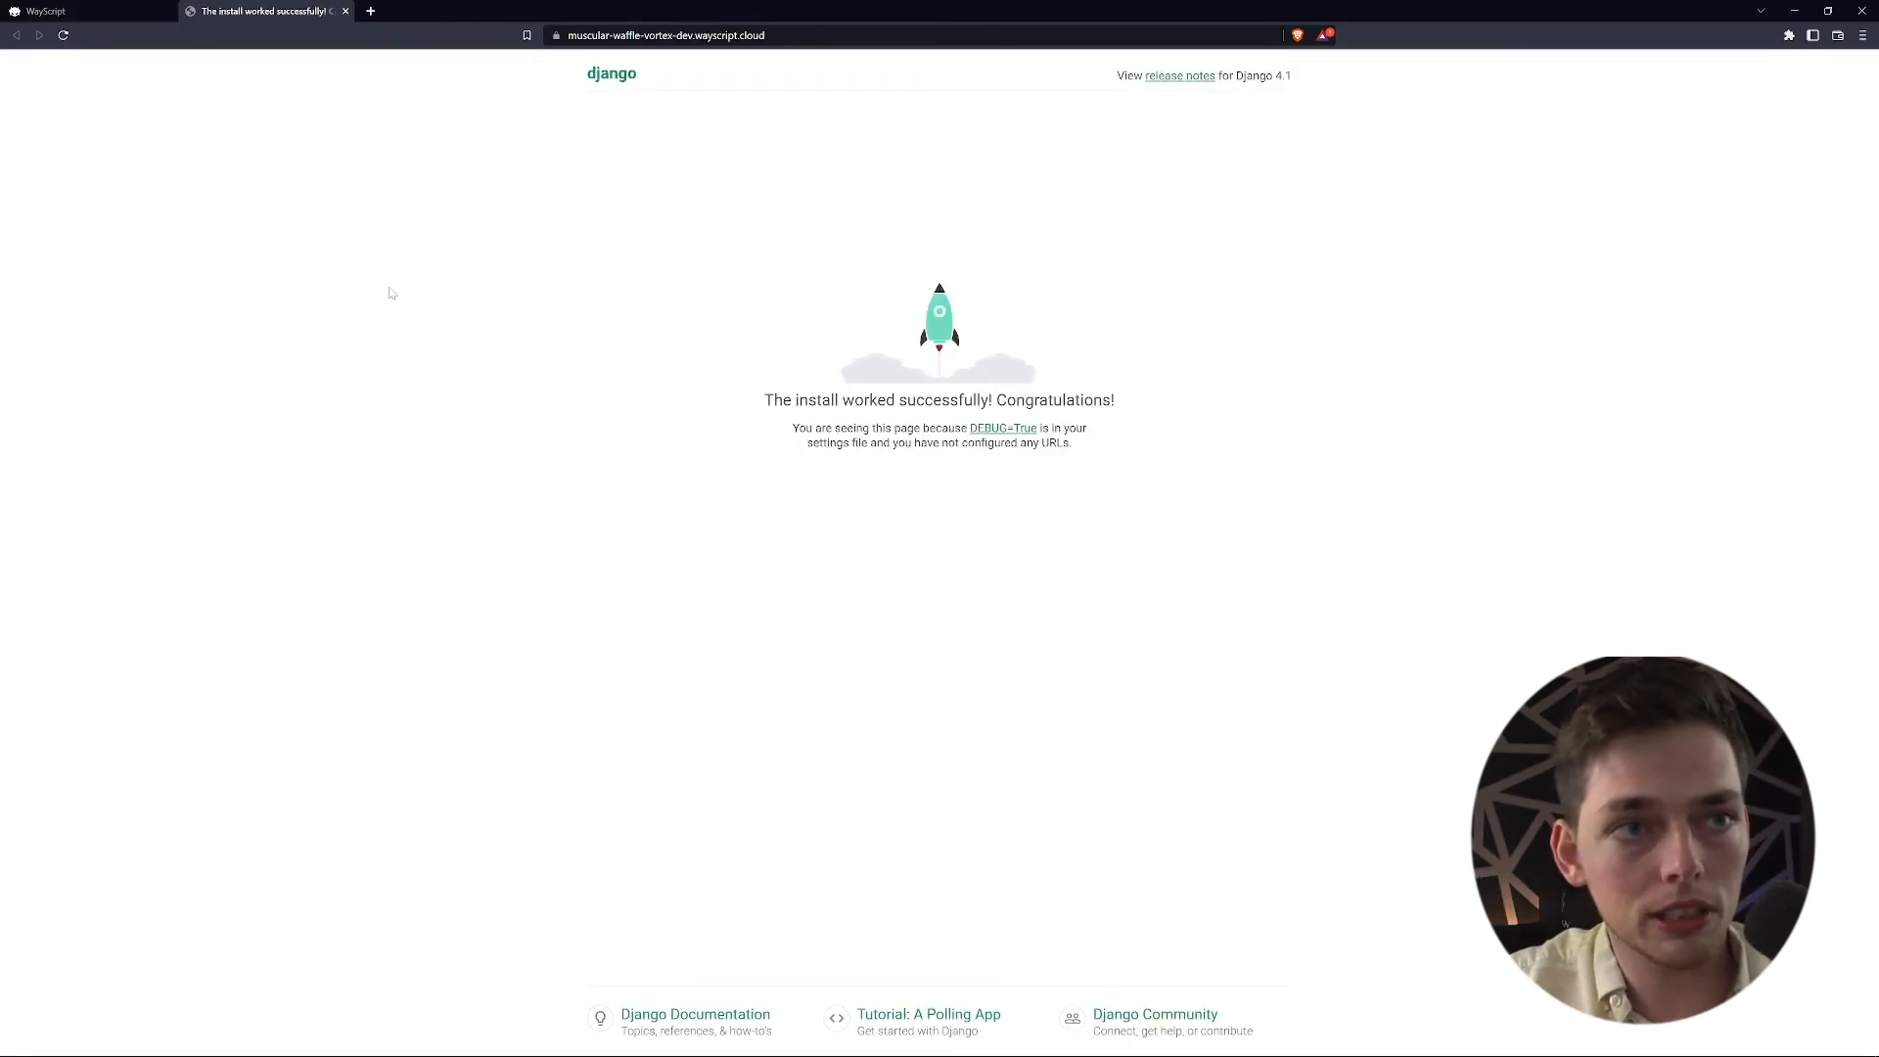
{"action": "left_click", "coordinate": [90, 11]}
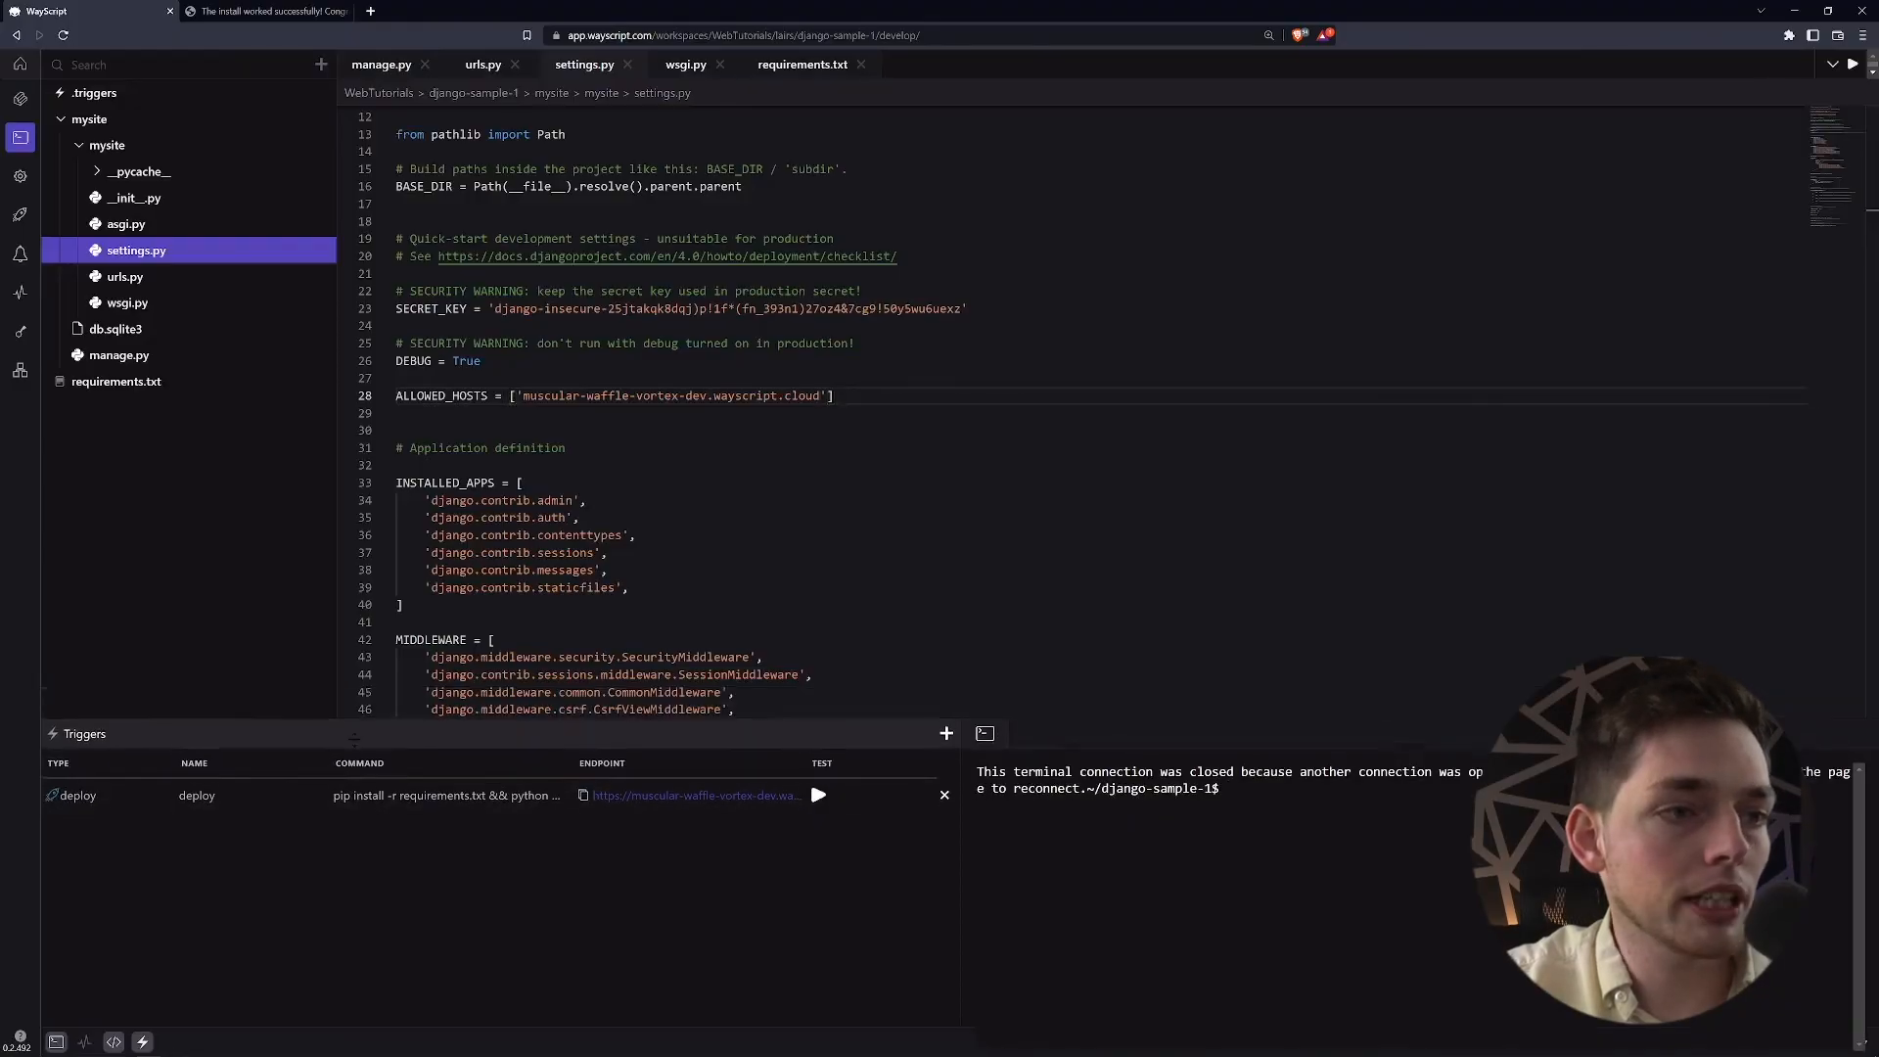